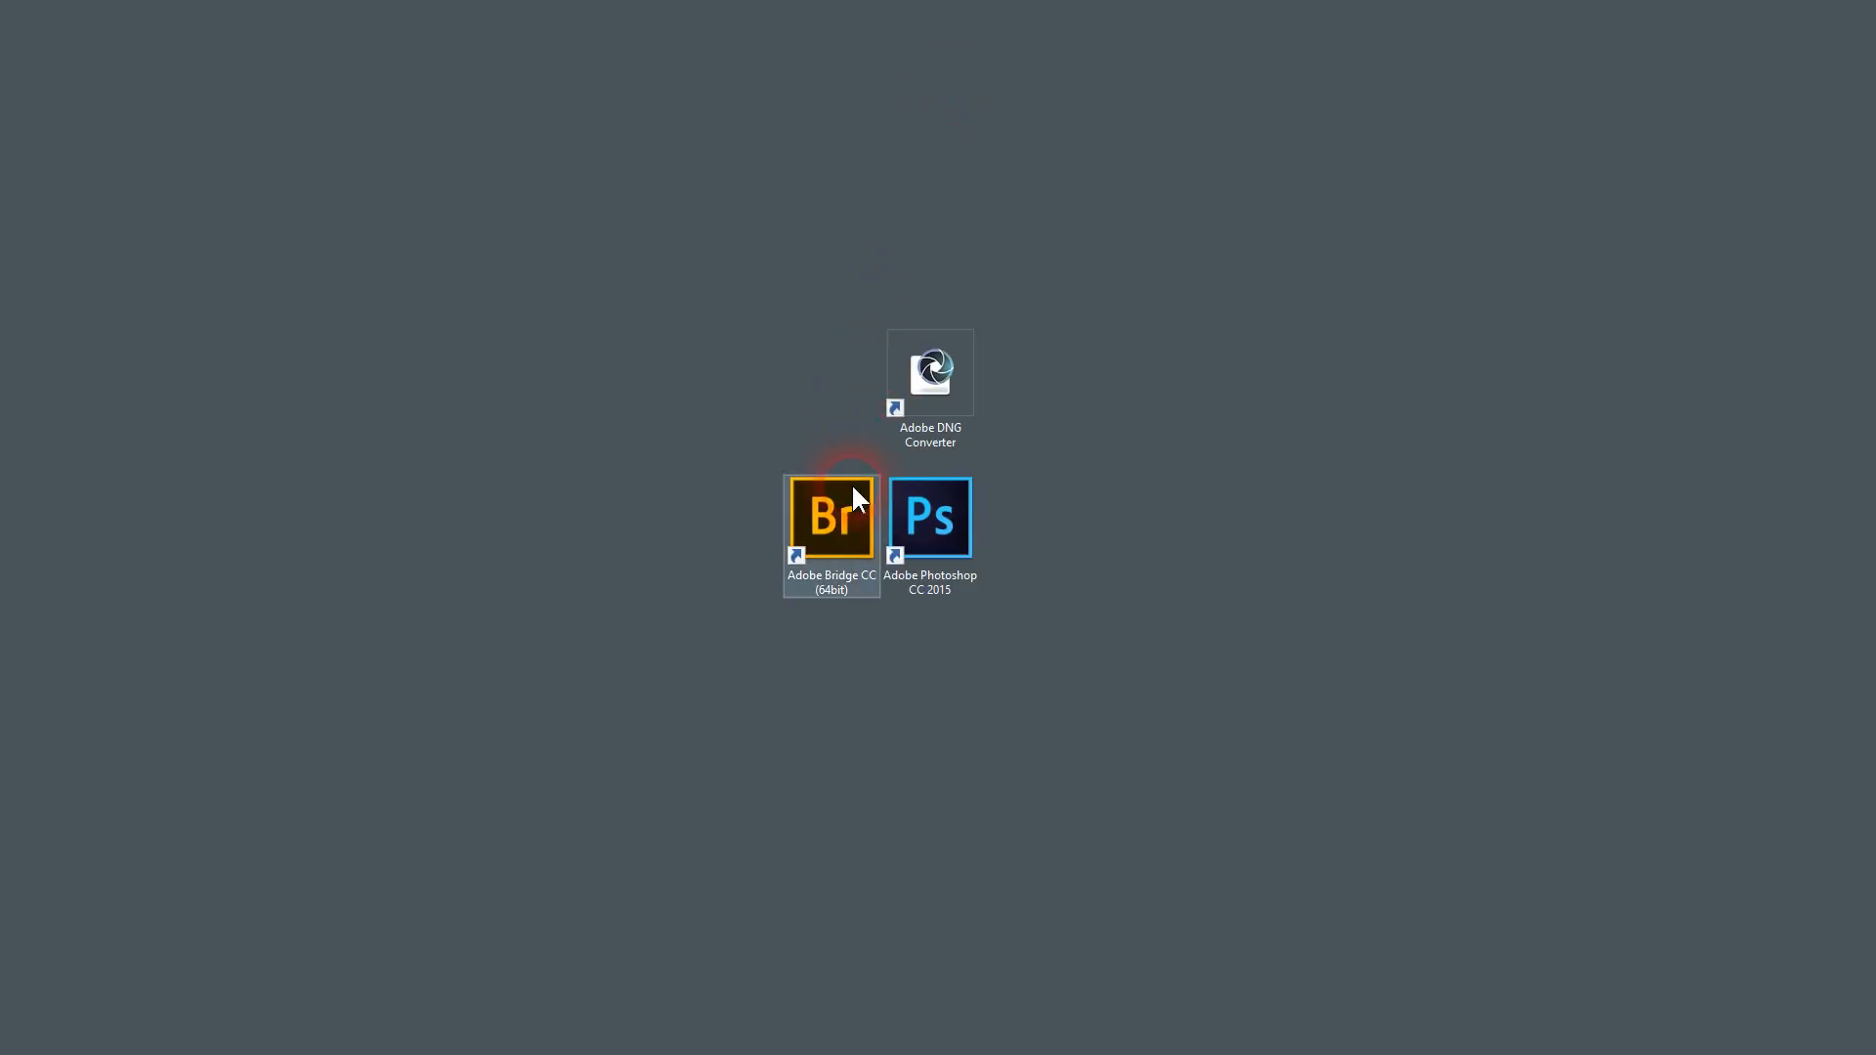
Launch Adobe Bridge from its desktop shortcut, opening the Demo RAW Files folder
{"action": "left_click", "coordinate": [838, 525]}
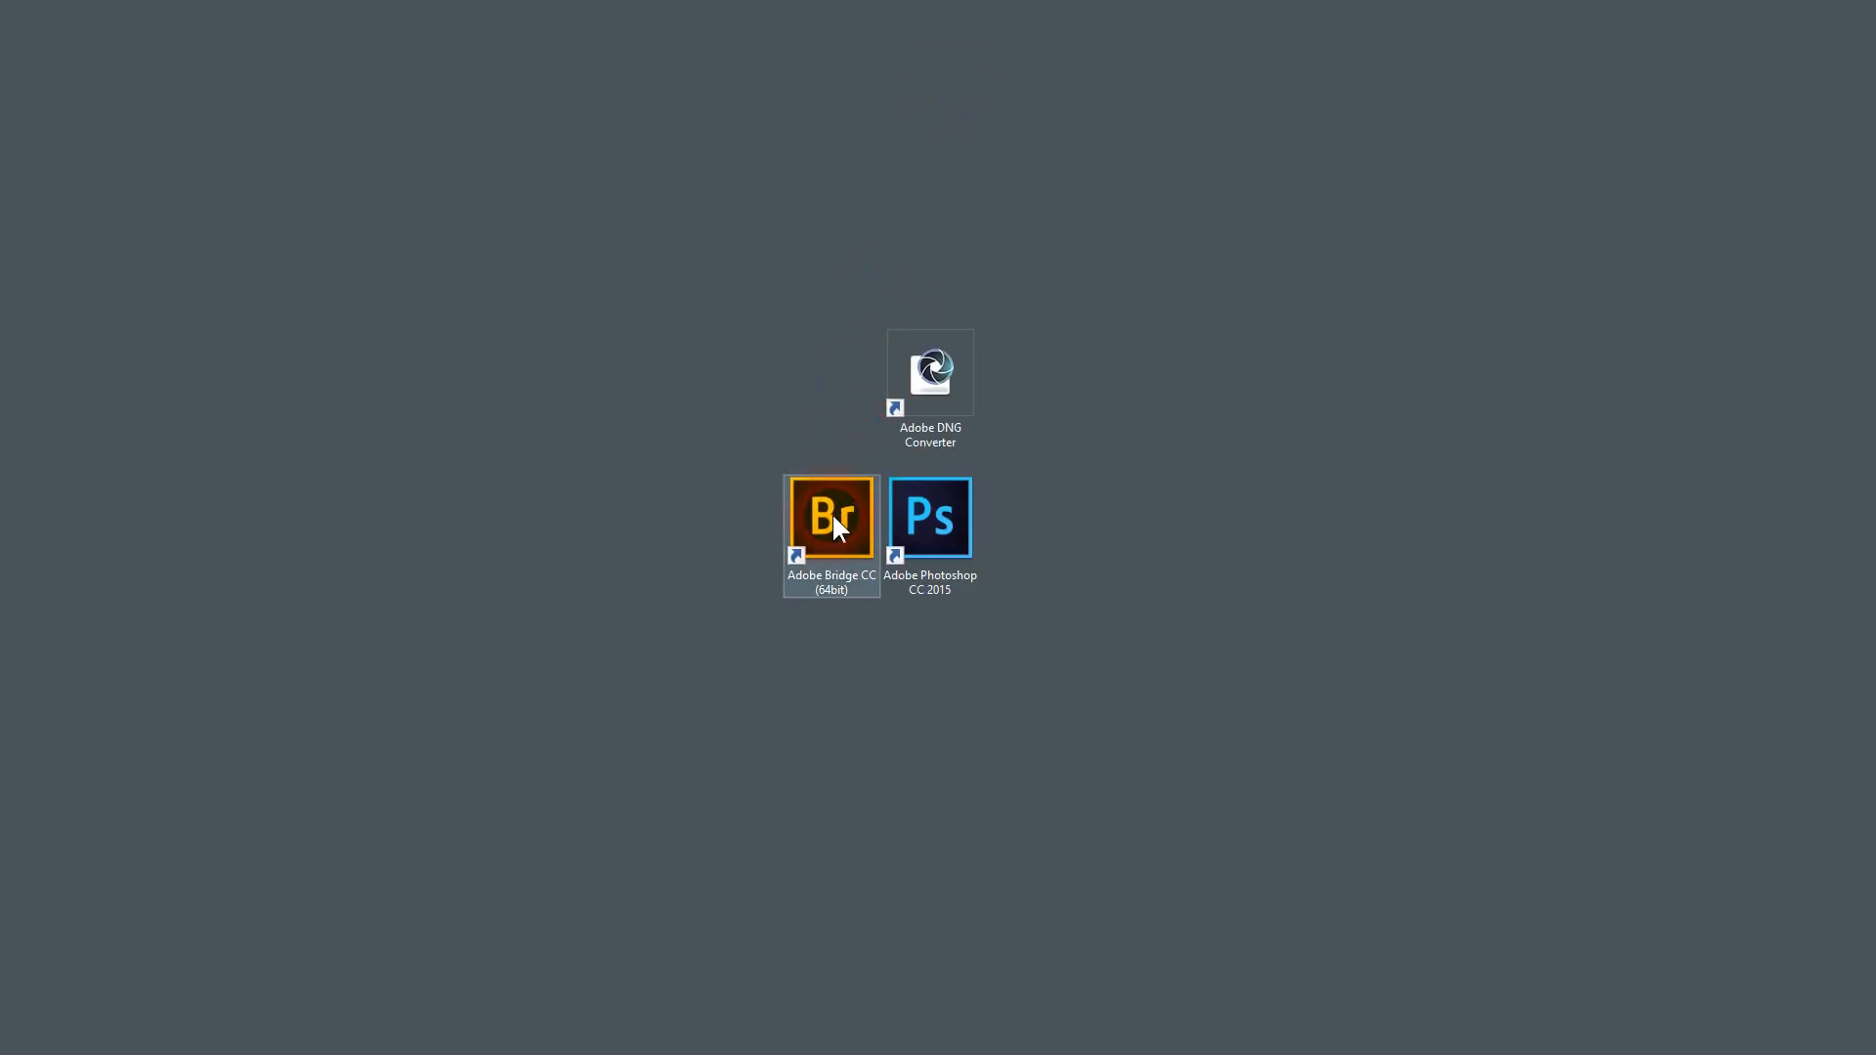
{"action": "double_click", "coordinate": [830, 516]}
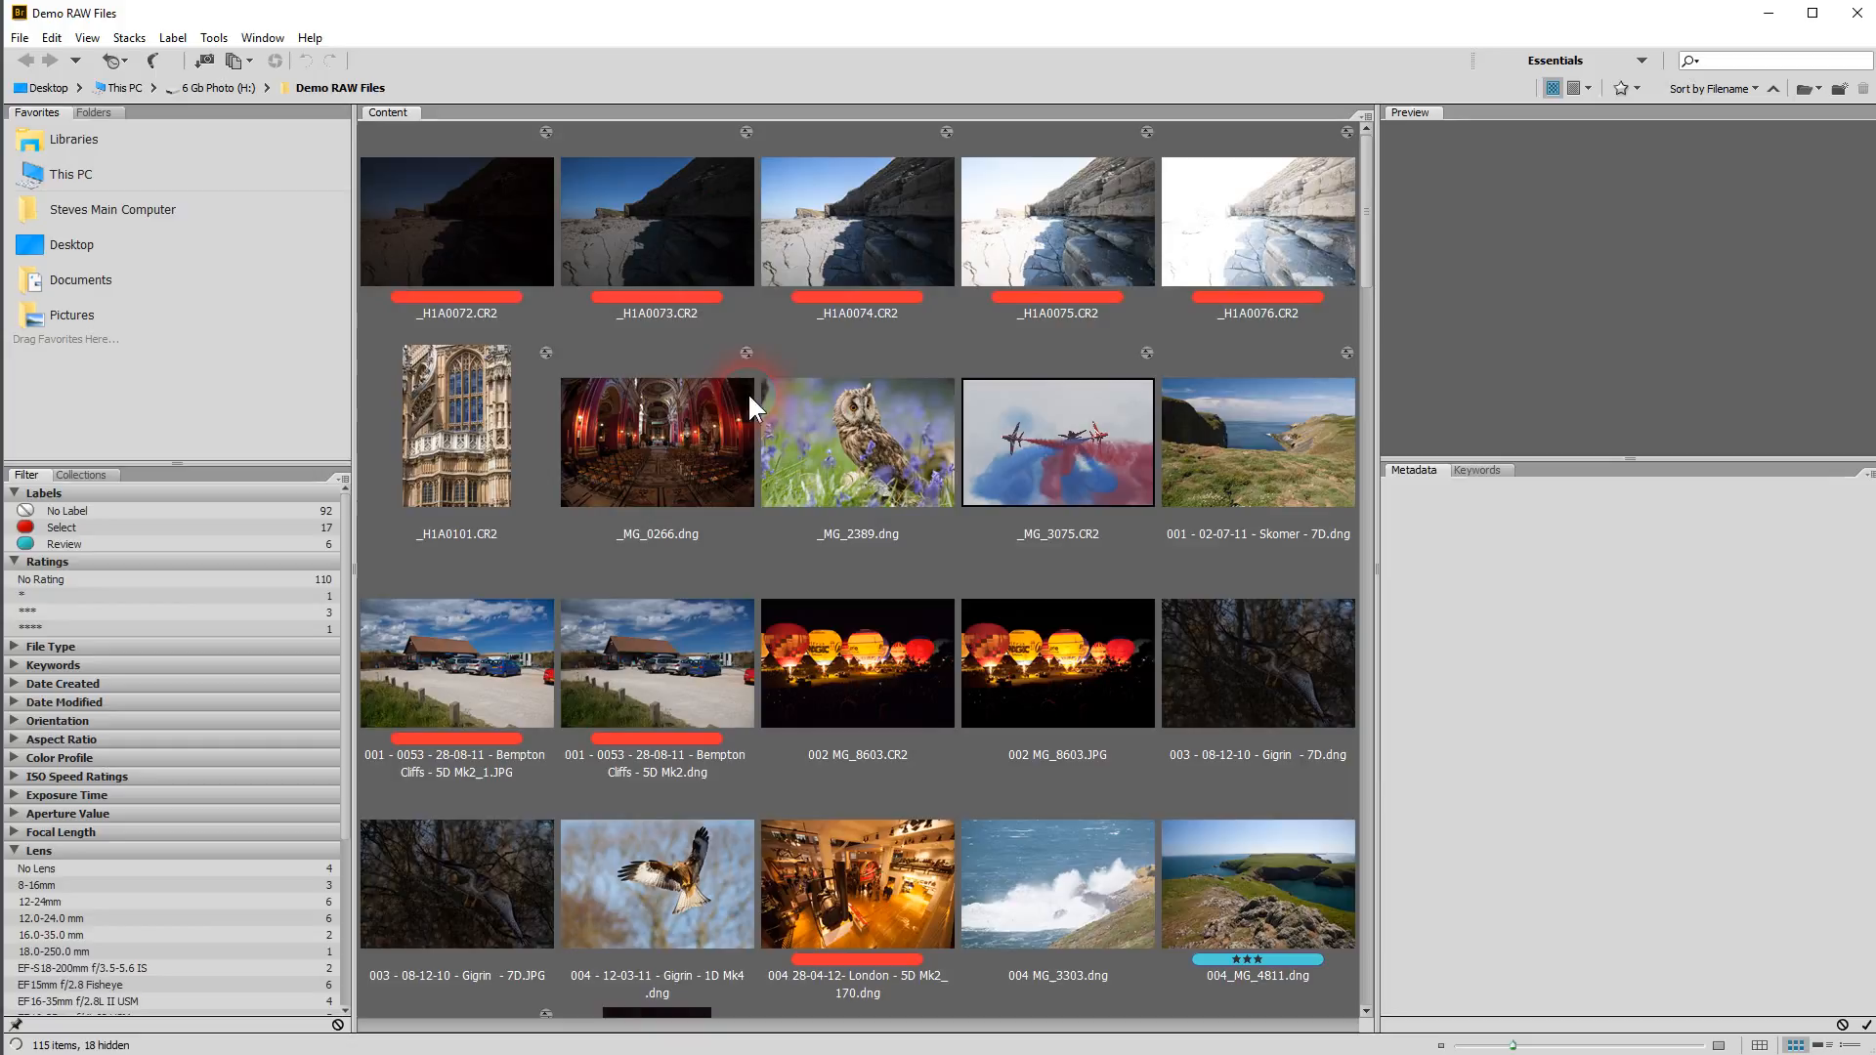
{"action": "mouse_move", "coordinate": [874, 455]}
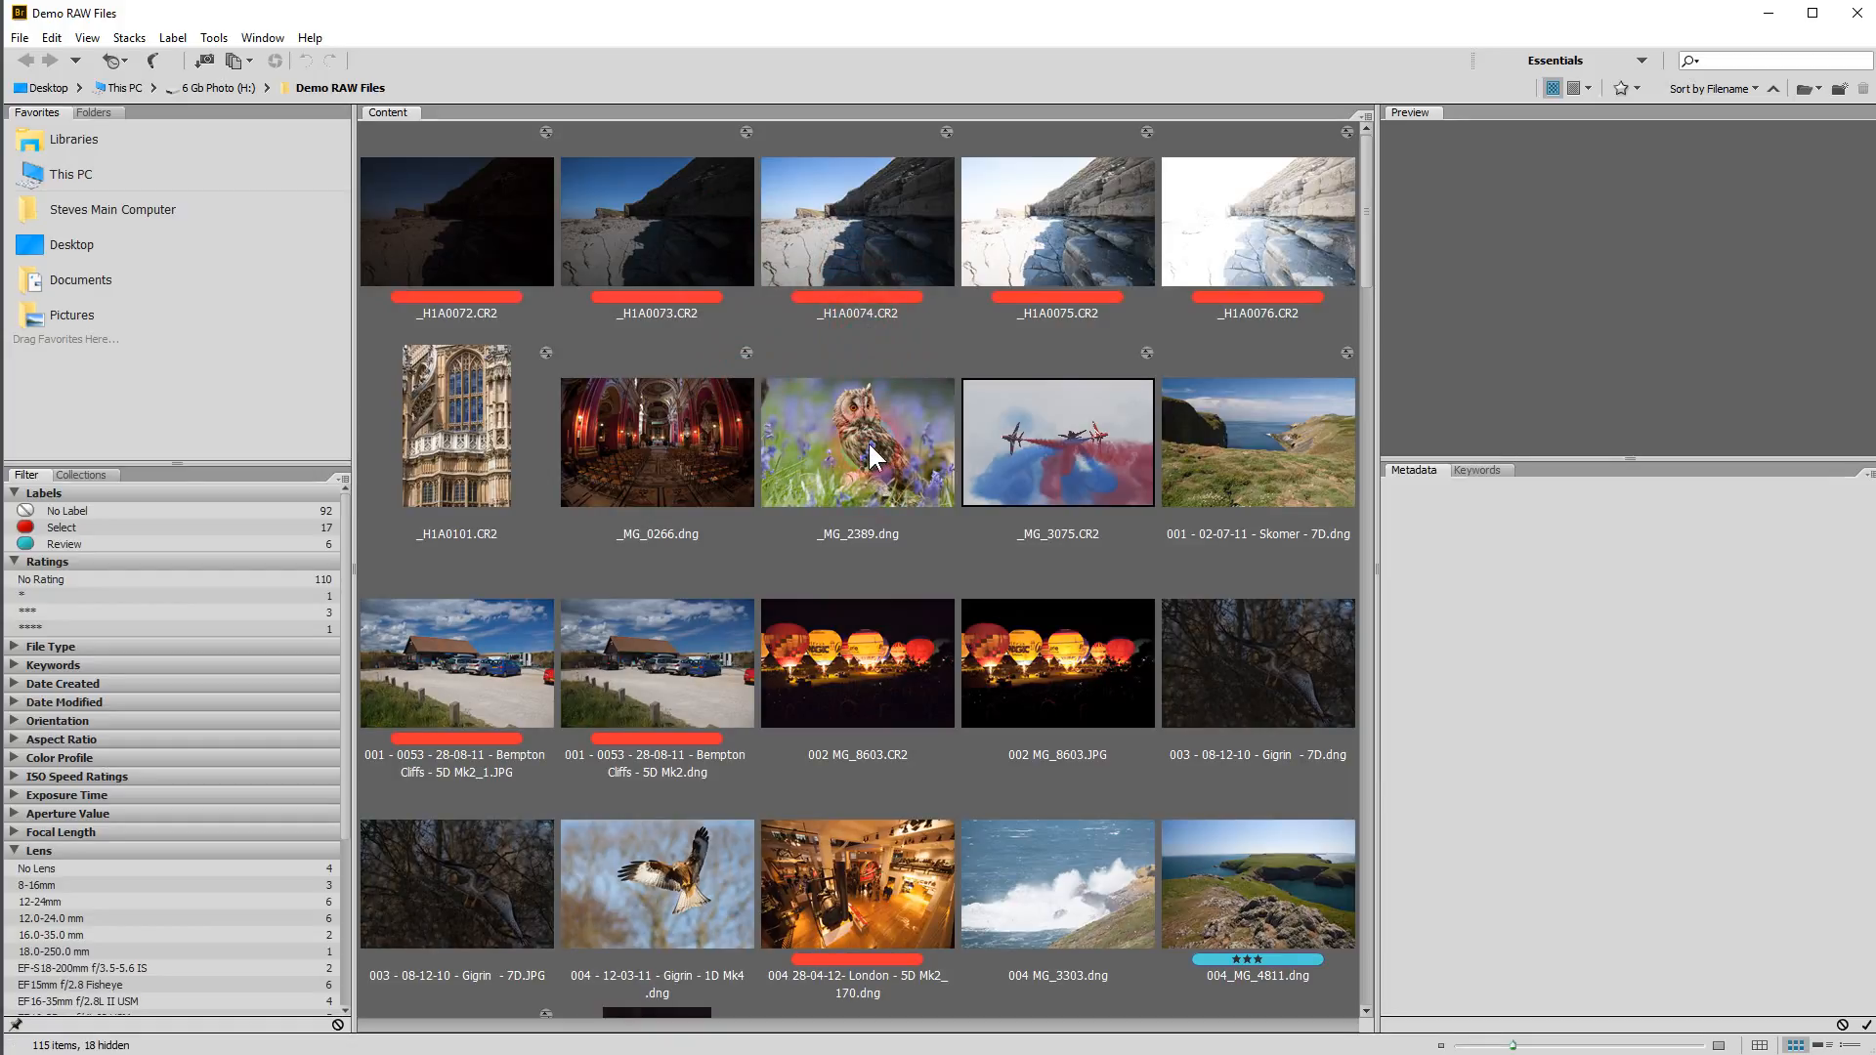
Preview the owl photo _MG_2389.dng with its file and camera metadata
{"action": "left_click", "coordinate": [856, 440]}
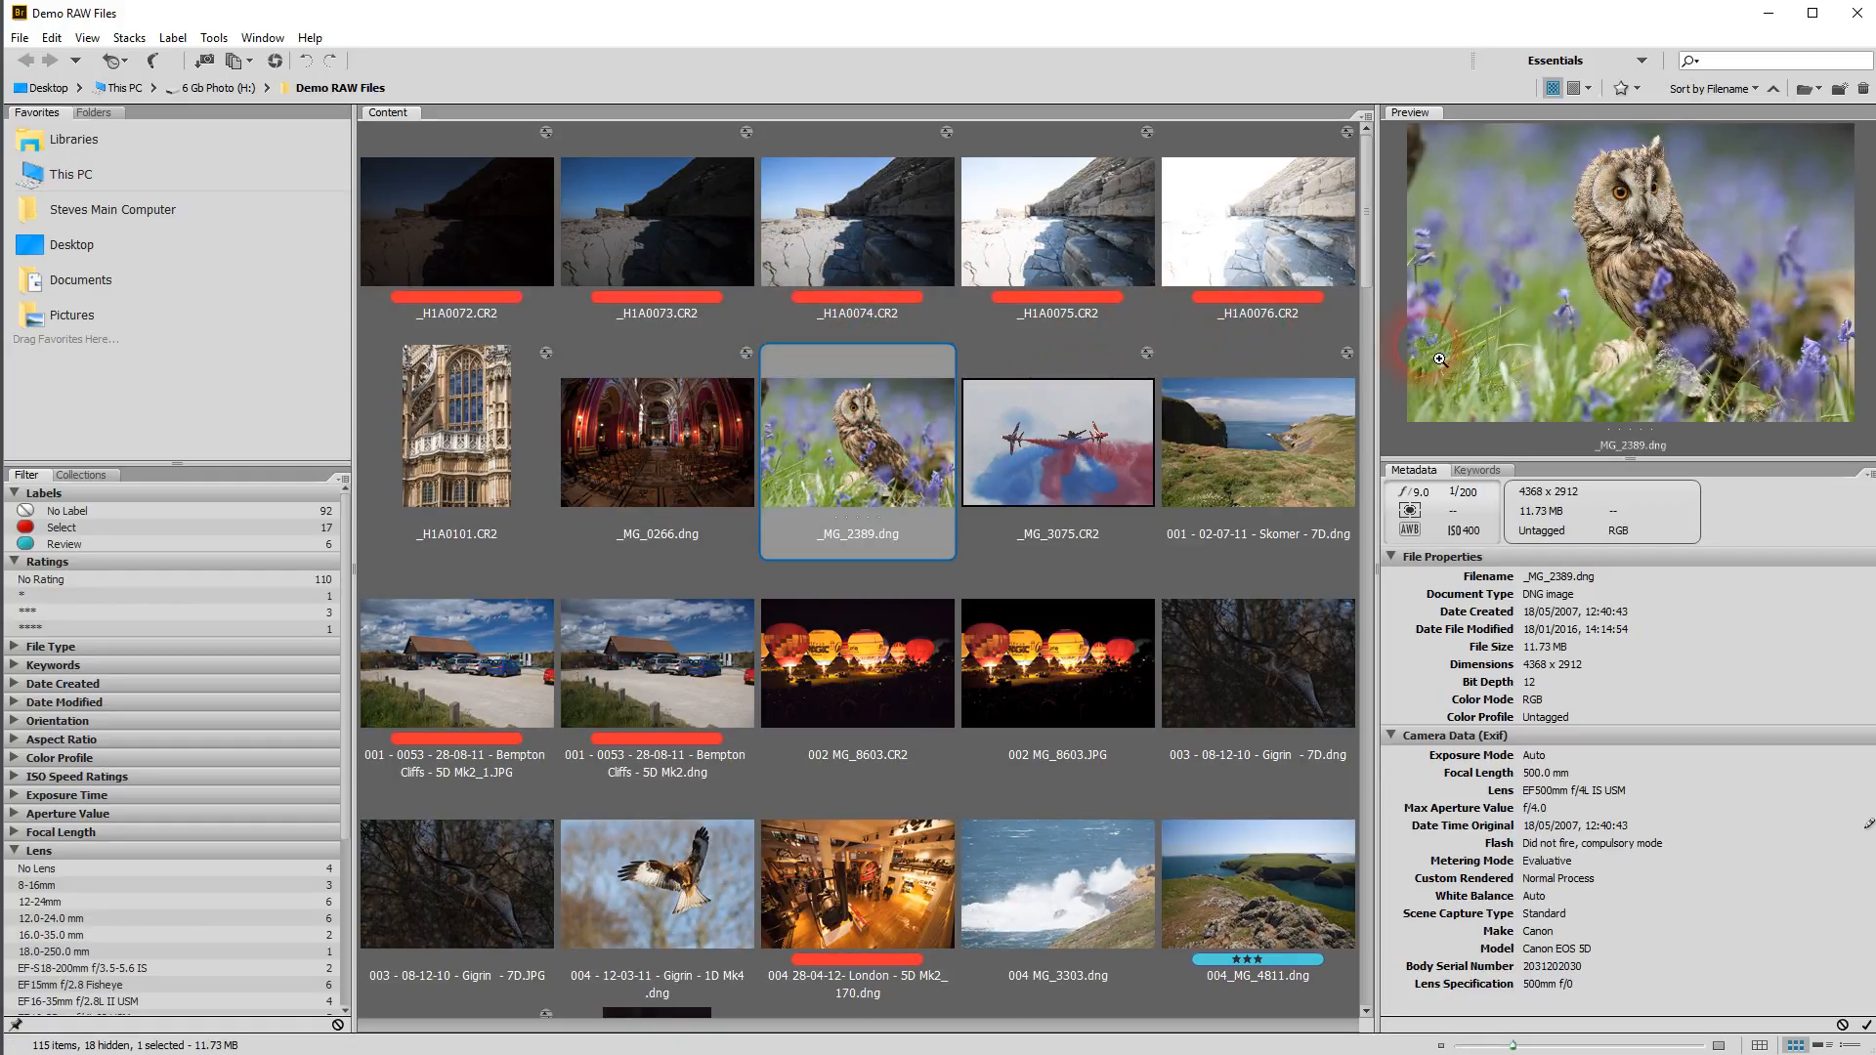
{"action": "mouse_move", "coordinate": [600, 381]}
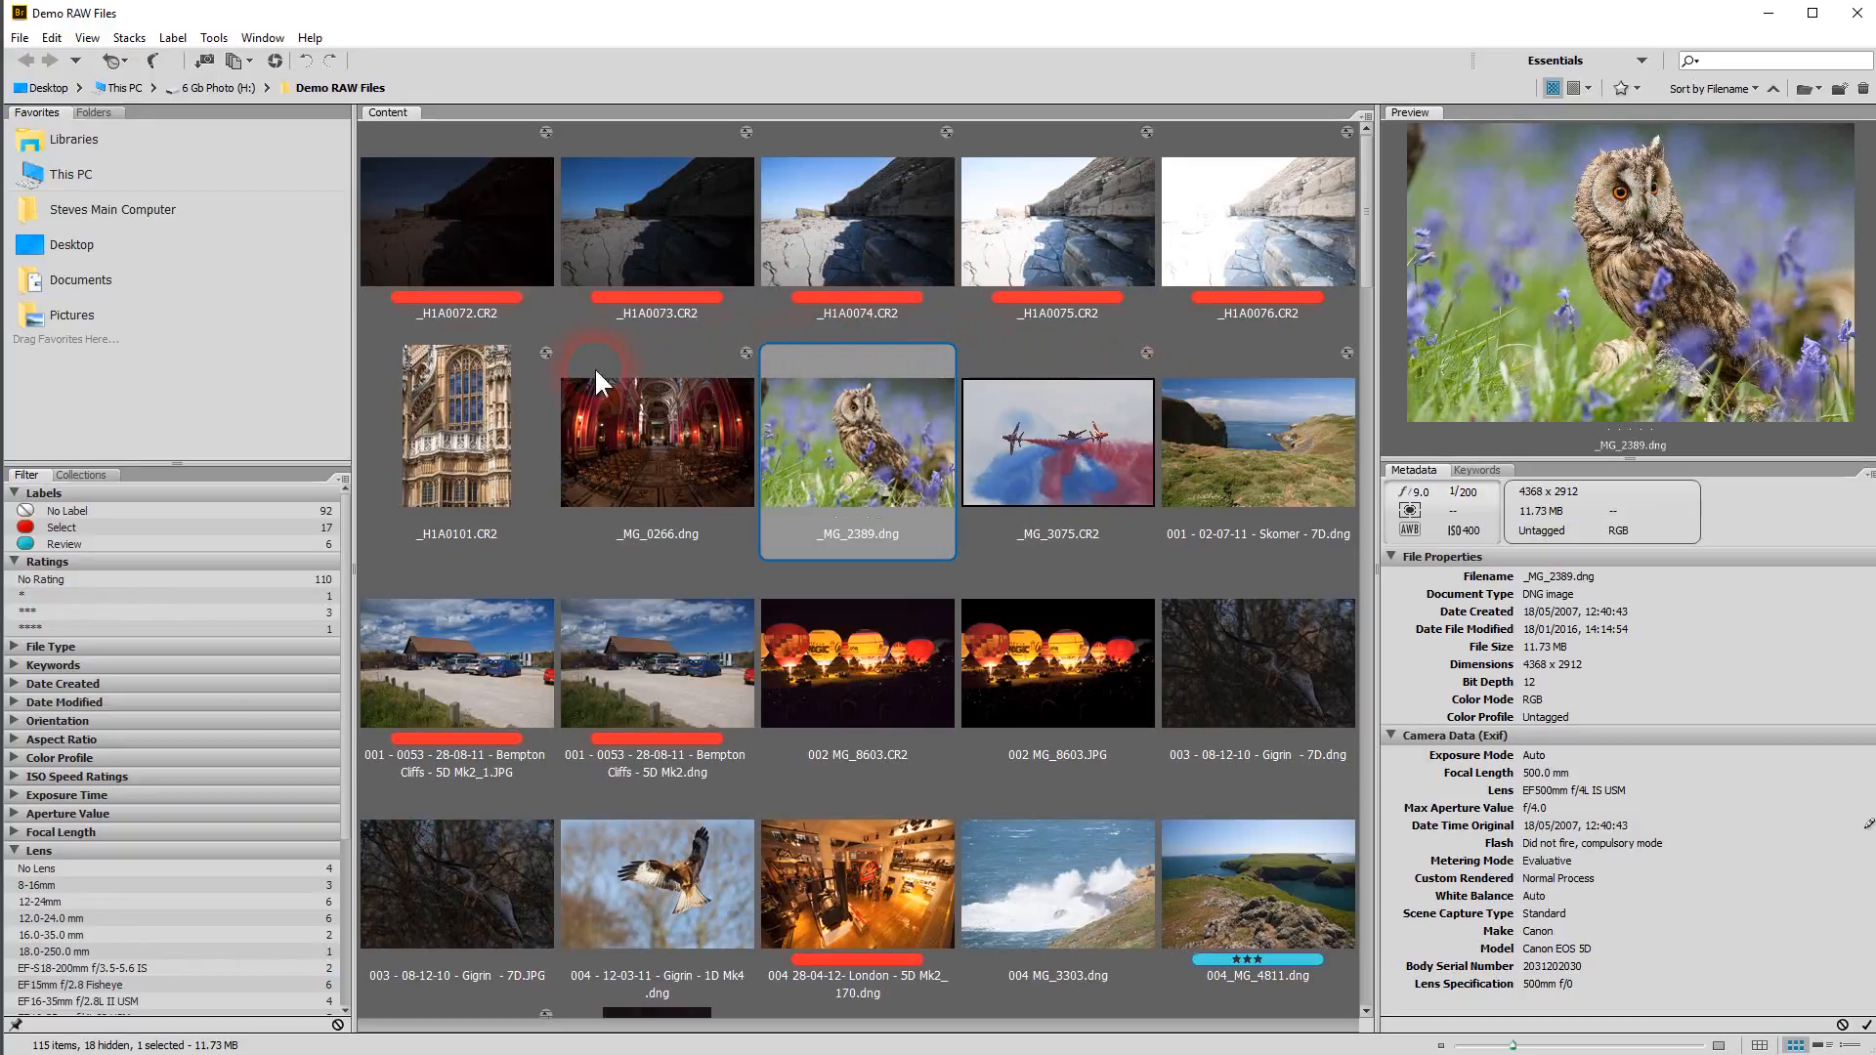
{"action": "mouse_move", "coordinate": [279, 700]}
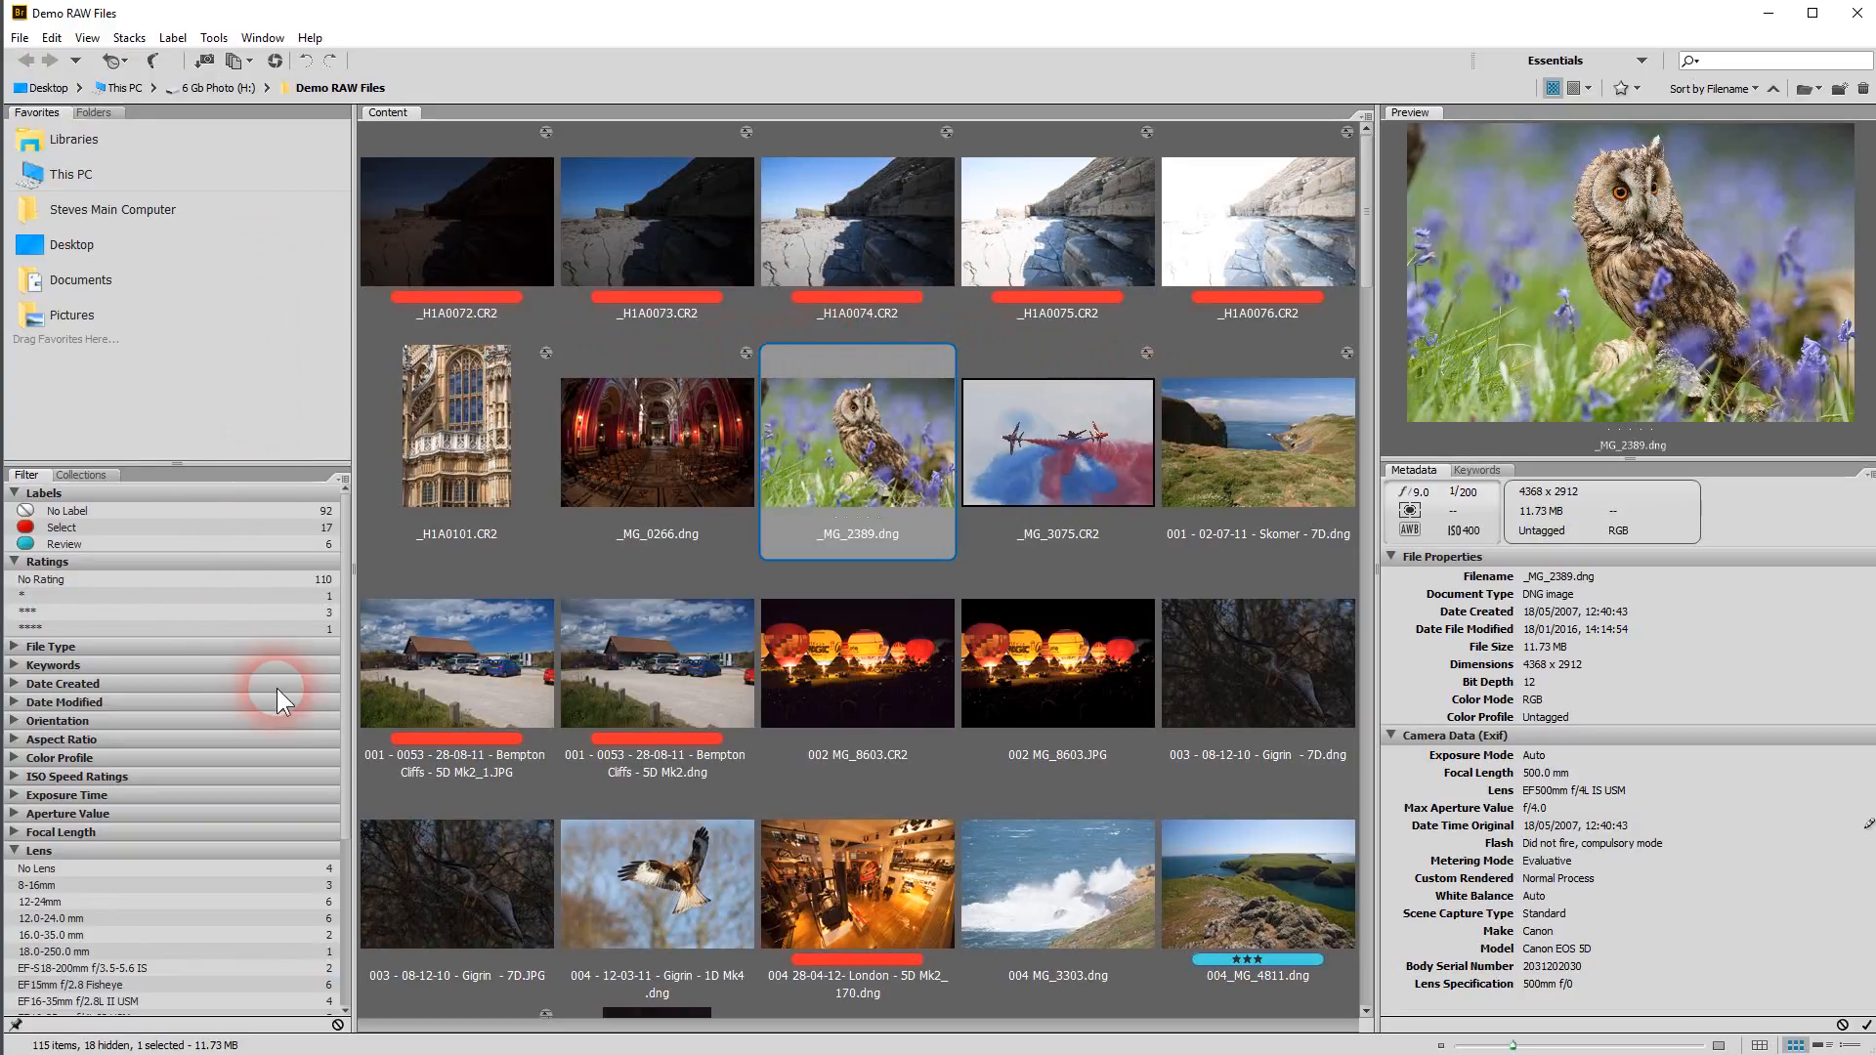
{"action": "mouse_move", "coordinate": [551, 101]}
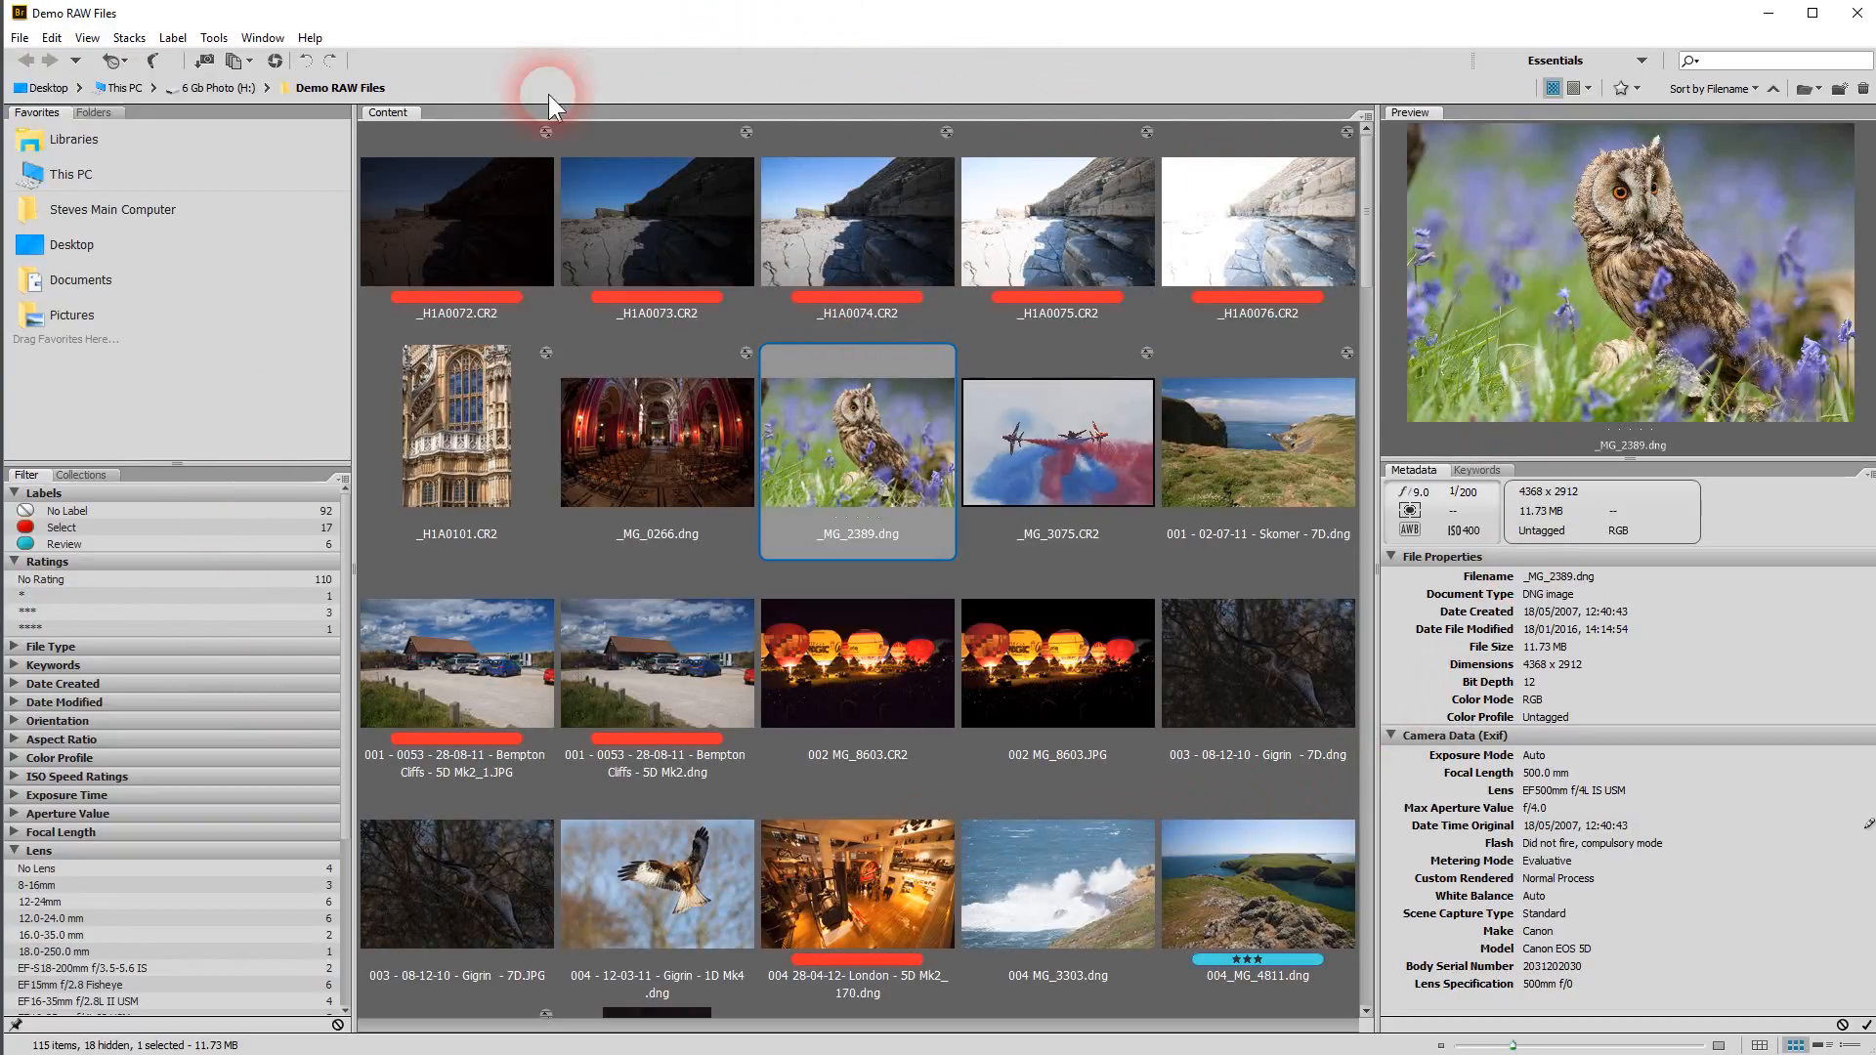
{"action": "mouse_move", "coordinate": [238, 369]}
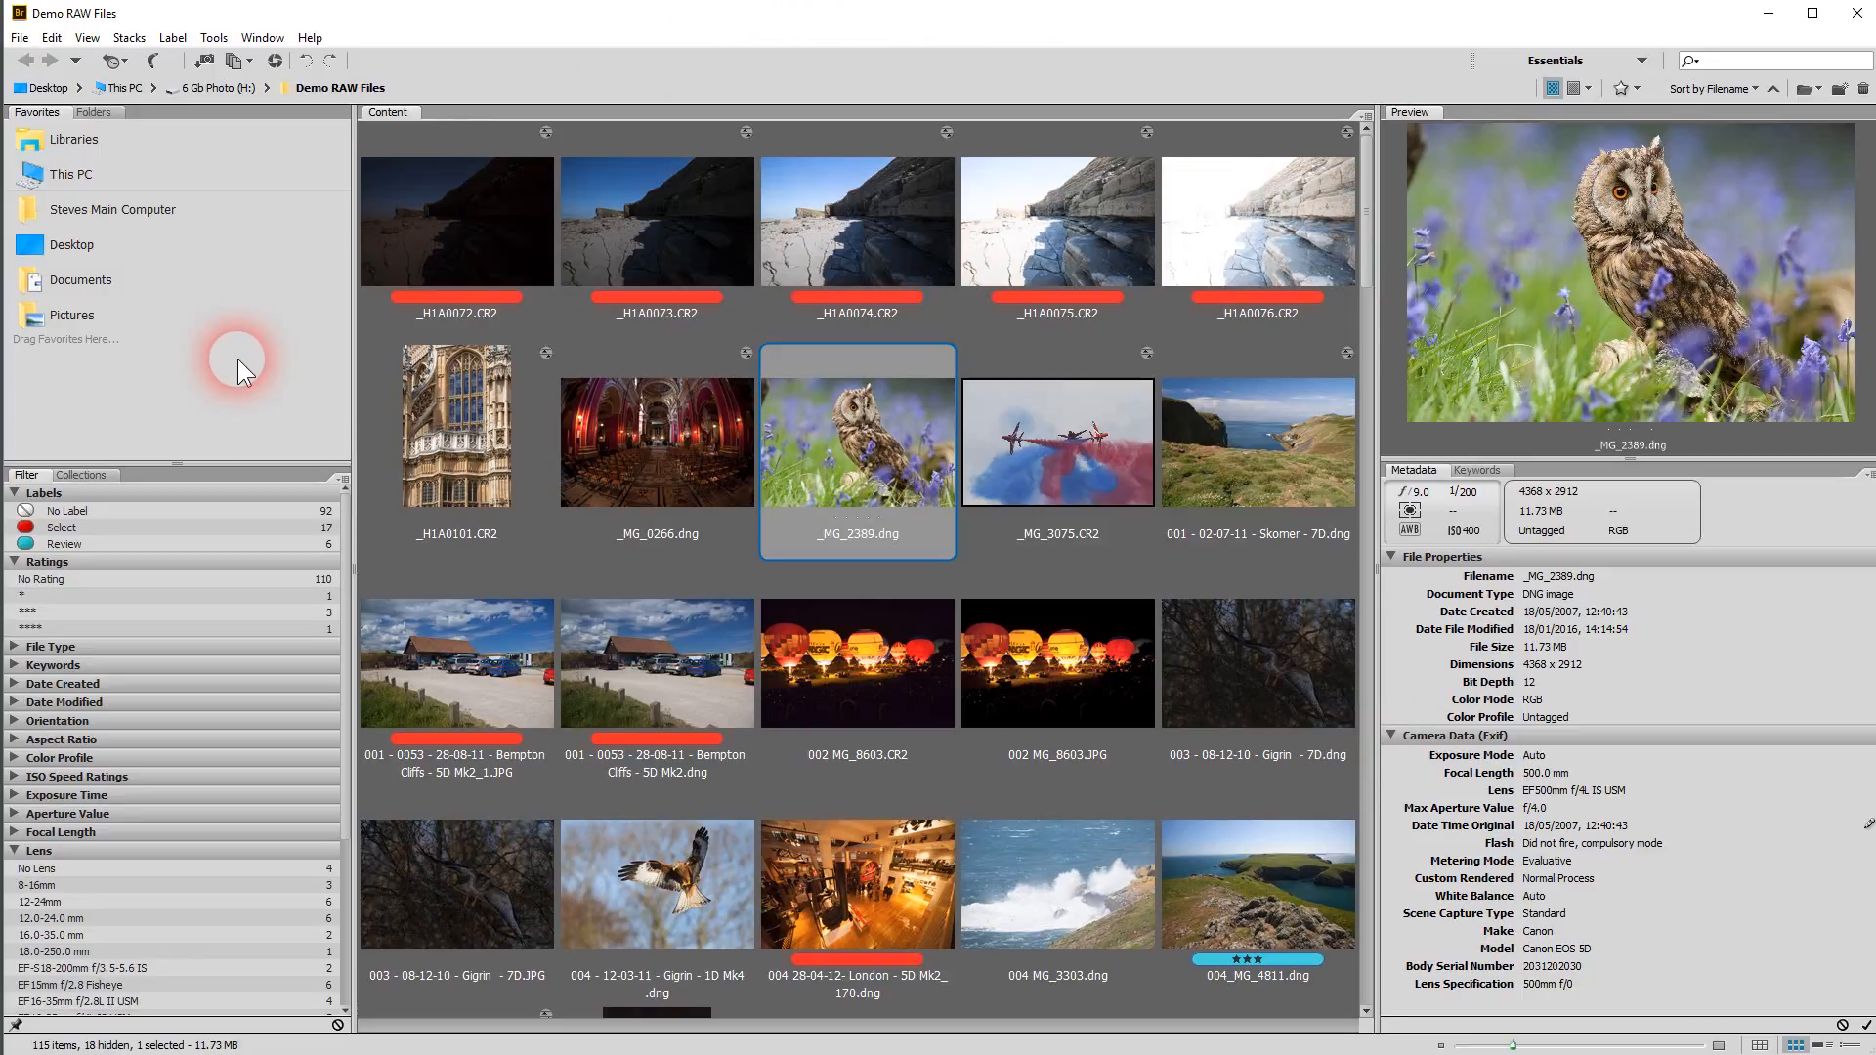
{"action": "mouse_move", "coordinate": [1220, 205]}
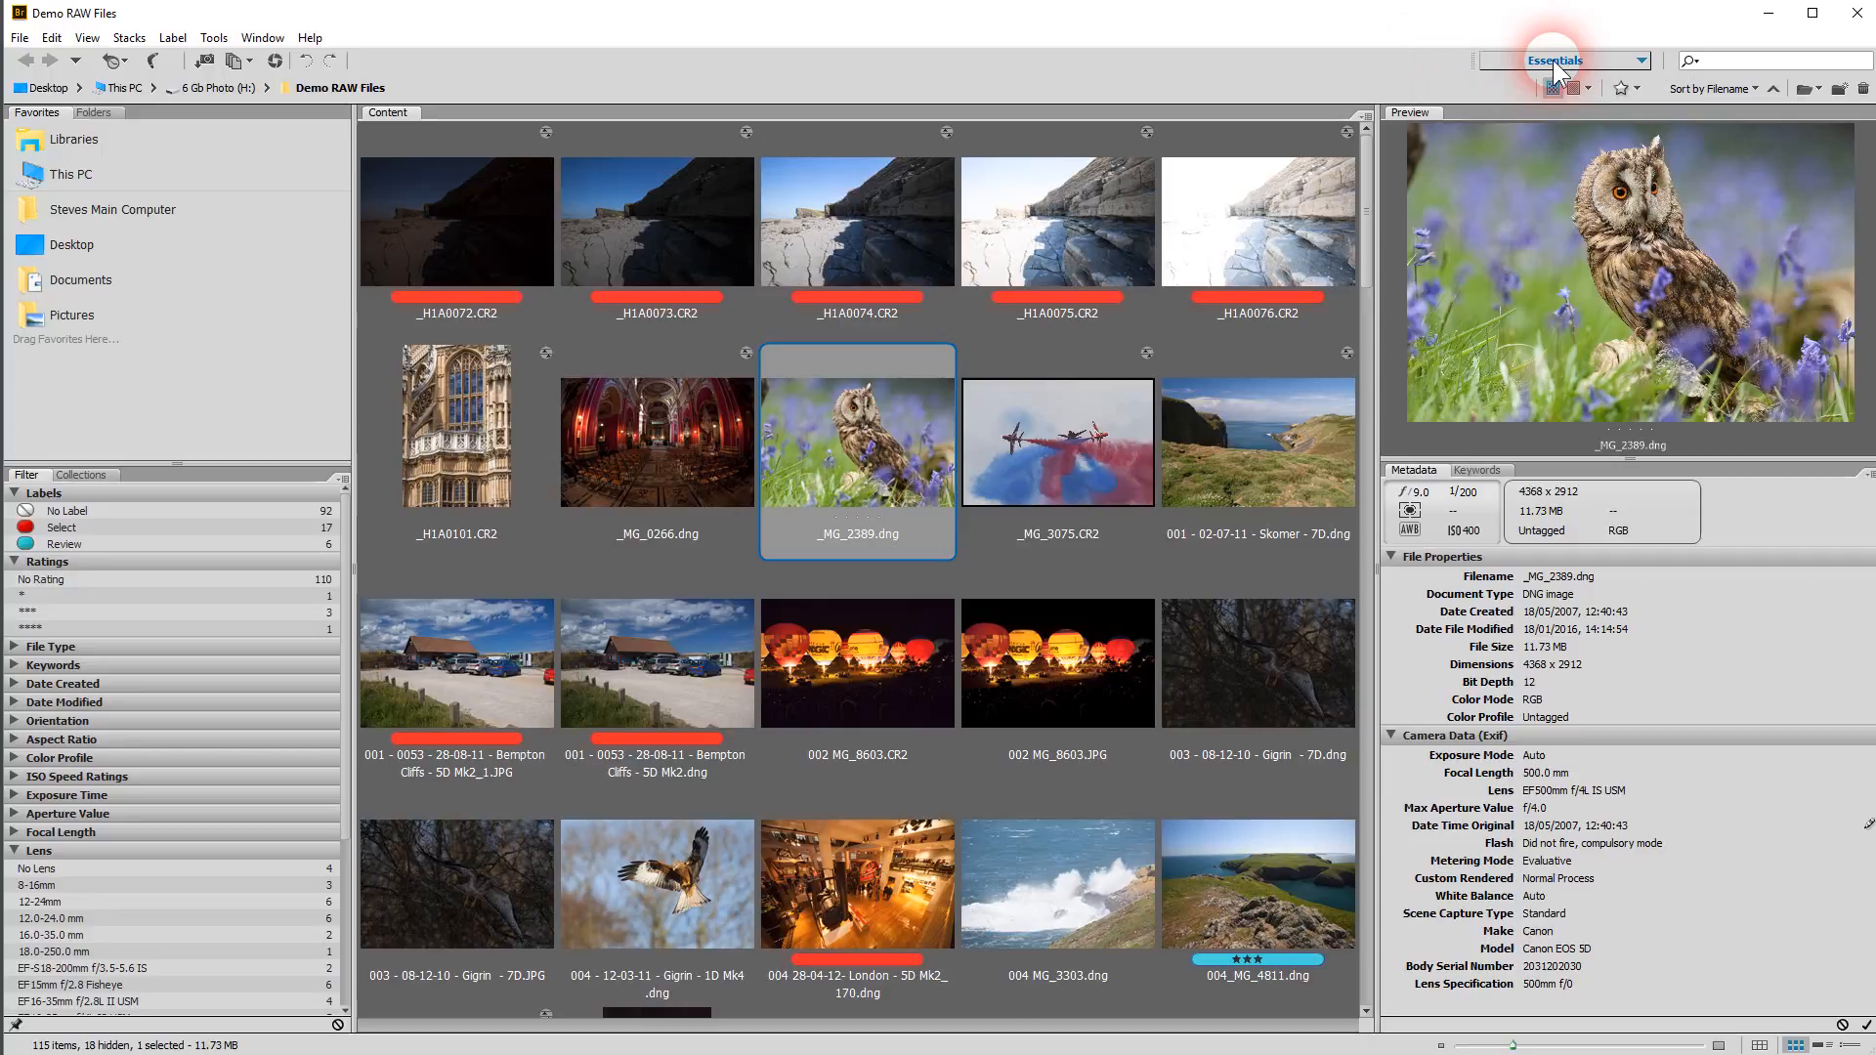
{"action": "mouse_move", "coordinate": [1409, 151]}
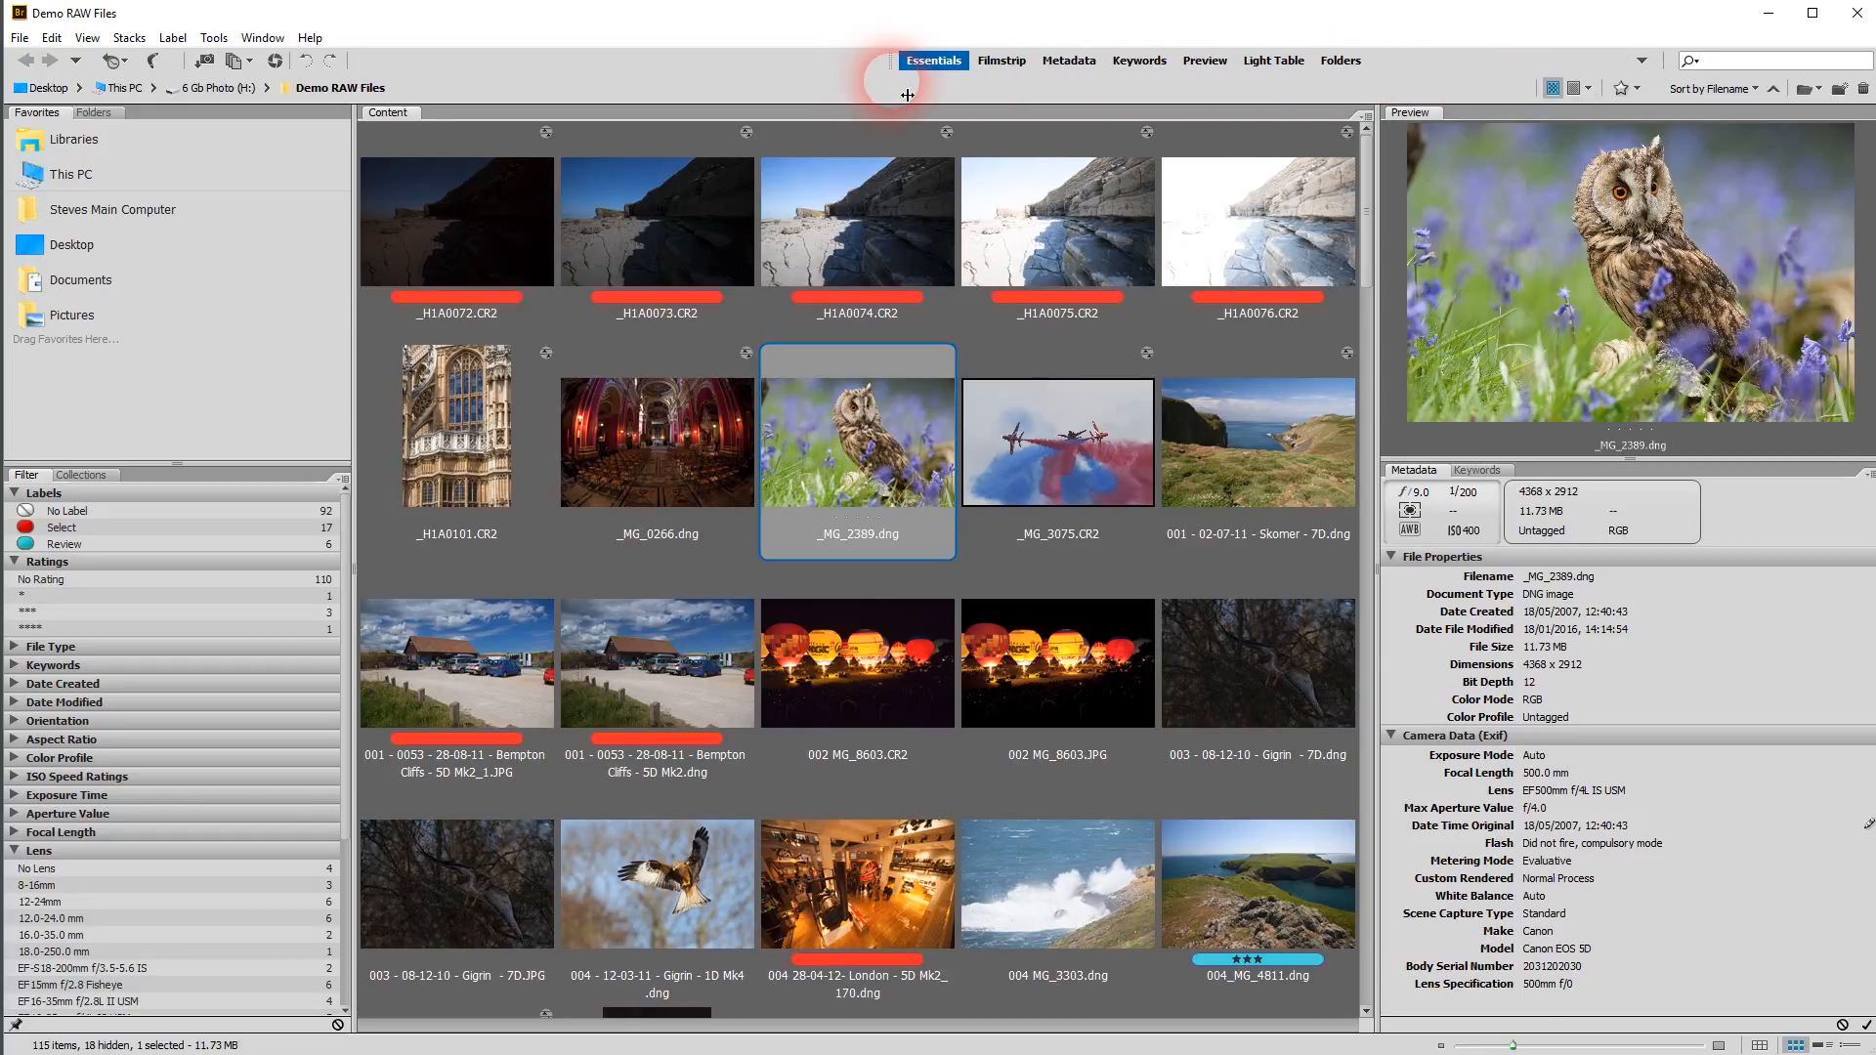
{"action": "mouse_move", "coordinate": [1000, 60]}
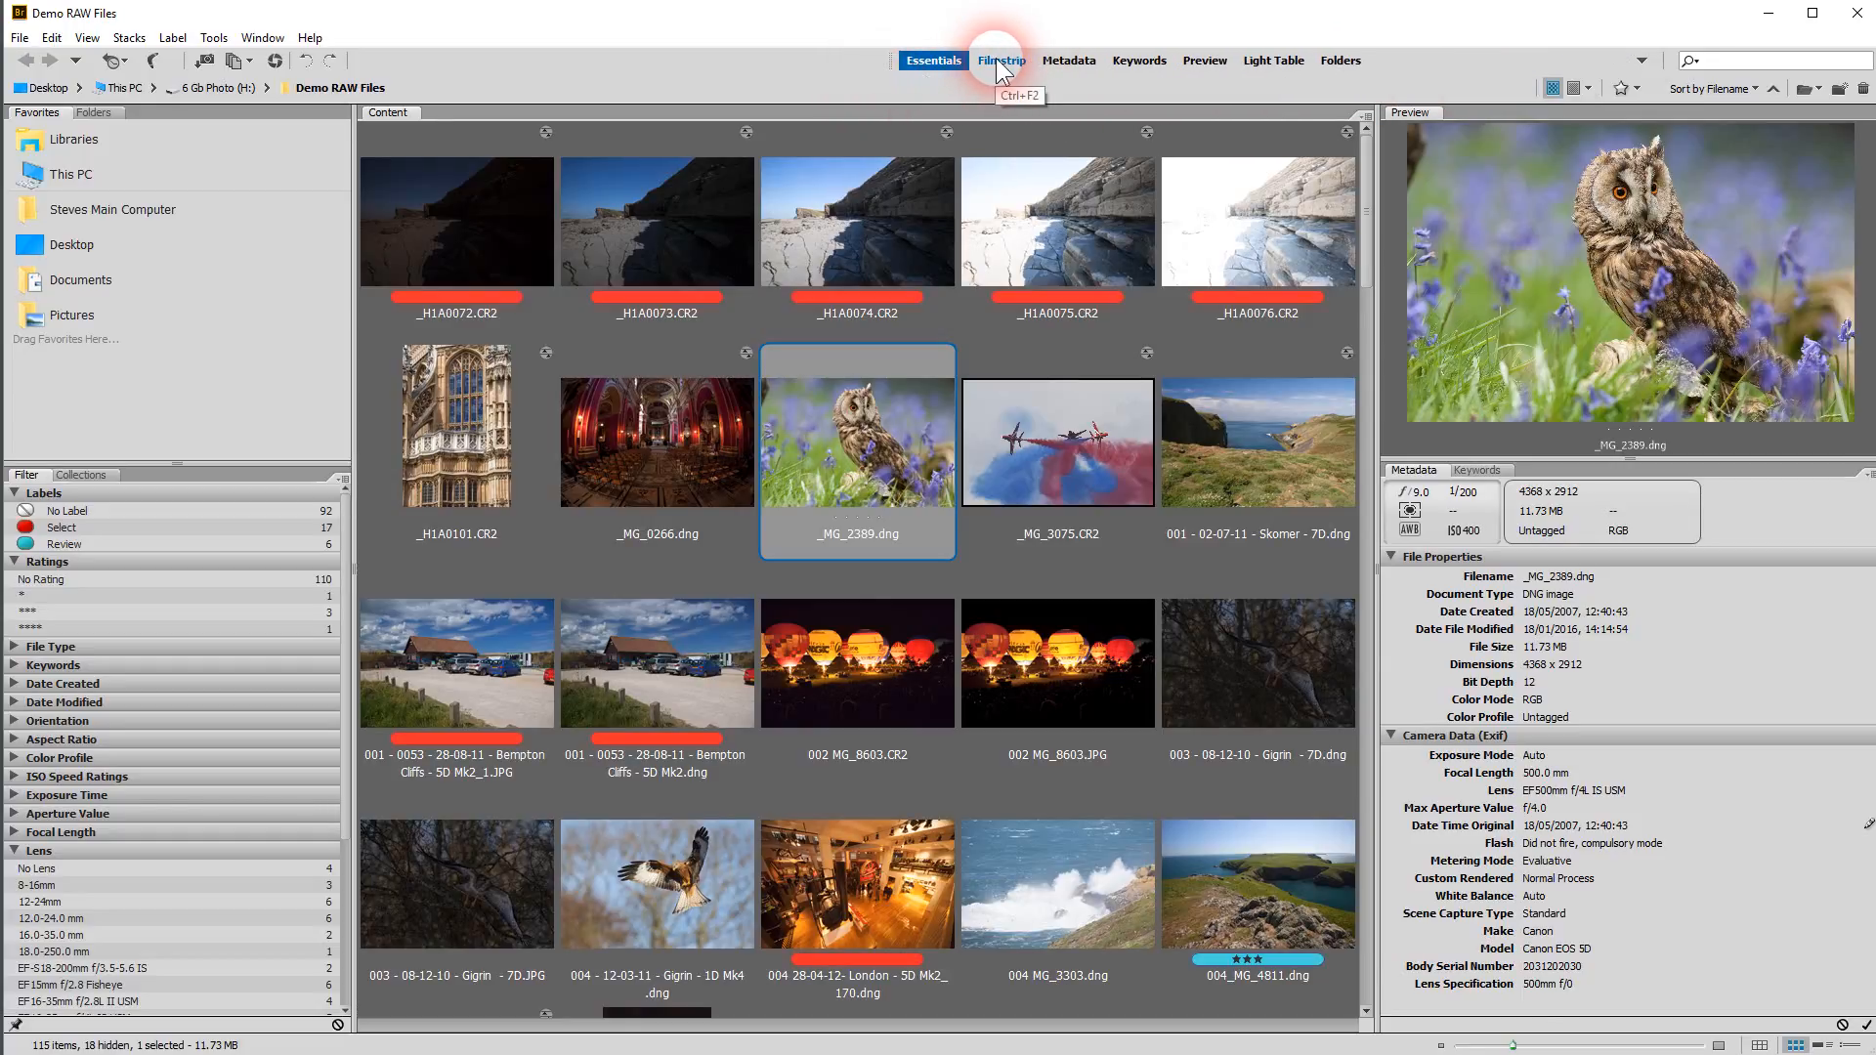
View _H1A0101.CR2 then _MG_0266.dng in the Filmstrip workspace, then the Metadata workspace
{"action": "left_click", "coordinate": [1000, 60]}
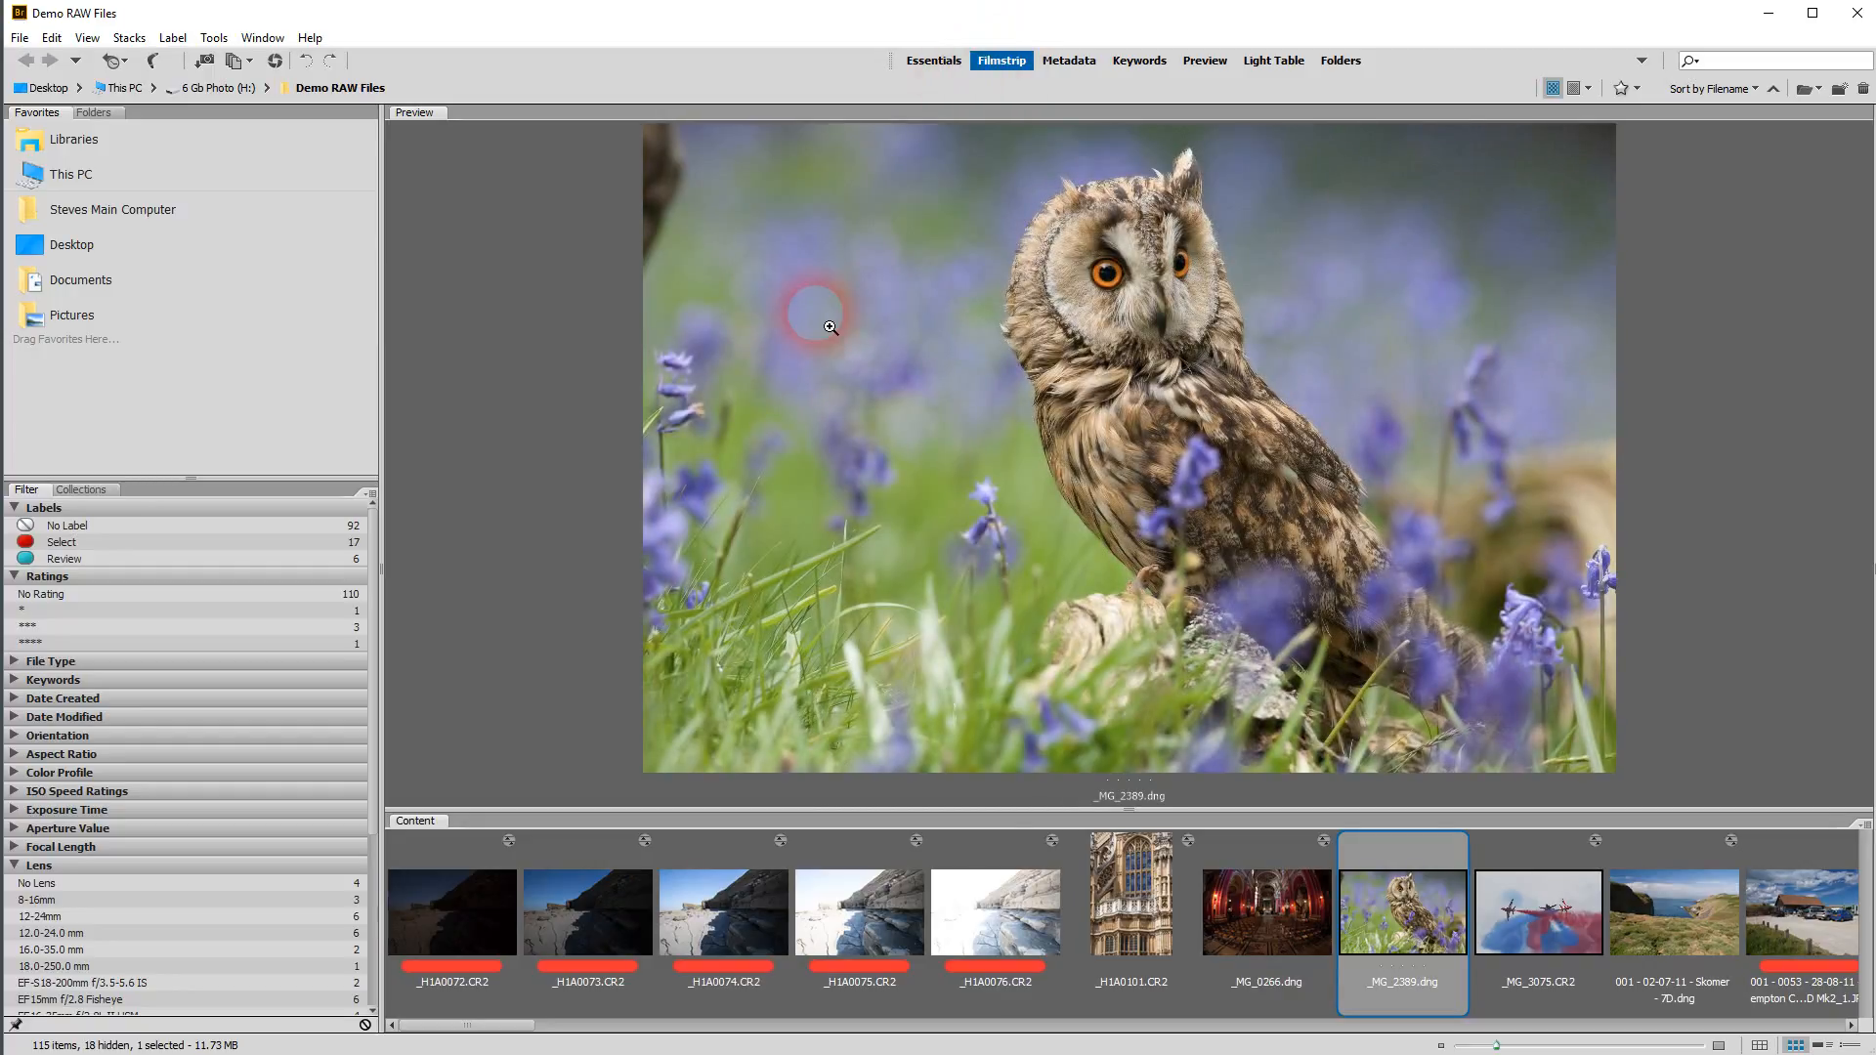
{"action": "mouse_move", "coordinate": [907, 904]}
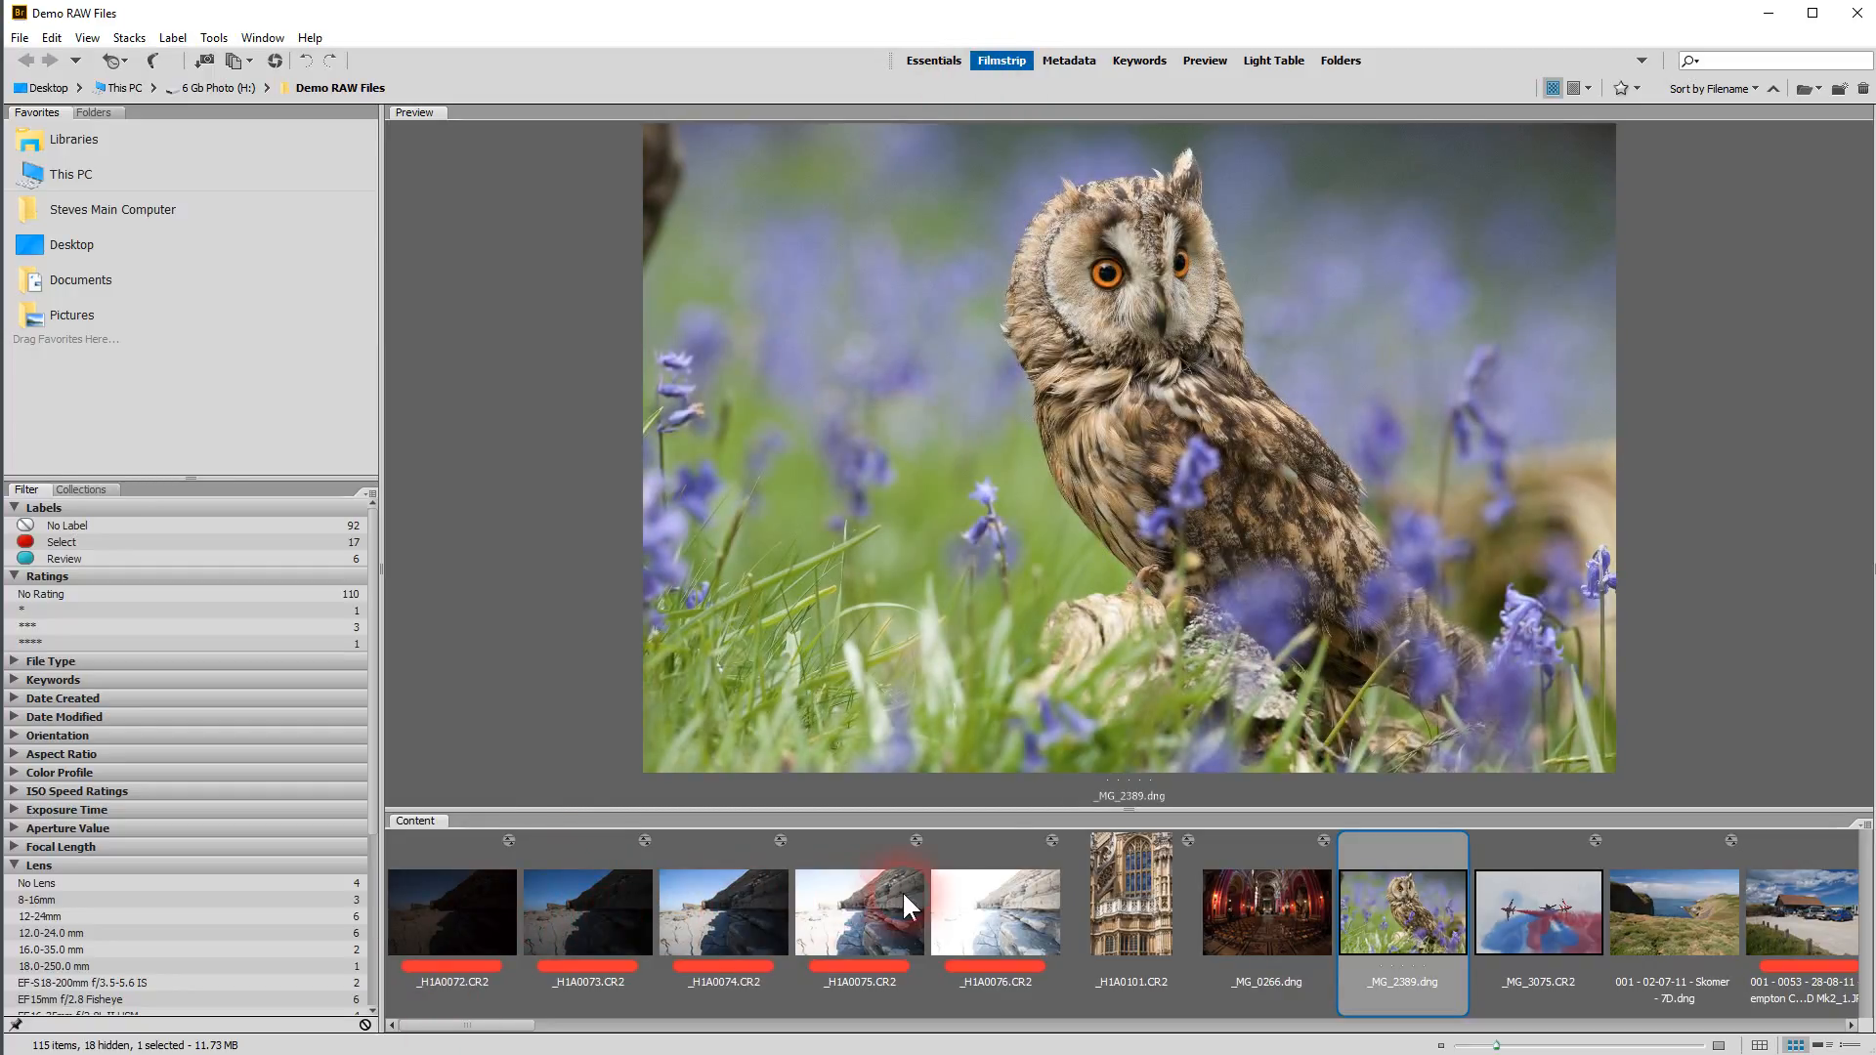
{"action": "left_click", "coordinate": [1128, 912]}
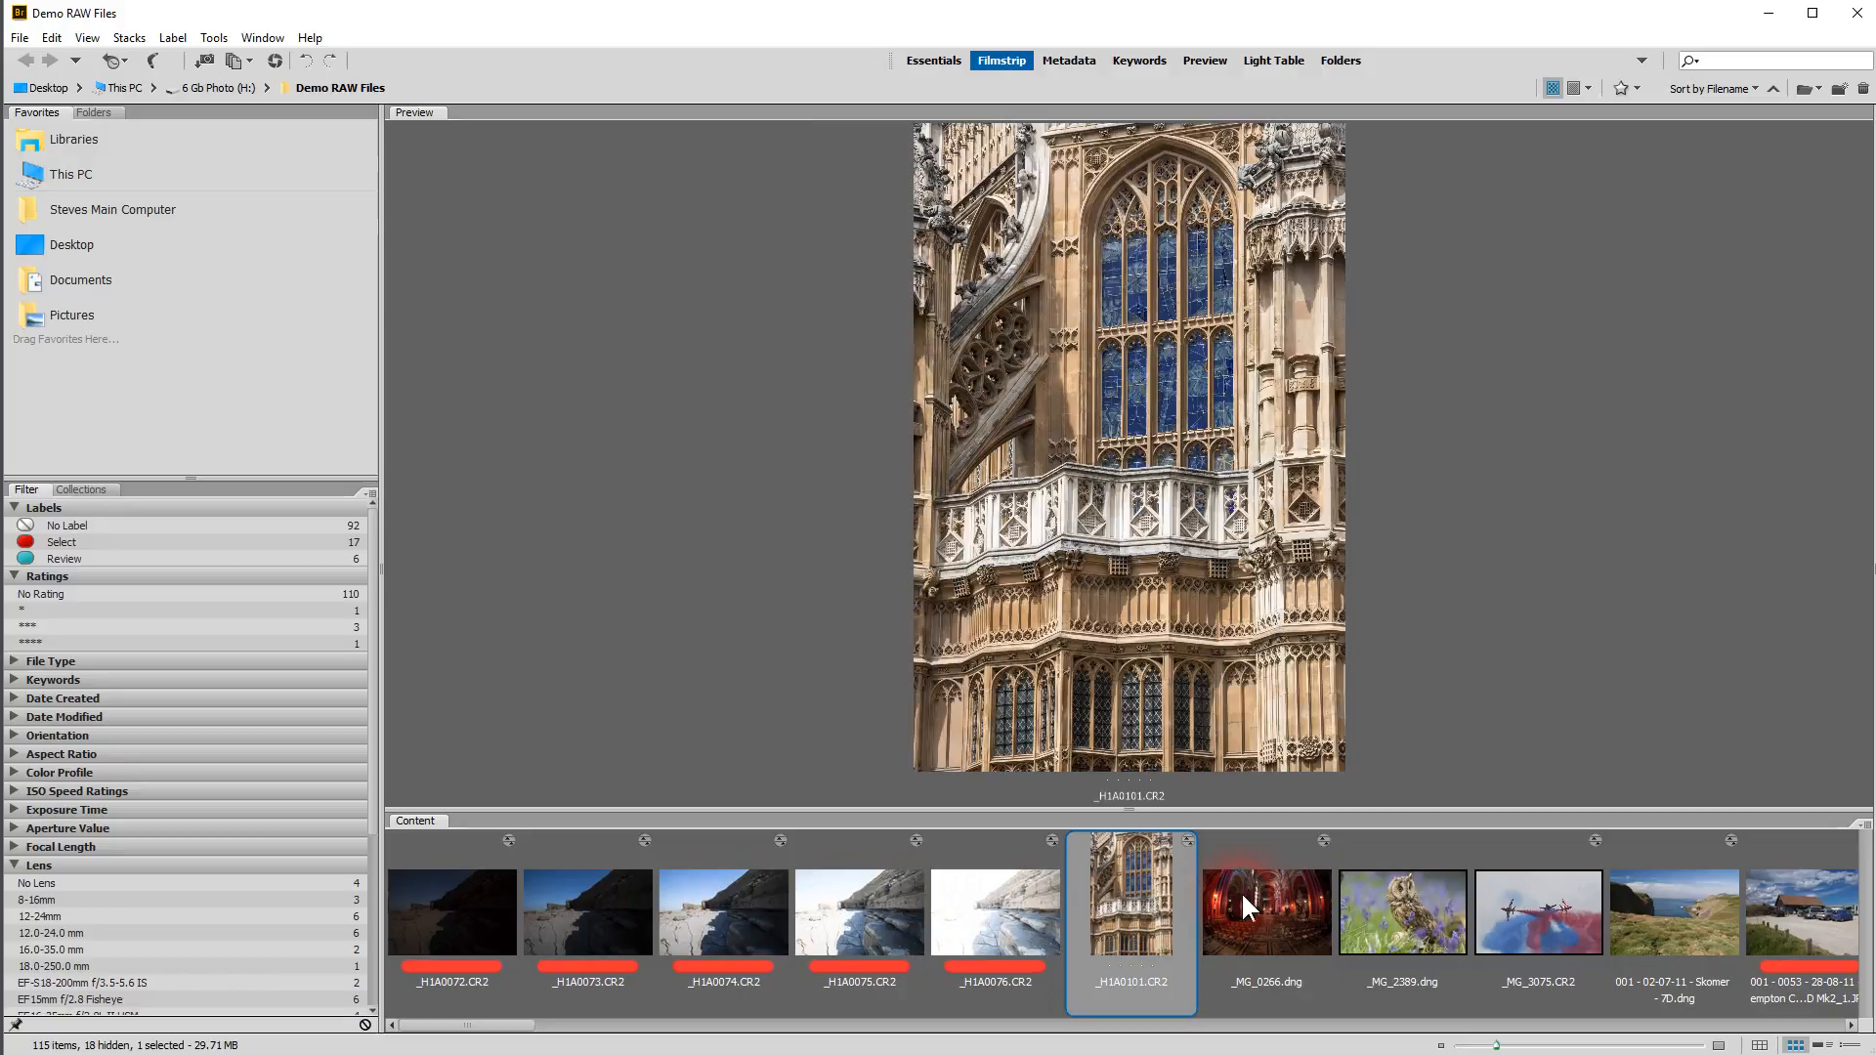
{"action": "left_click", "coordinate": [1264, 912]}
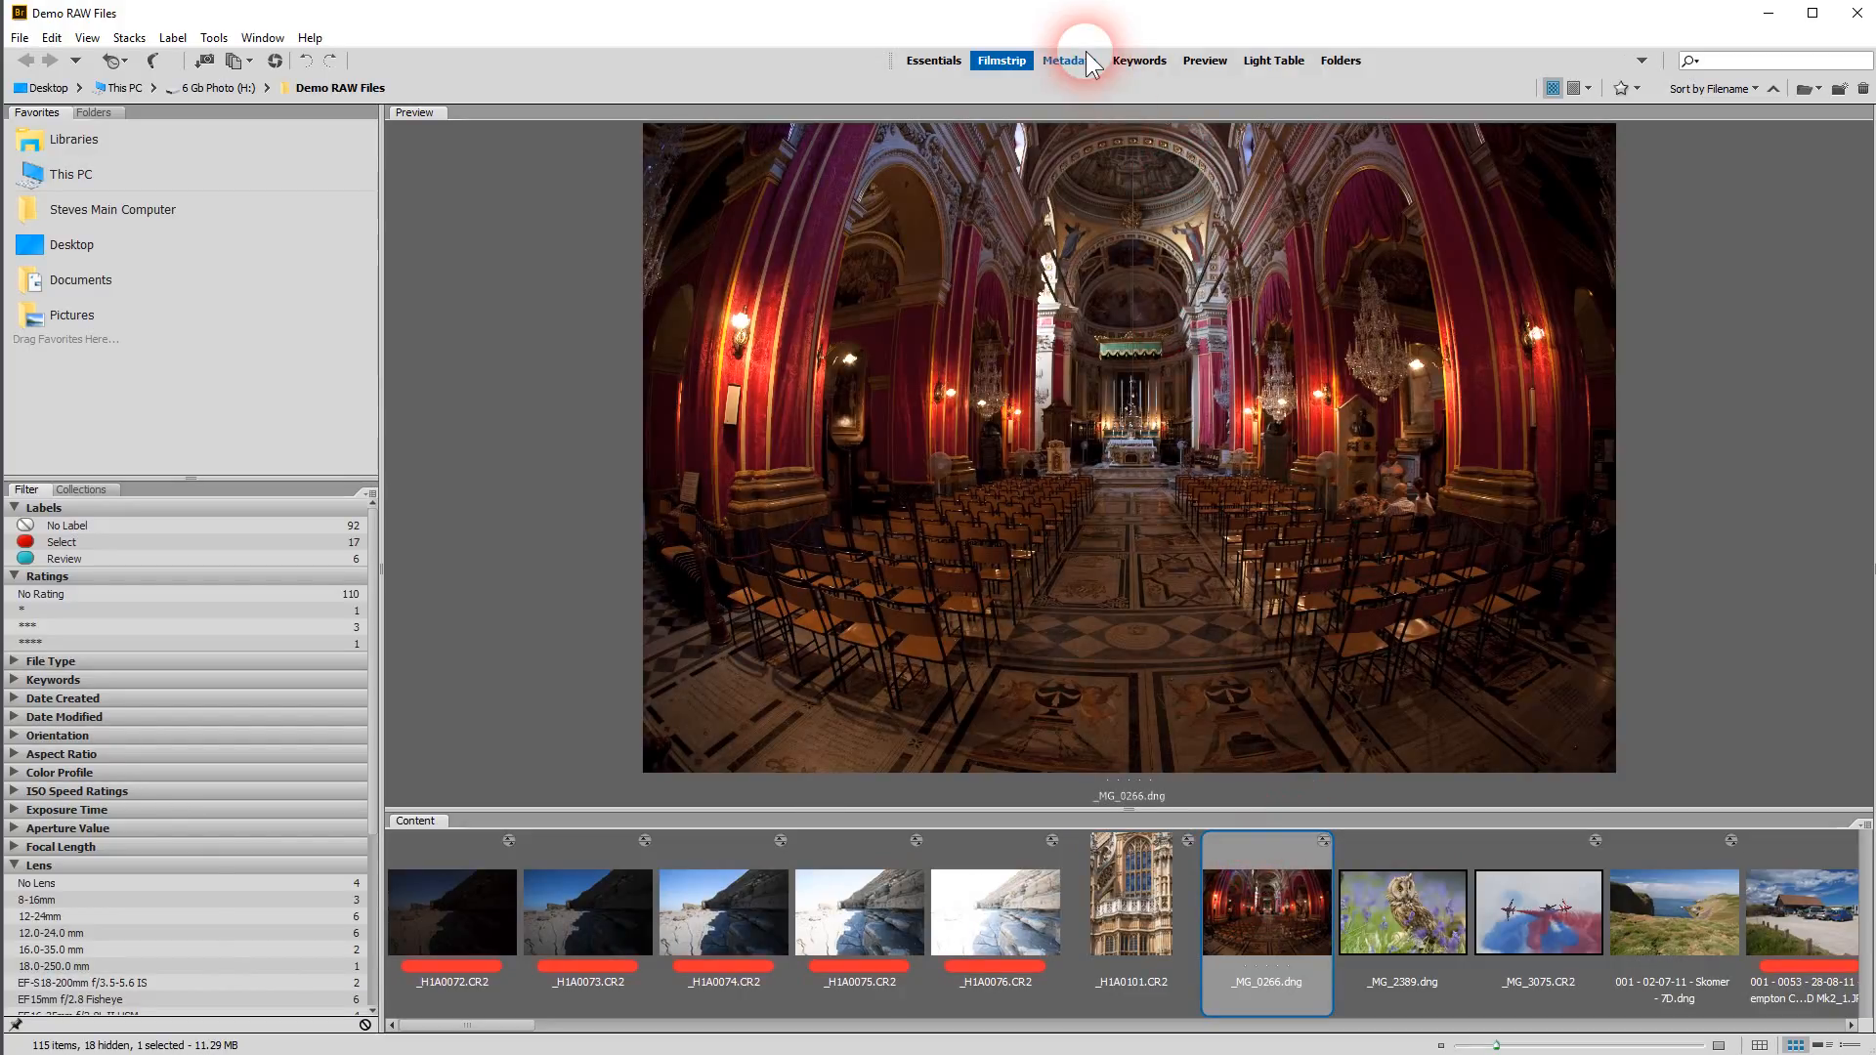
{"action": "left_click", "coordinate": [1063, 61]}
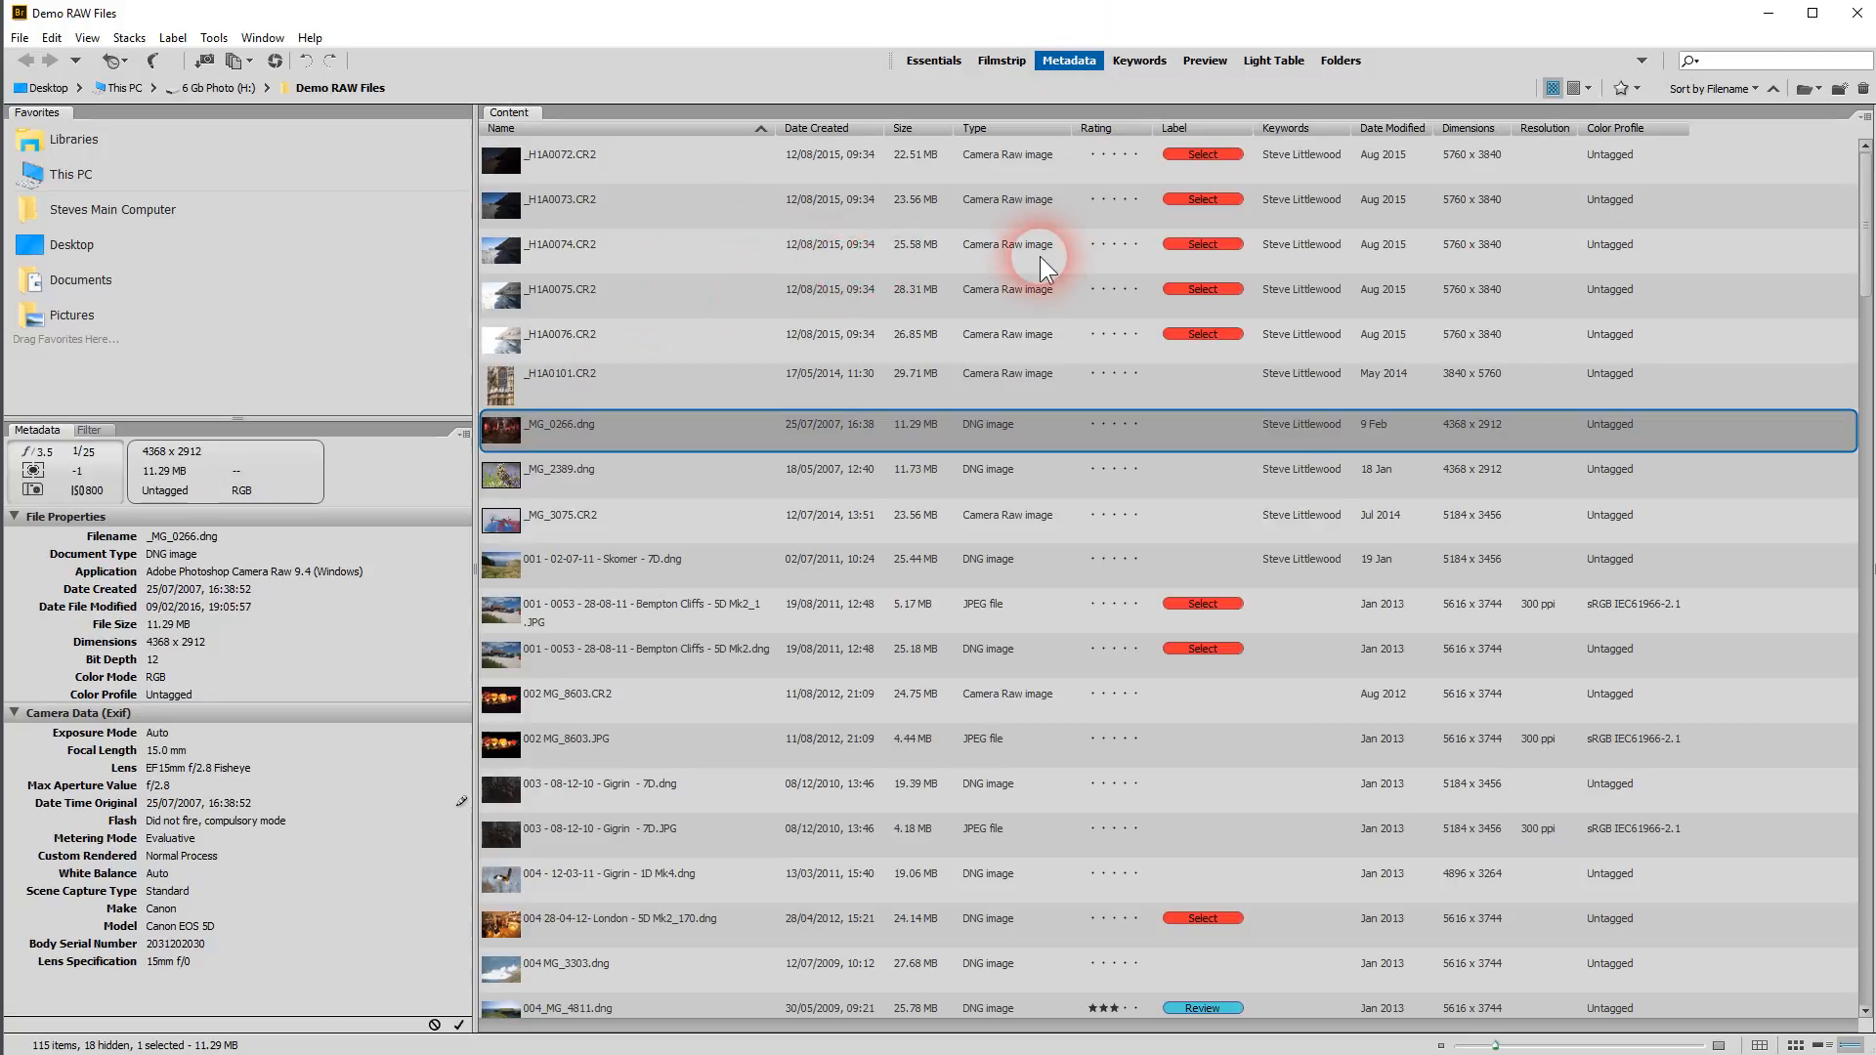
{"action": "mouse_move", "coordinate": [1132, 281]}
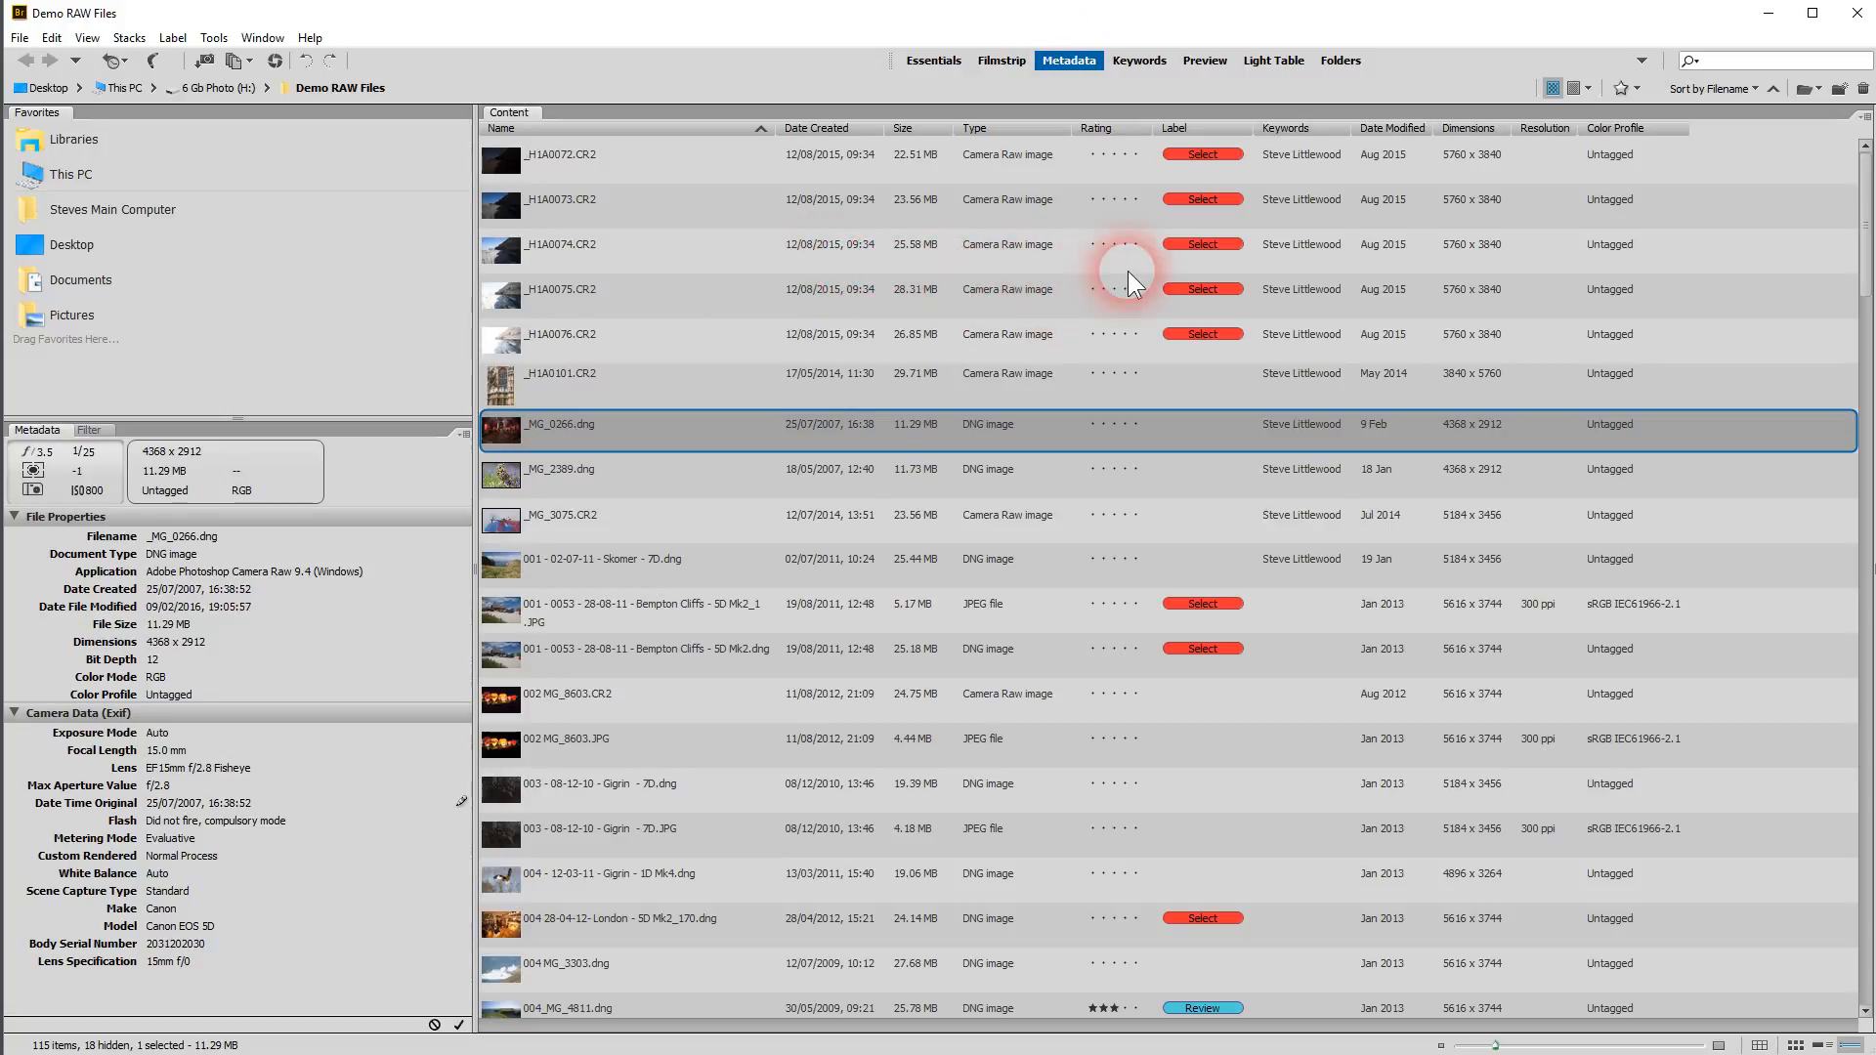
{"action": "mouse_move", "coordinate": [1138, 61]}
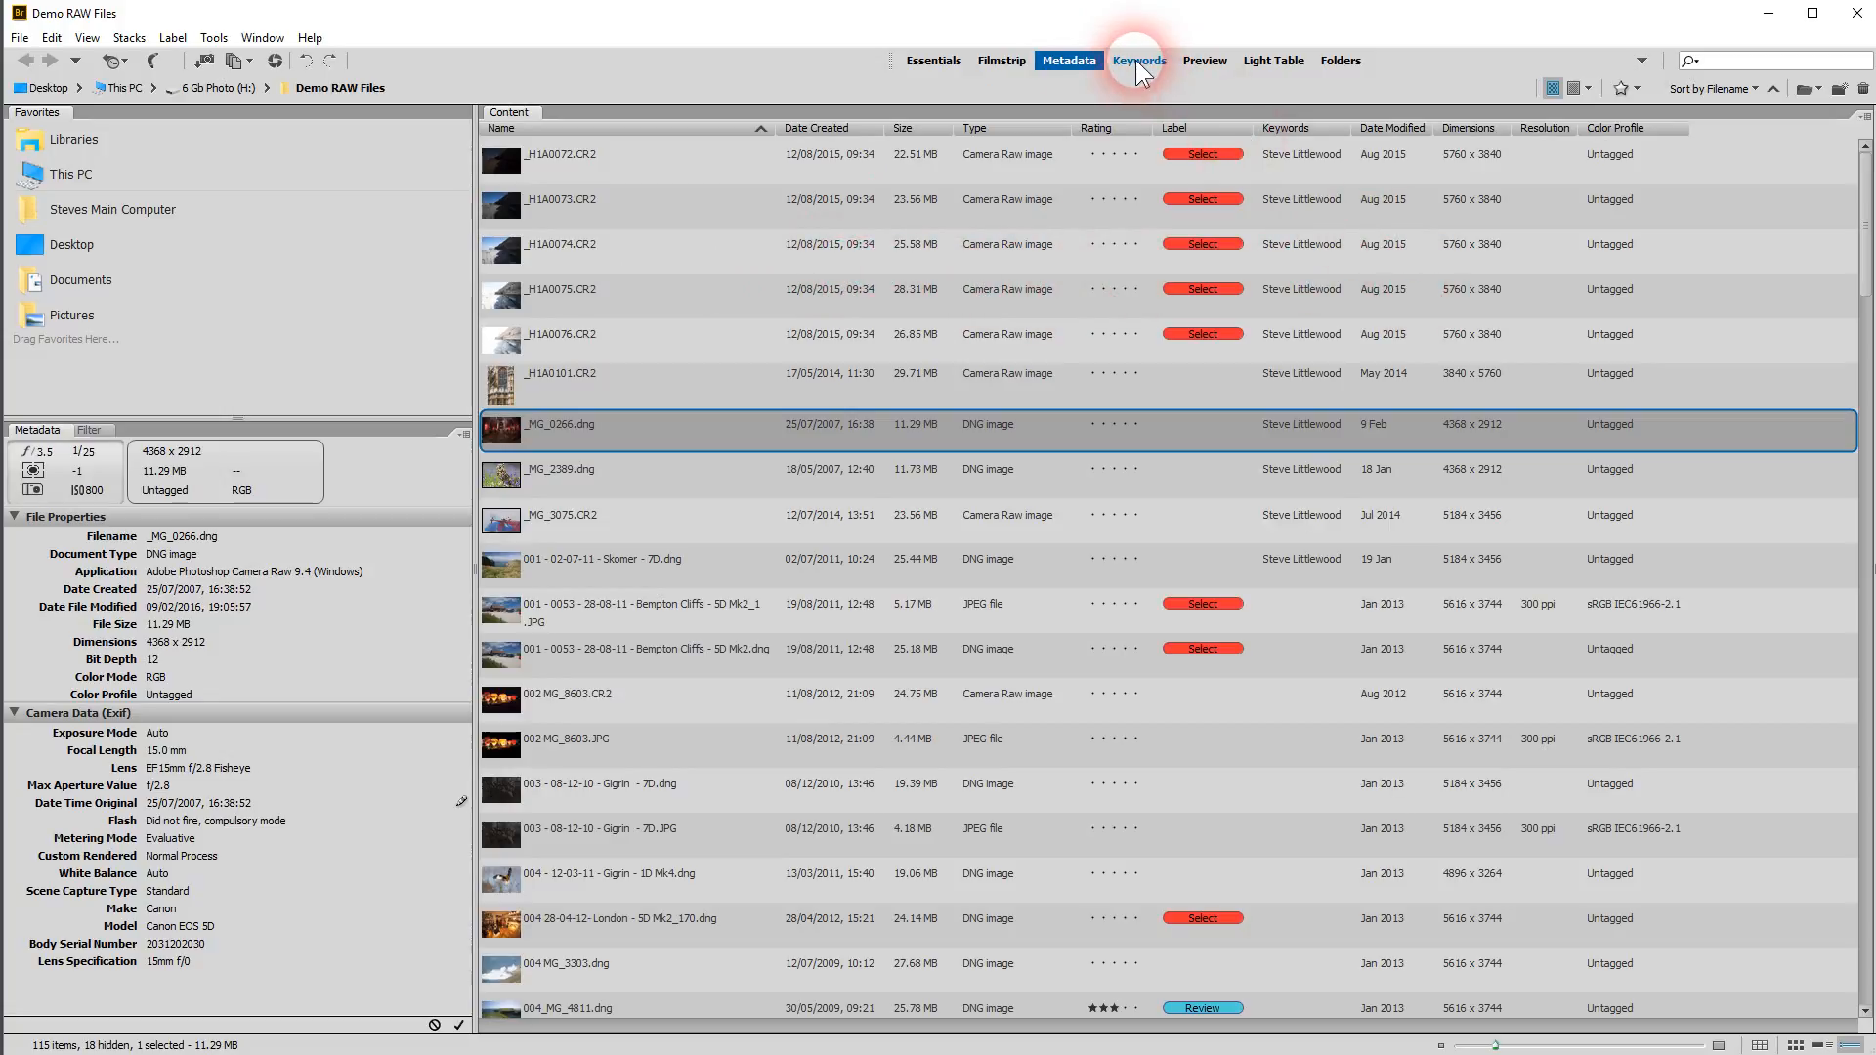
Cycle through the Keywords, Preview, Light Table and Folders workspaces, ending back in Essentials
{"action": "left_click", "coordinate": [1135, 60]}
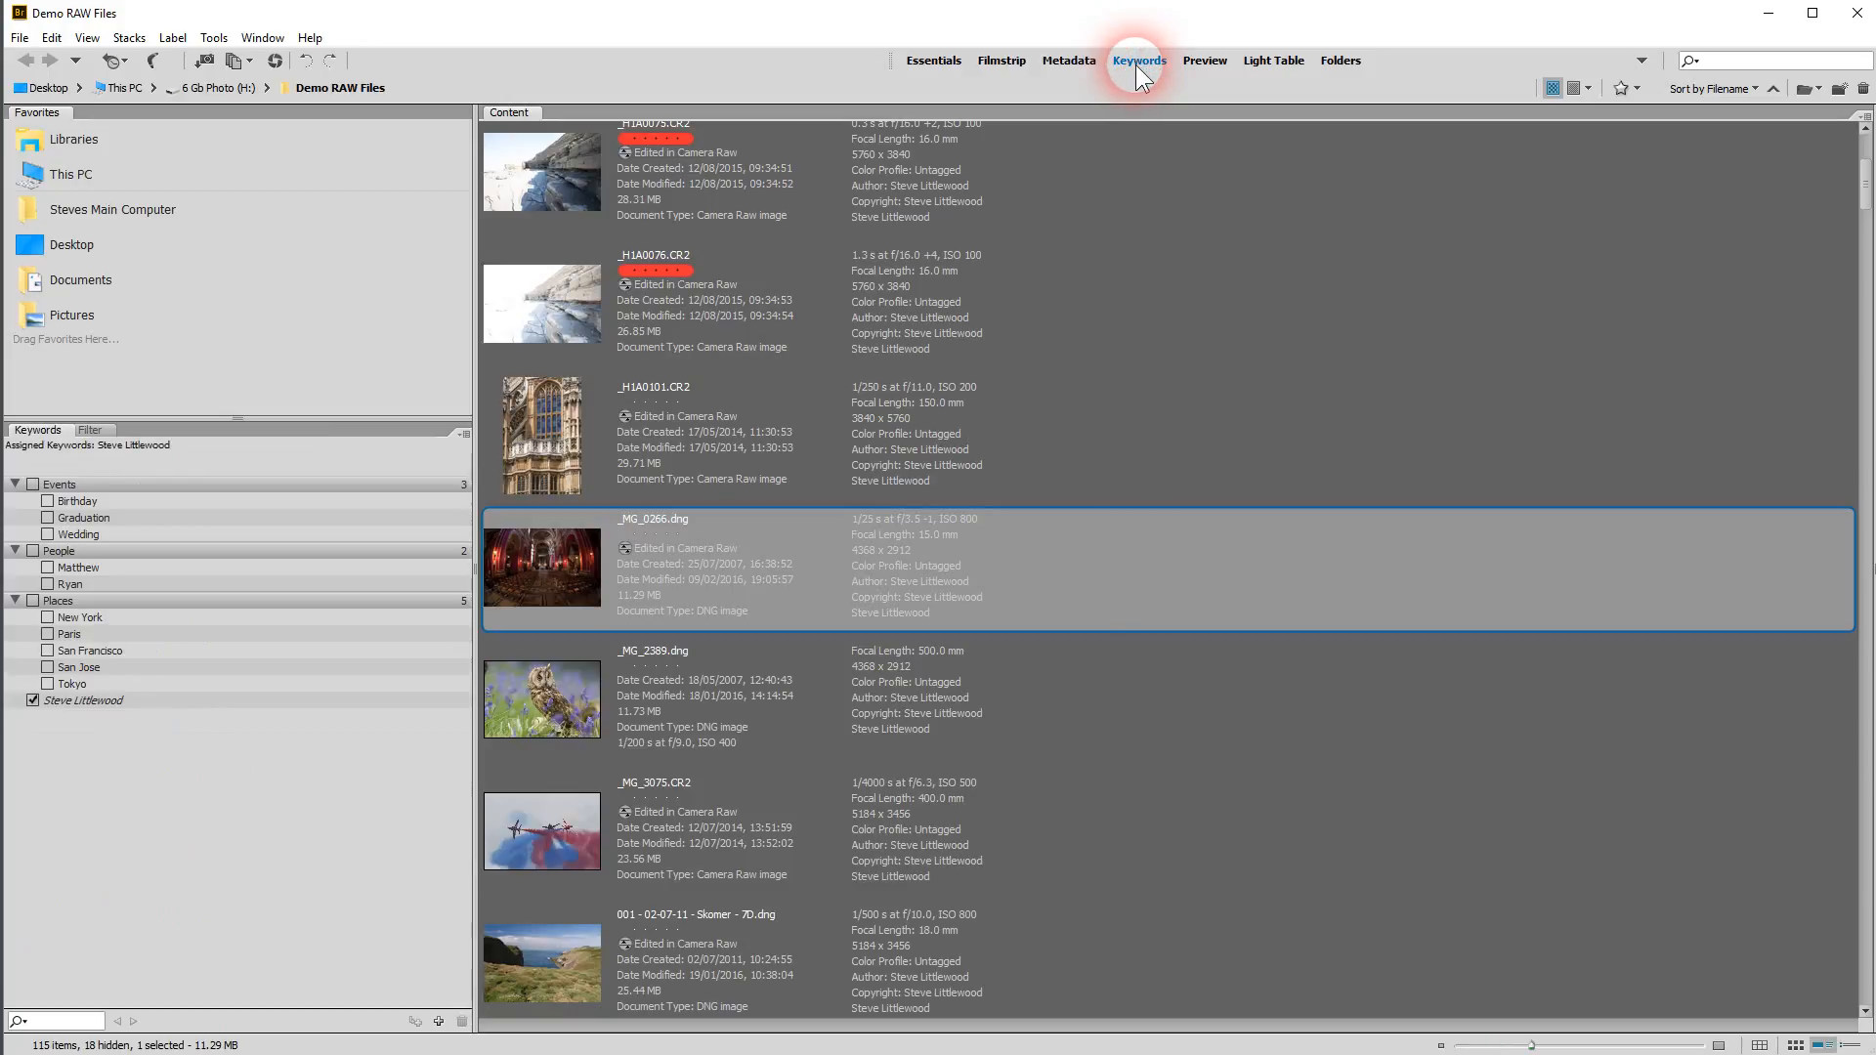
{"action": "left_click", "coordinate": [1203, 61]}
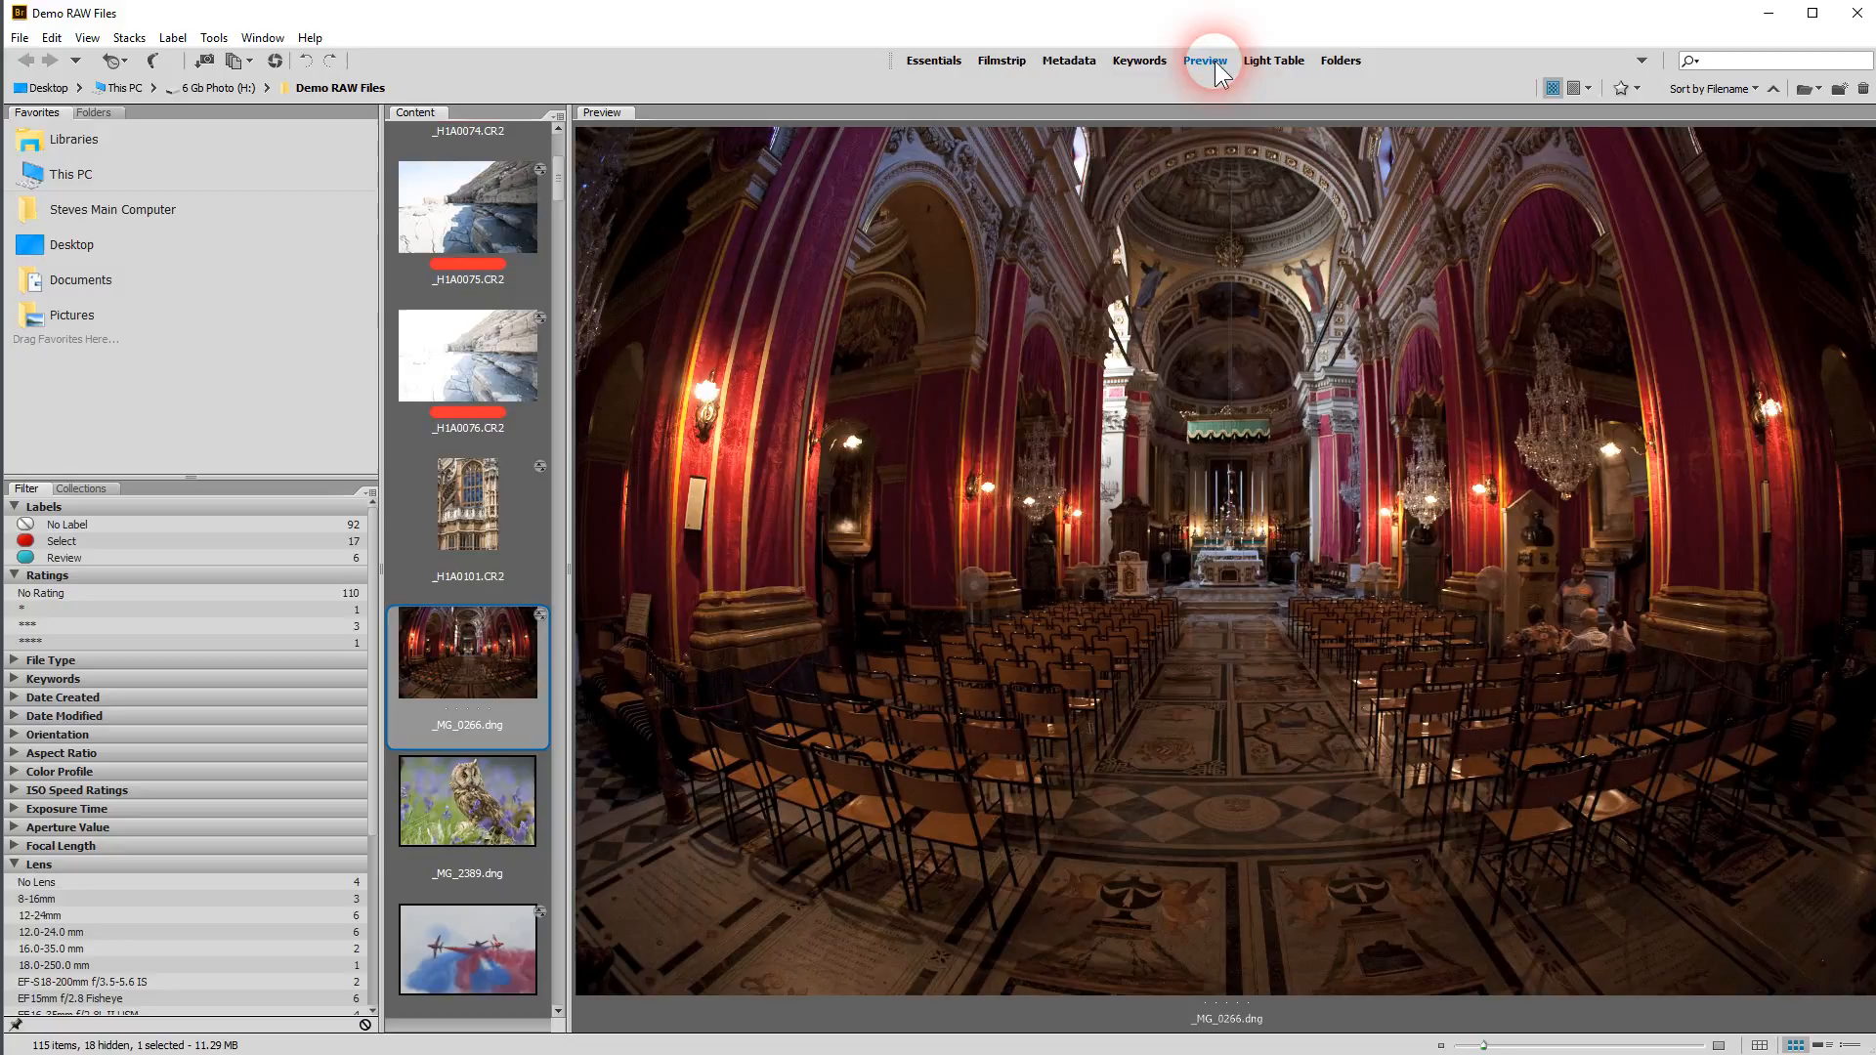
{"action": "left_click", "coordinate": [1270, 61]}
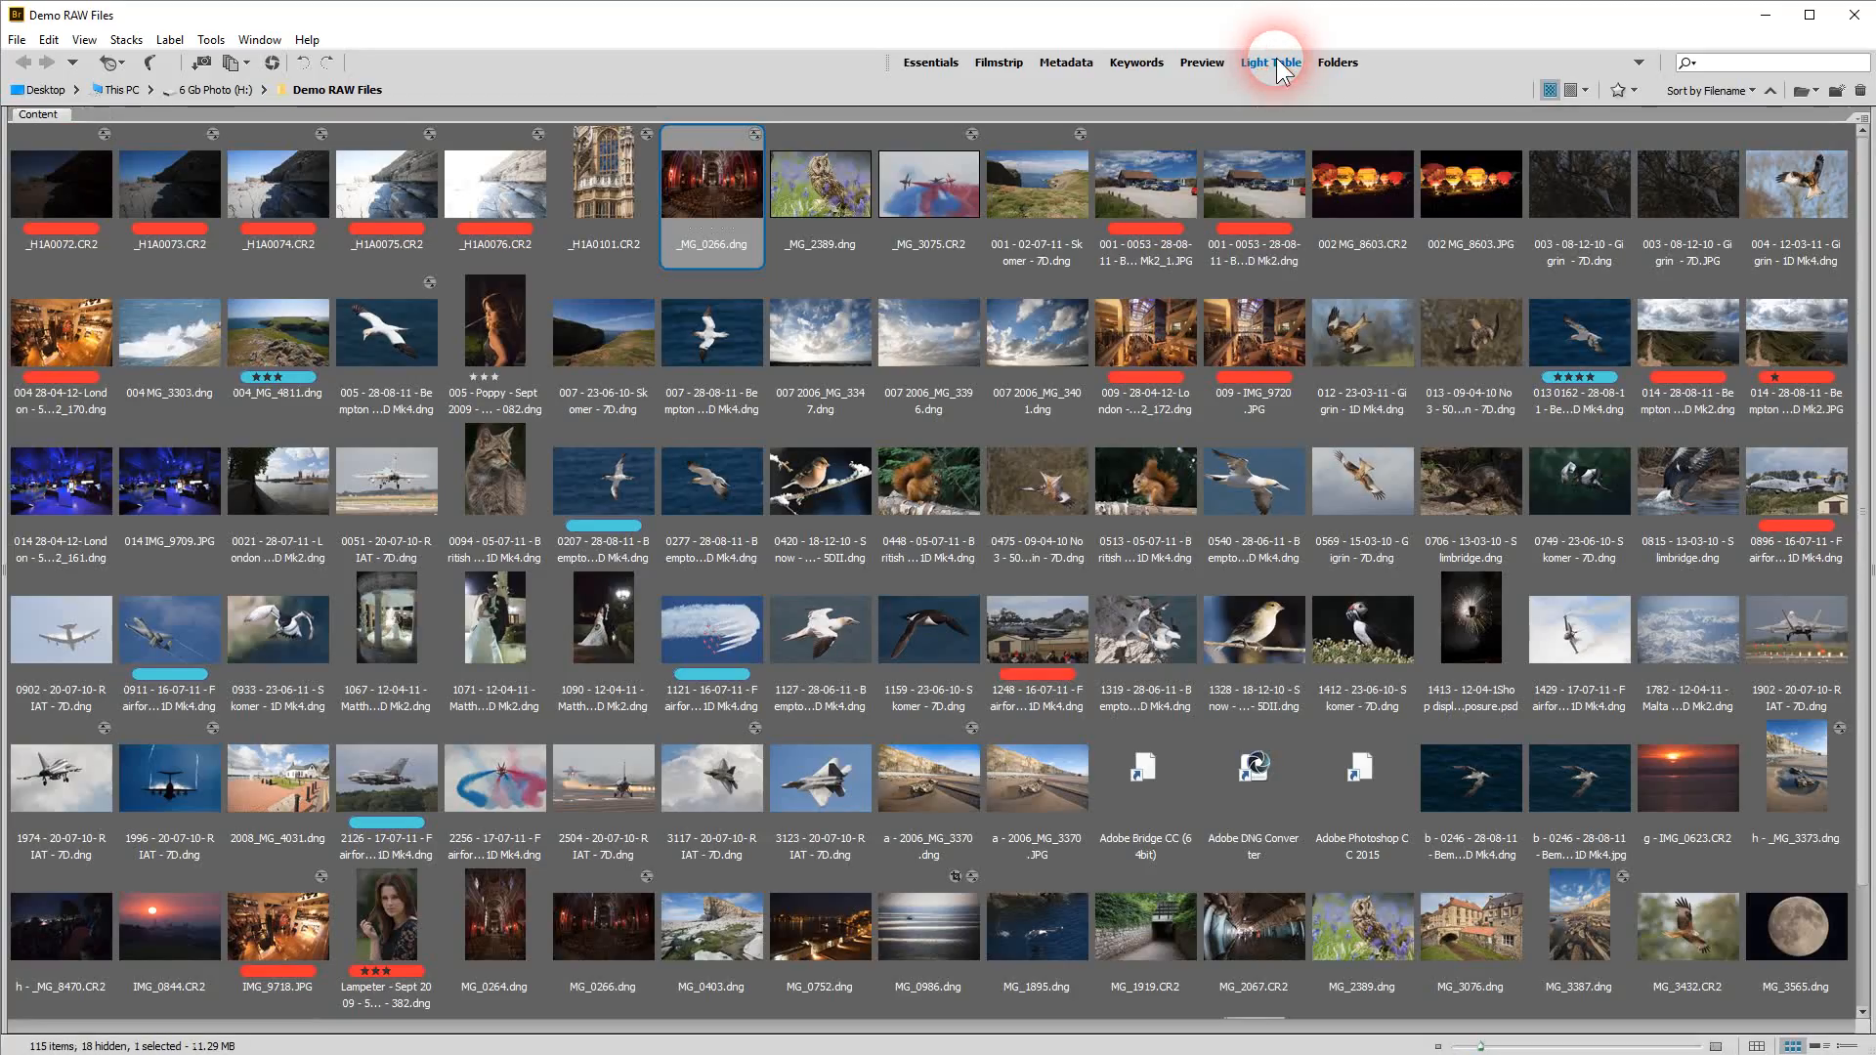
{"action": "left_click", "coordinate": [1270, 63]}
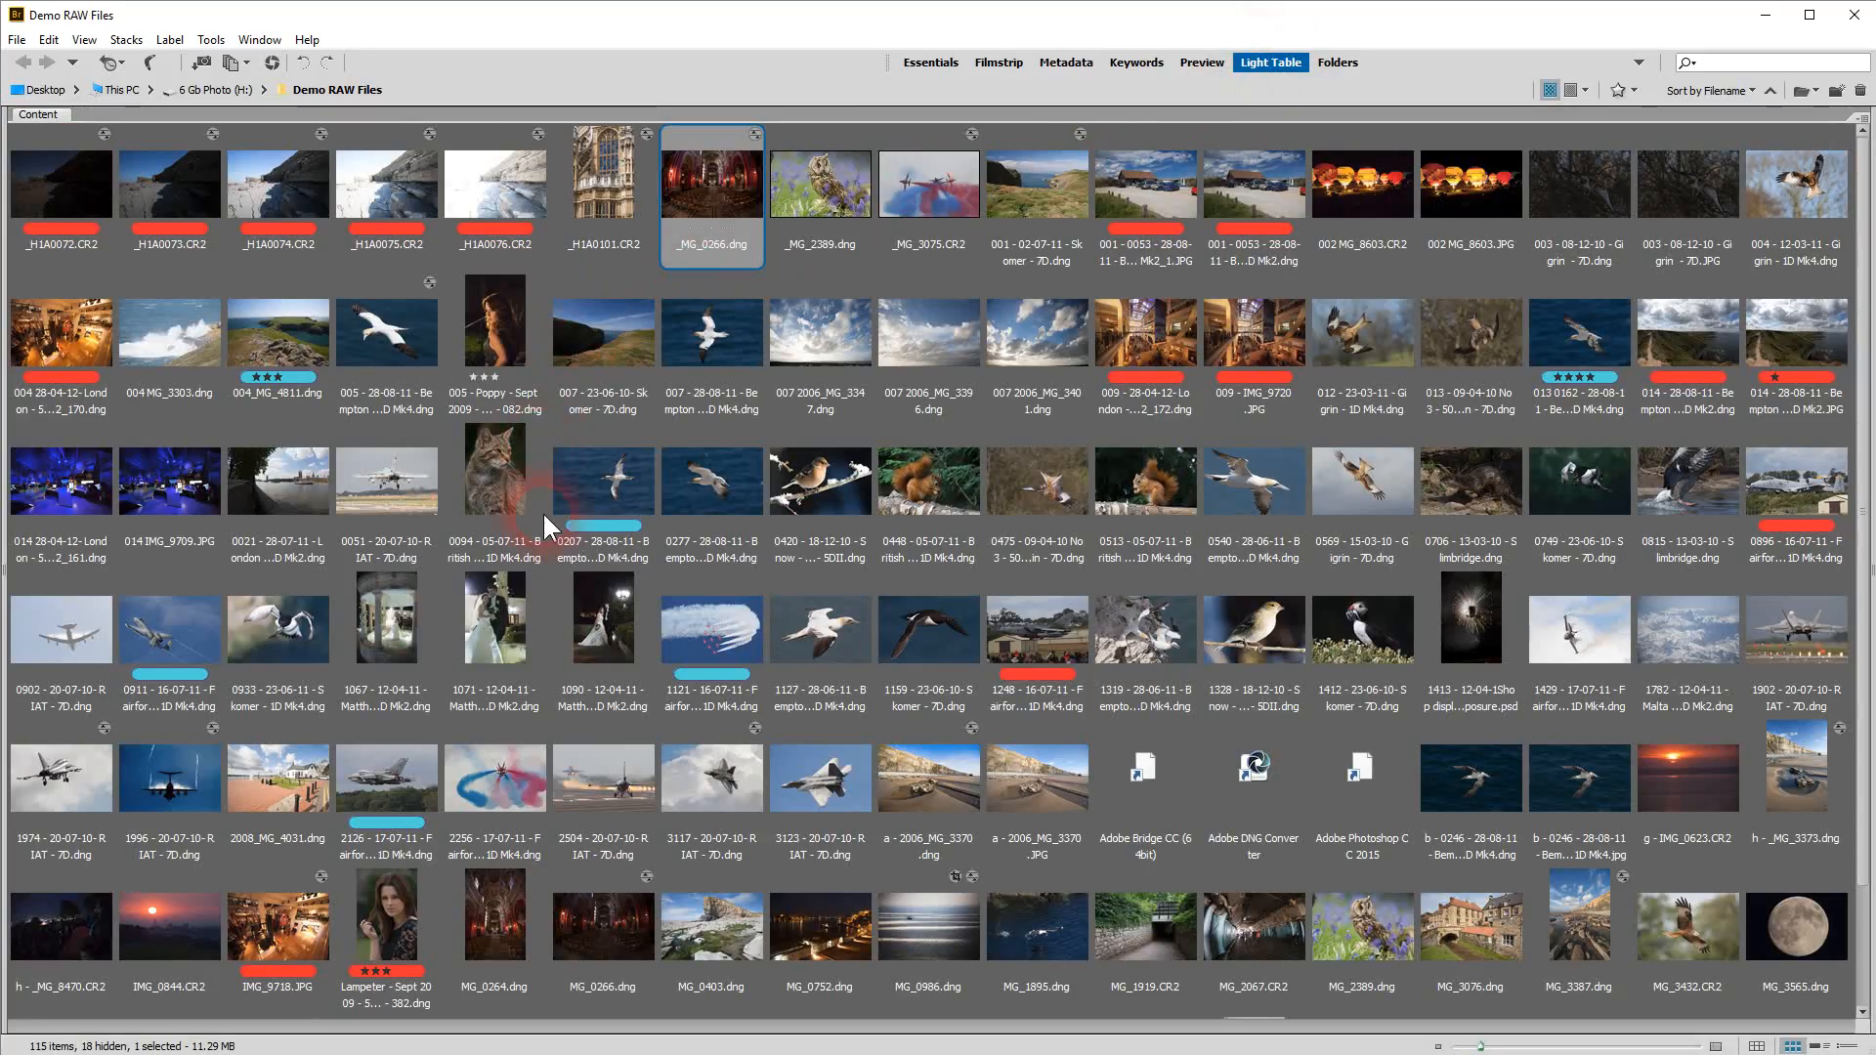
{"action": "mouse_move", "coordinate": [1279, 594]}
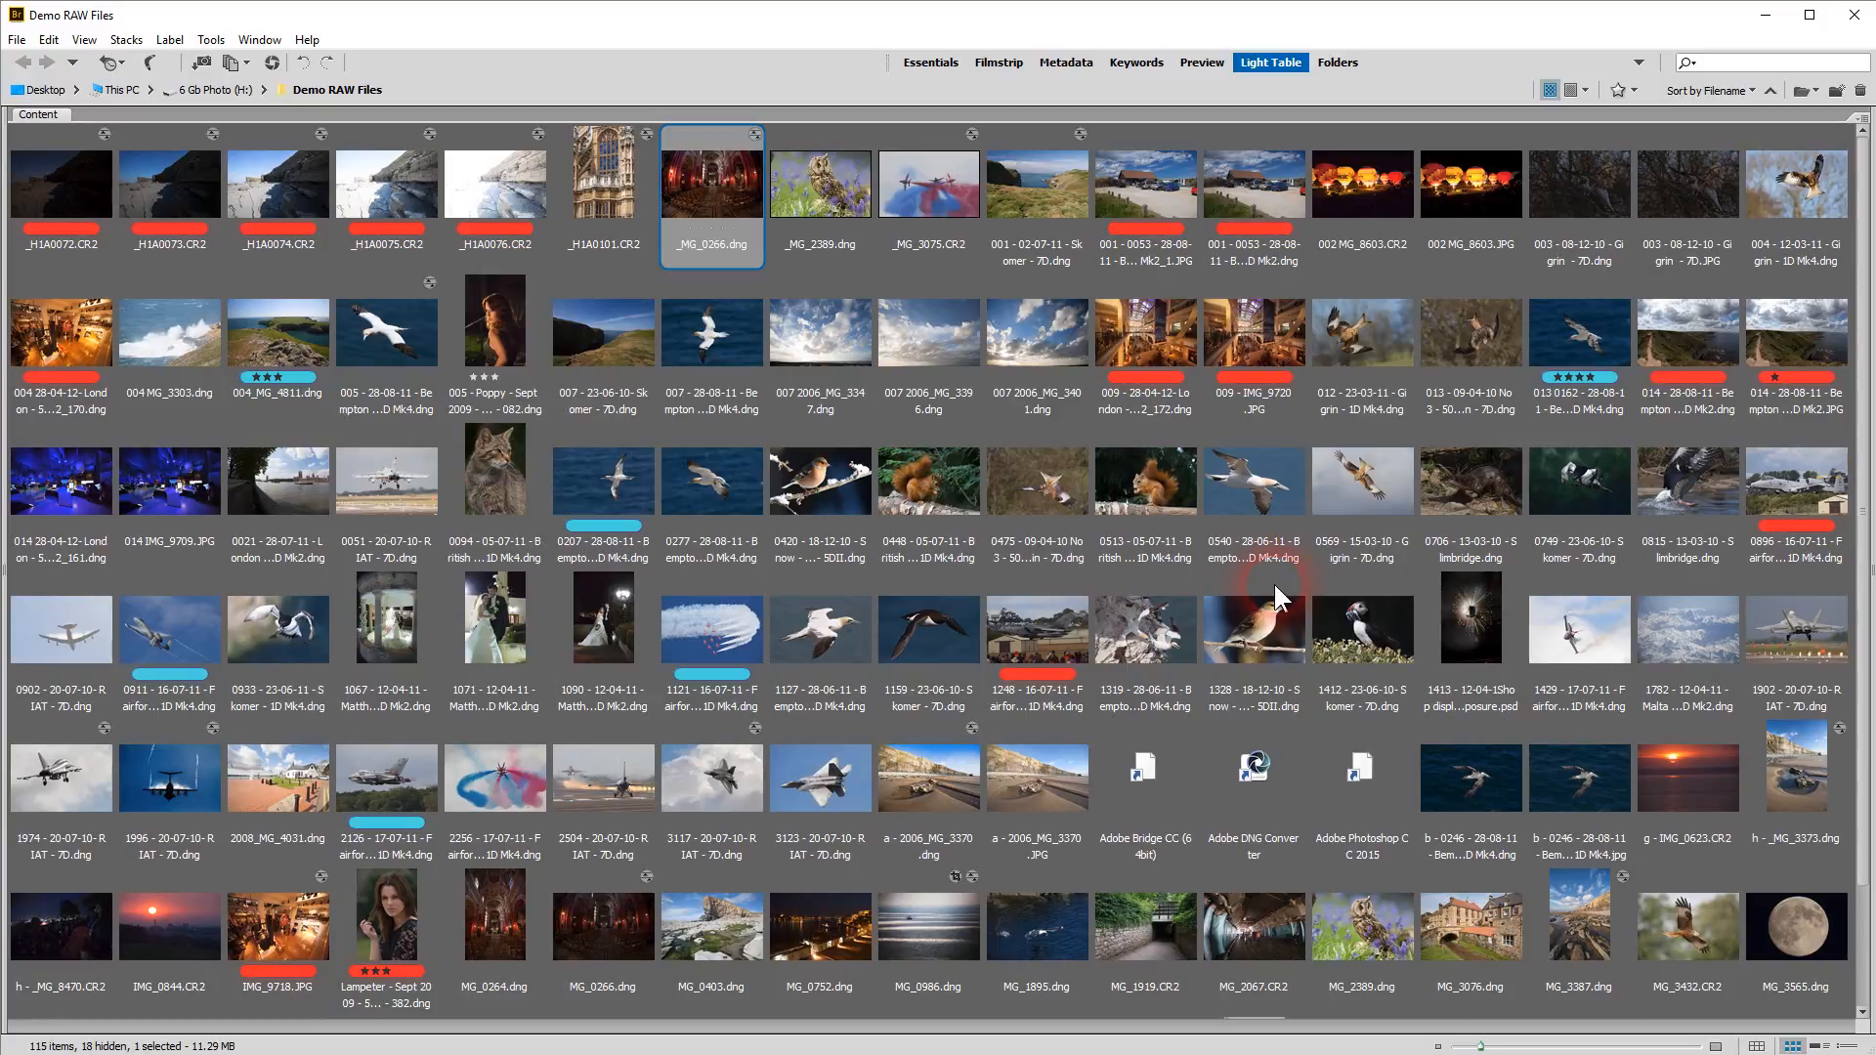
{"action": "left_click", "coordinate": [1336, 63]}
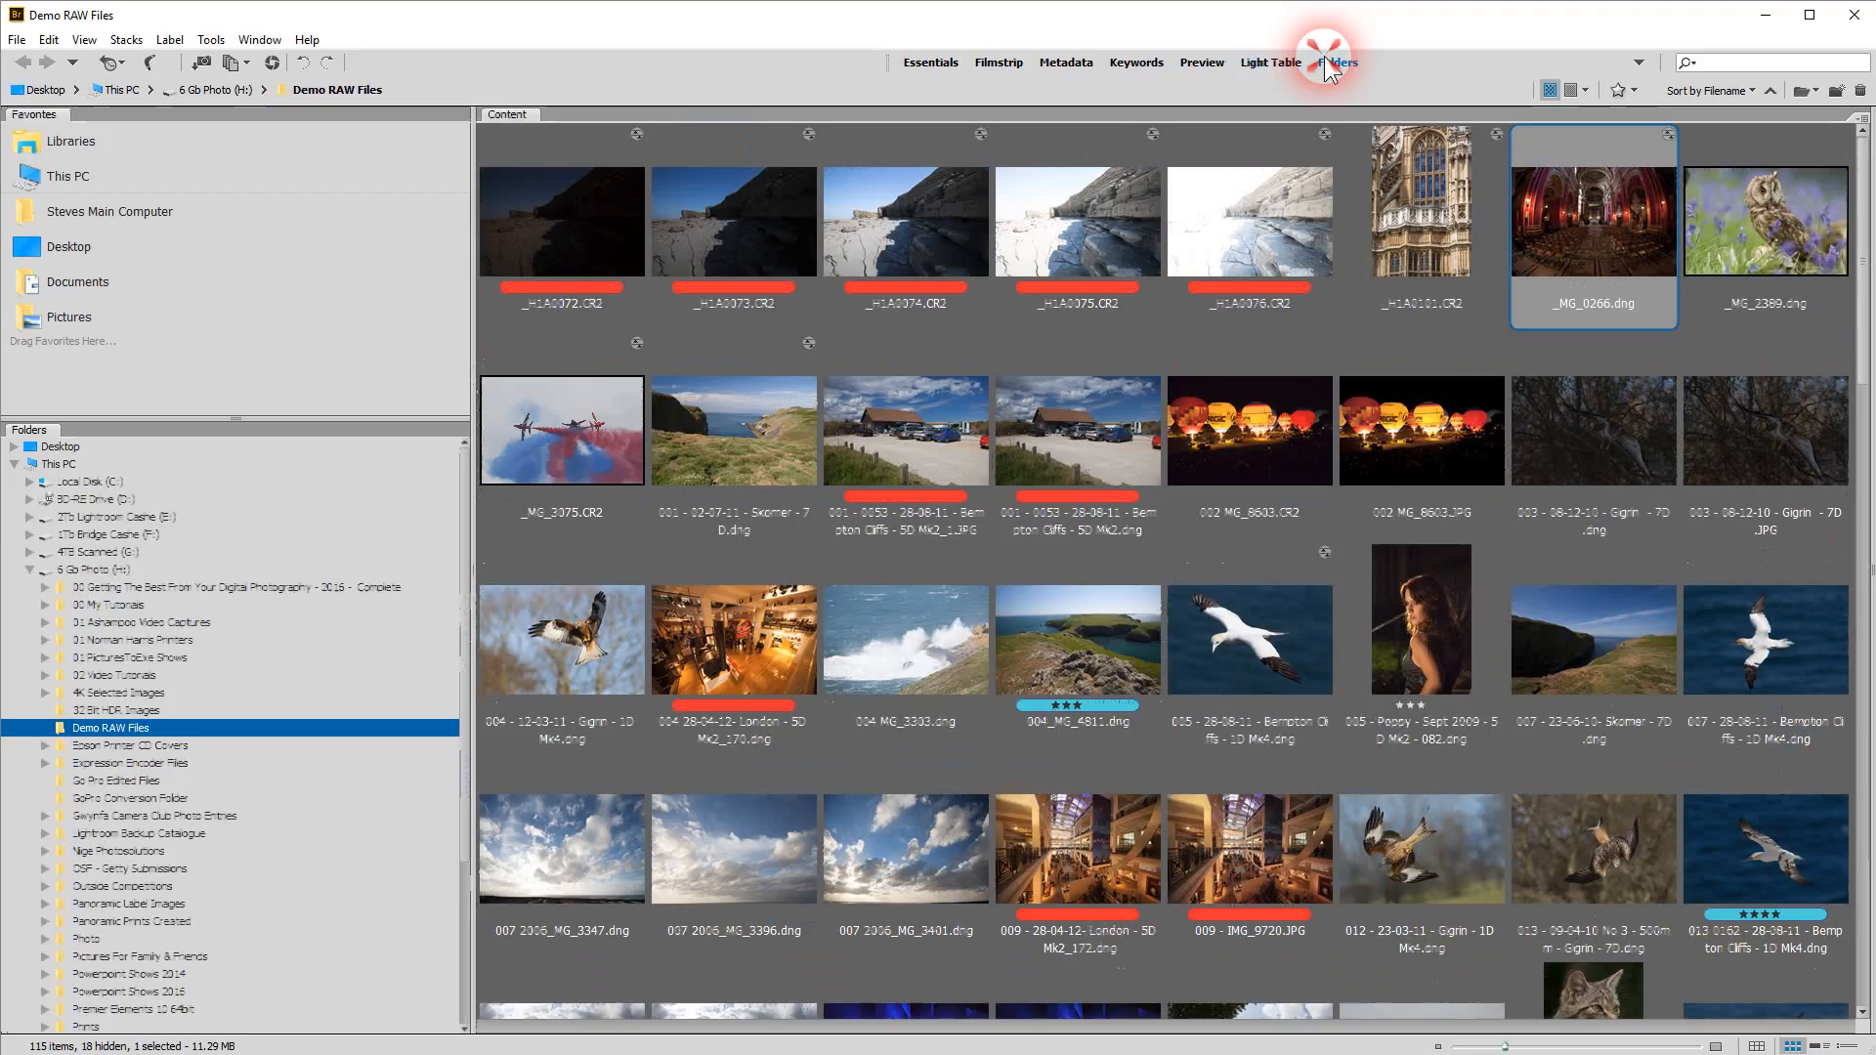
{"action": "left_click", "coordinate": [930, 62]}
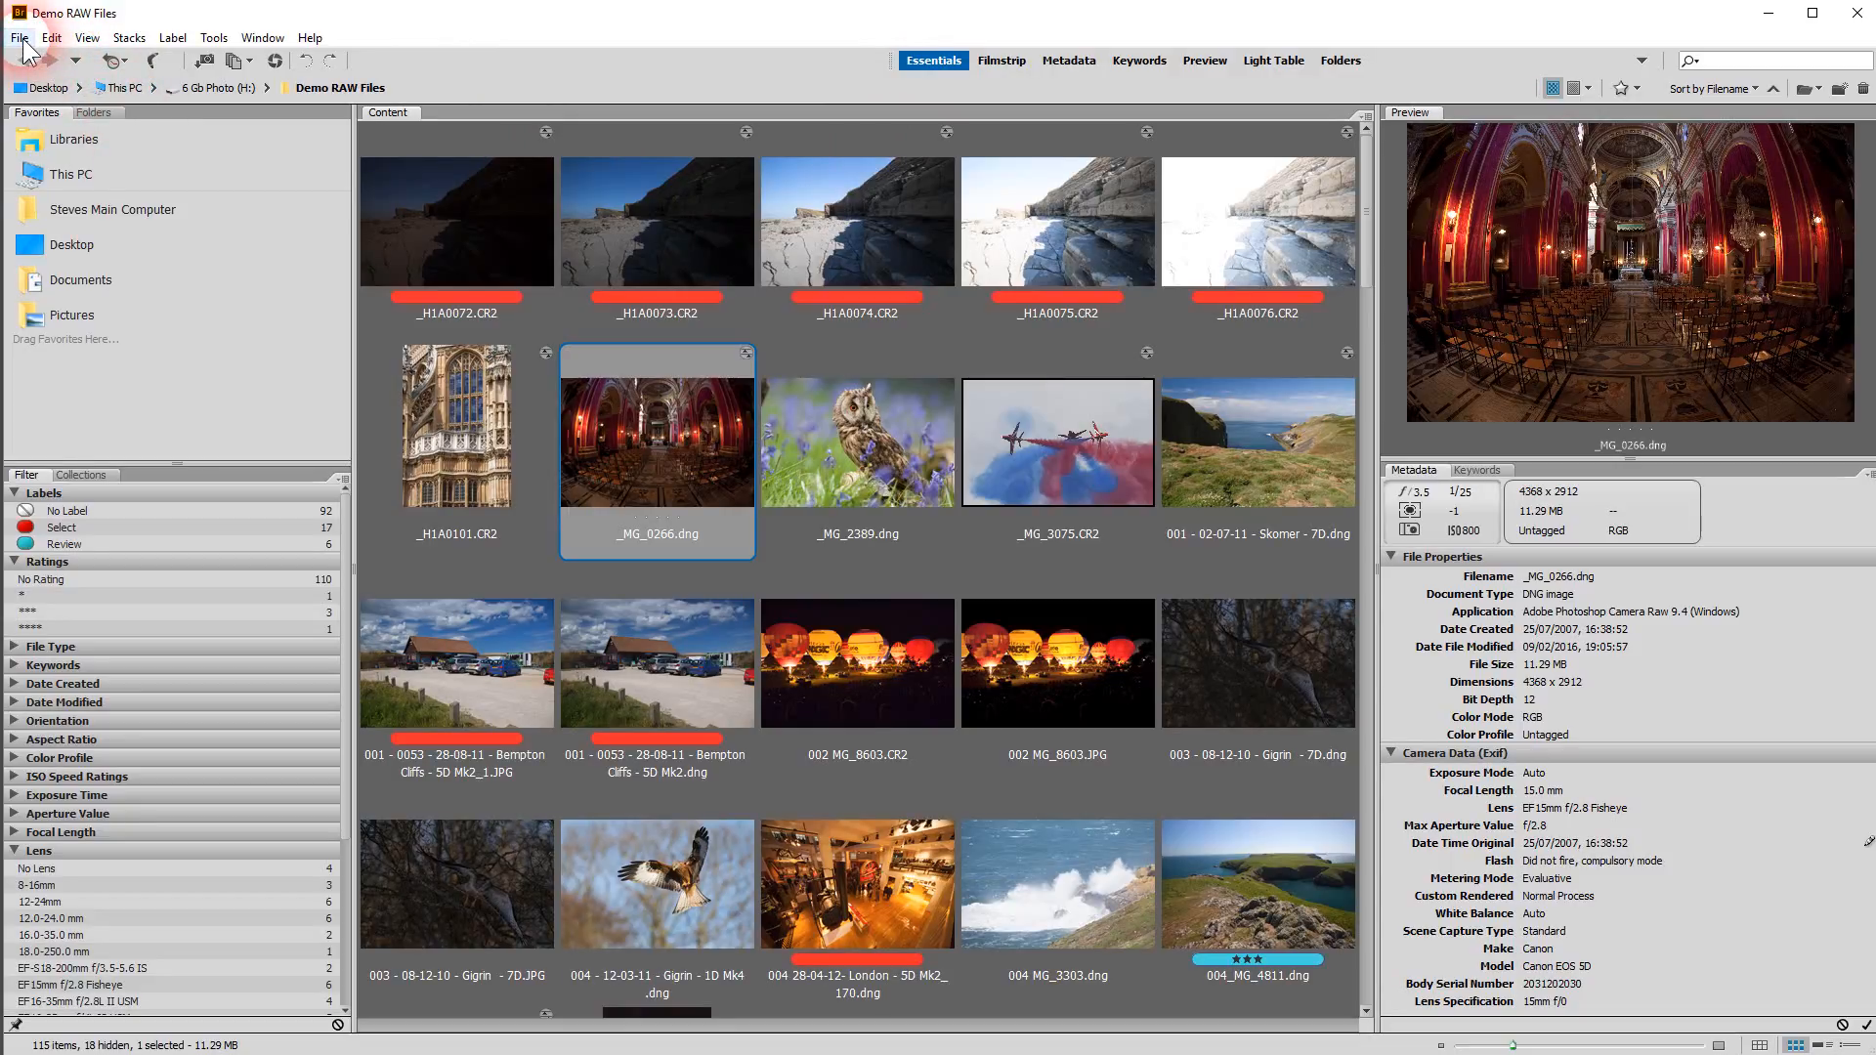
{"action": "left_click", "coordinate": [20, 38]}
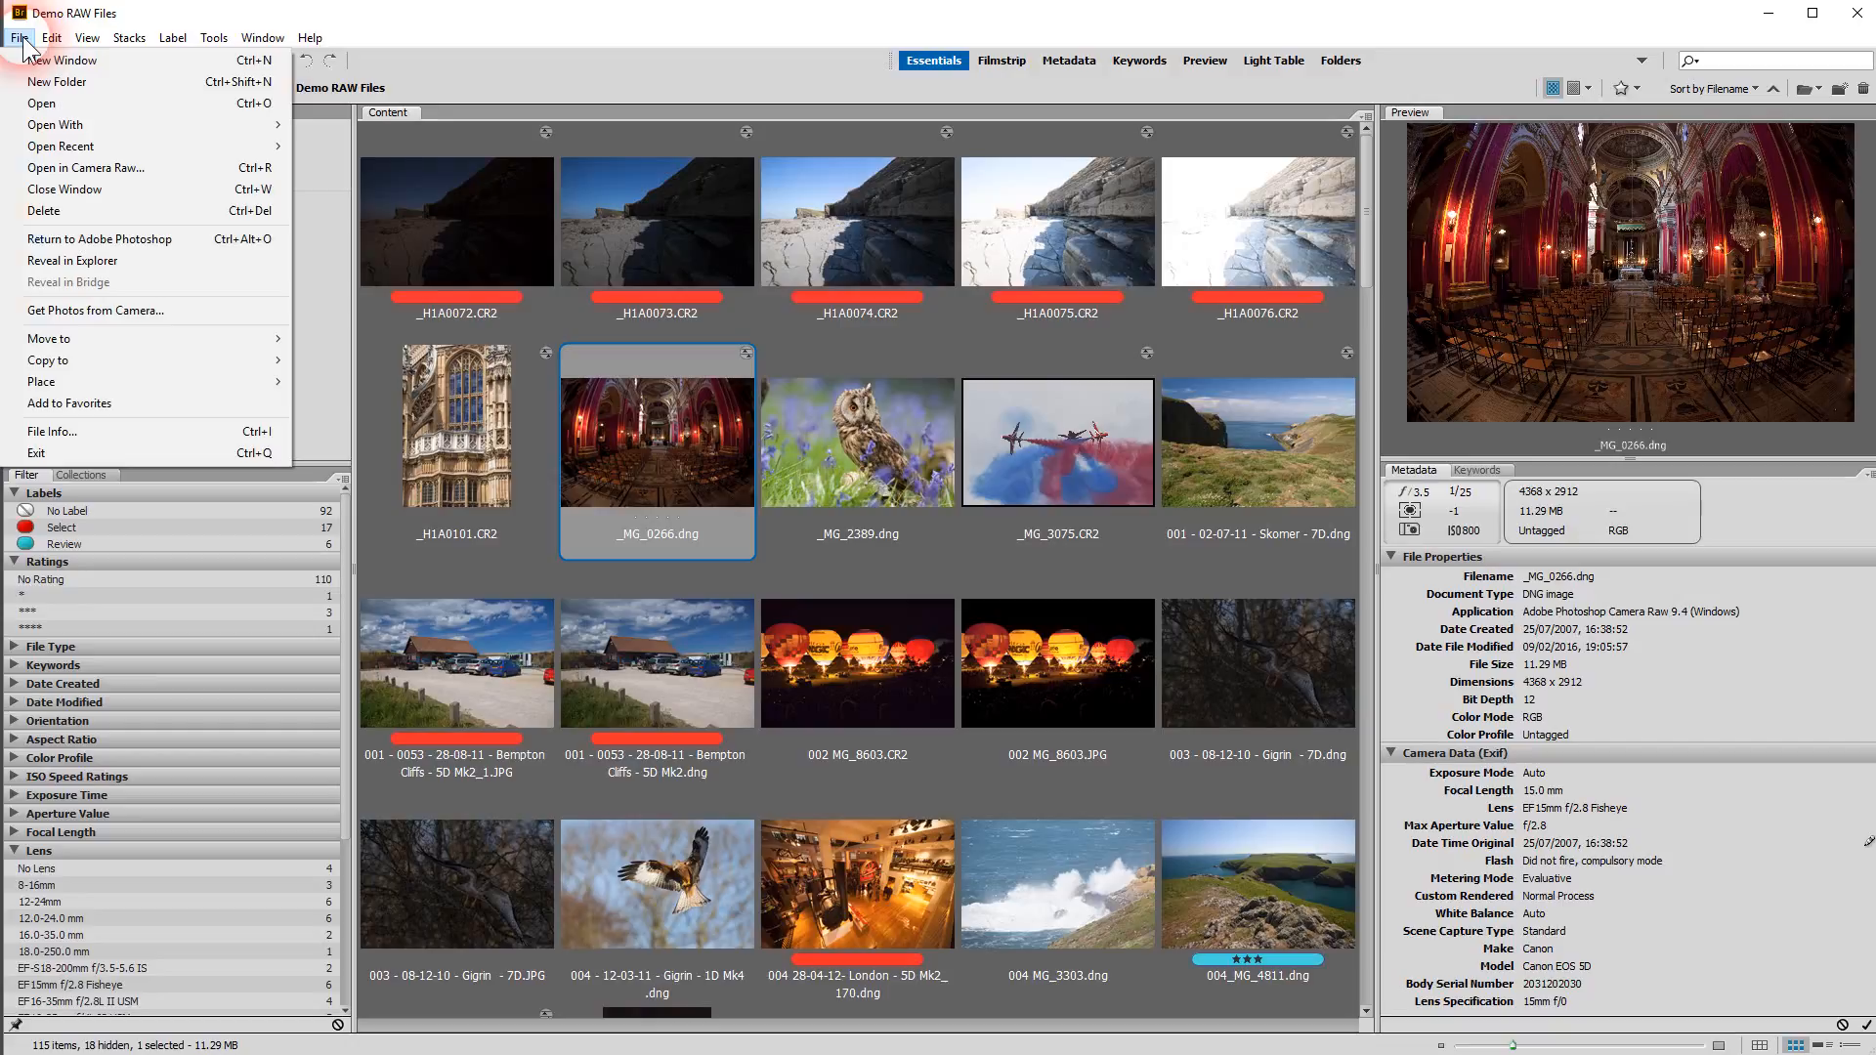
{"action": "mouse_move", "coordinate": [67, 60]}
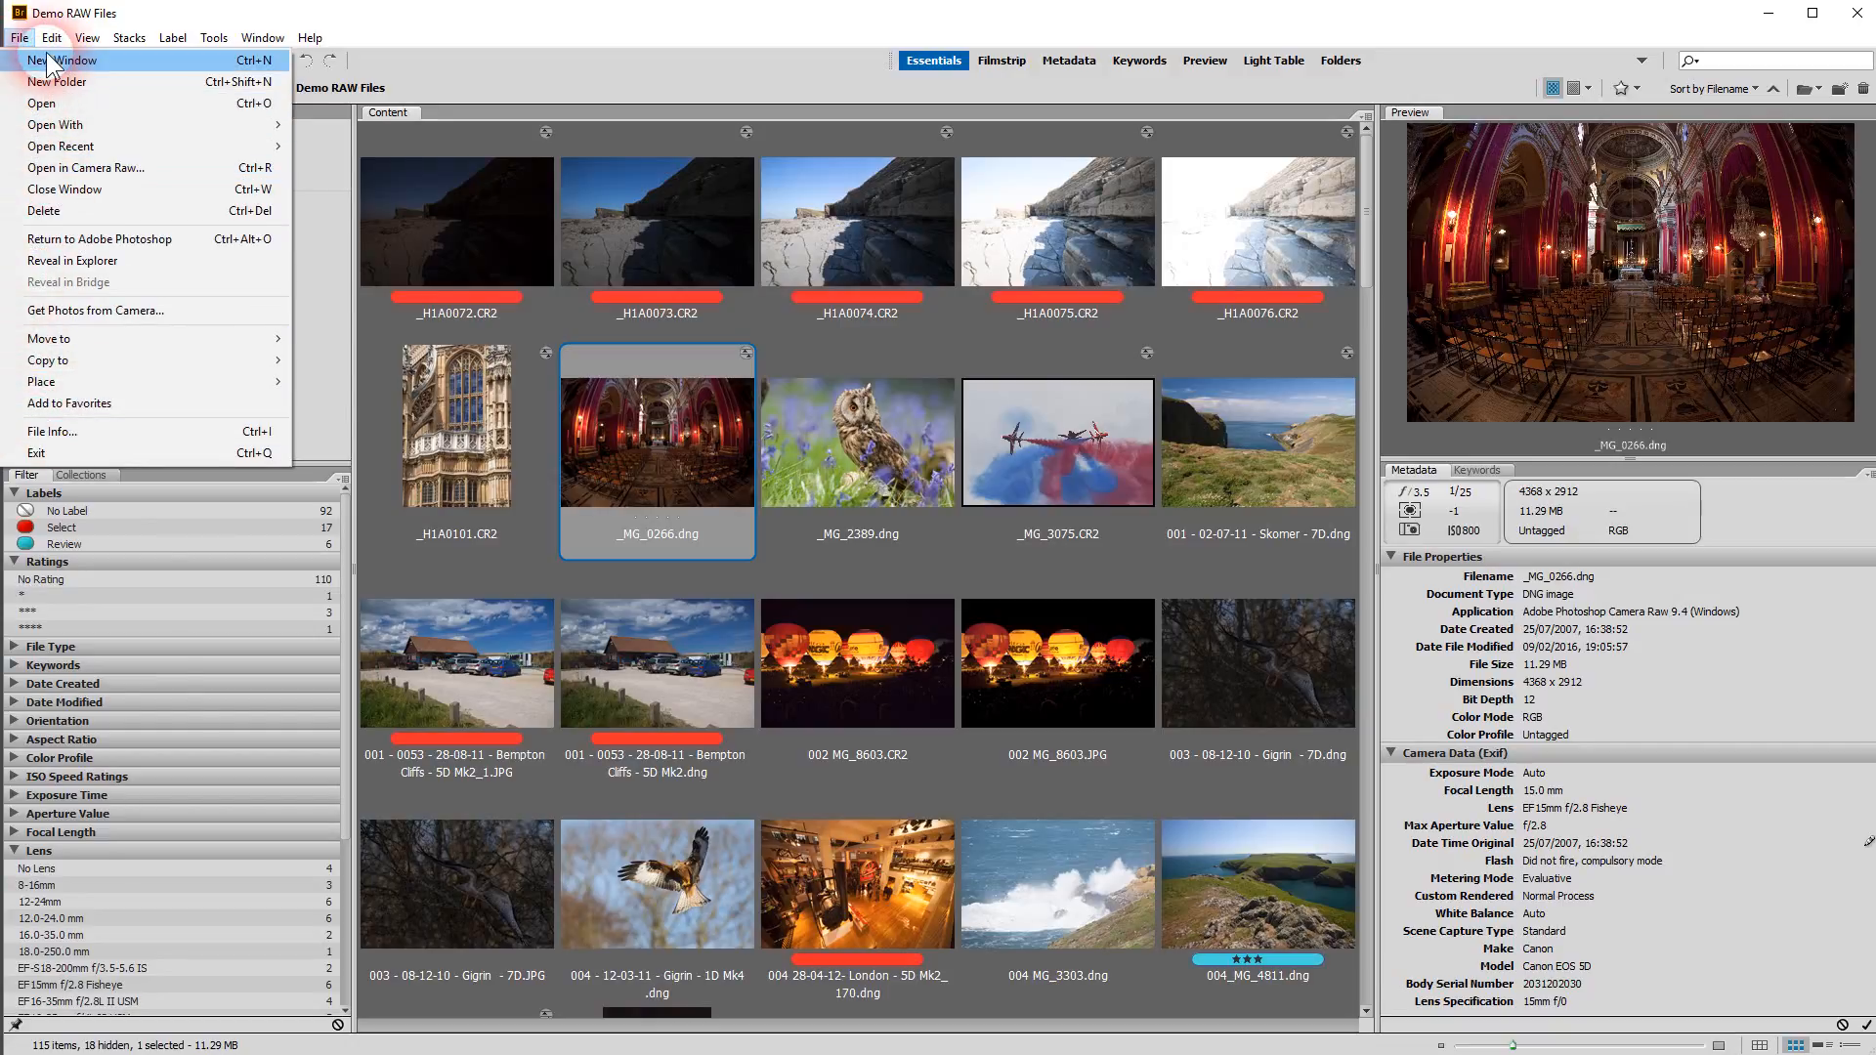
{"action": "left_click", "coordinate": [51, 37]}
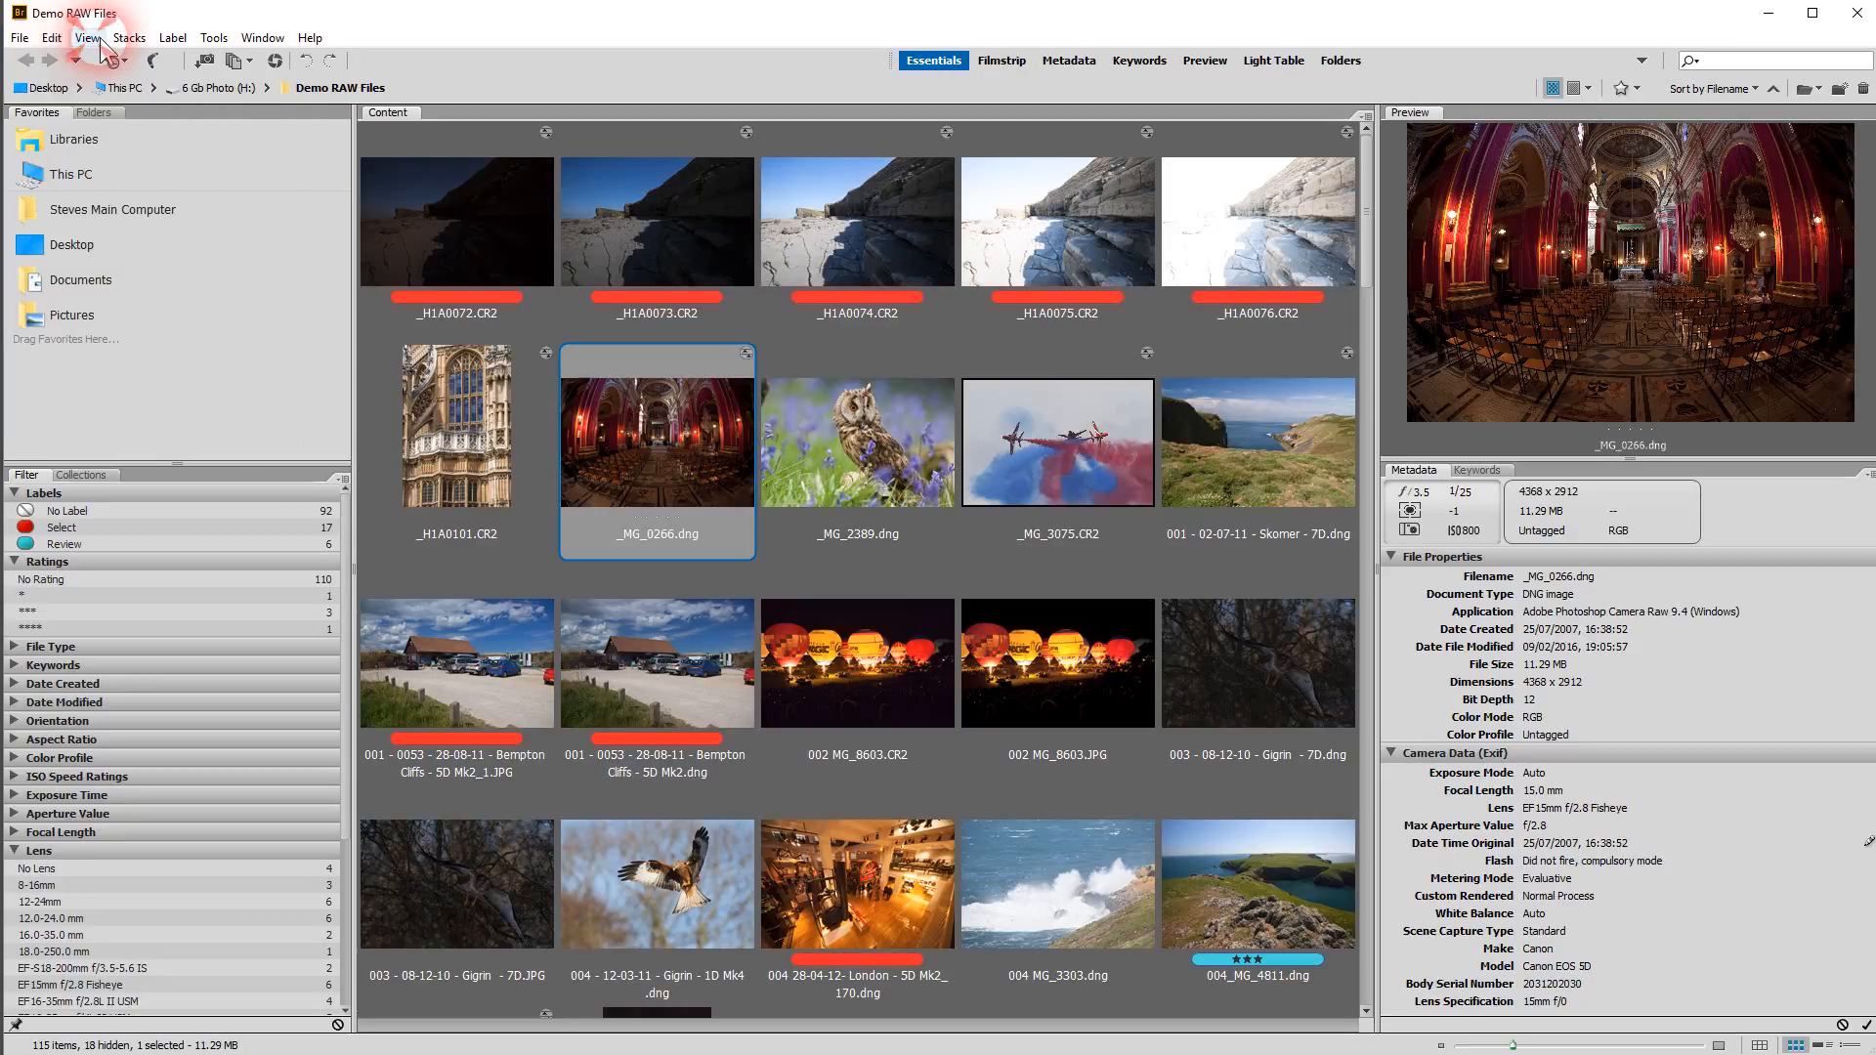
{"action": "left_click", "coordinate": [172, 37]}
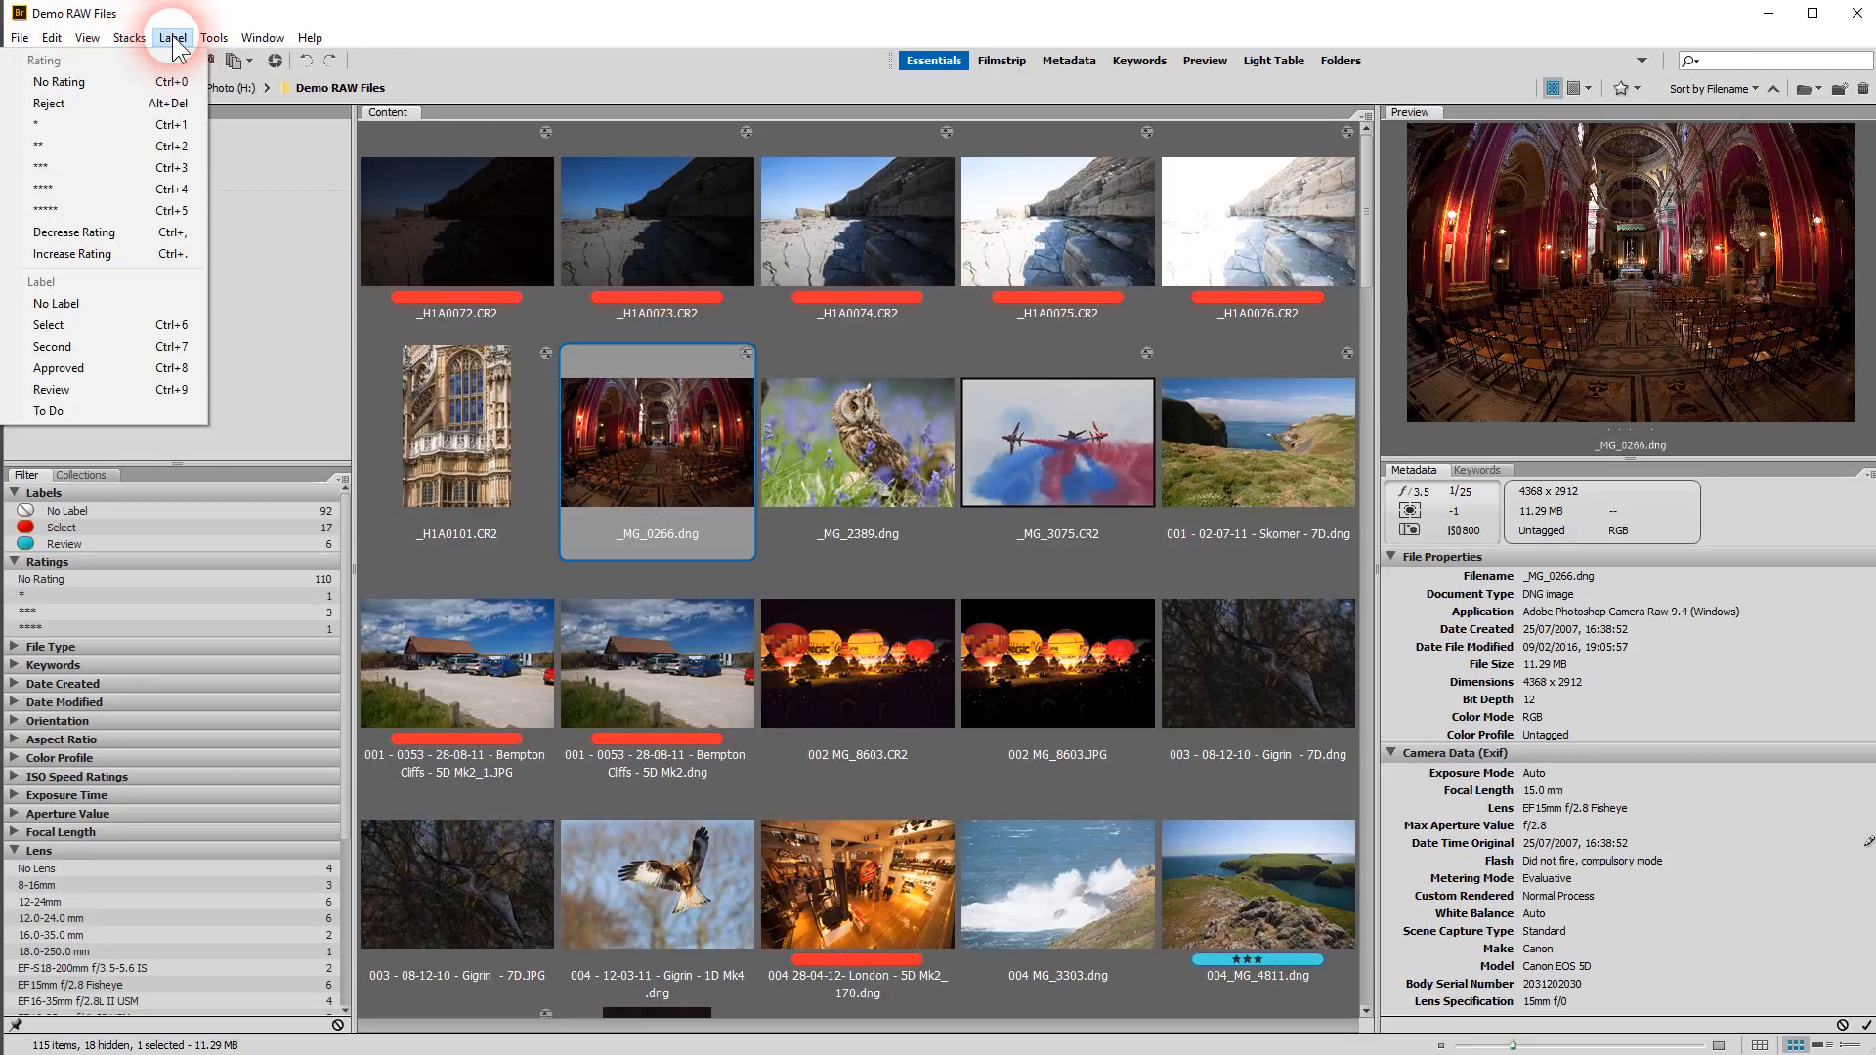
{"action": "left_click", "coordinate": [213, 38]}
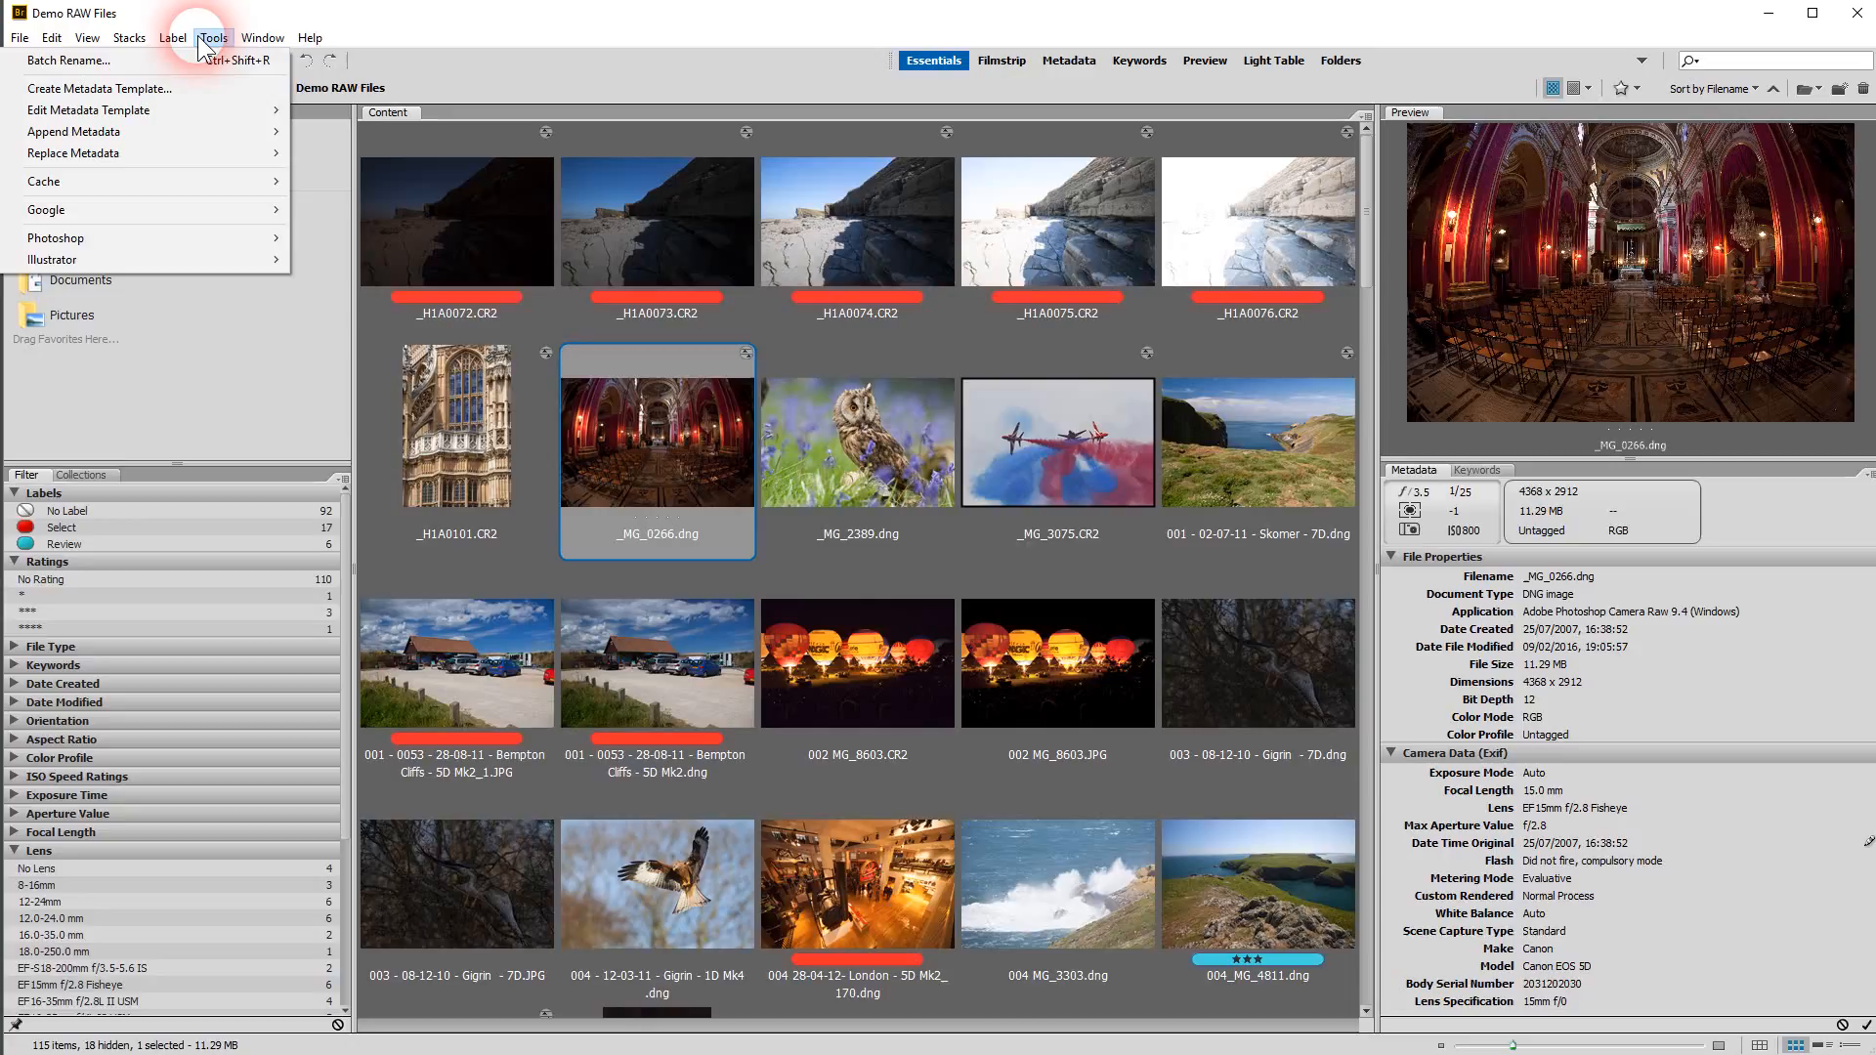
{"action": "left_click", "coordinate": [262, 37]}
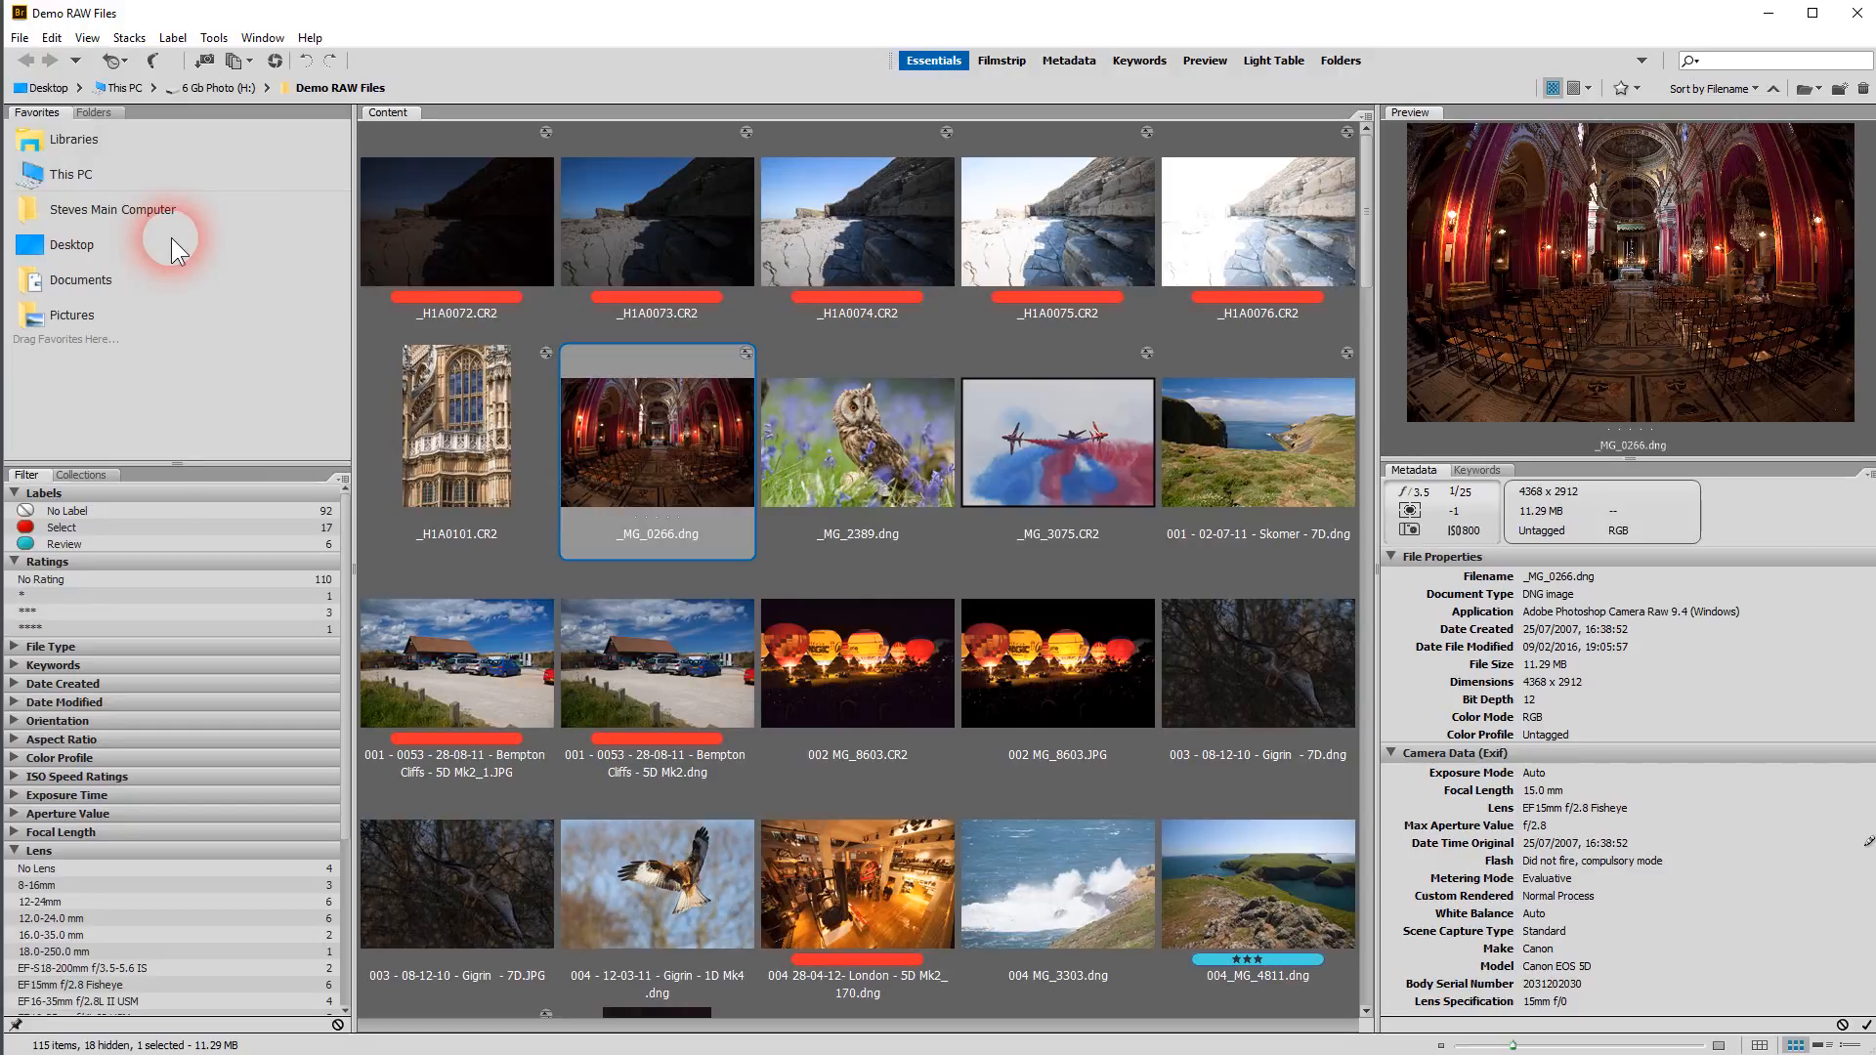
{"action": "mouse_move", "coordinate": [172, 215]}
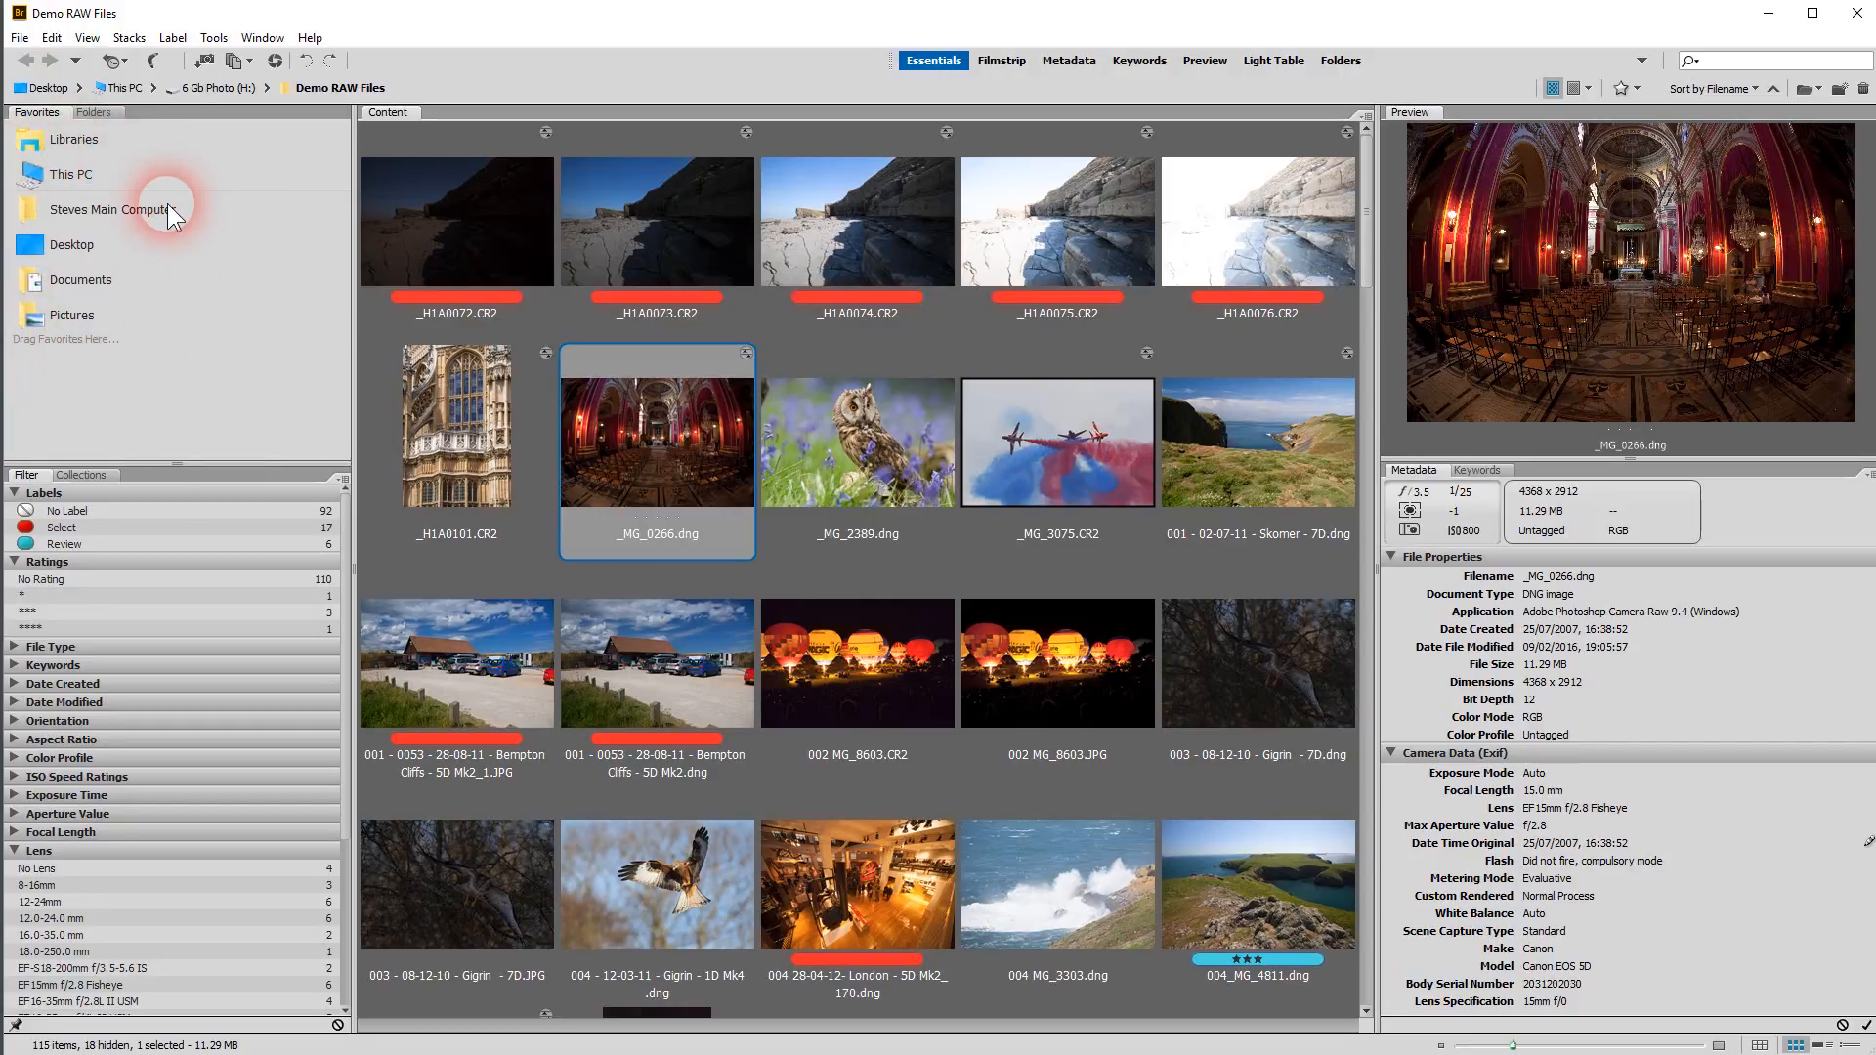
{"action": "mouse_move", "coordinate": [41, 119]}
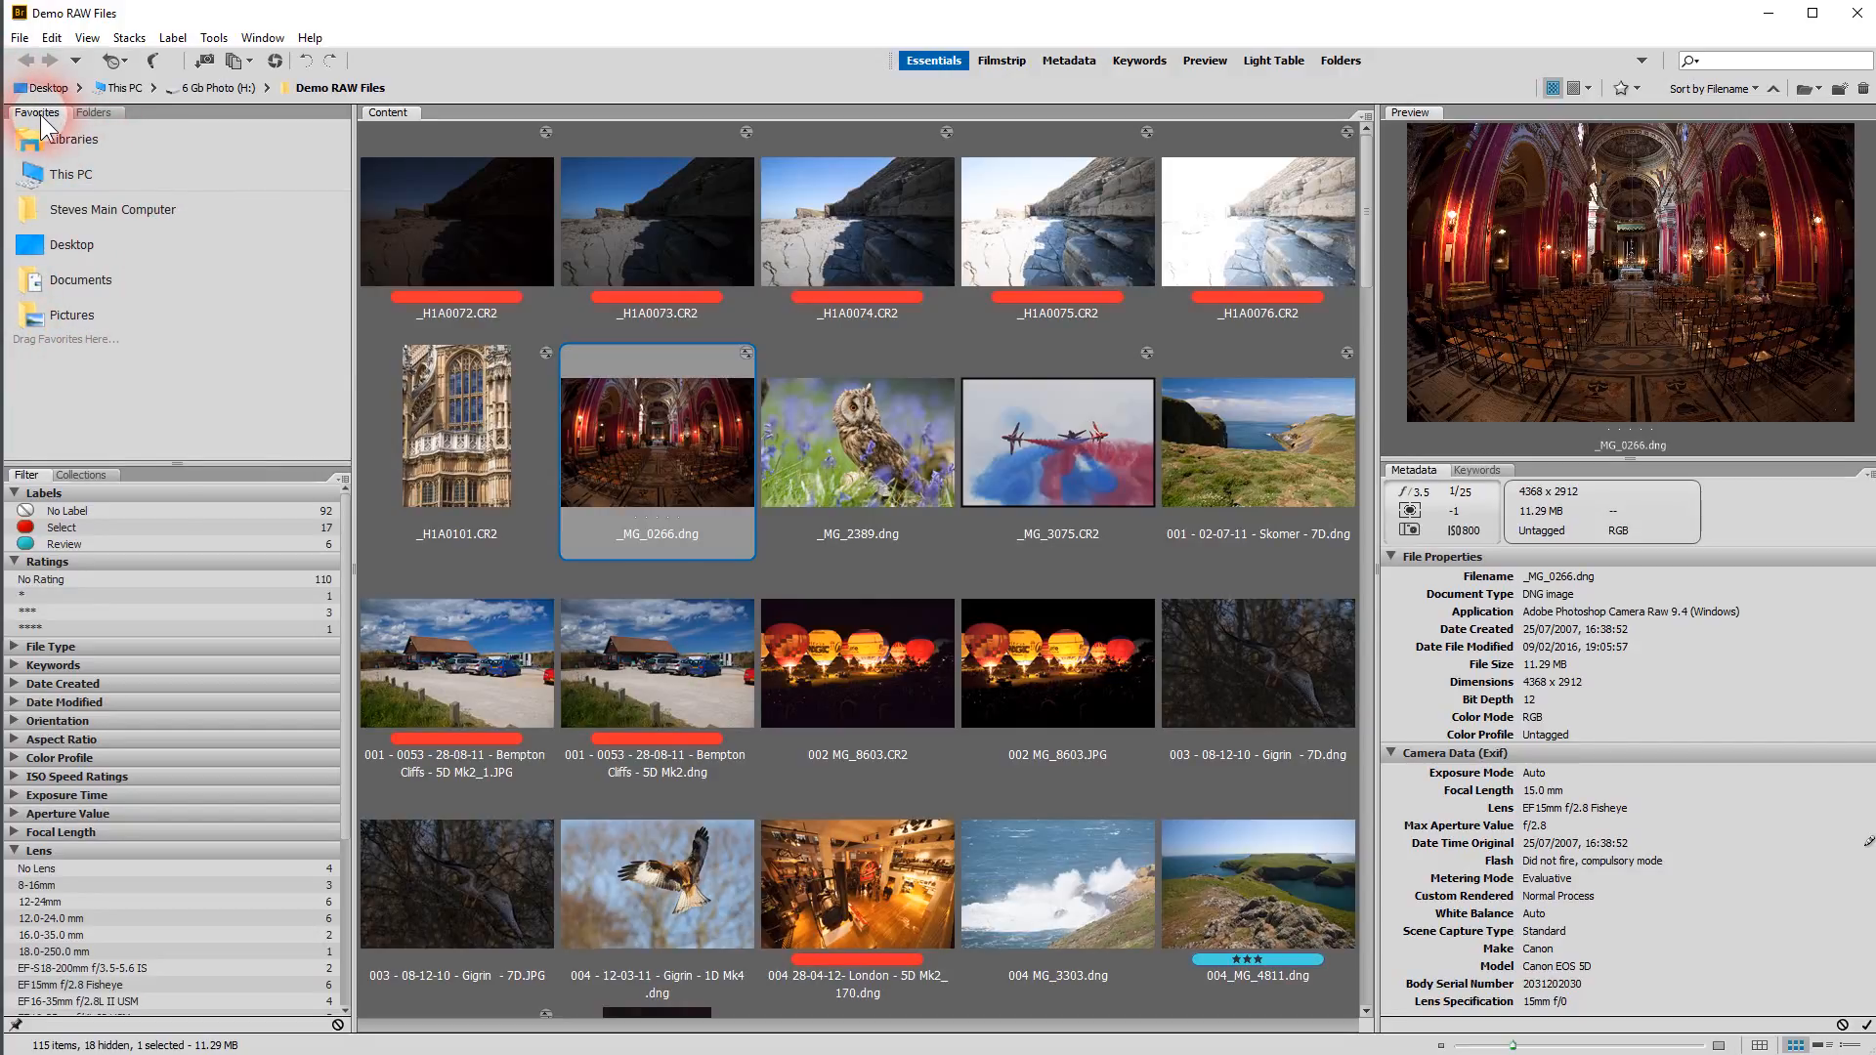
Show the folder tree in place of Favorites, scrolled to the Demo RAW Files folder
{"action": "left_click", "coordinate": [94, 111]}
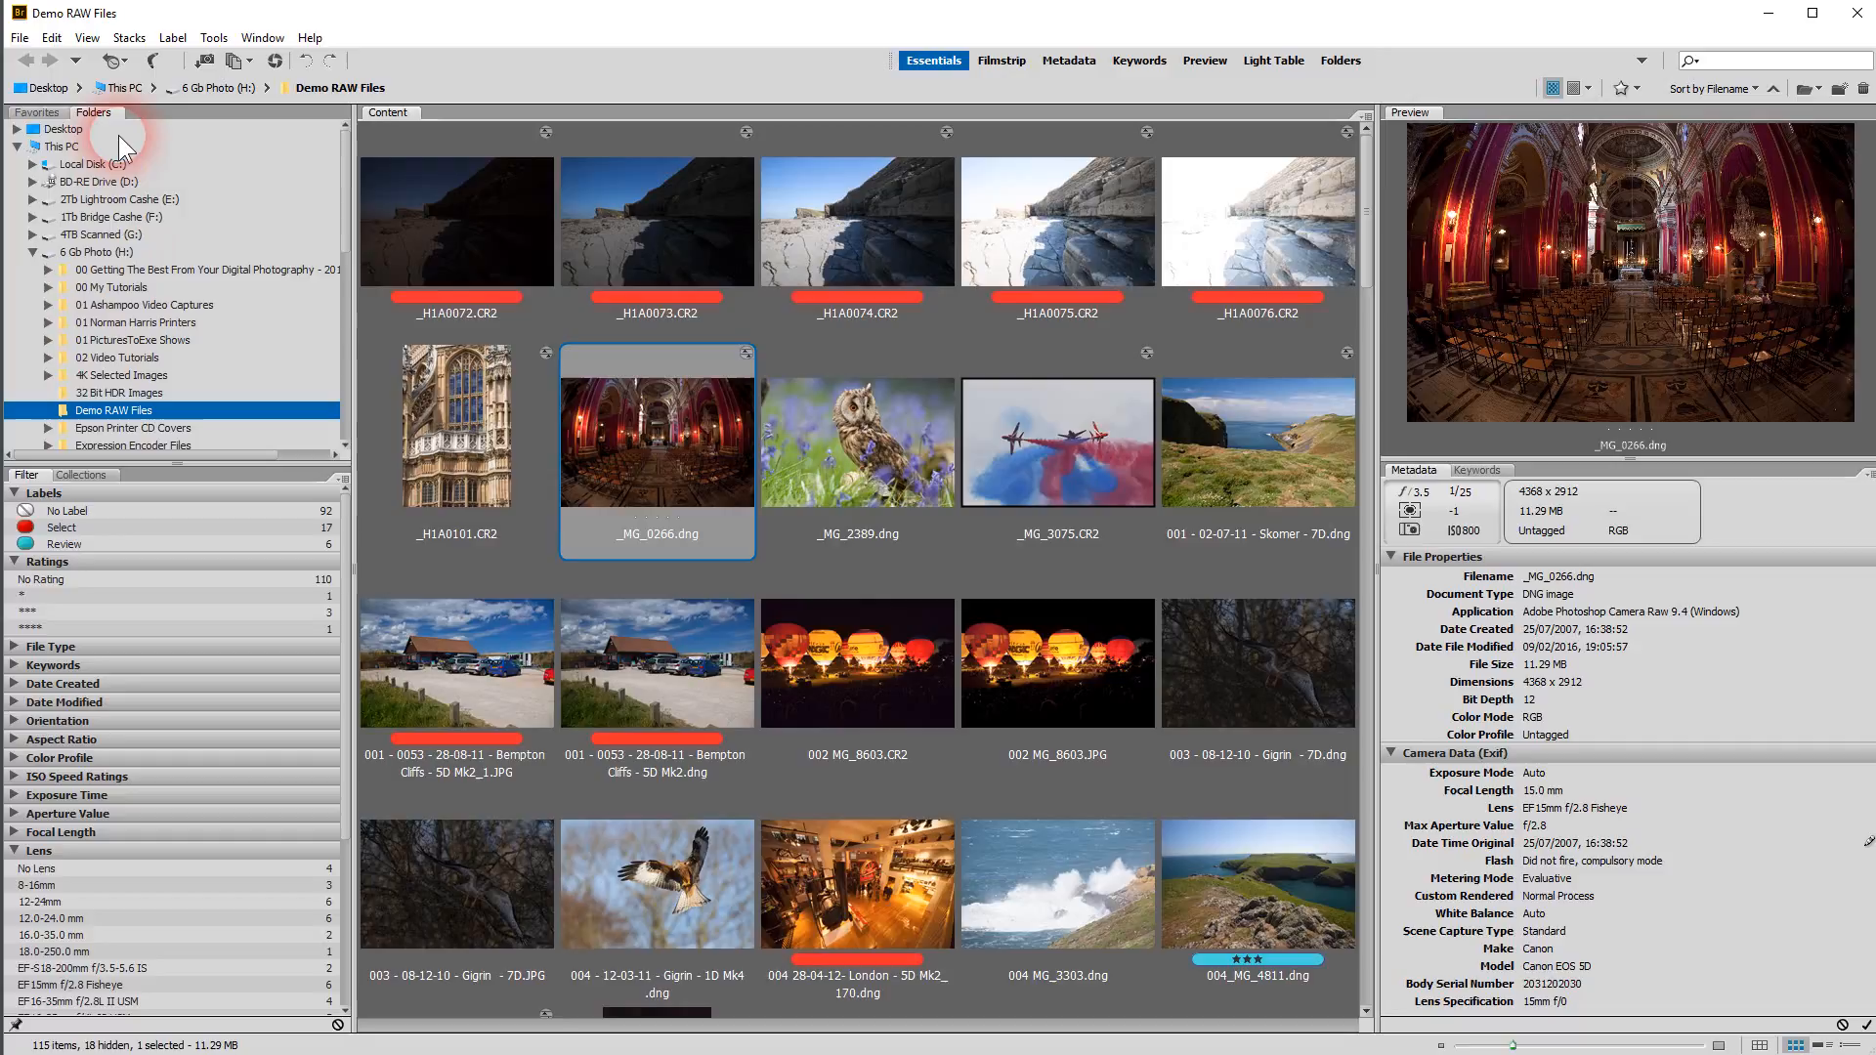
{"action": "mouse_move", "coordinate": [348, 232]}
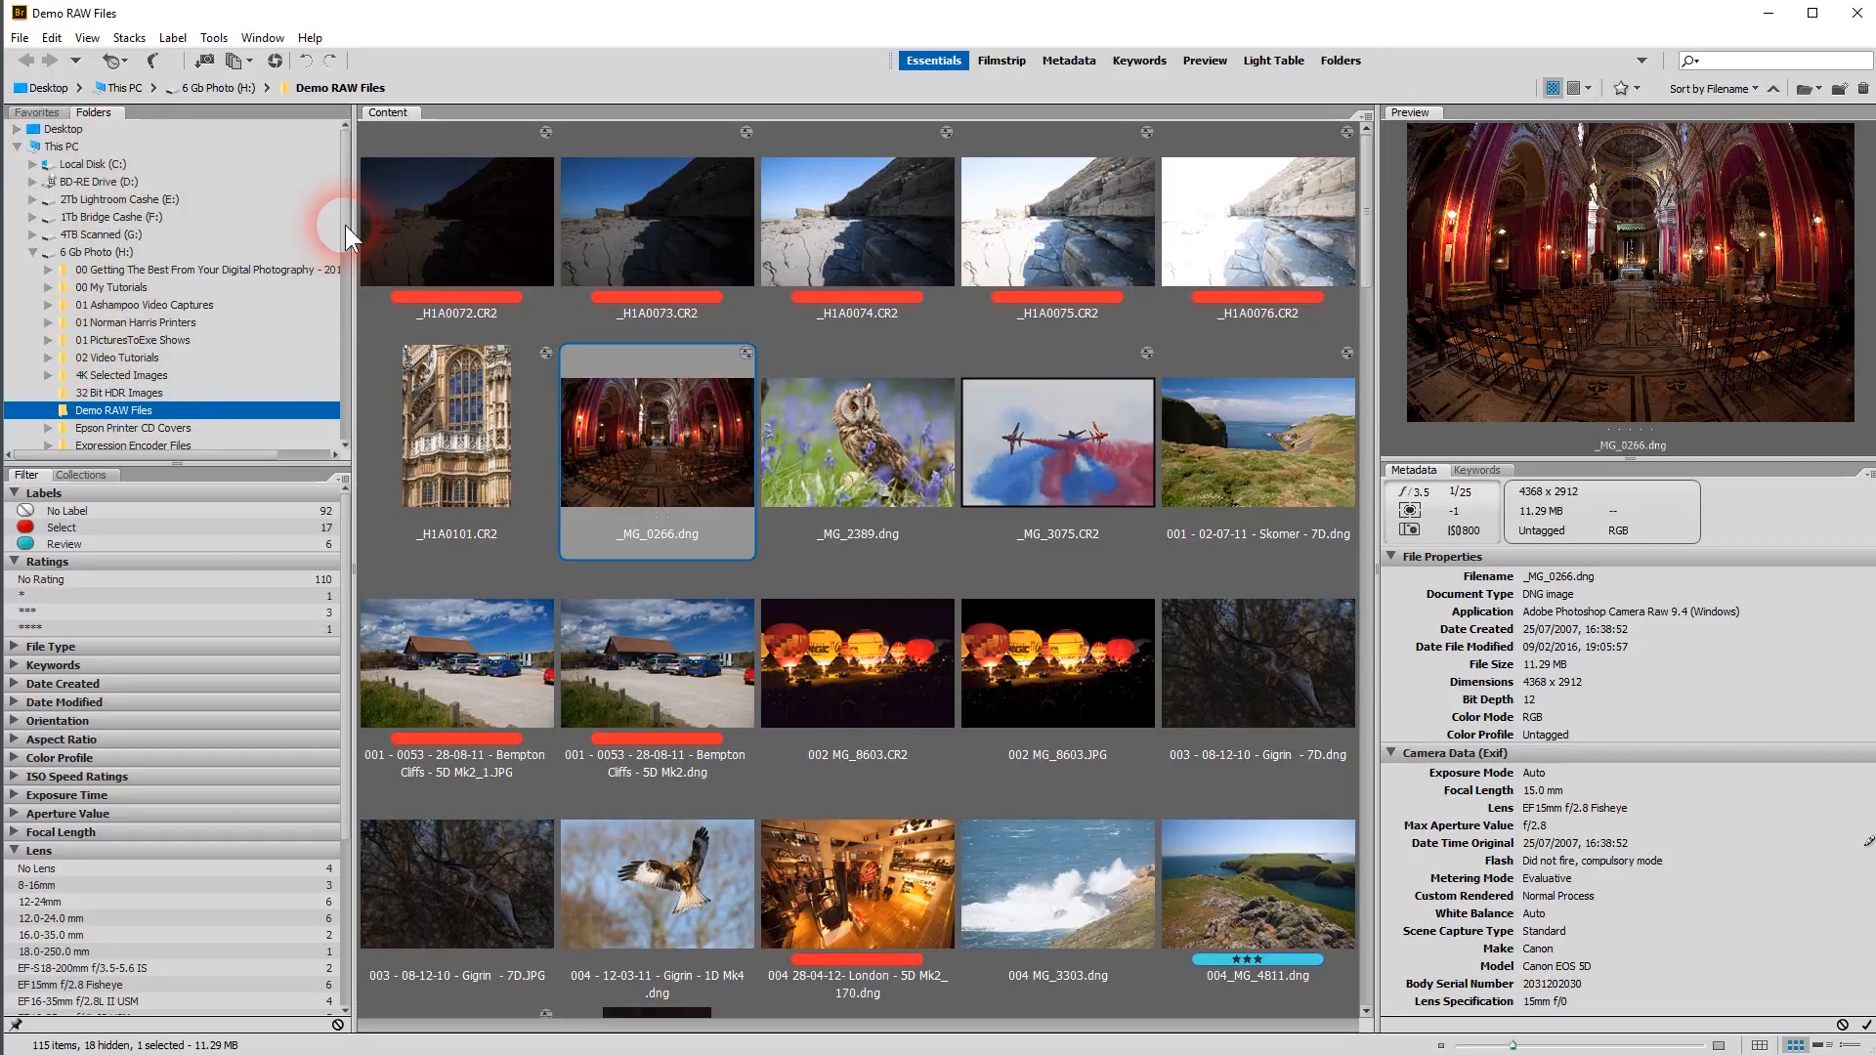
{"action": "scroll", "scroll_direction": "down", "scroll_amount": 3}
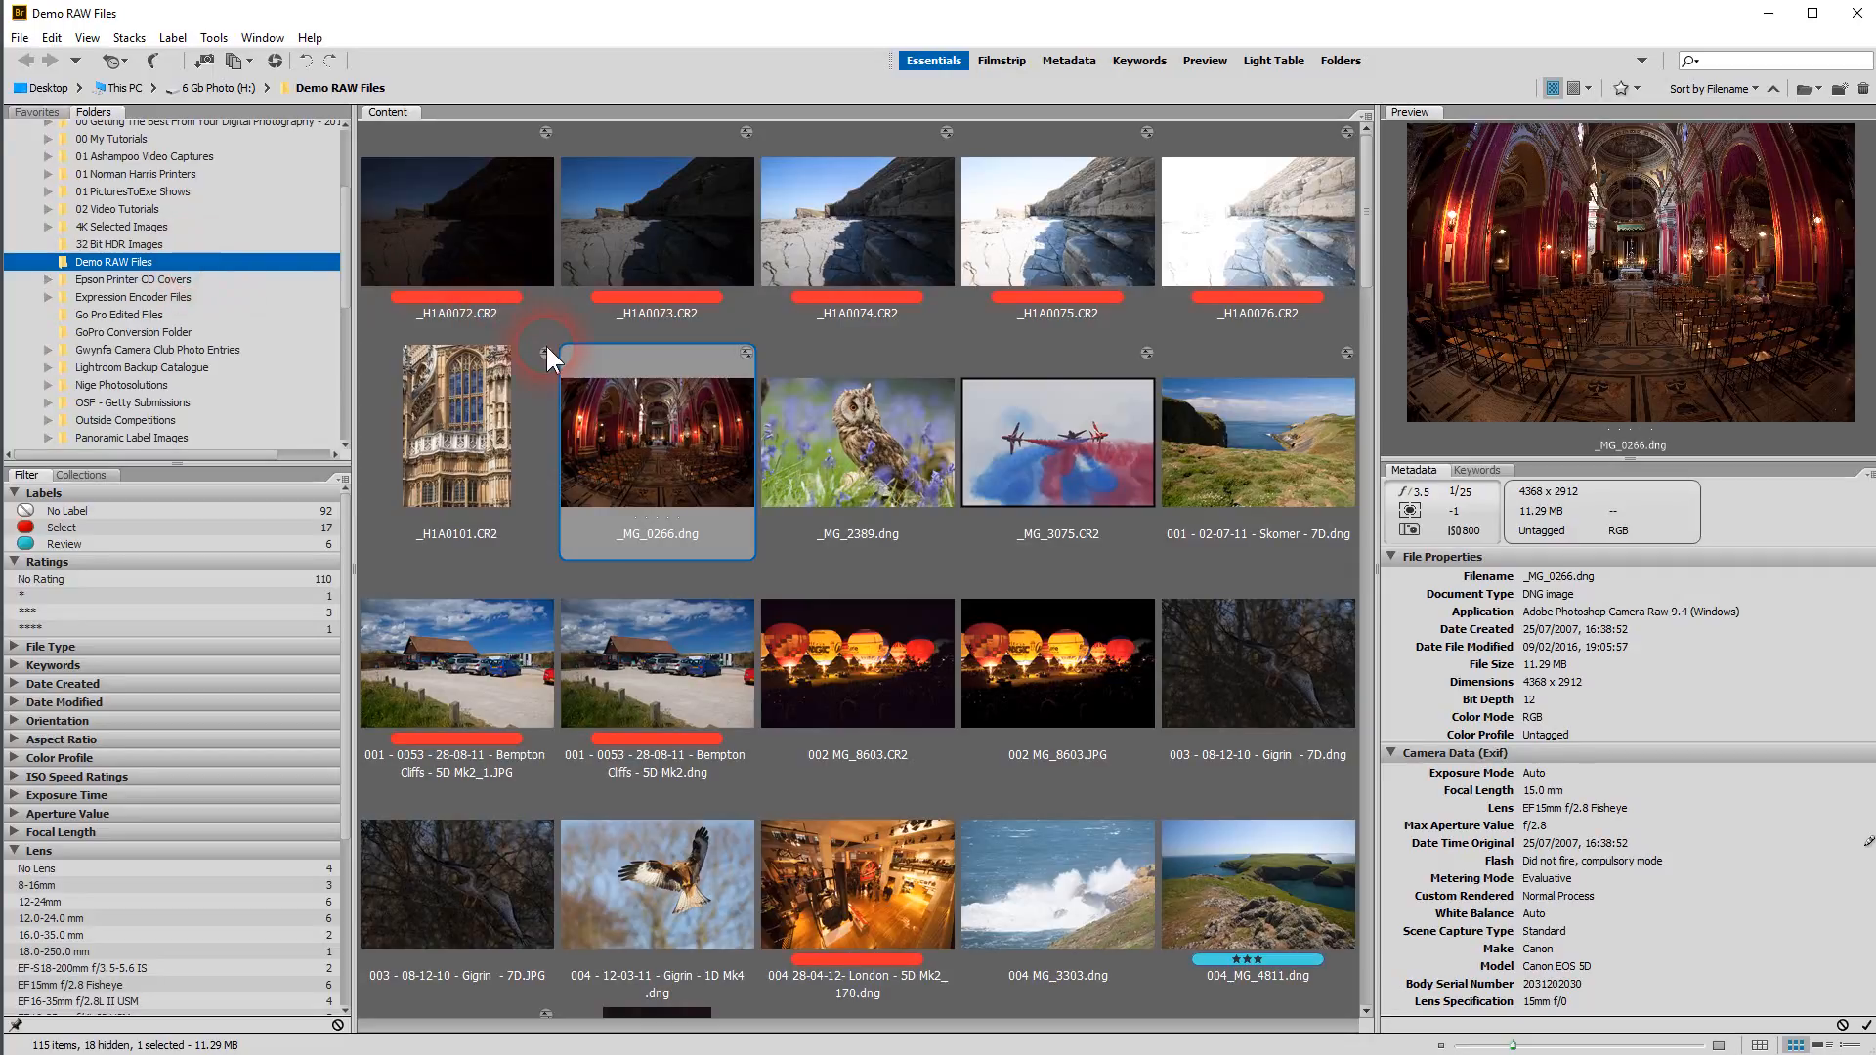
{"action": "mouse_move", "coordinate": [180, 277]}
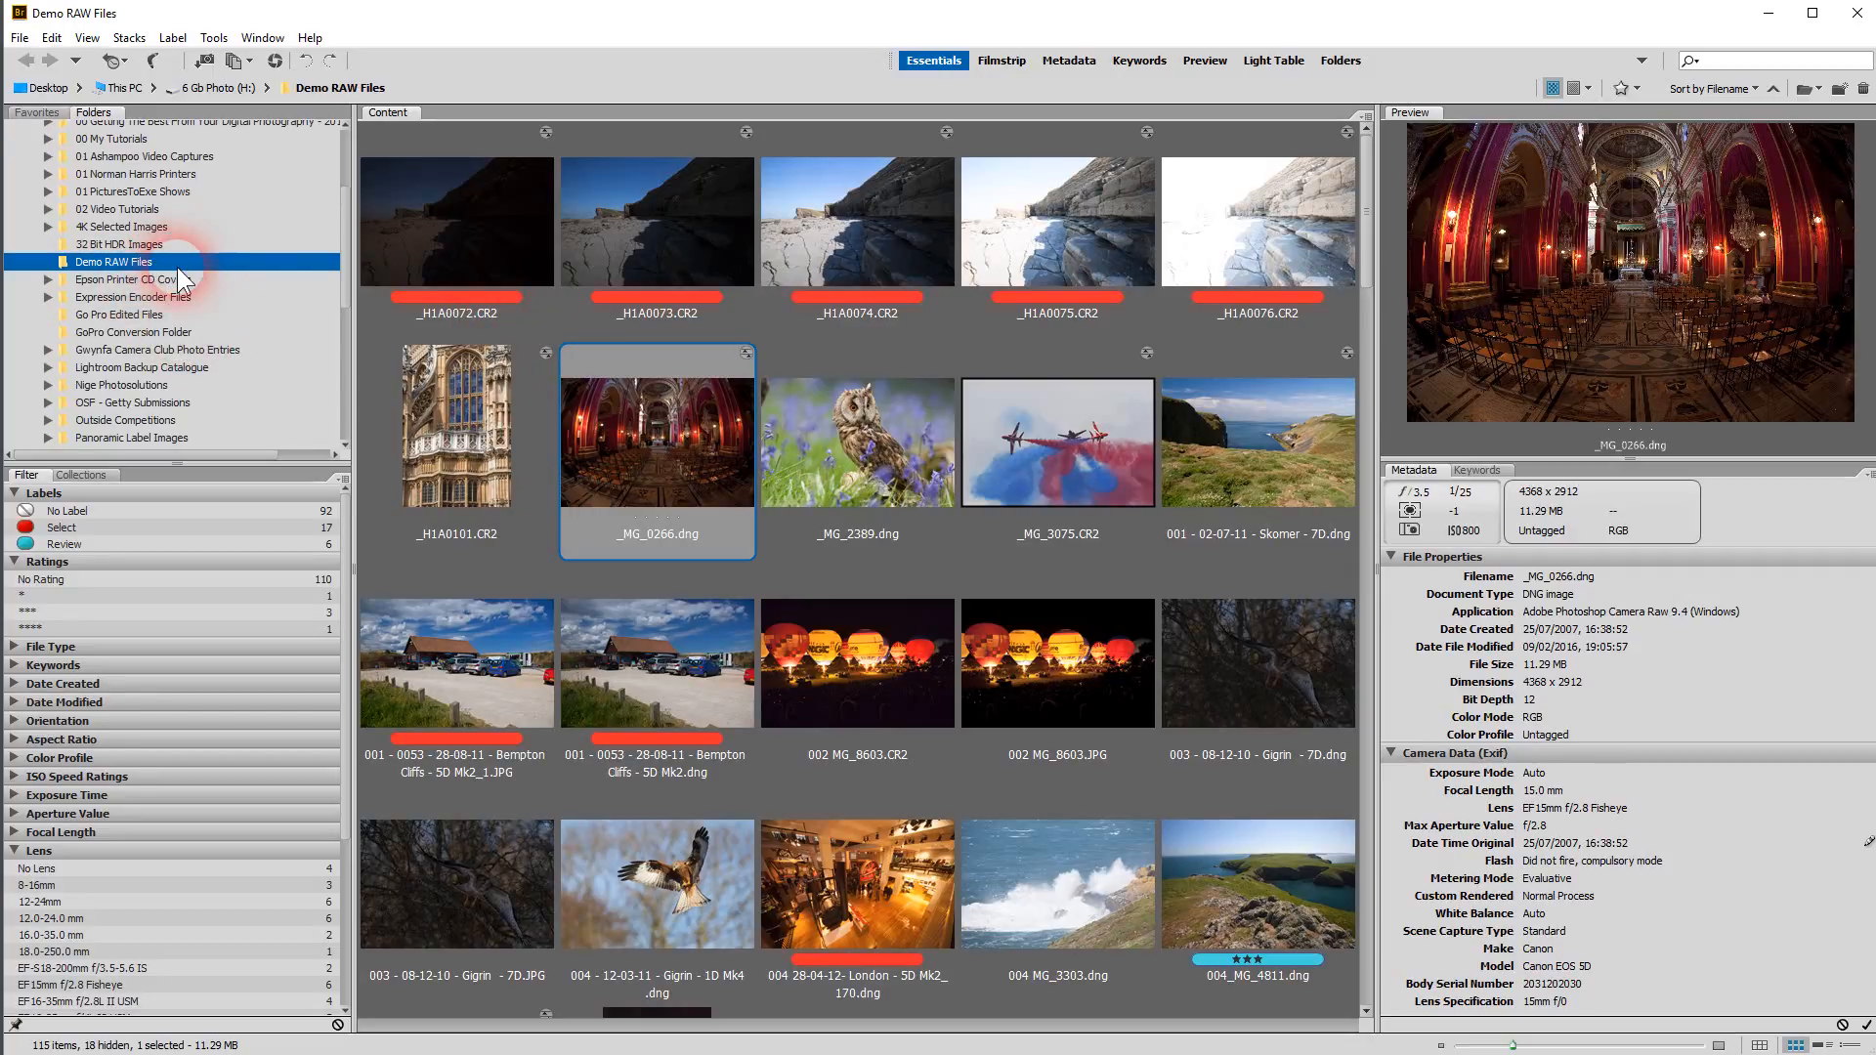
{"action": "mouse_move", "coordinate": [67, 479]}
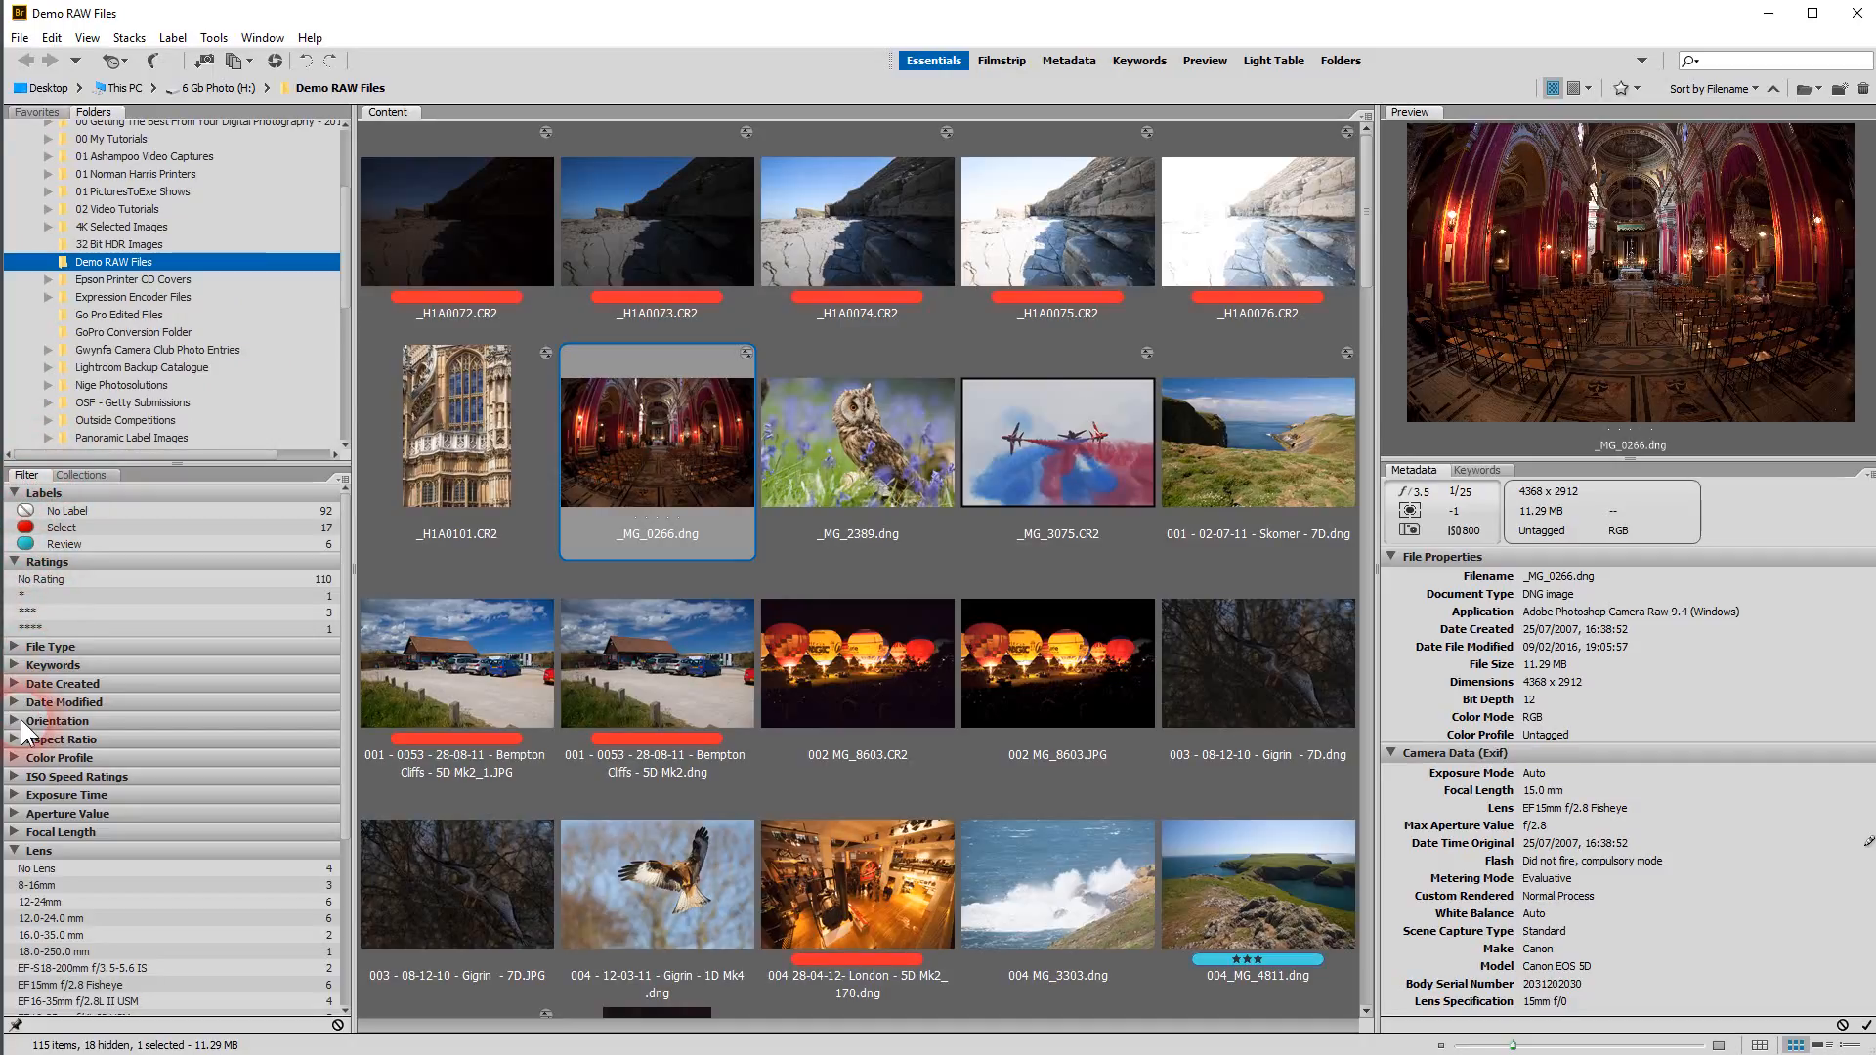
{"action": "mouse_move", "coordinate": [84, 807]}
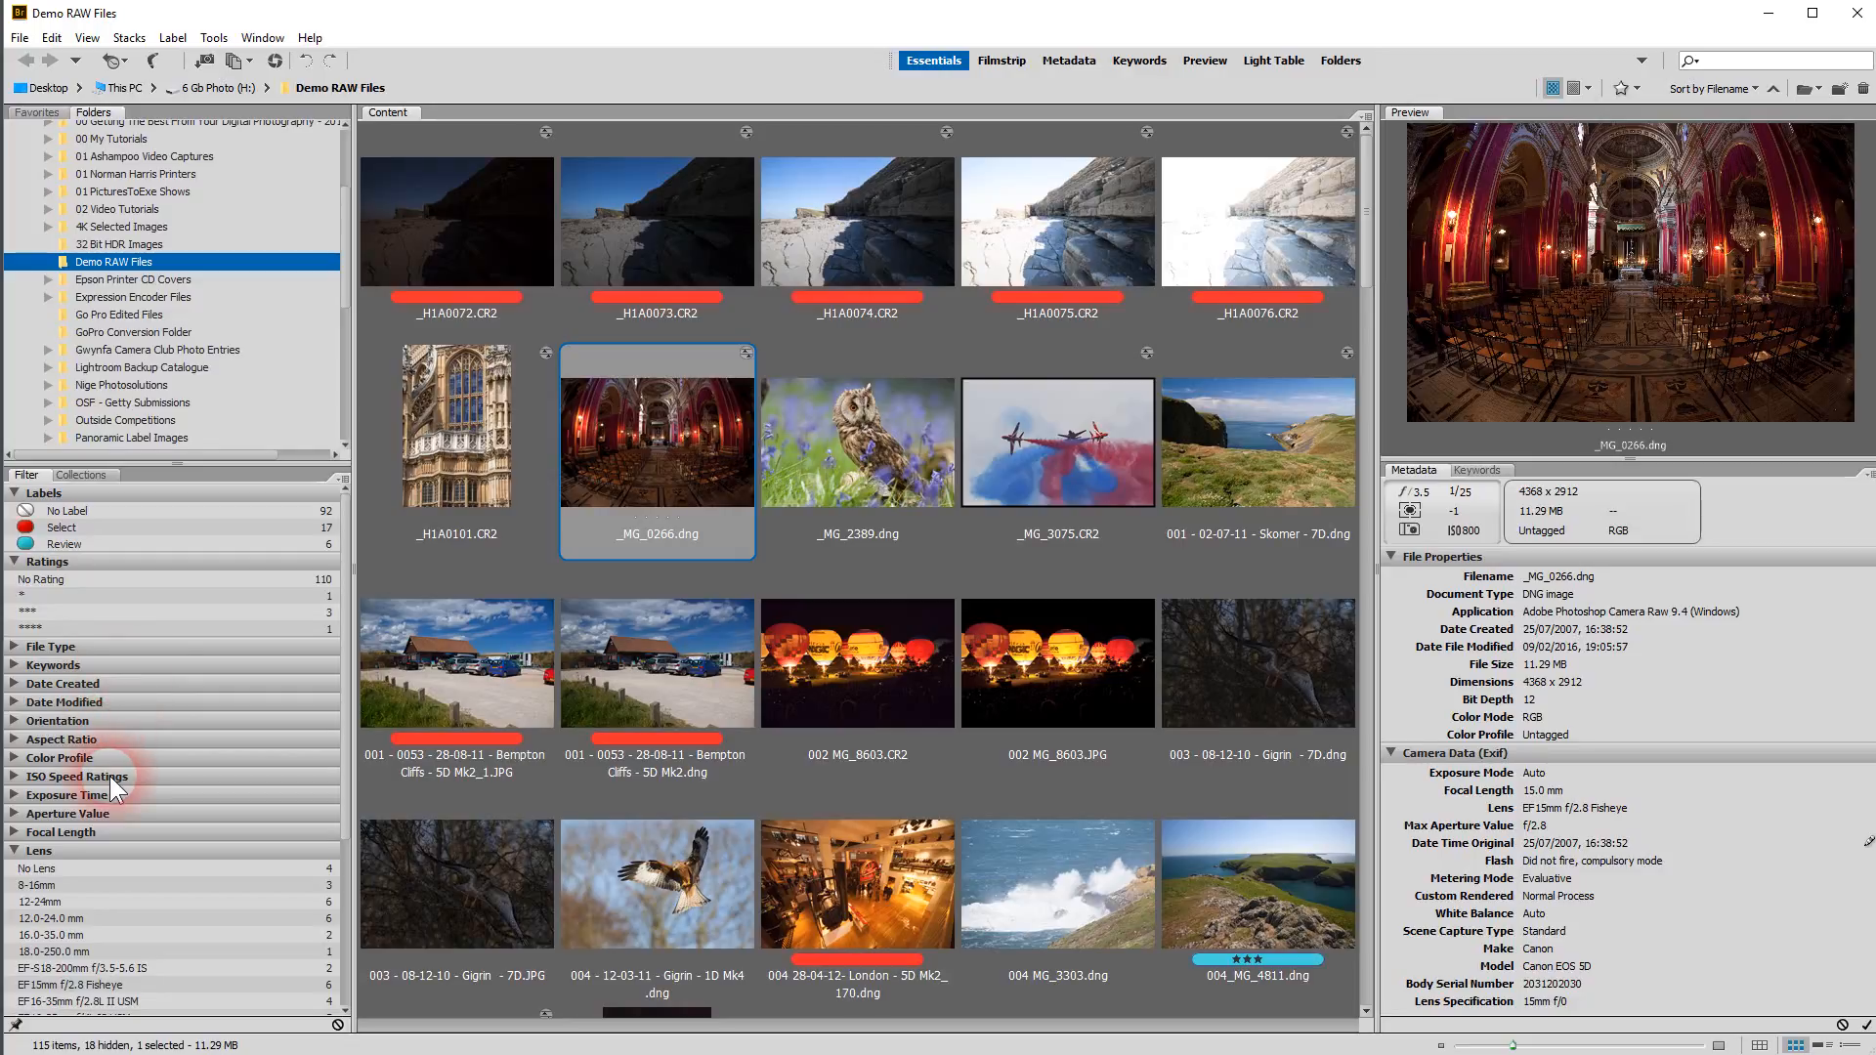
{"action": "mouse_move", "coordinate": [35, 891]}
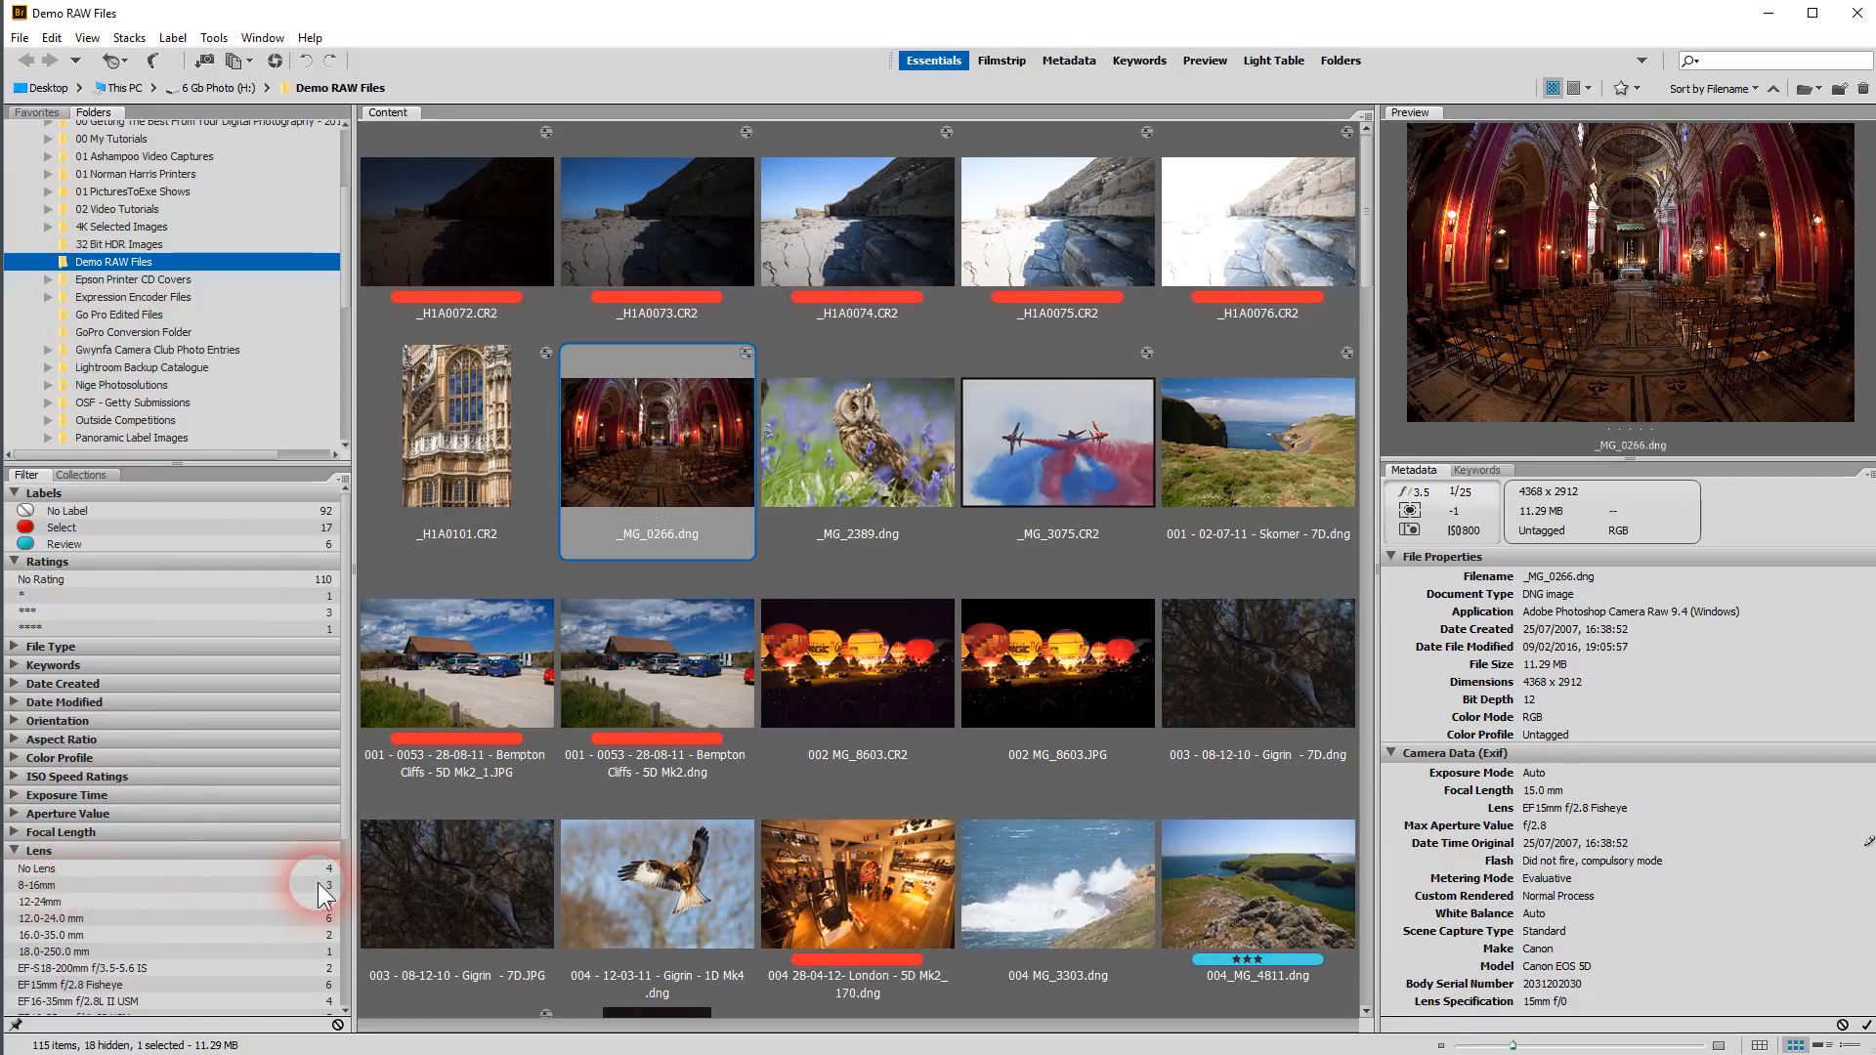
{"action": "mouse_move", "coordinate": [23, 915]}
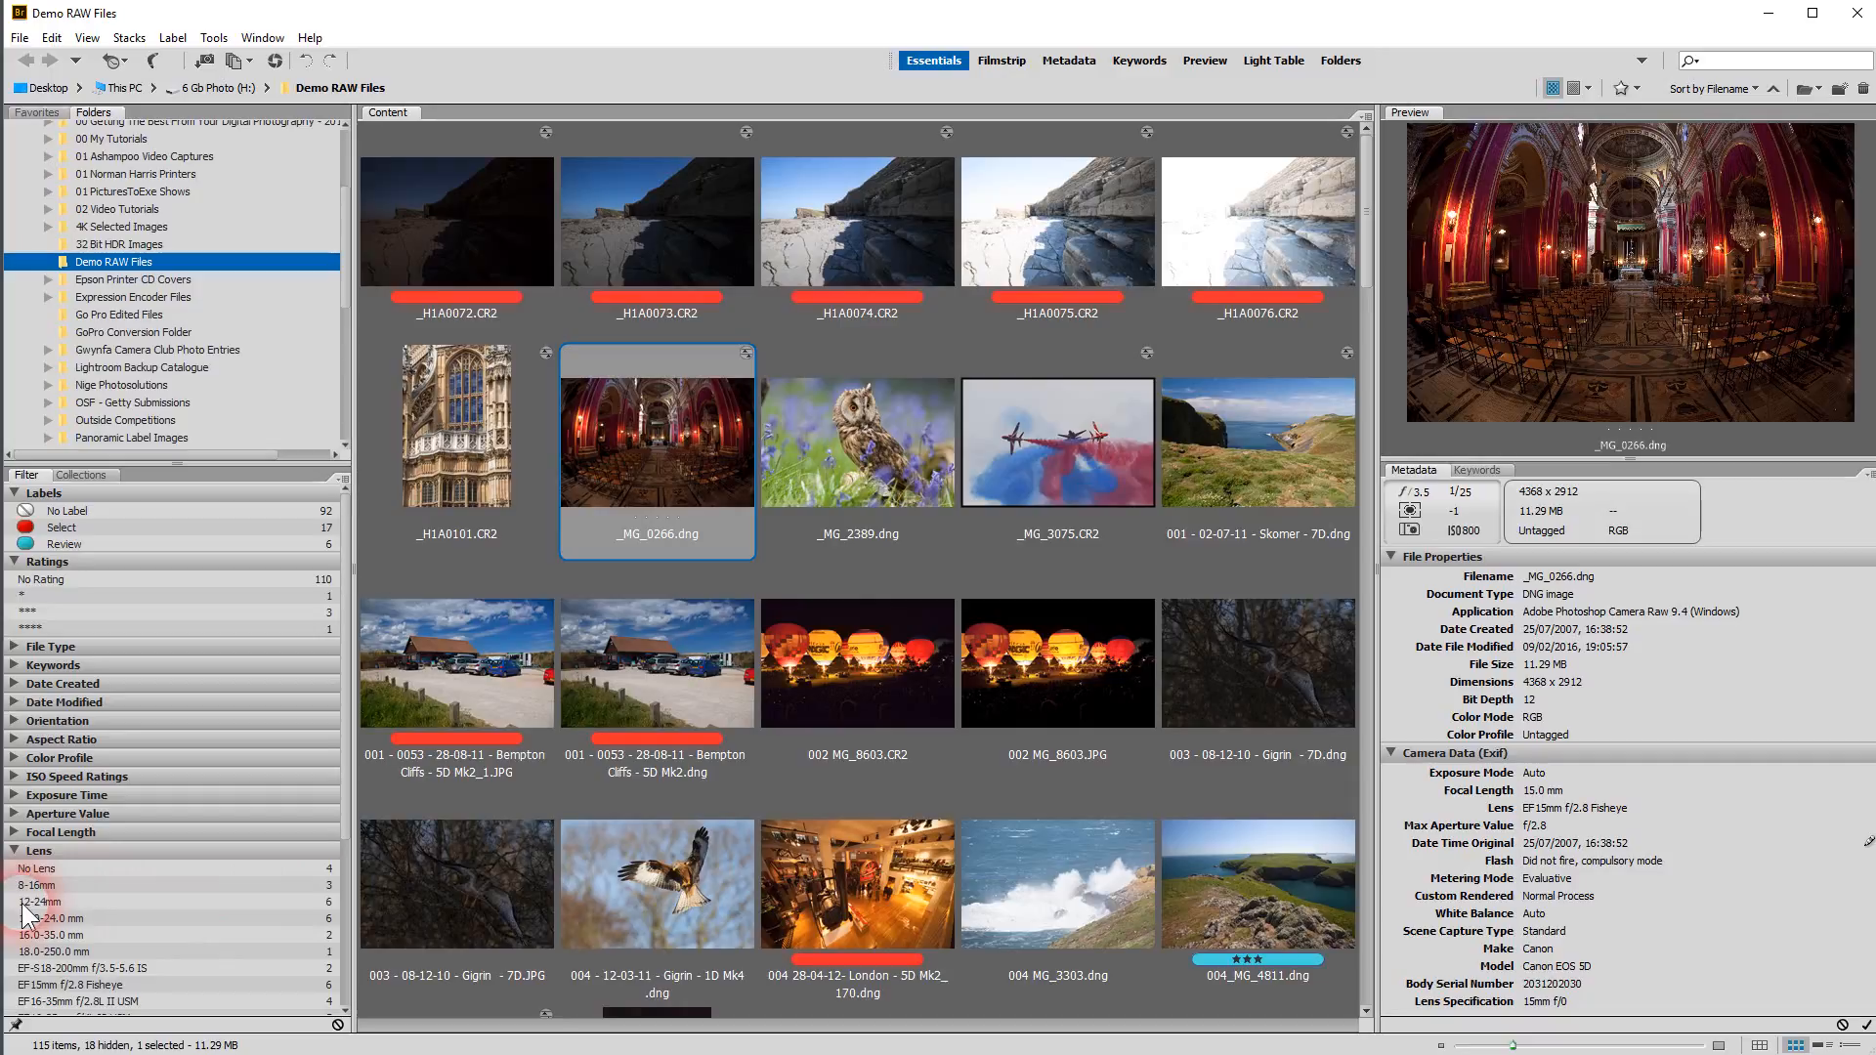
{"action": "mouse_move", "coordinate": [317, 915]}
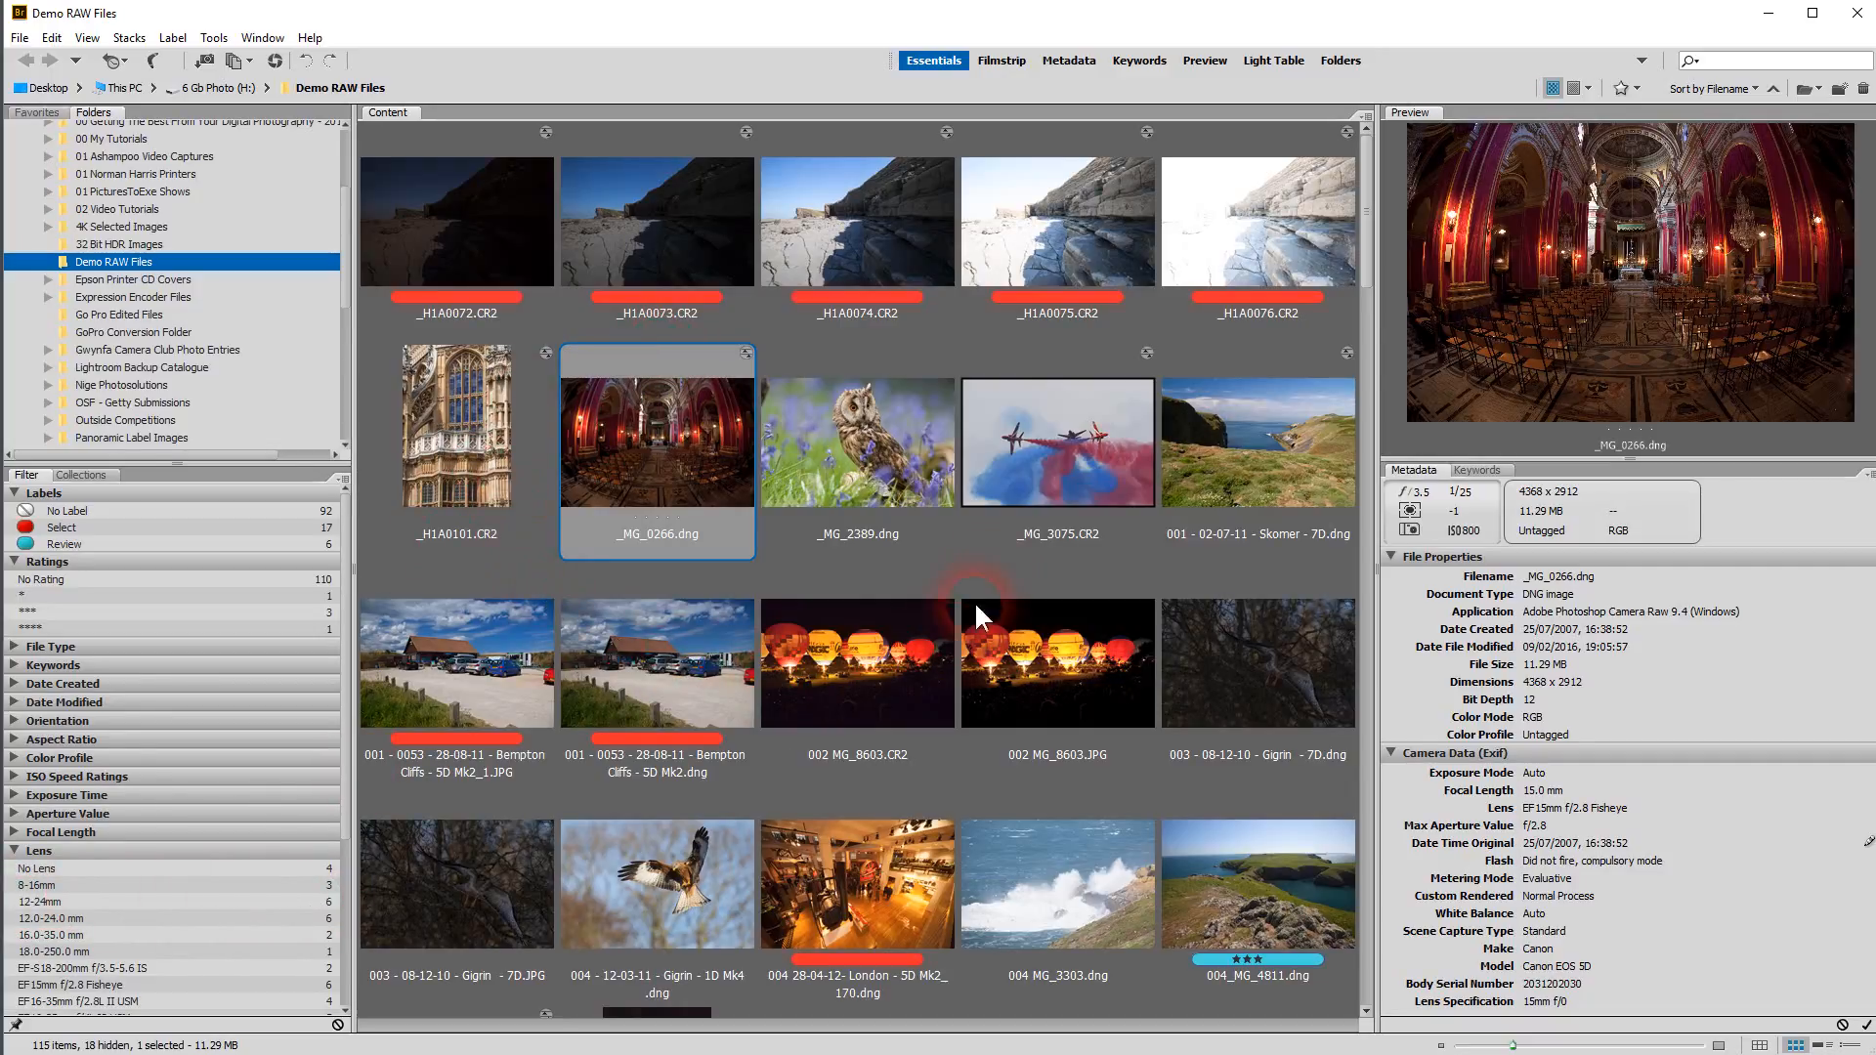
{"action": "mouse_move", "coordinate": [532, 717]}
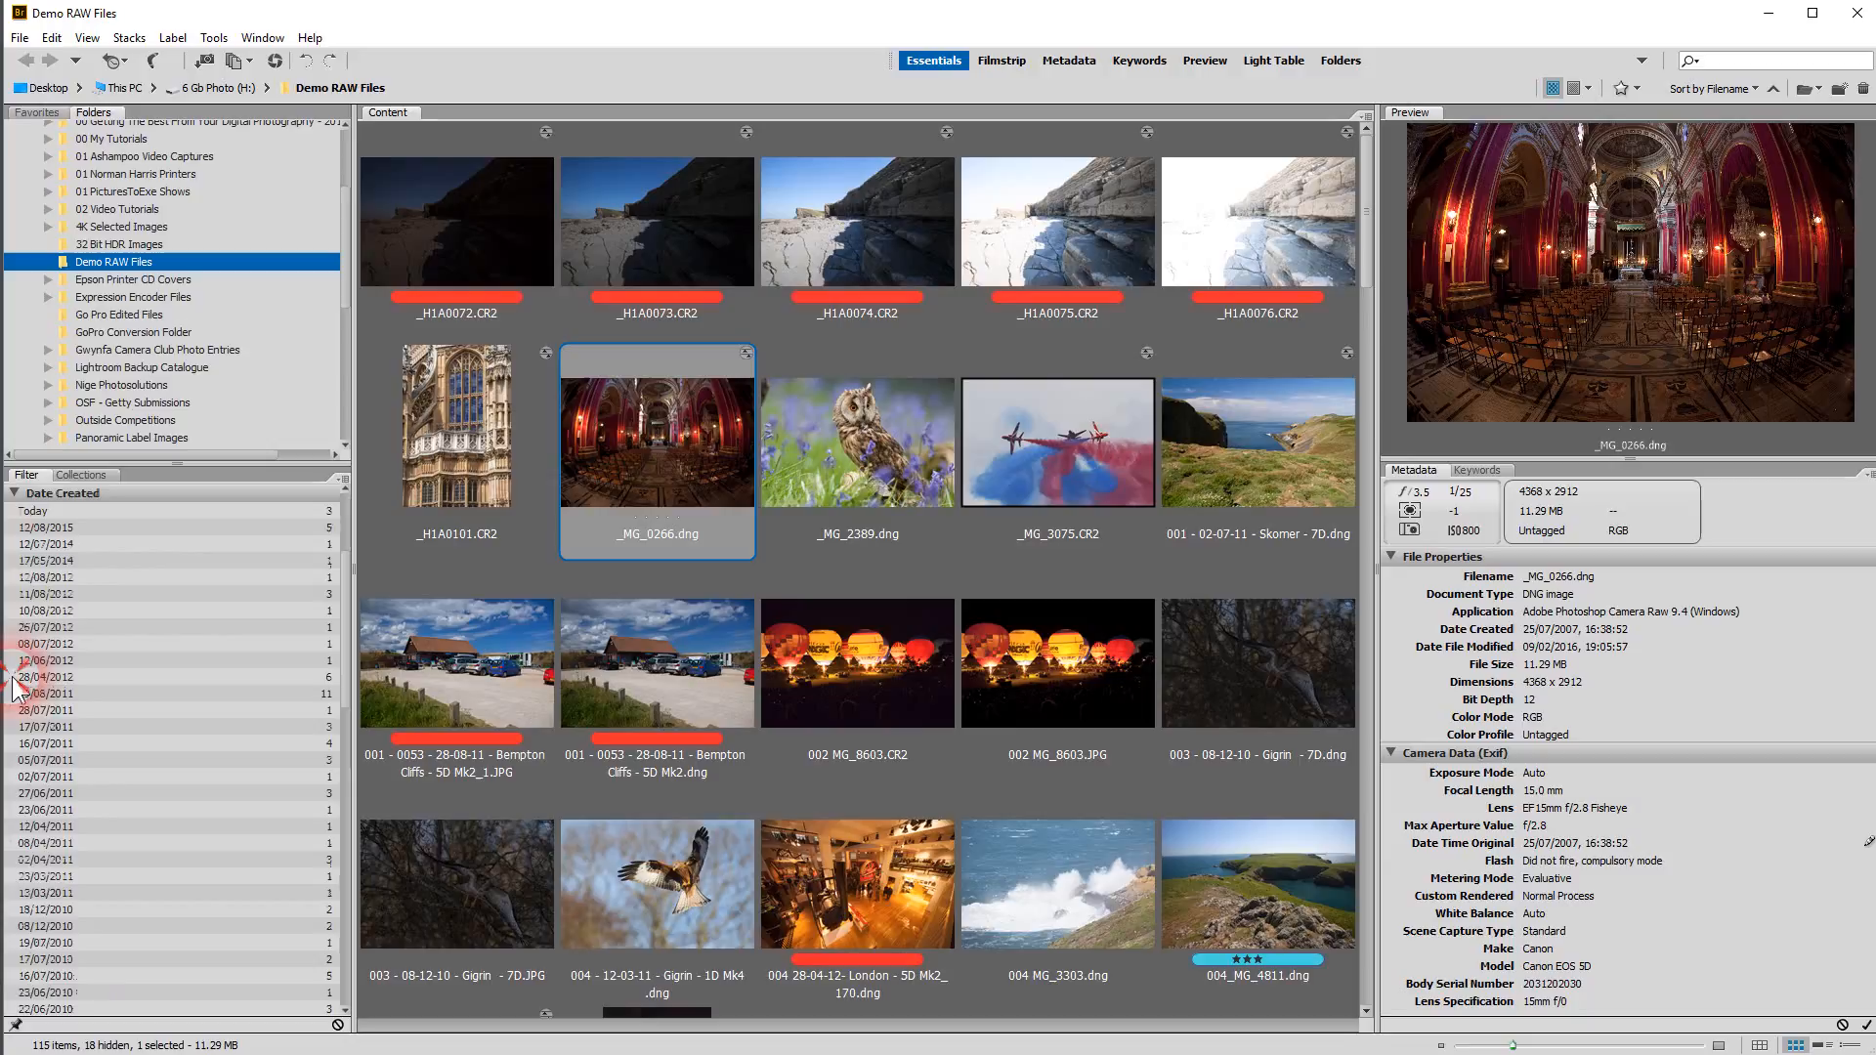
{"action": "mouse_move", "coordinate": [35, 575]}
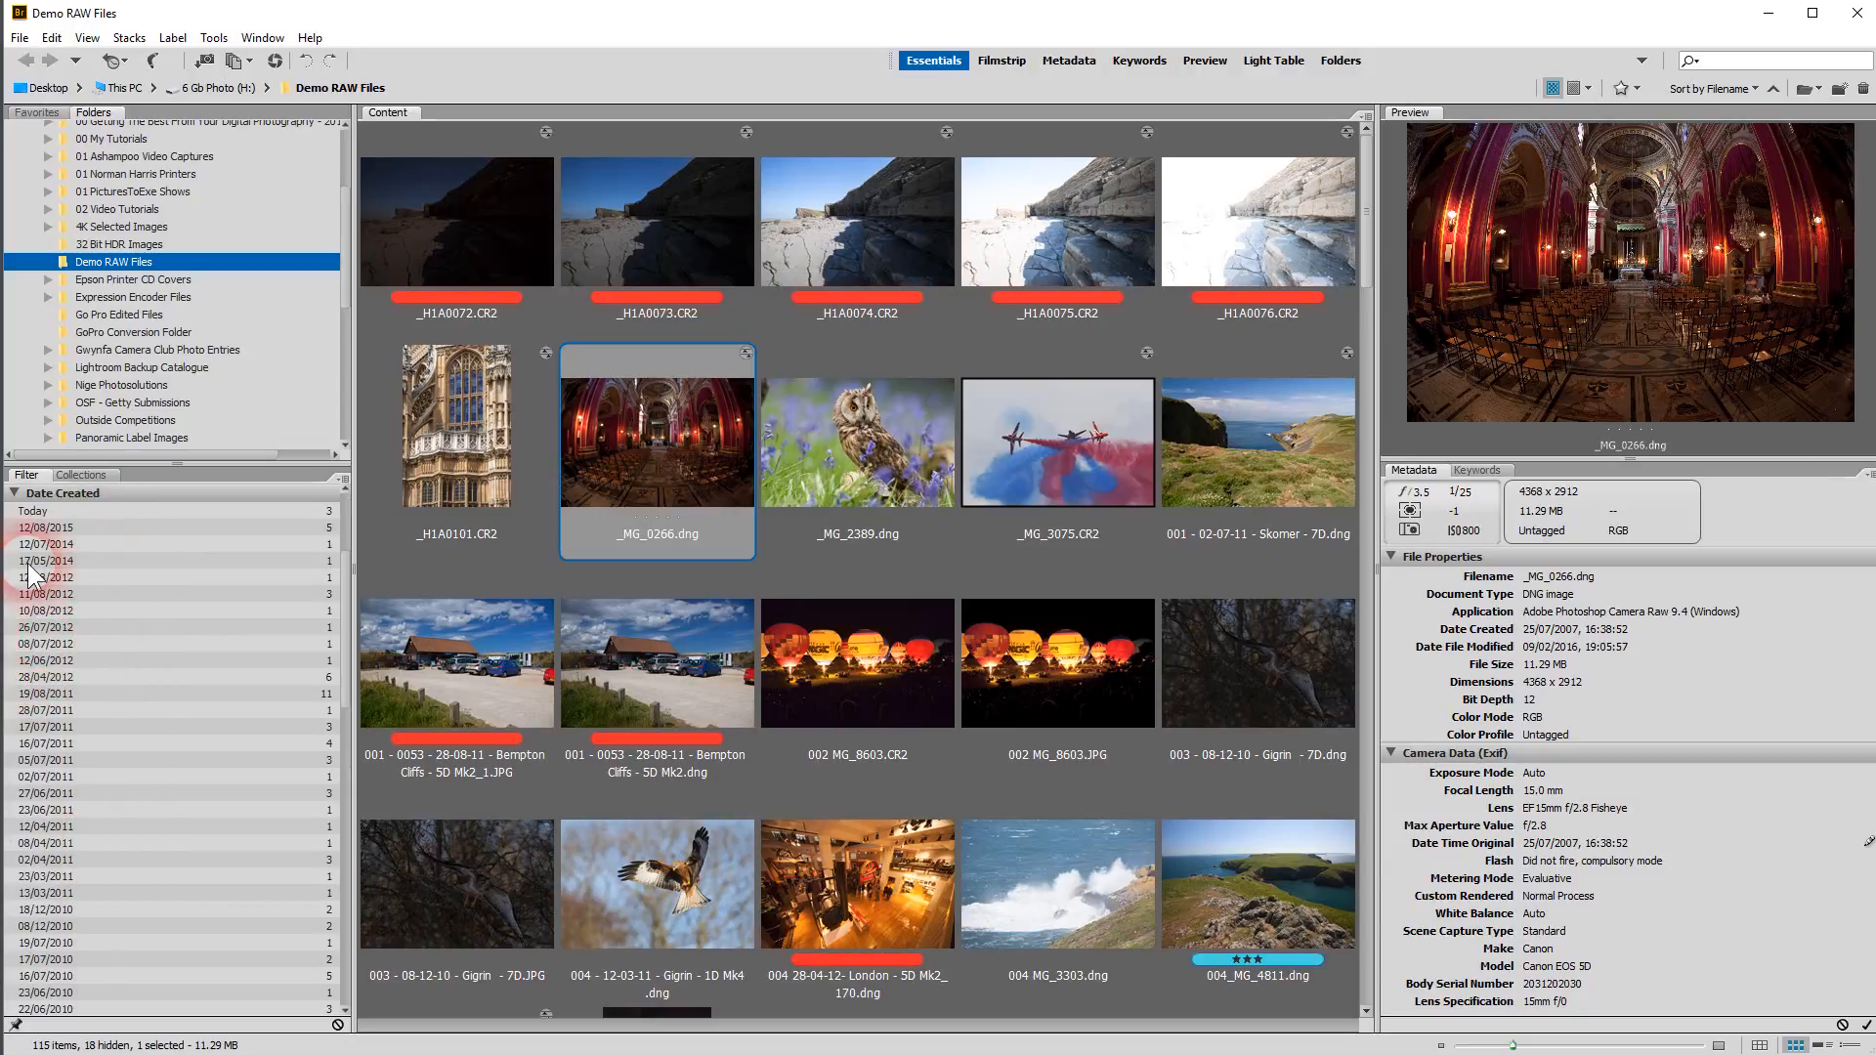
Collapse the Date Created filter group and list the Aircraft and Gigrin Farm - Red Kites collections
{"action": "left_click", "coordinate": [13, 492]}
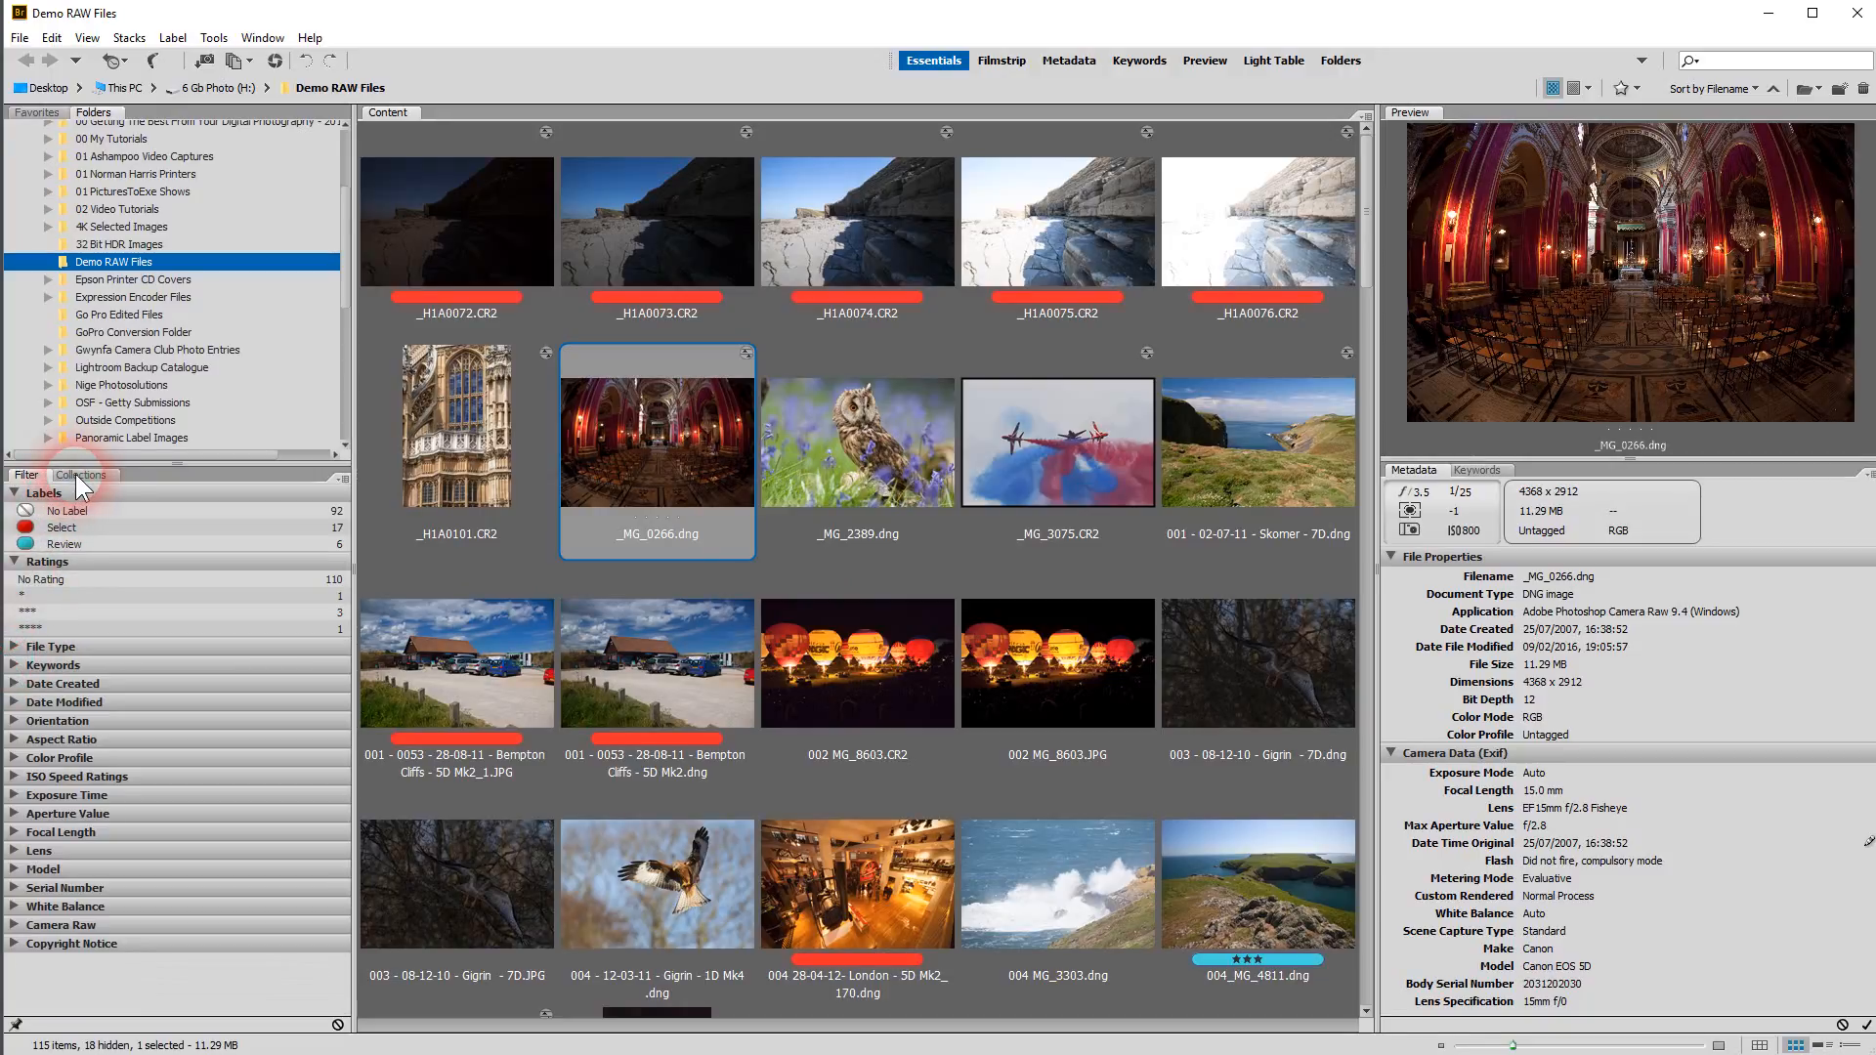
{"action": "left_click", "coordinate": [80, 473]}
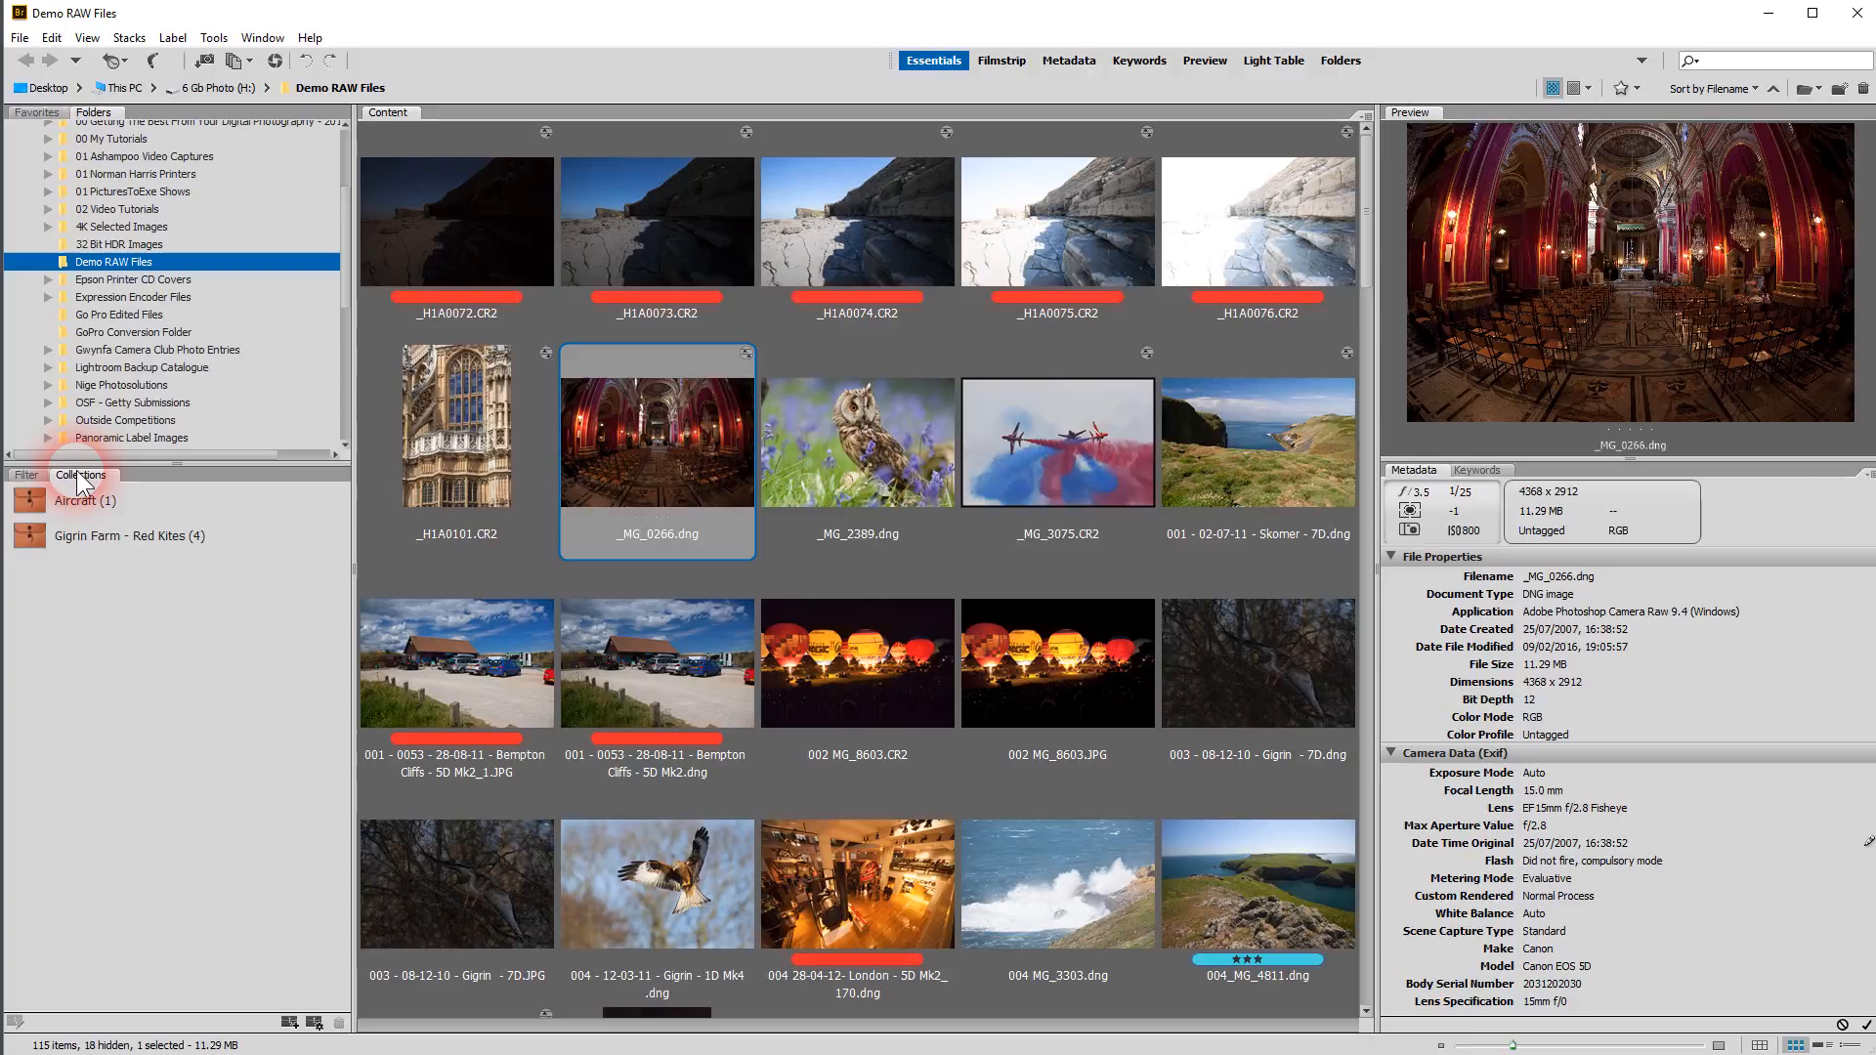
{"action": "mouse_move", "coordinate": [72, 513]}
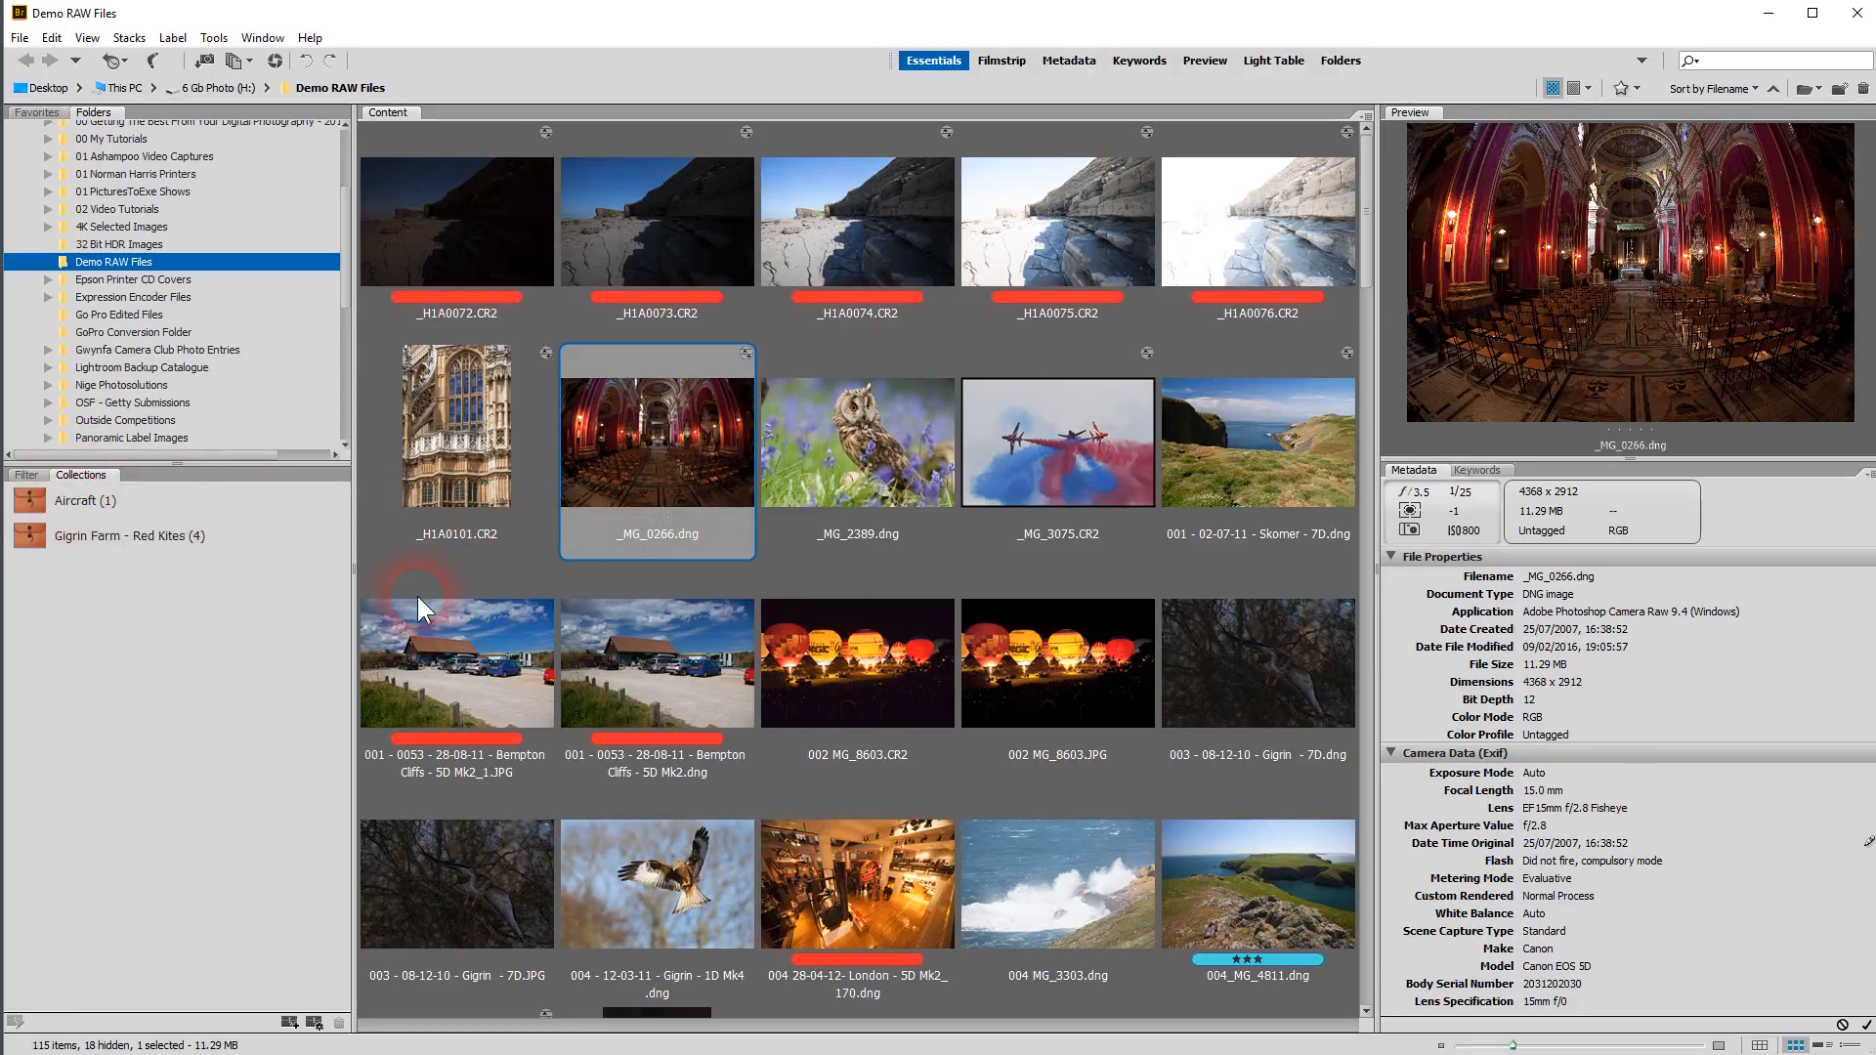
{"action": "mouse_move", "coordinate": [749, 649]}
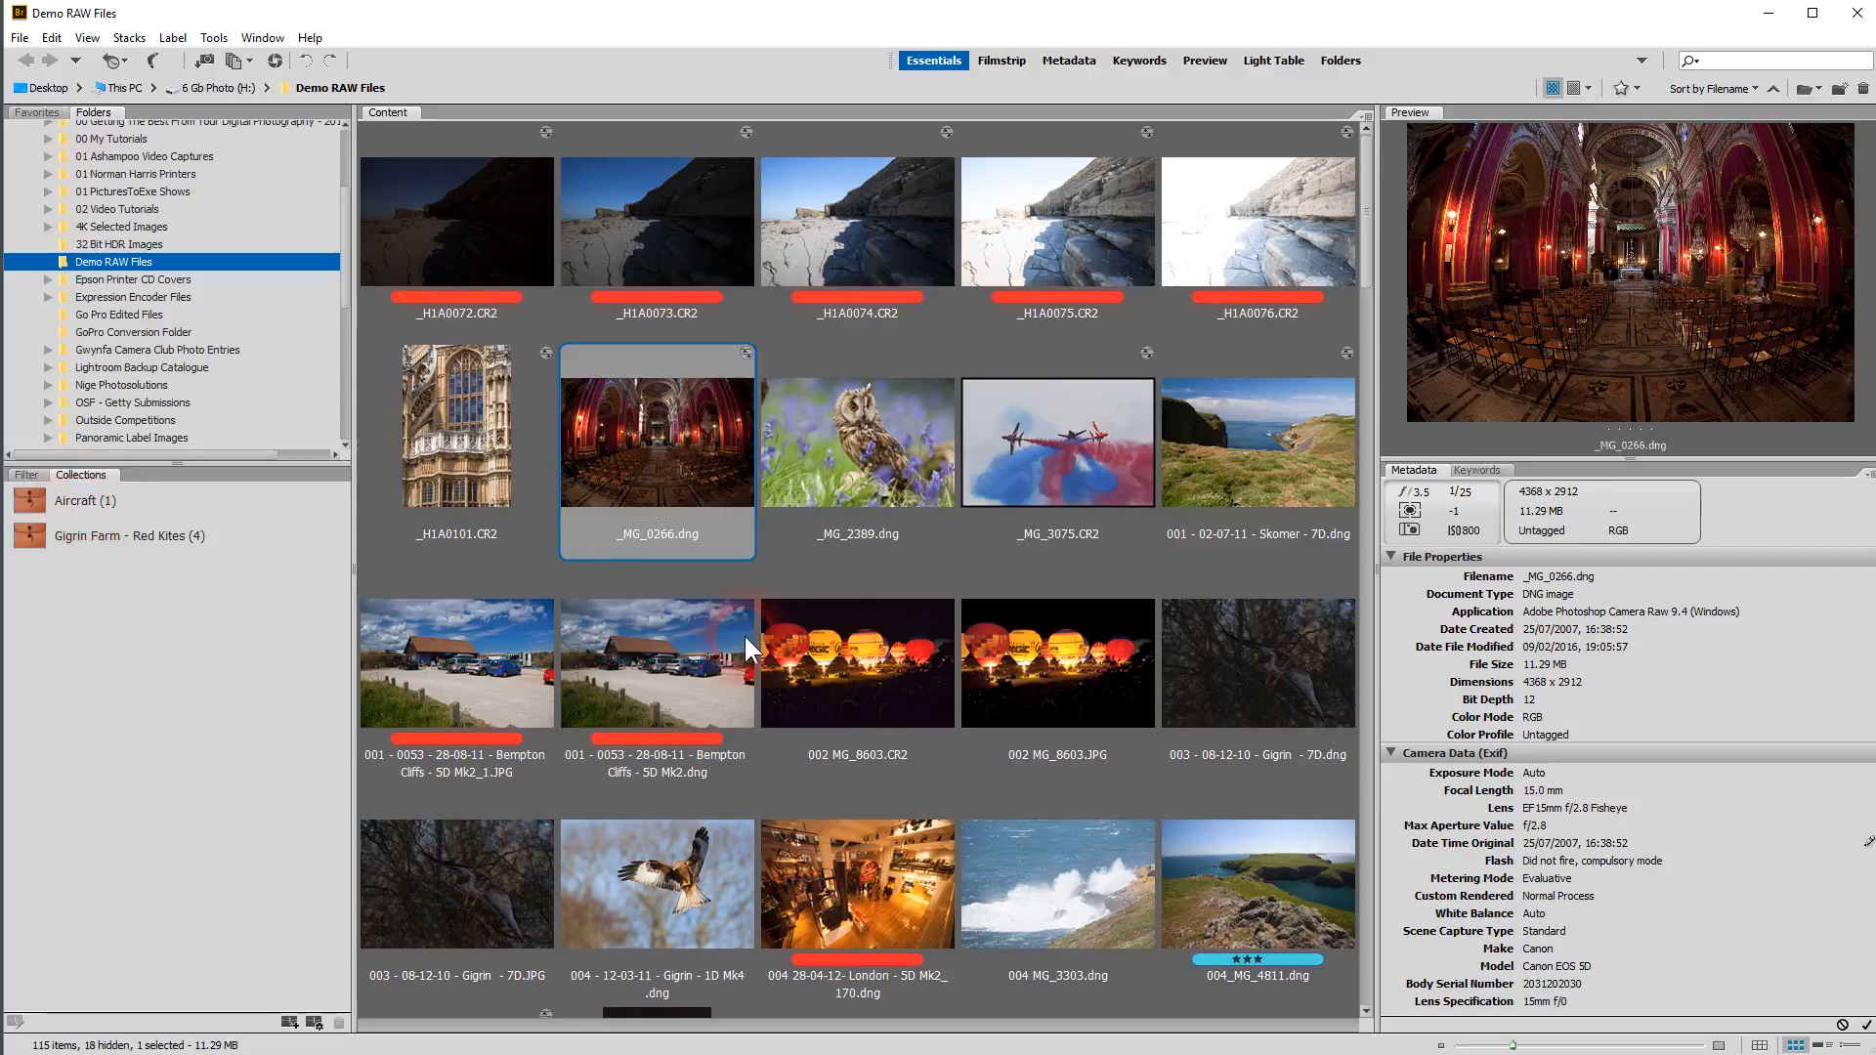
Add the 0911 Fairford jet photo to the Aircraft collection and view its two images
{"action": "scroll", "scroll_direction": "down", "scroll_amount": 3}
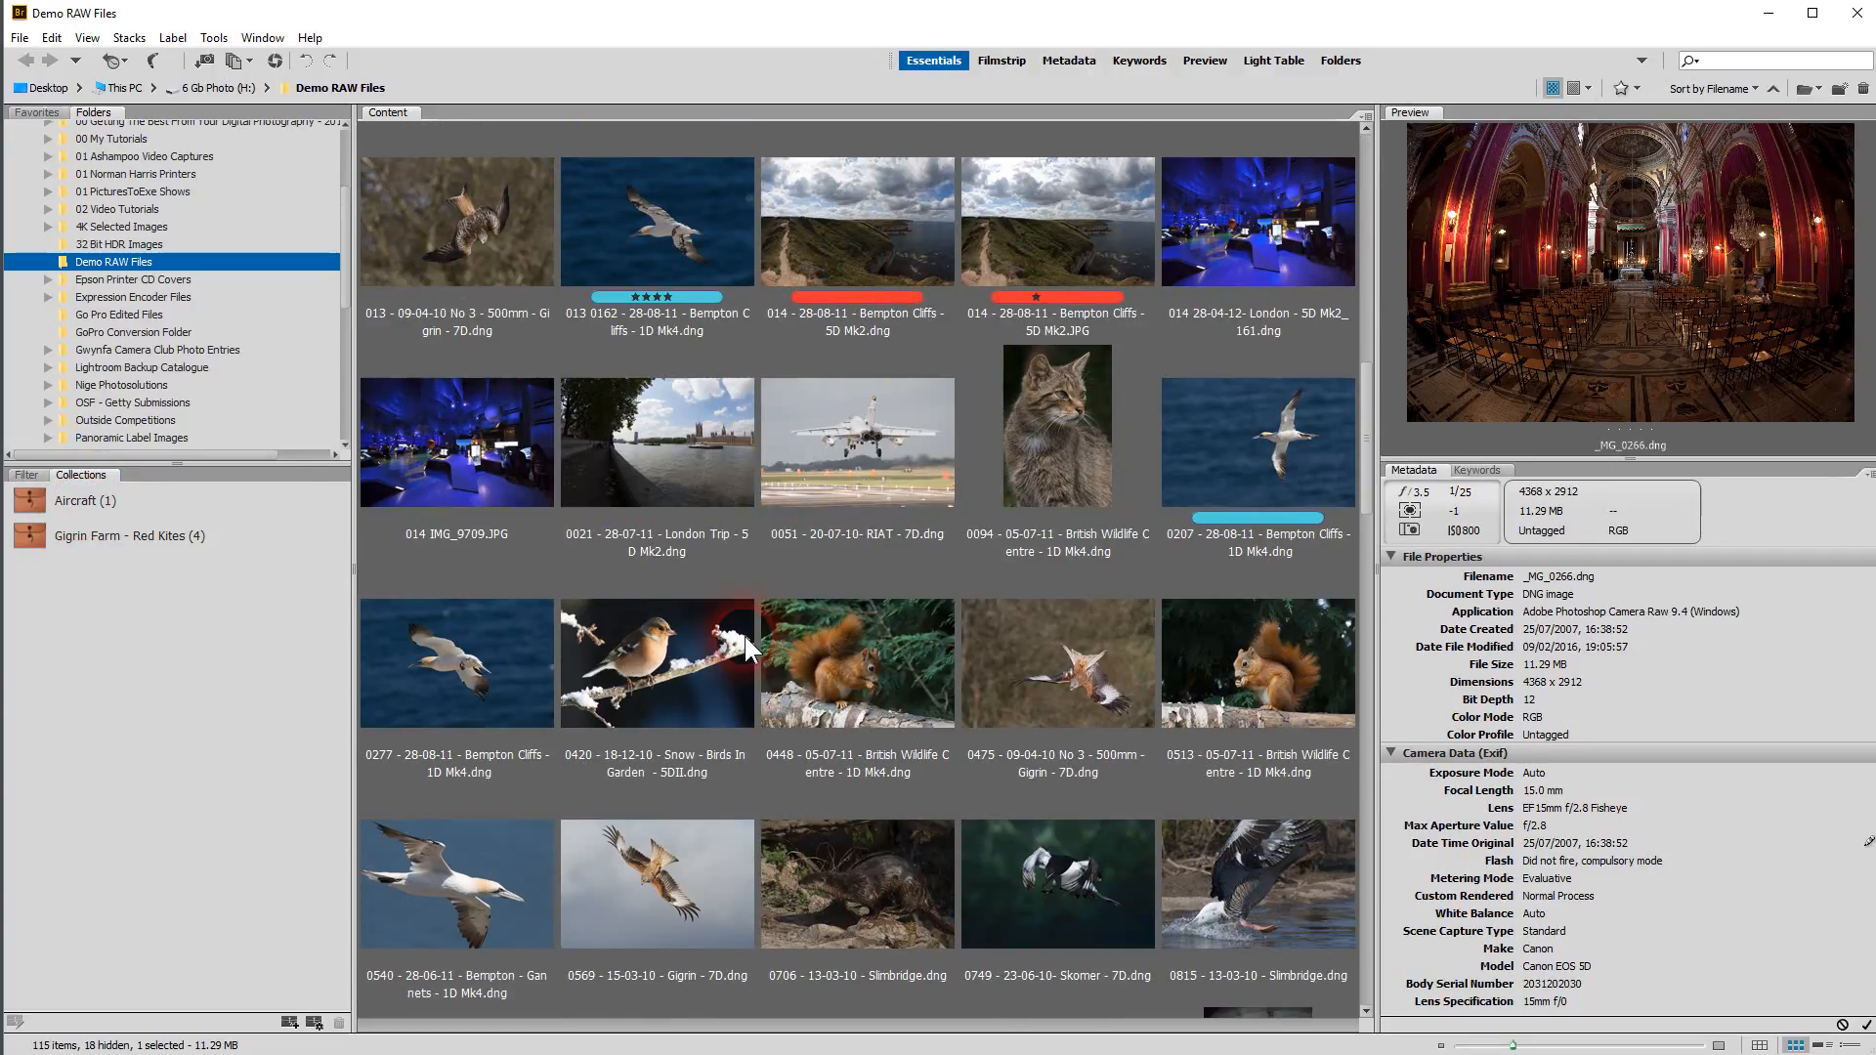
{"action": "scroll", "scroll_direction": "down", "scroll_amount": 3}
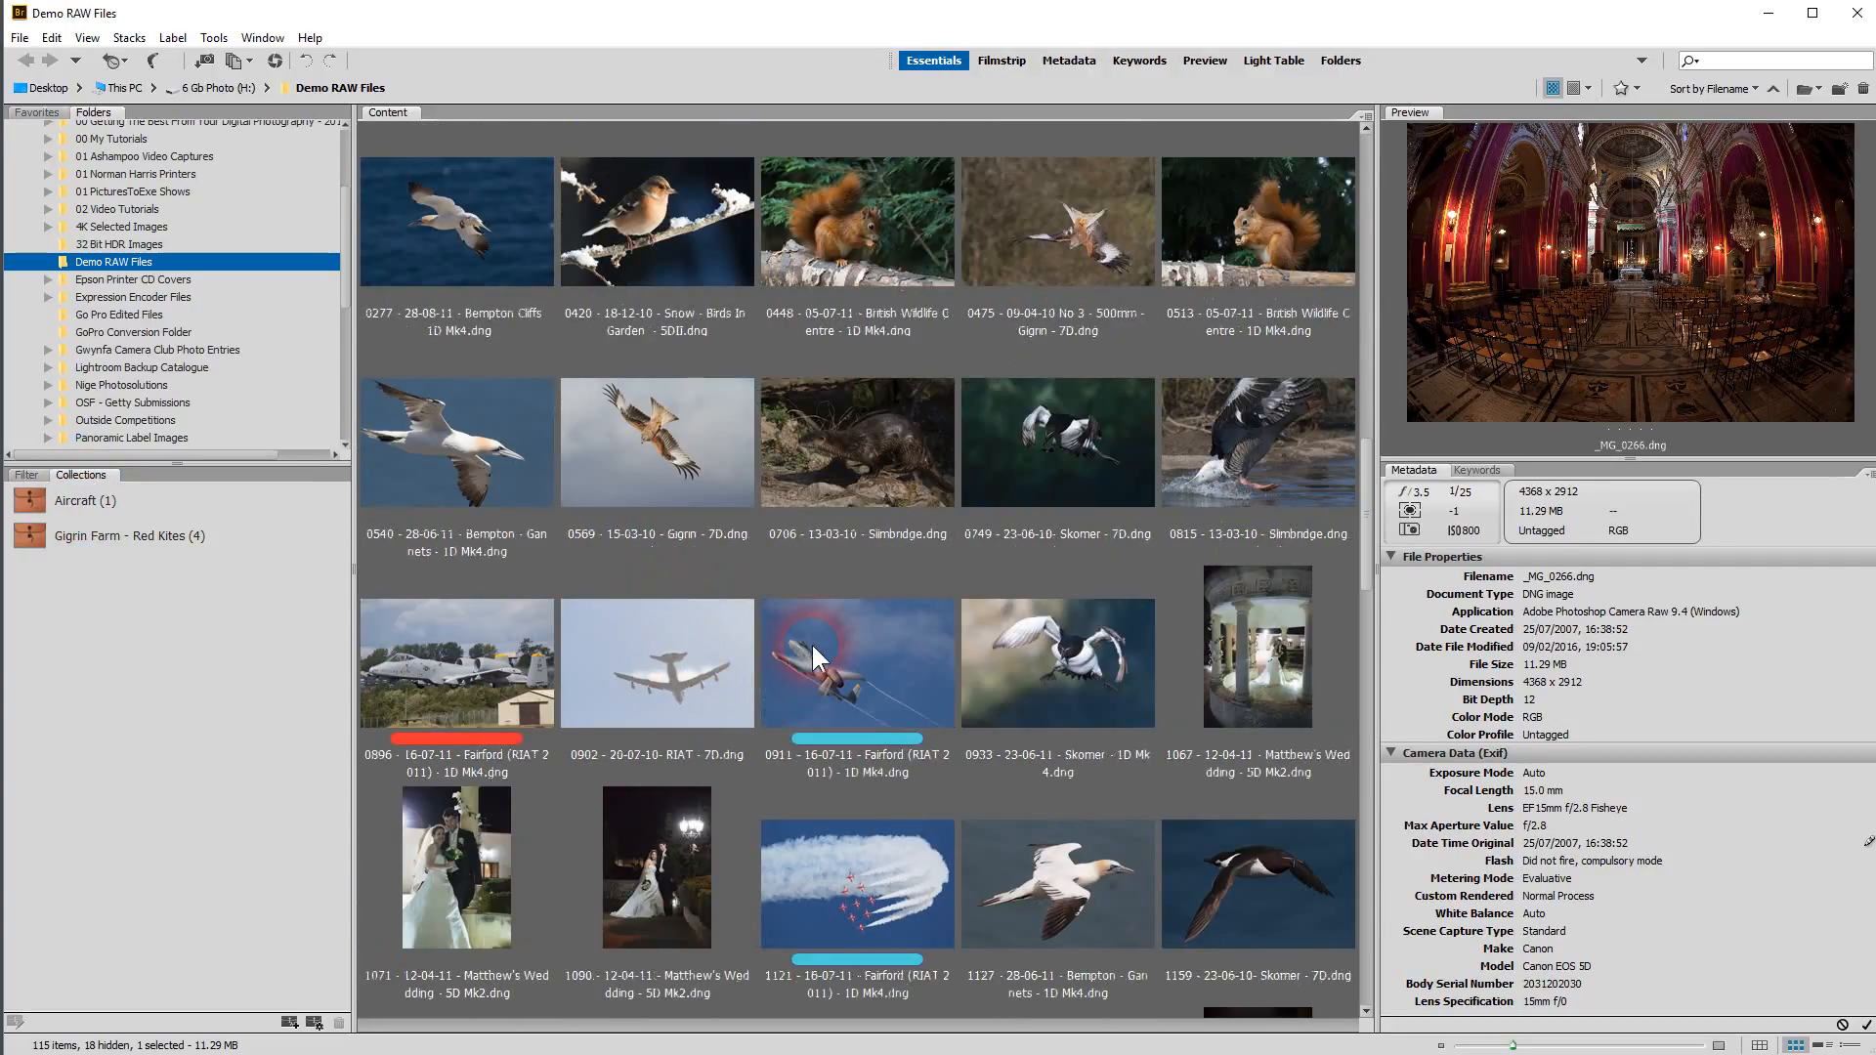
{"action": "left_click", "coordinate": [856, 663]}
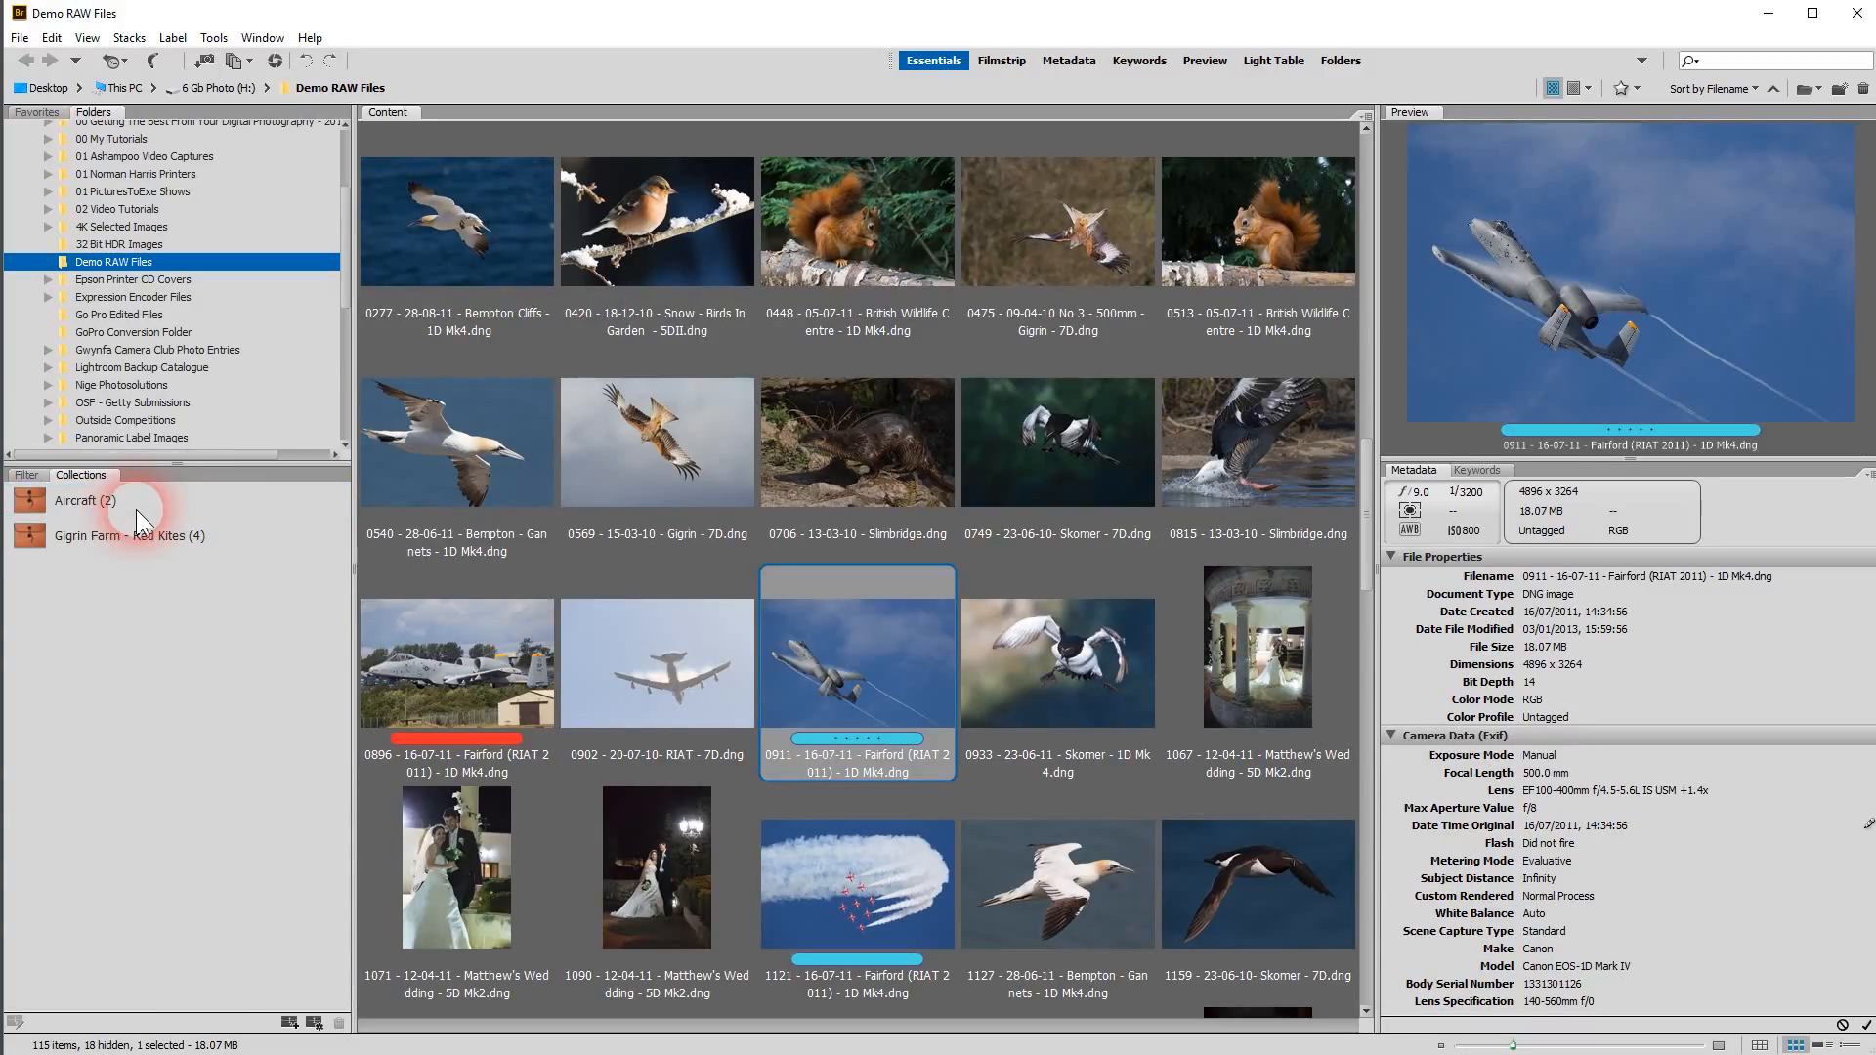
{"action": "left_click", "coordinate": [84, 500]}
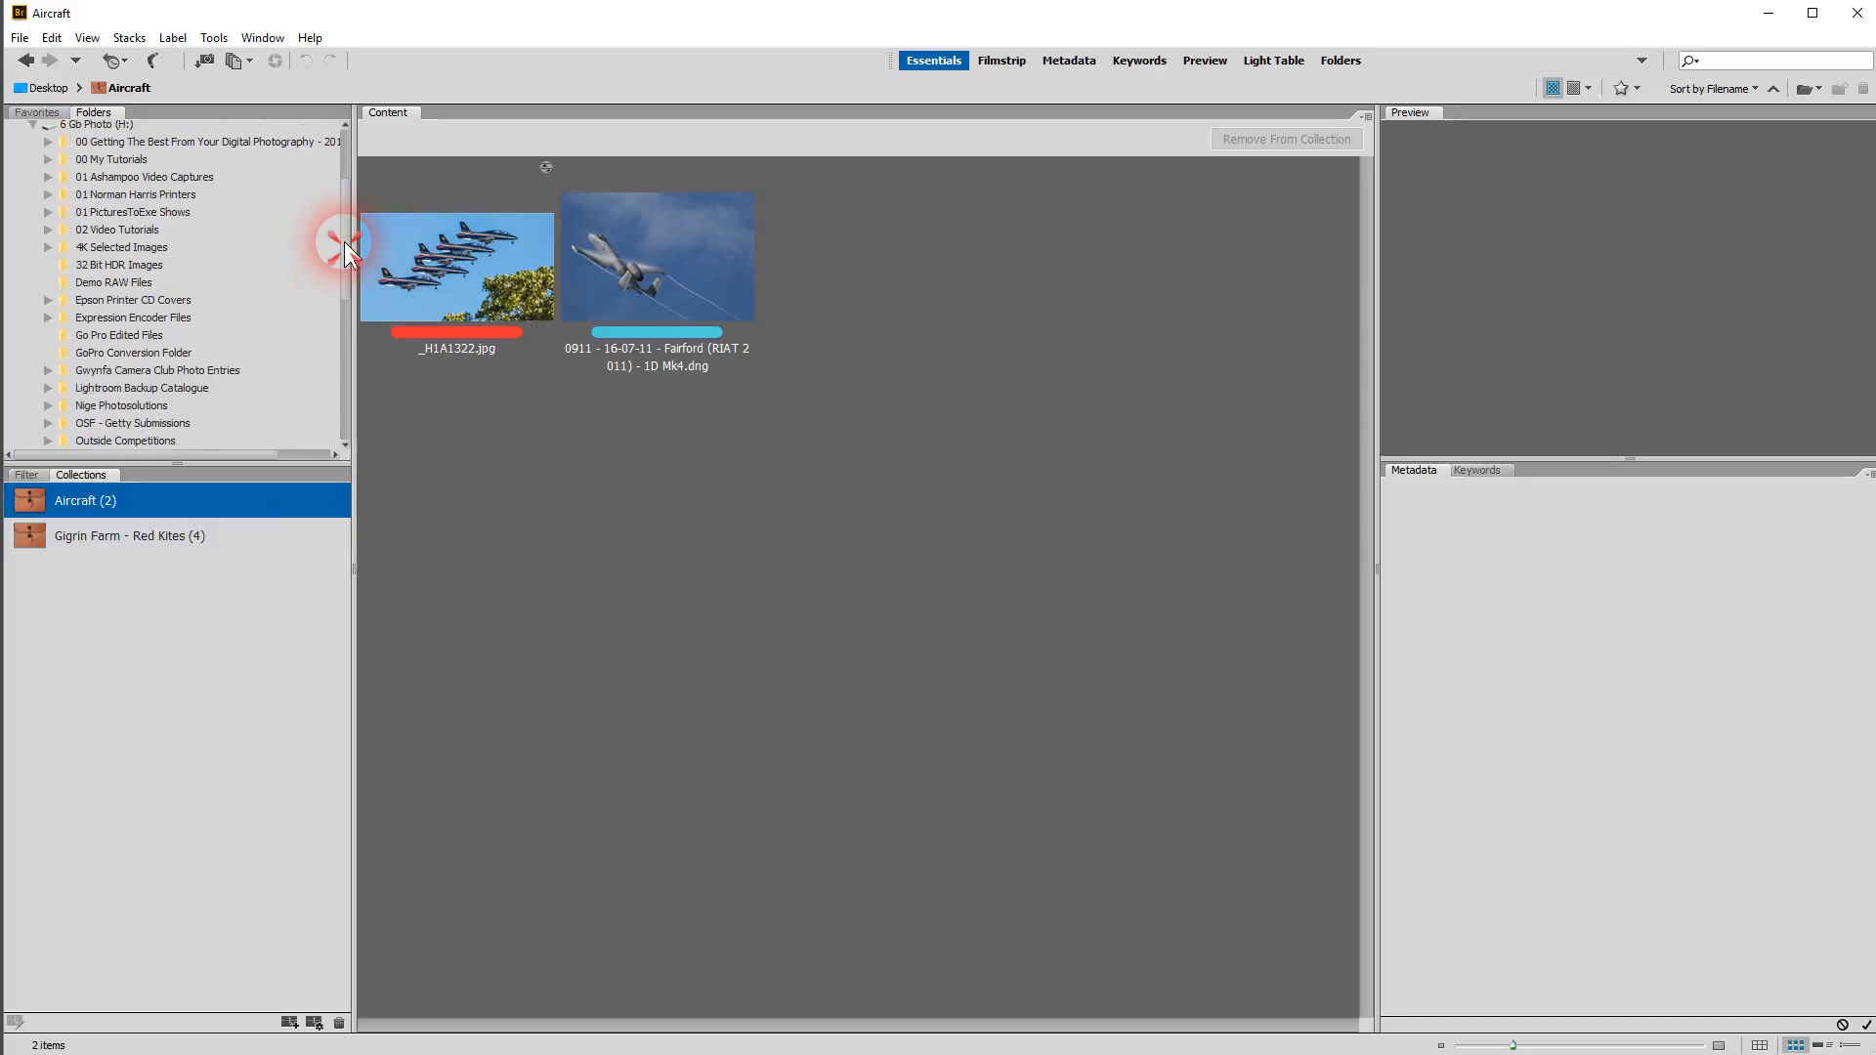
Return to the Demo RAW Files folder with the filter criteria listed again
{"action": "scroll", "scroll_direction": "down", "scroll_amount": 3}
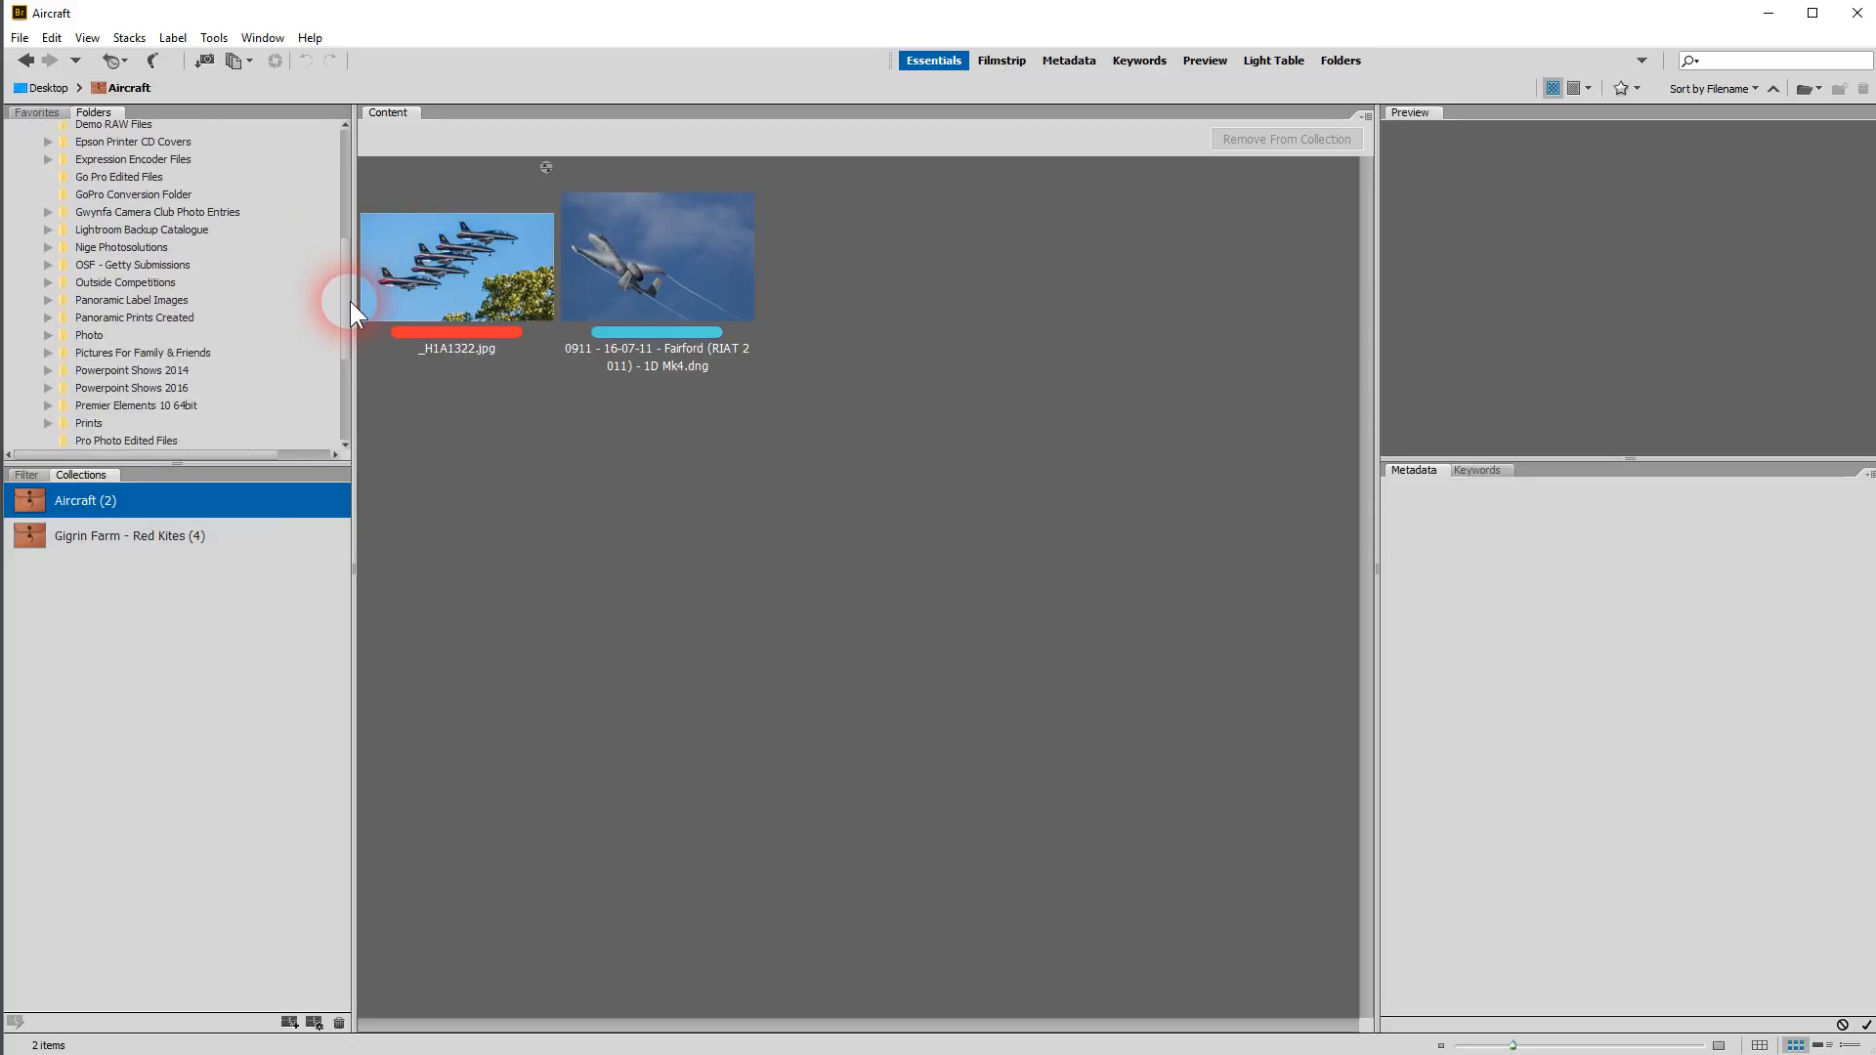
{"action": "scroll", "scroll_direction": "up", "scroll_amount": 3}
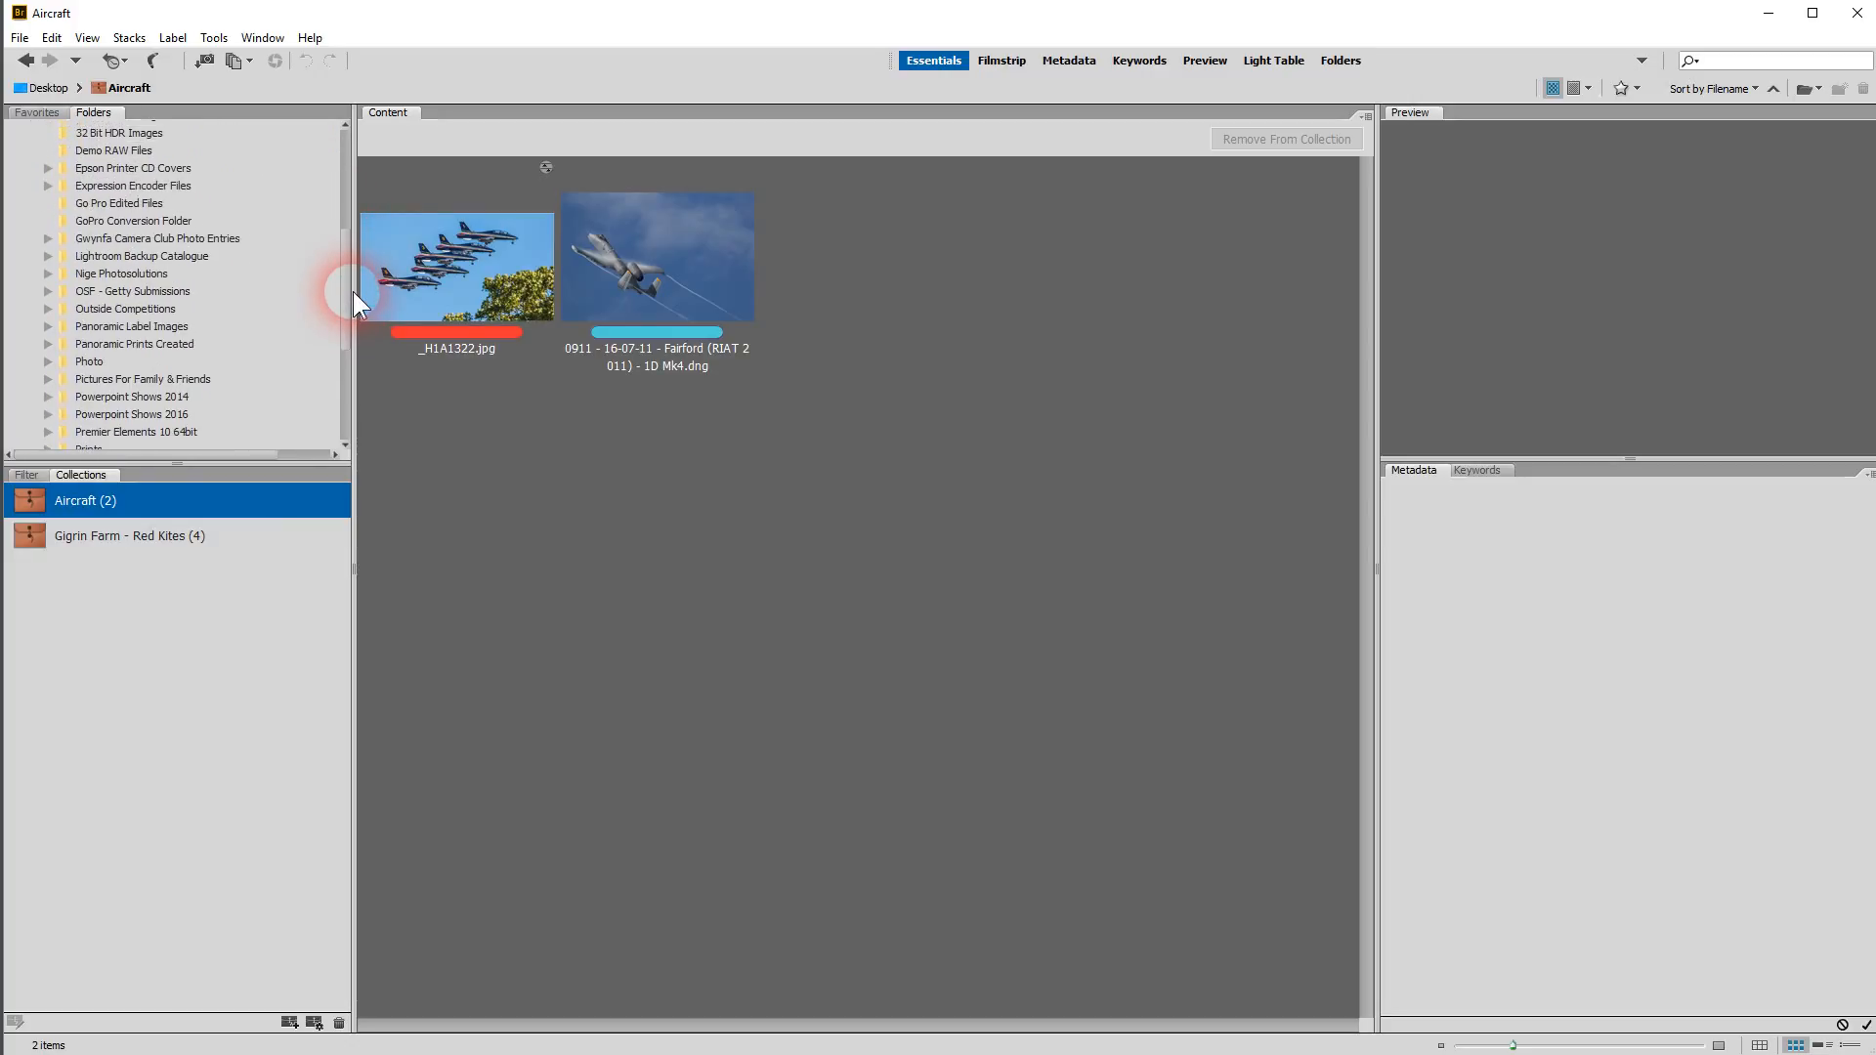
{"action": "scroll", "scroll_direction": "up", "scroll_amount": 3}
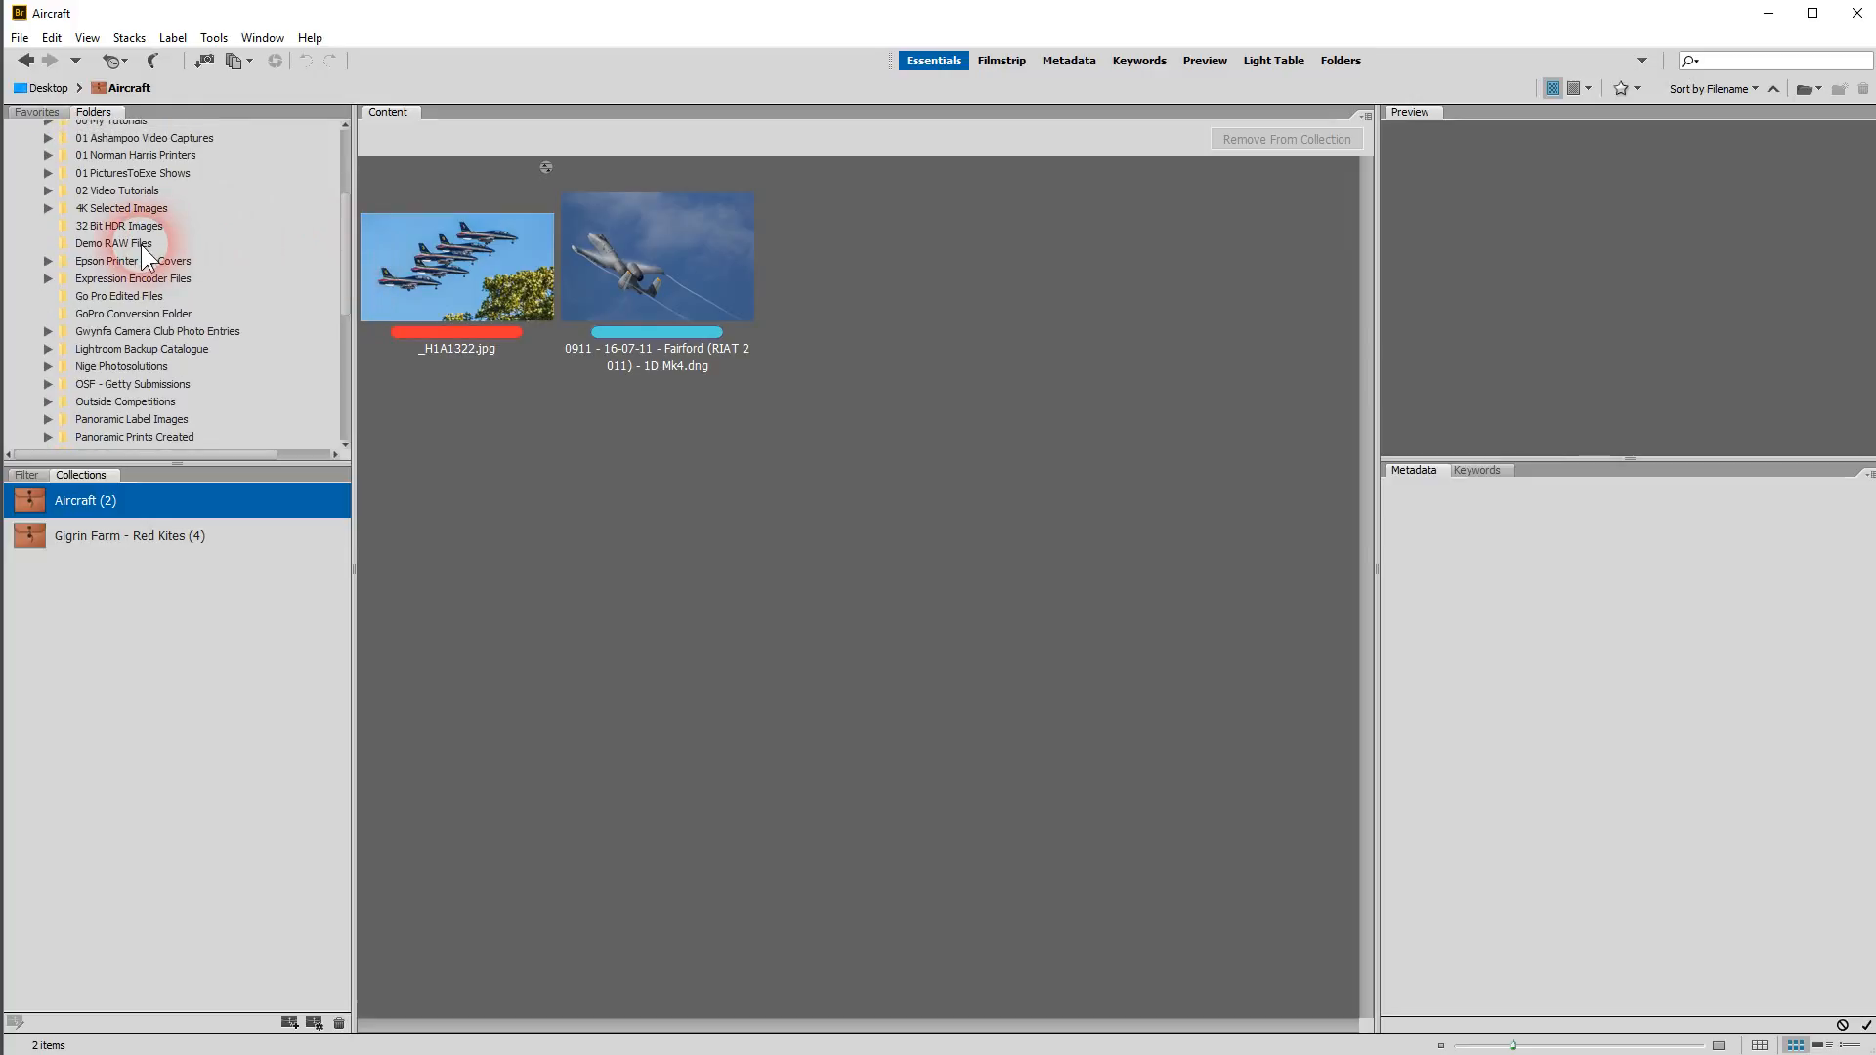
{"action": "left_click", "coordinate": [114, 242]}
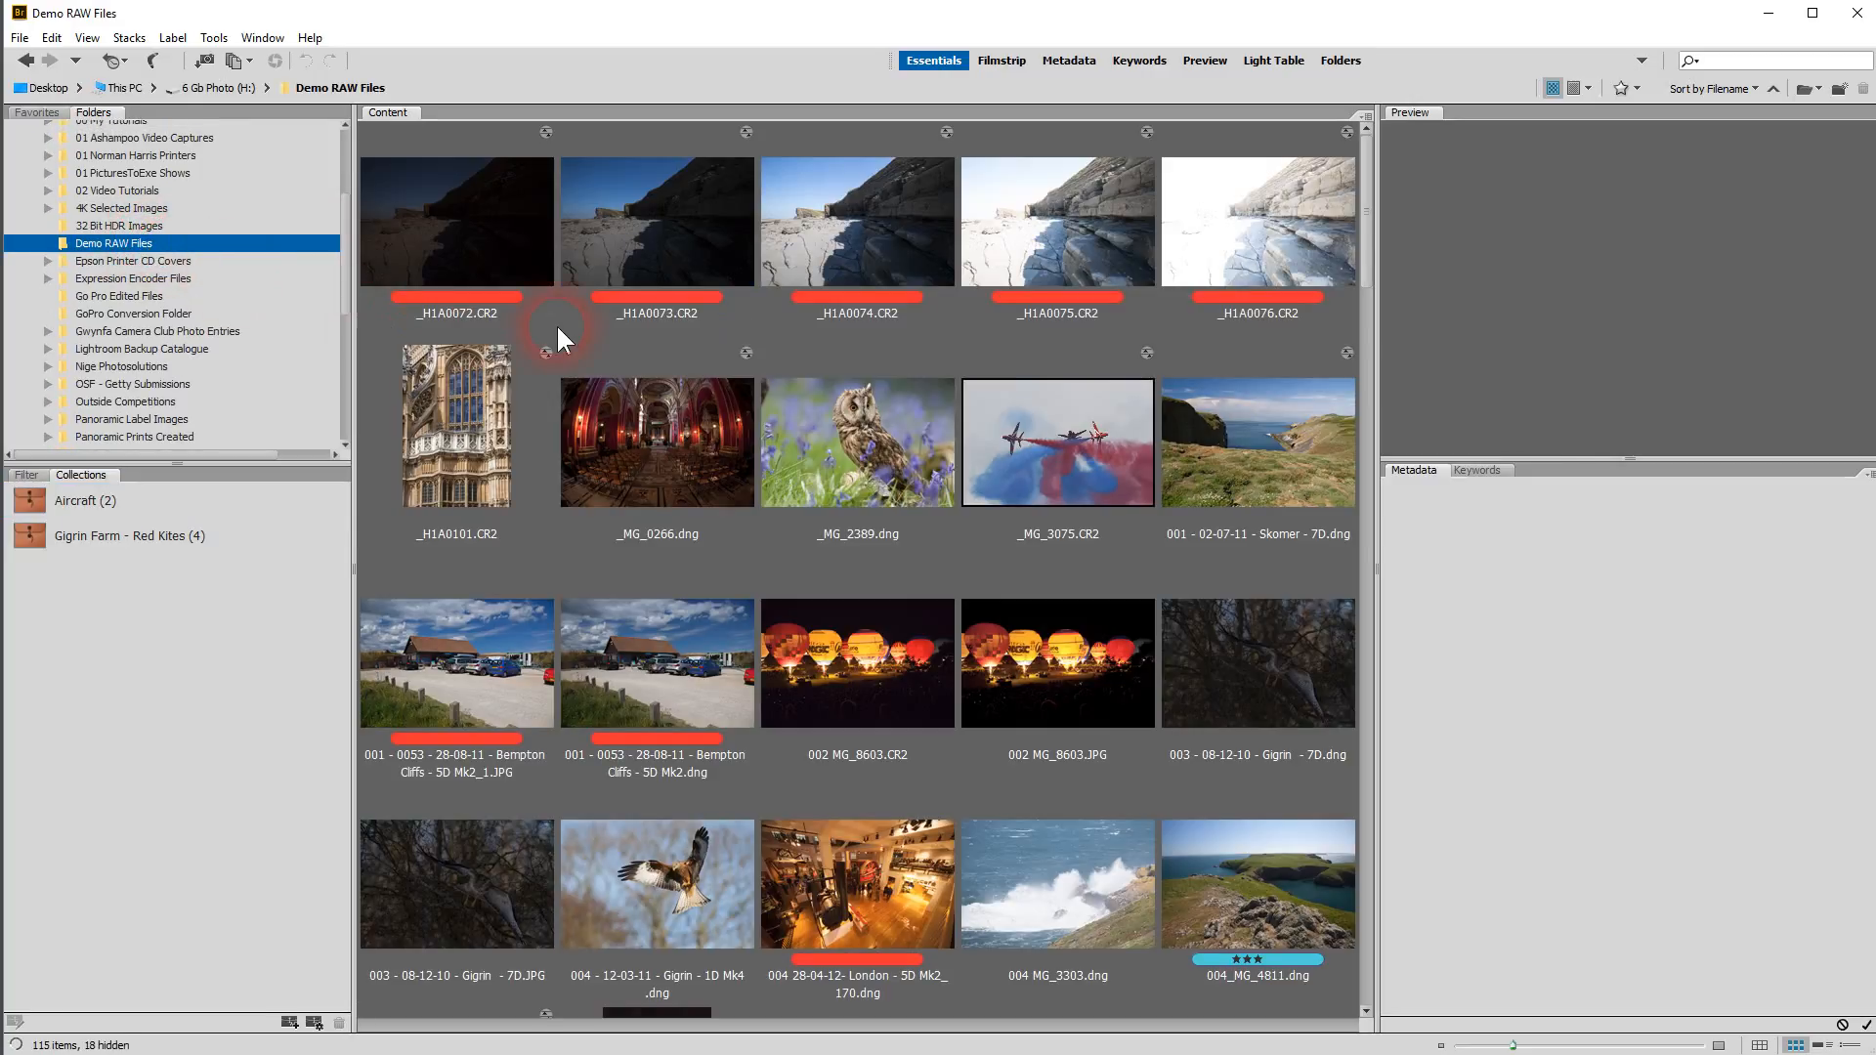
{"action": "mouse_move", "coordinate": [105, 508]}
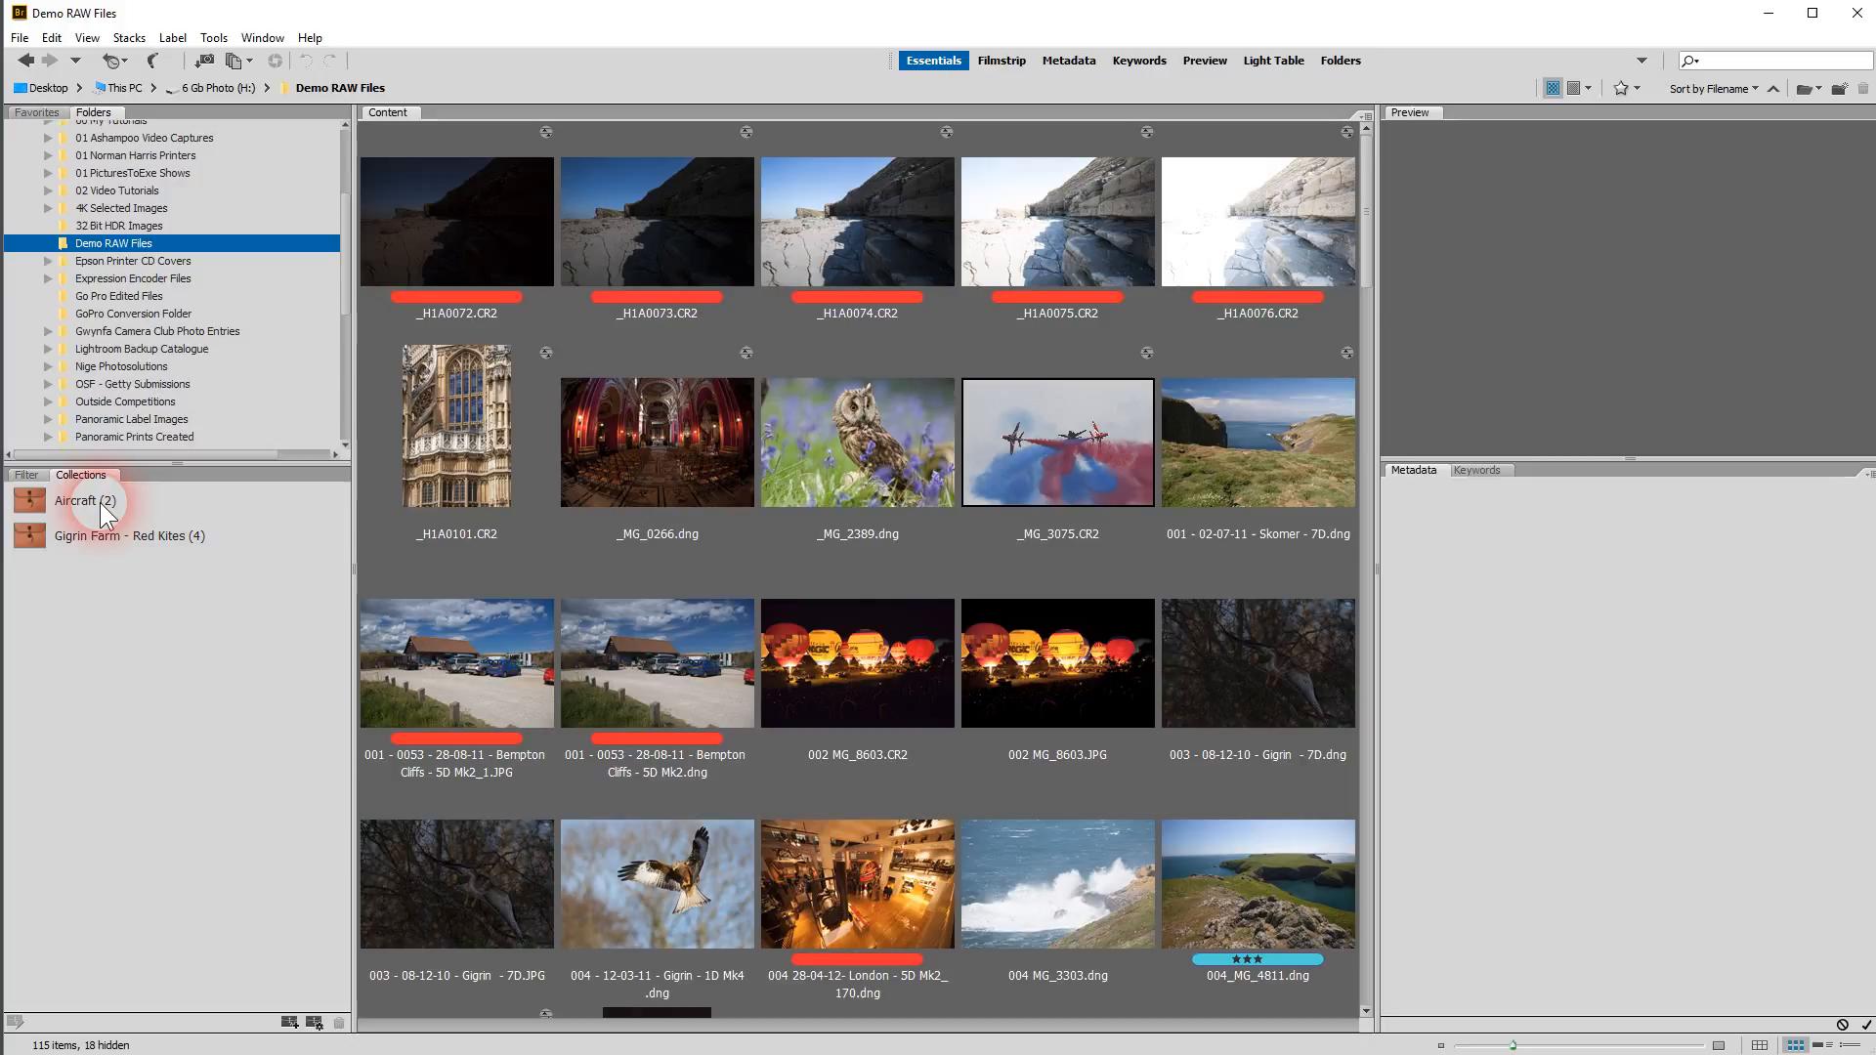
{"action": "mouse_move", "coordinate": [107, 514]}
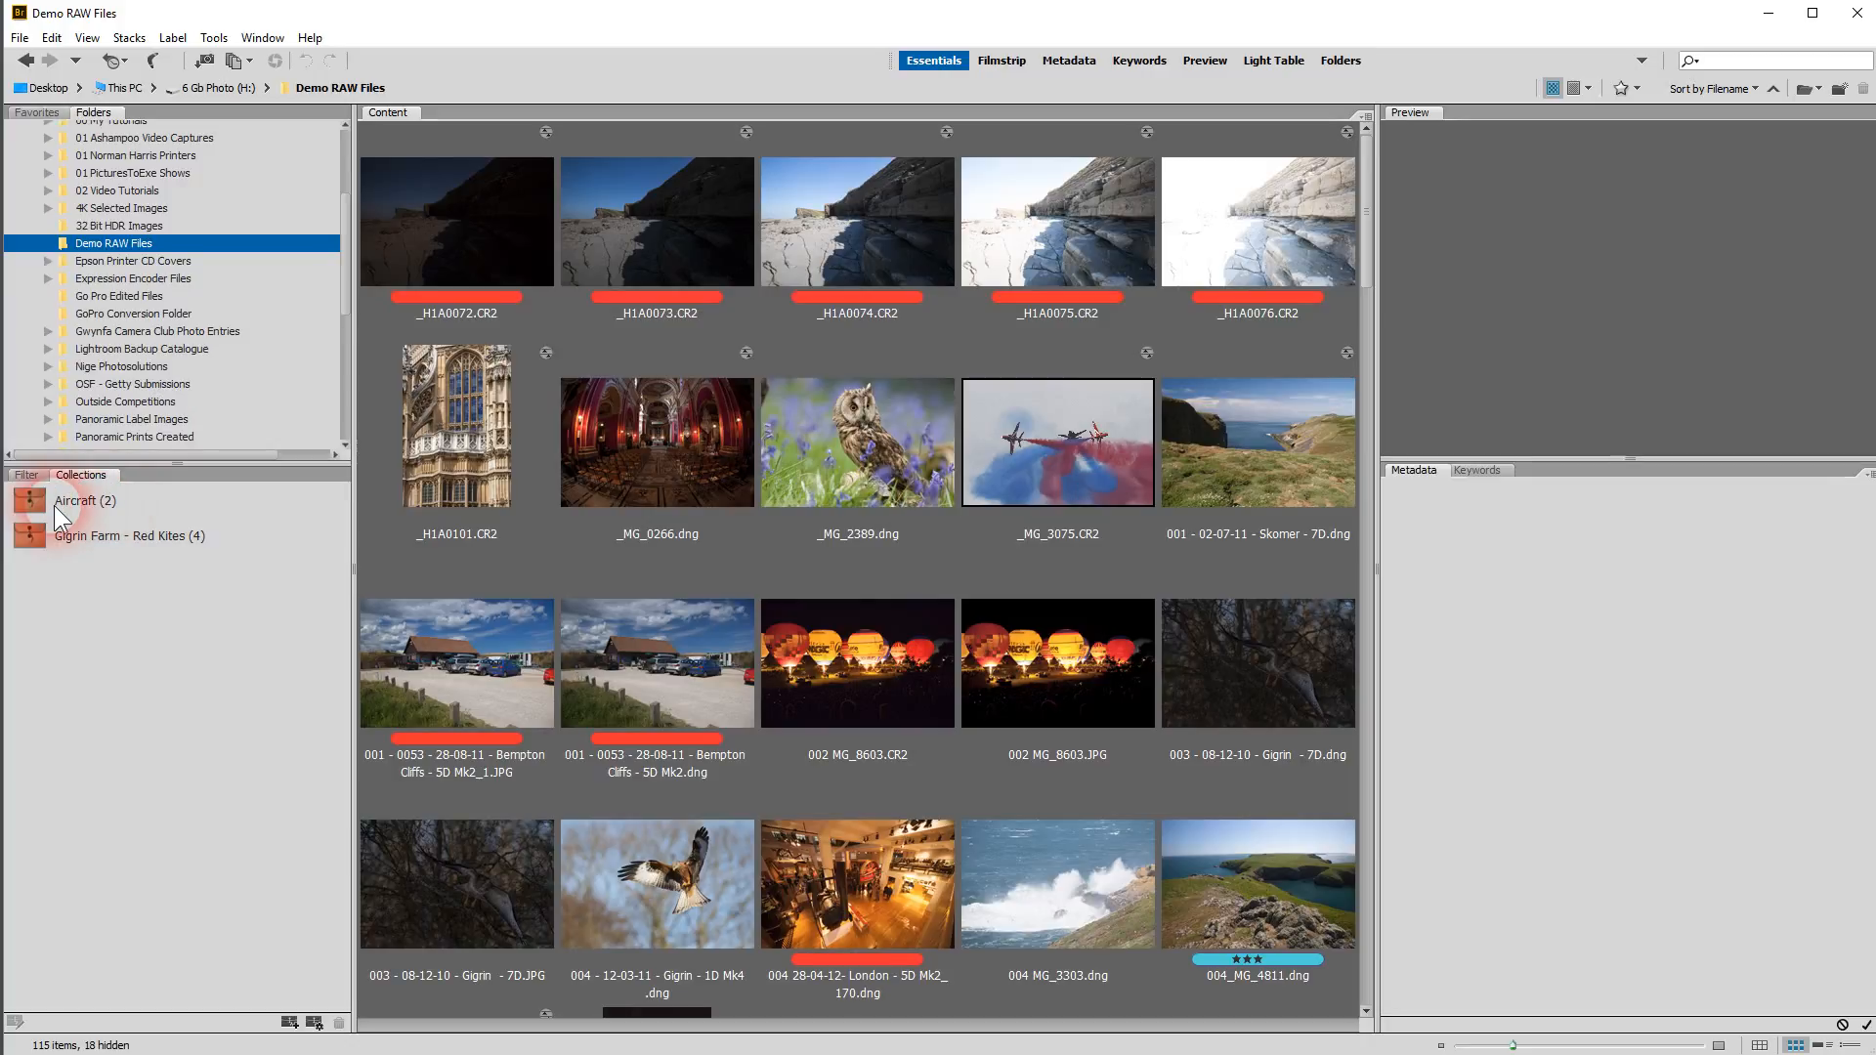
{"action": "left_click", "coordinate": [25, 475]}
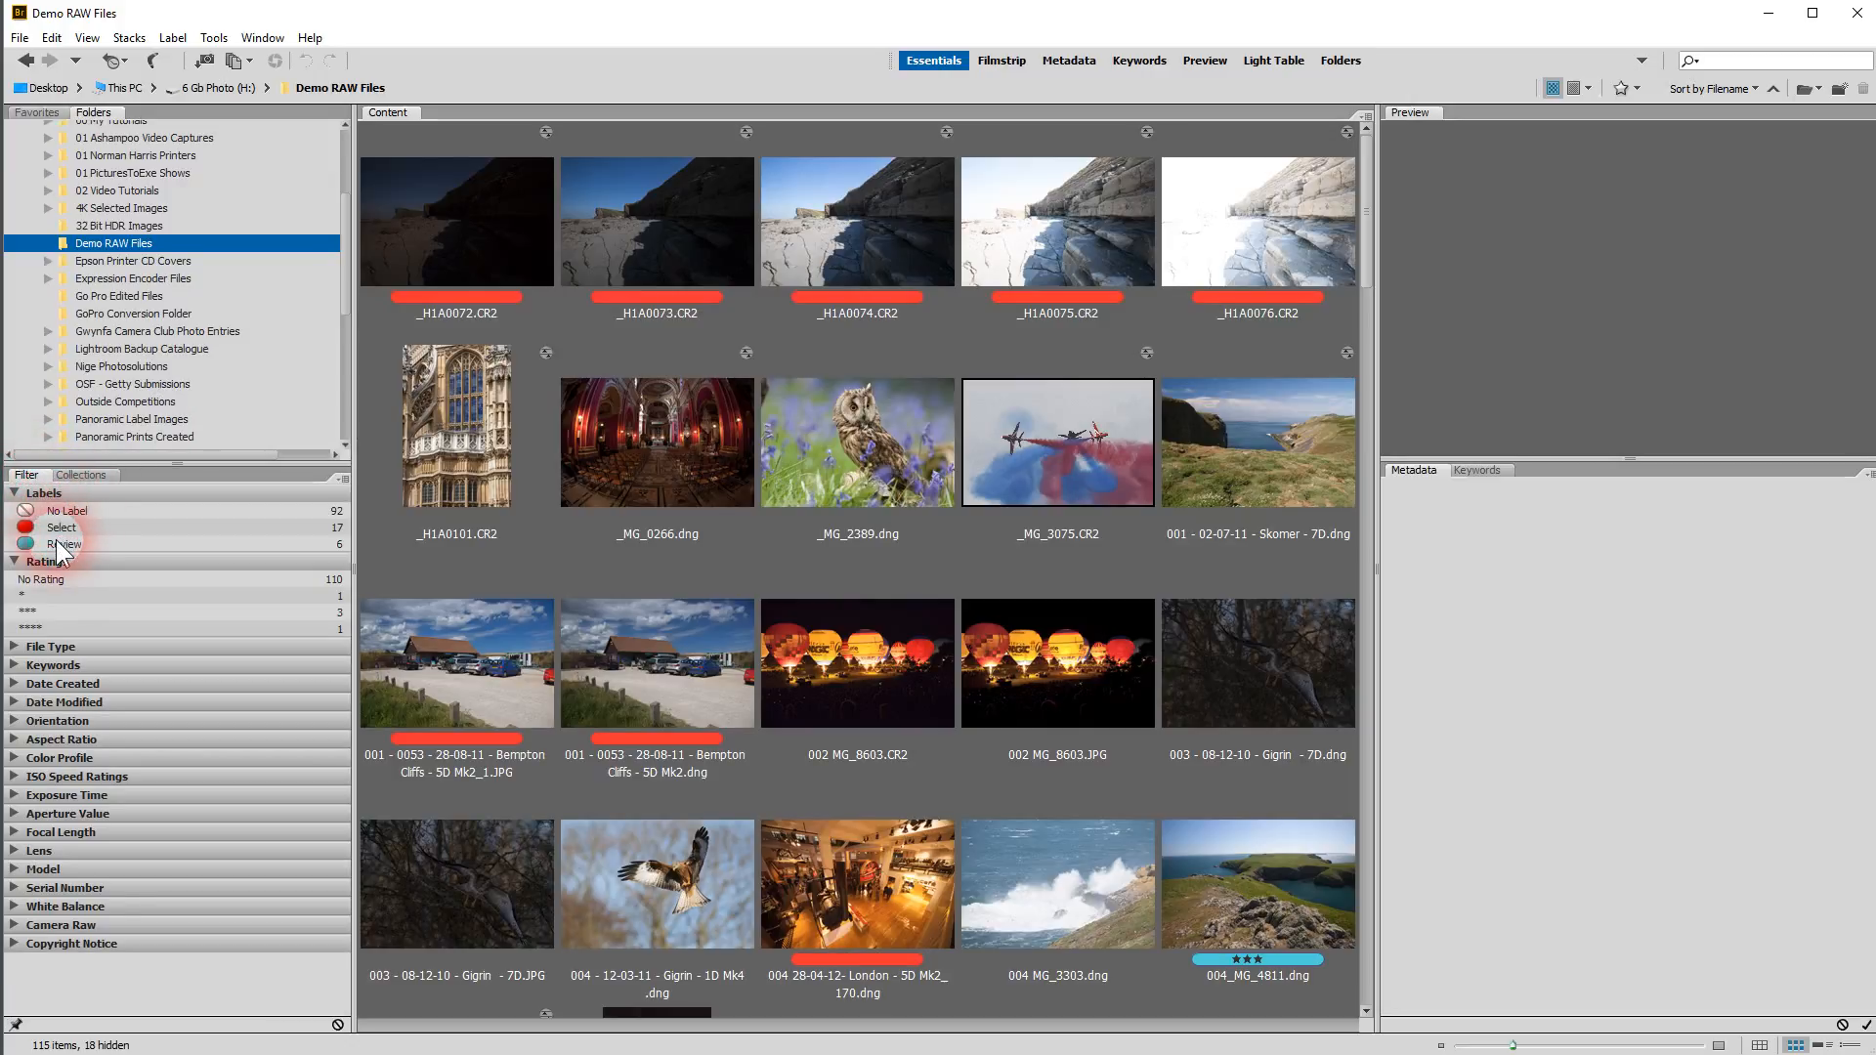
Bring up the Photo Downloader settings for importing from a connected camera
{"action": "scroll", "scroll_direction": "down", "scroll_amount": 3}
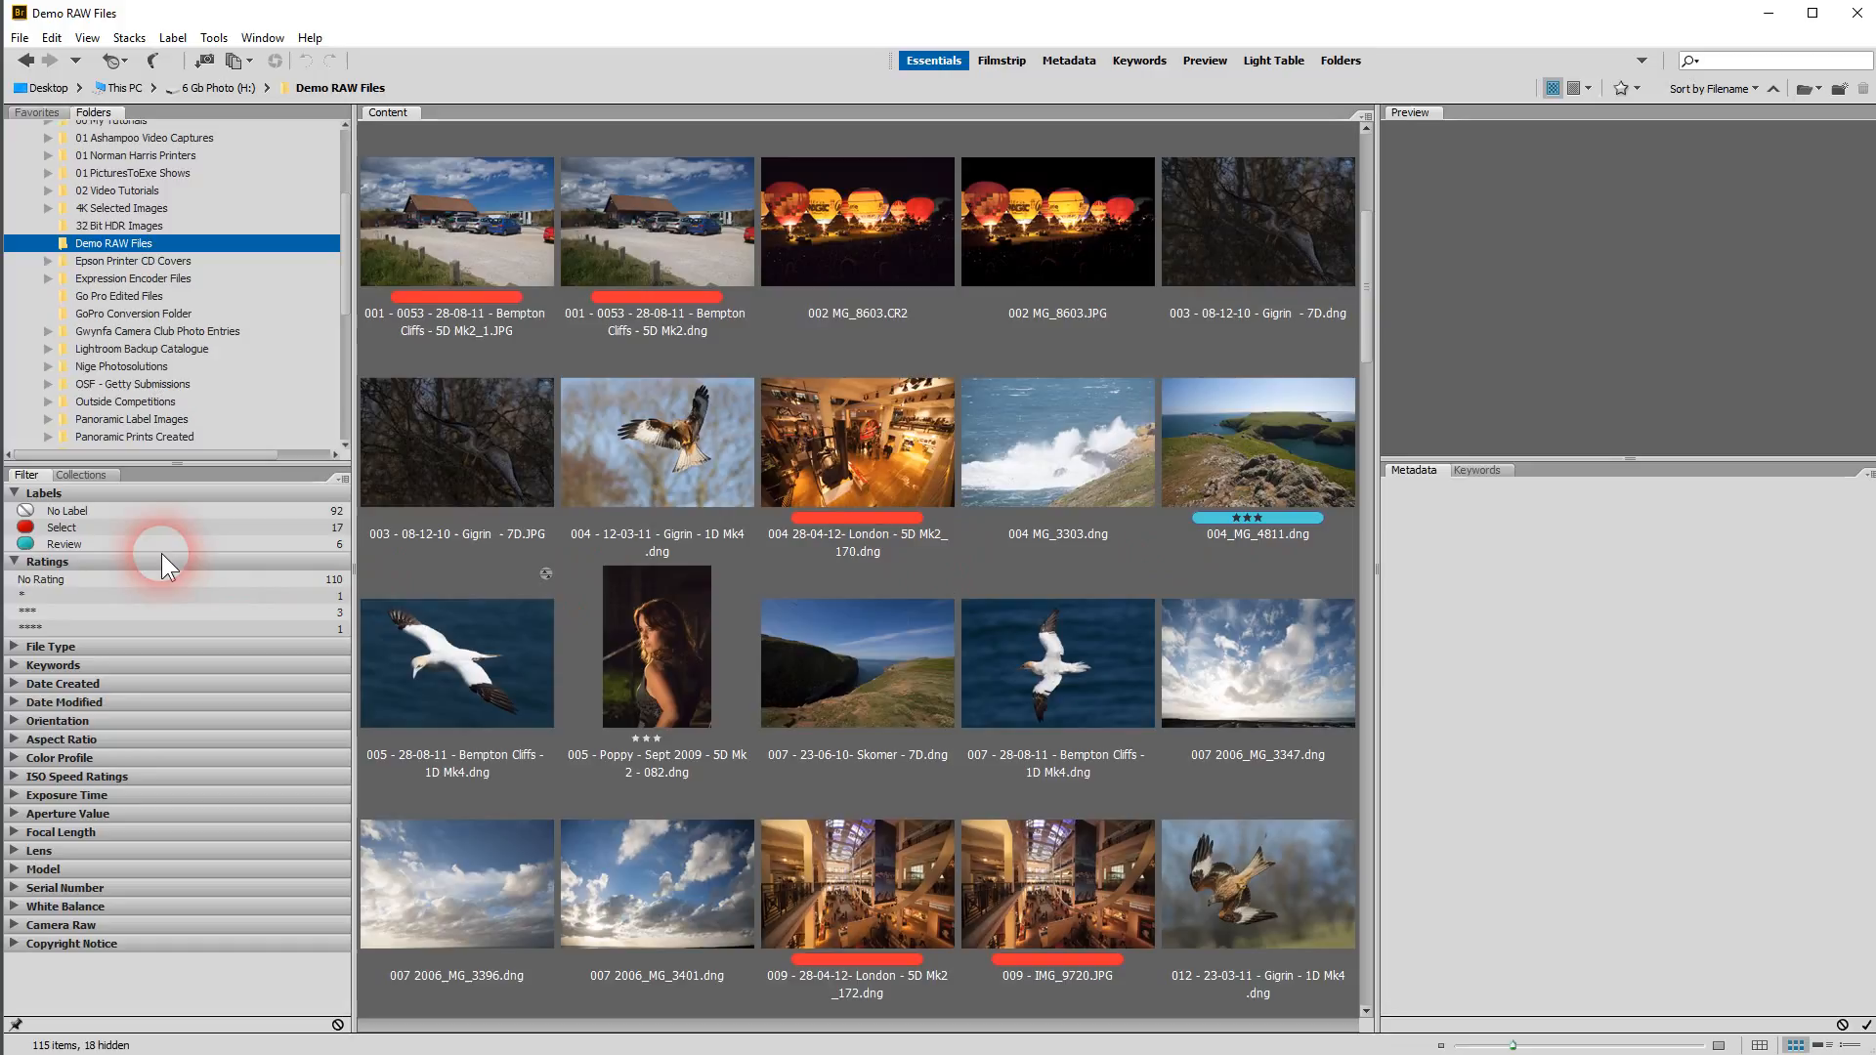
{"action": "mouse_move", "coordinate": [17, 620]}
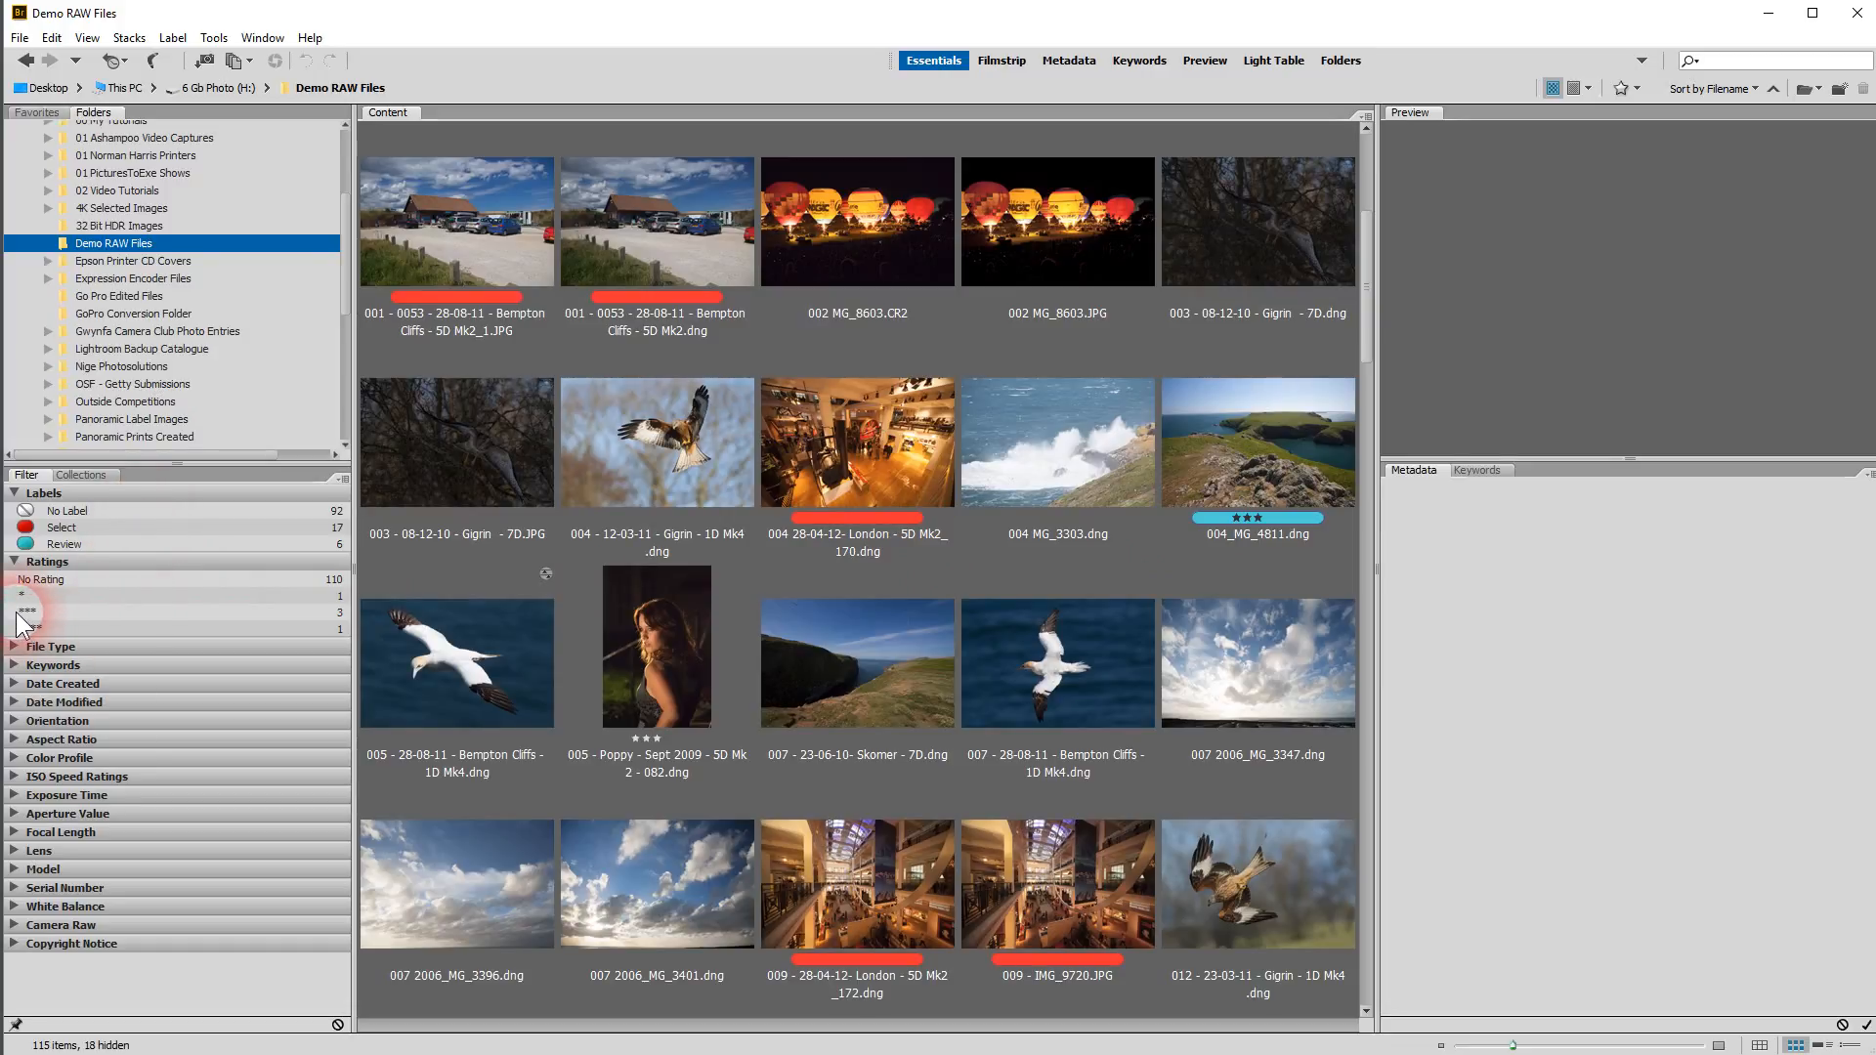
{"action": "left_click", "coordinate": [25, 611]}
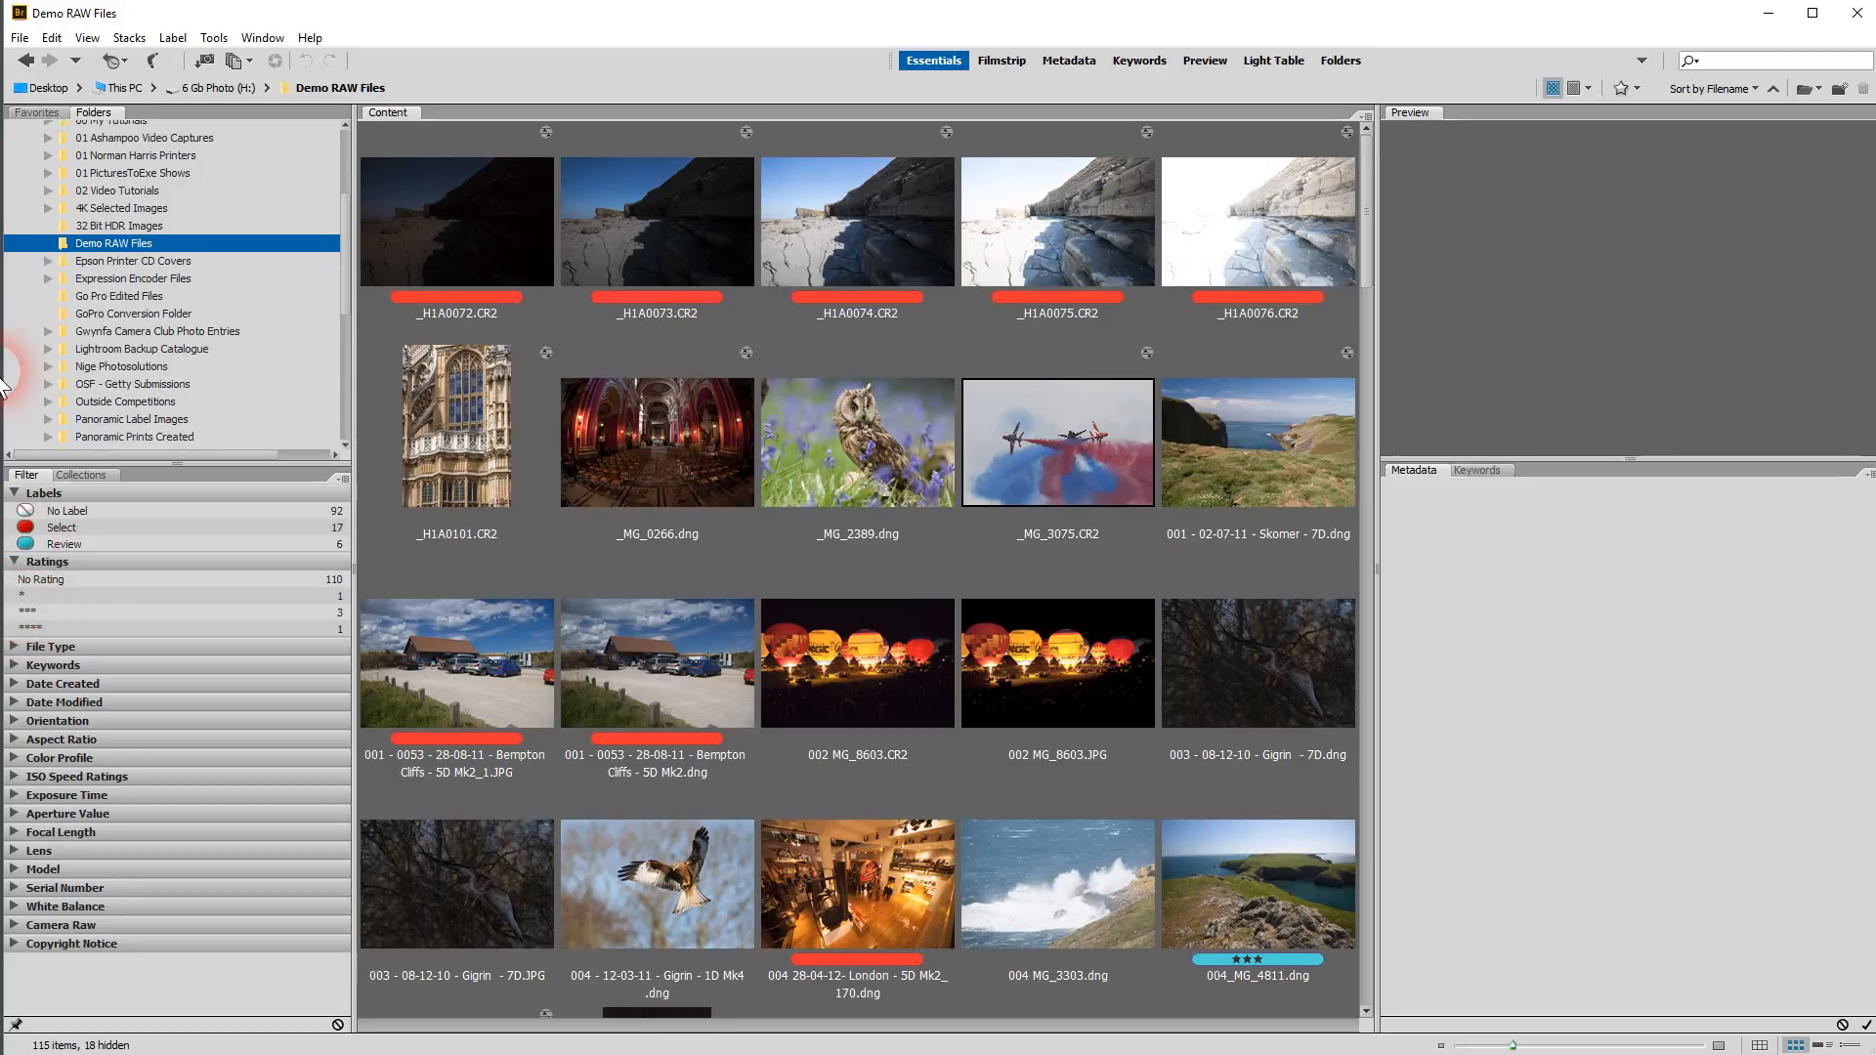
{"action": "mouse_move", "coordinate": [93, 72]}
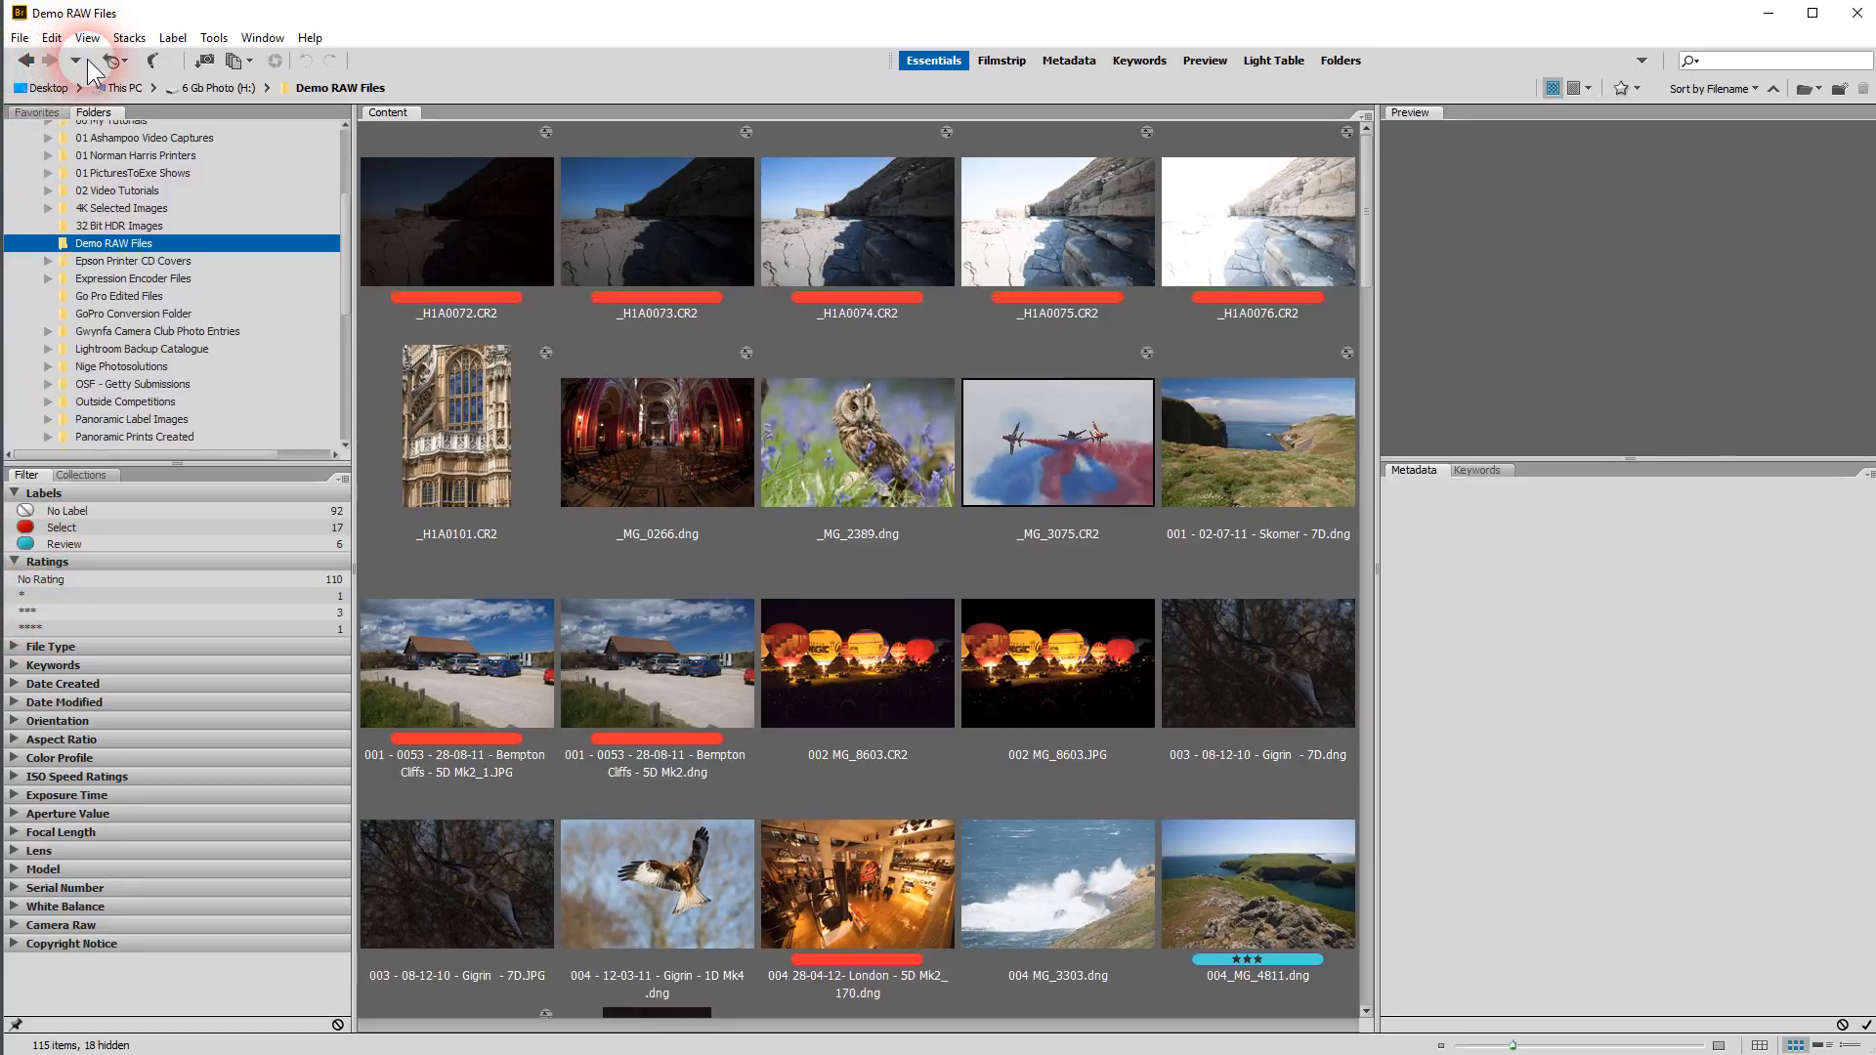
{"action": "mouse_move", "coordinate": [111, 61]}
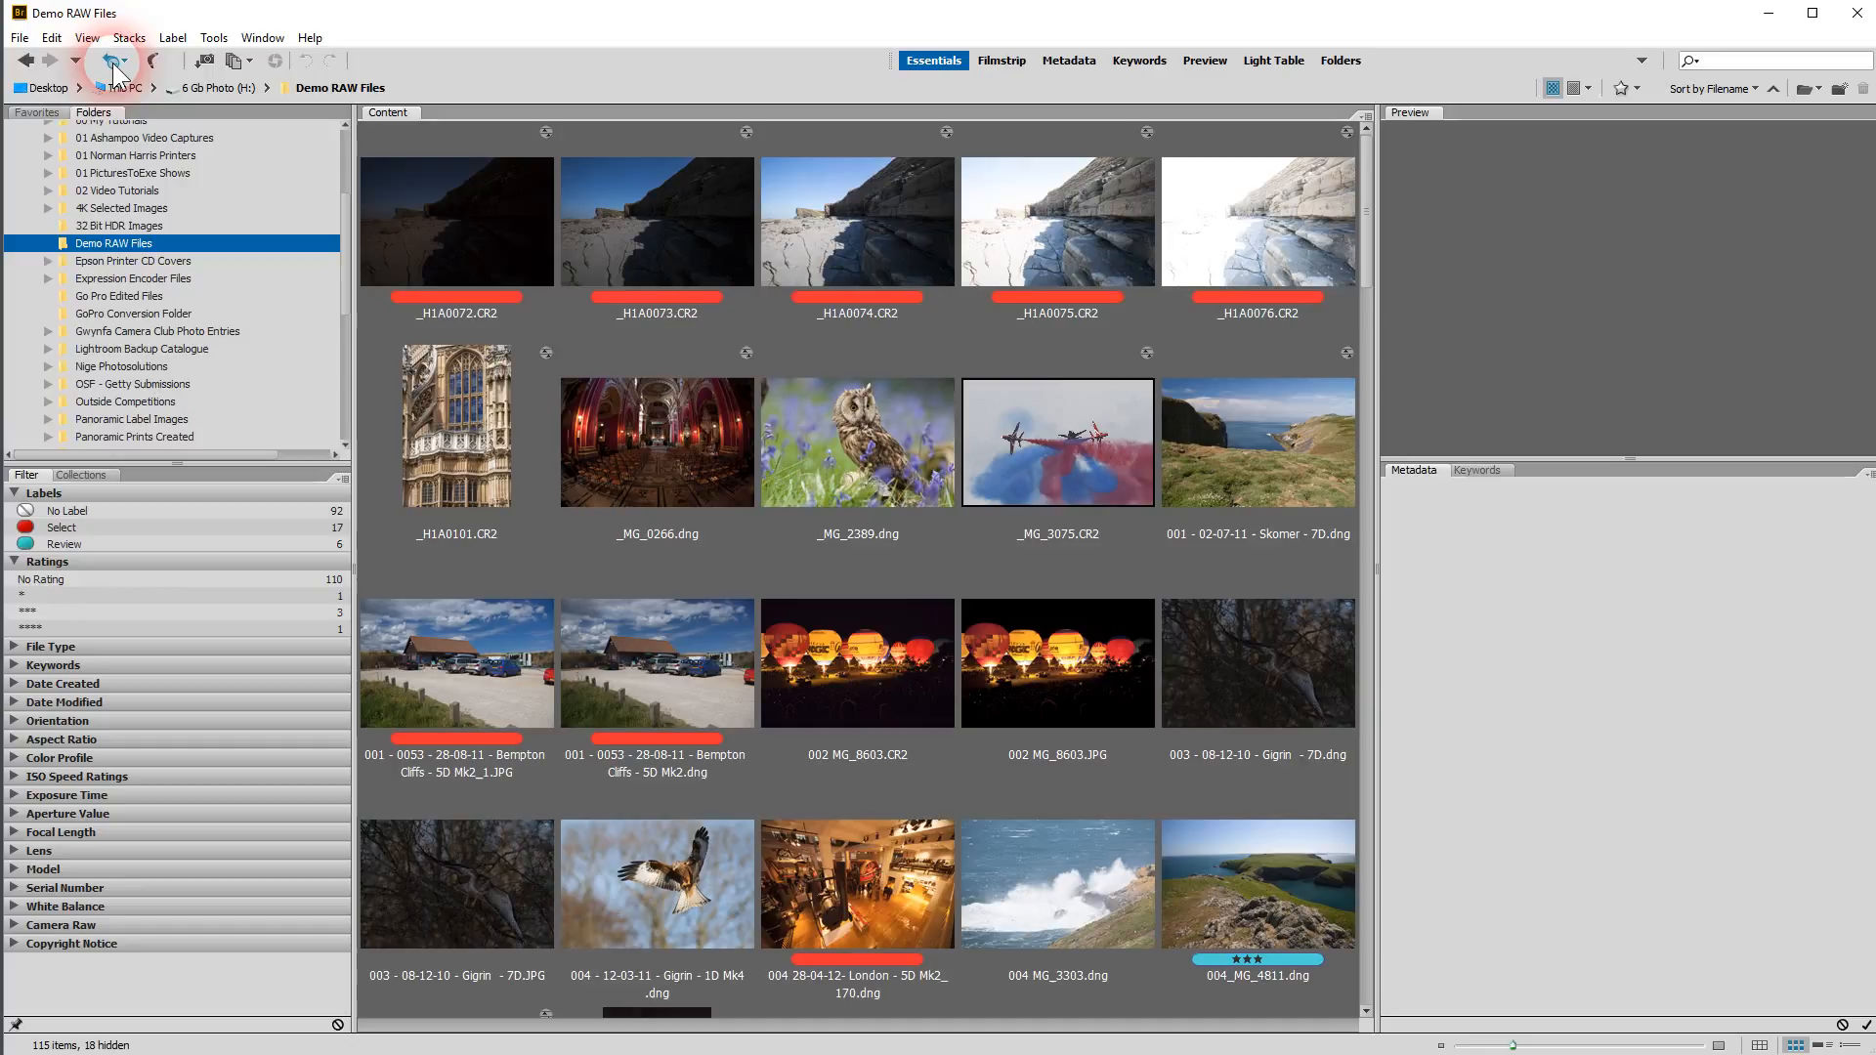
{"action": "mouse_move", "coordinate": [114, 62]}
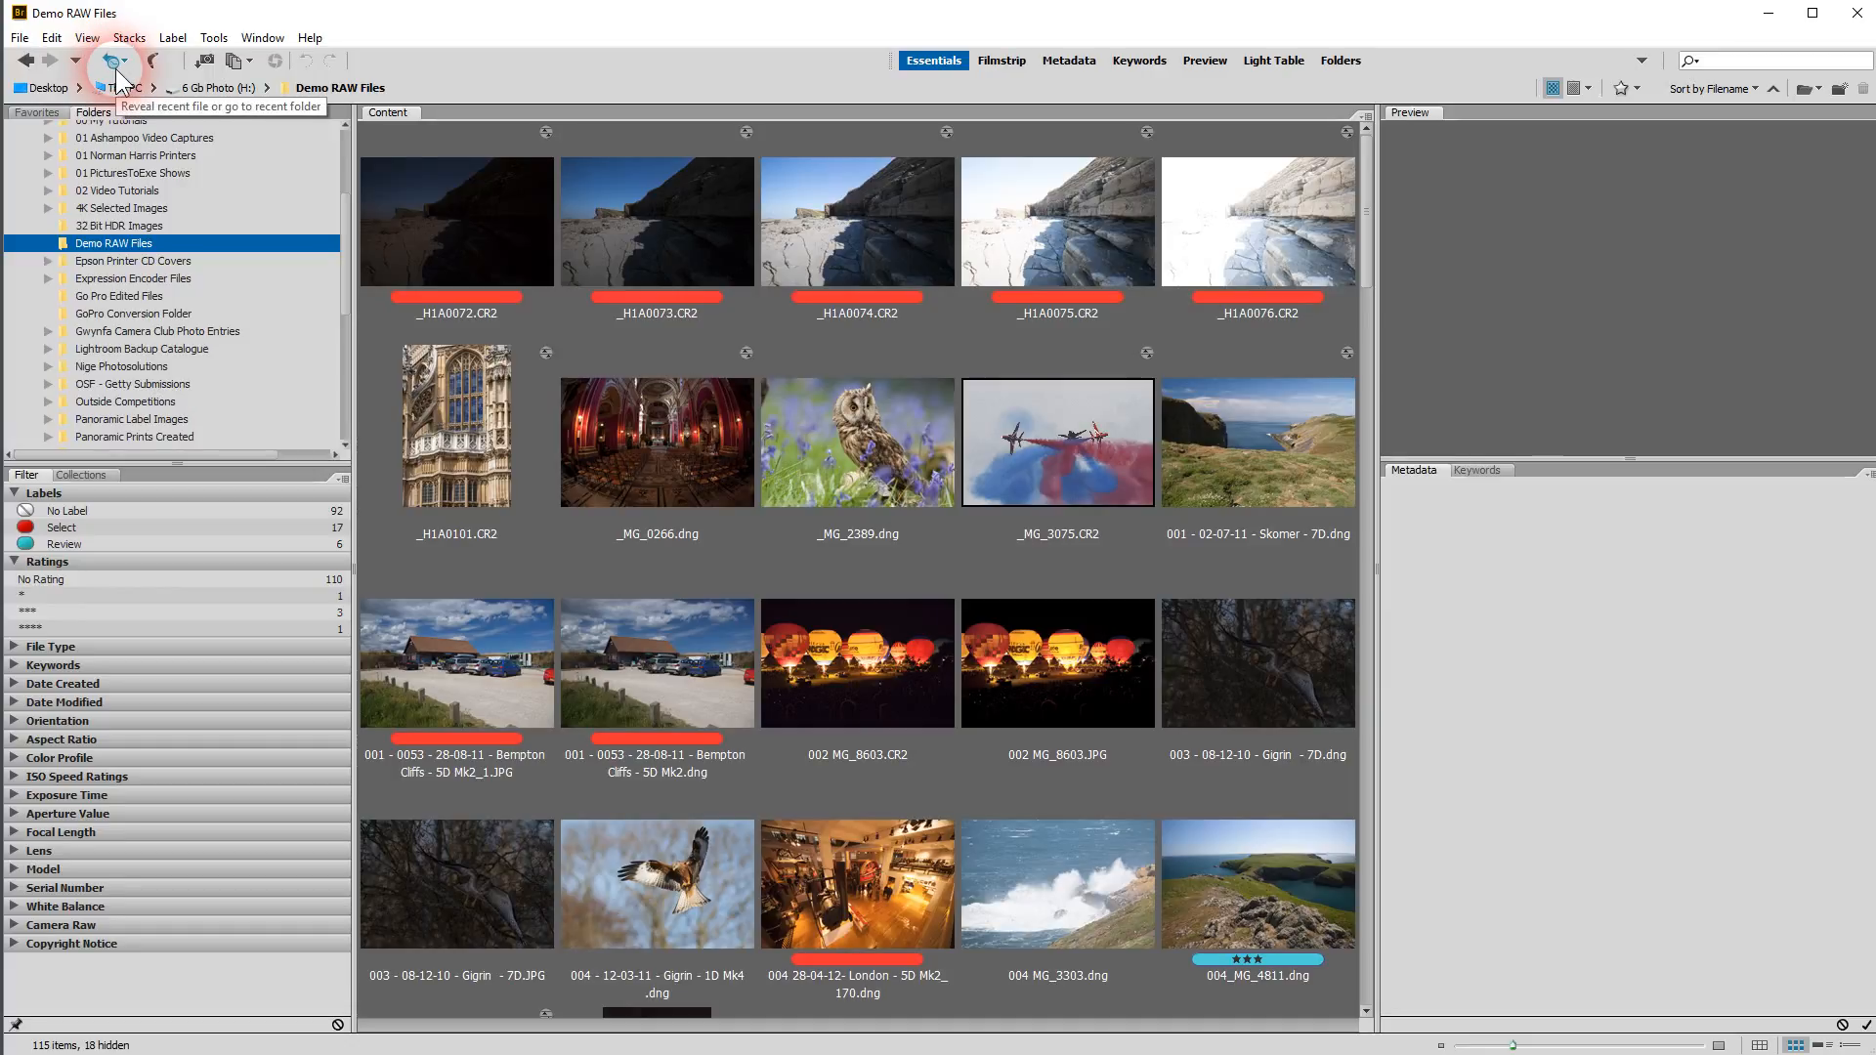
{"action": "mouse_move", "coordinate": [157, 64]}
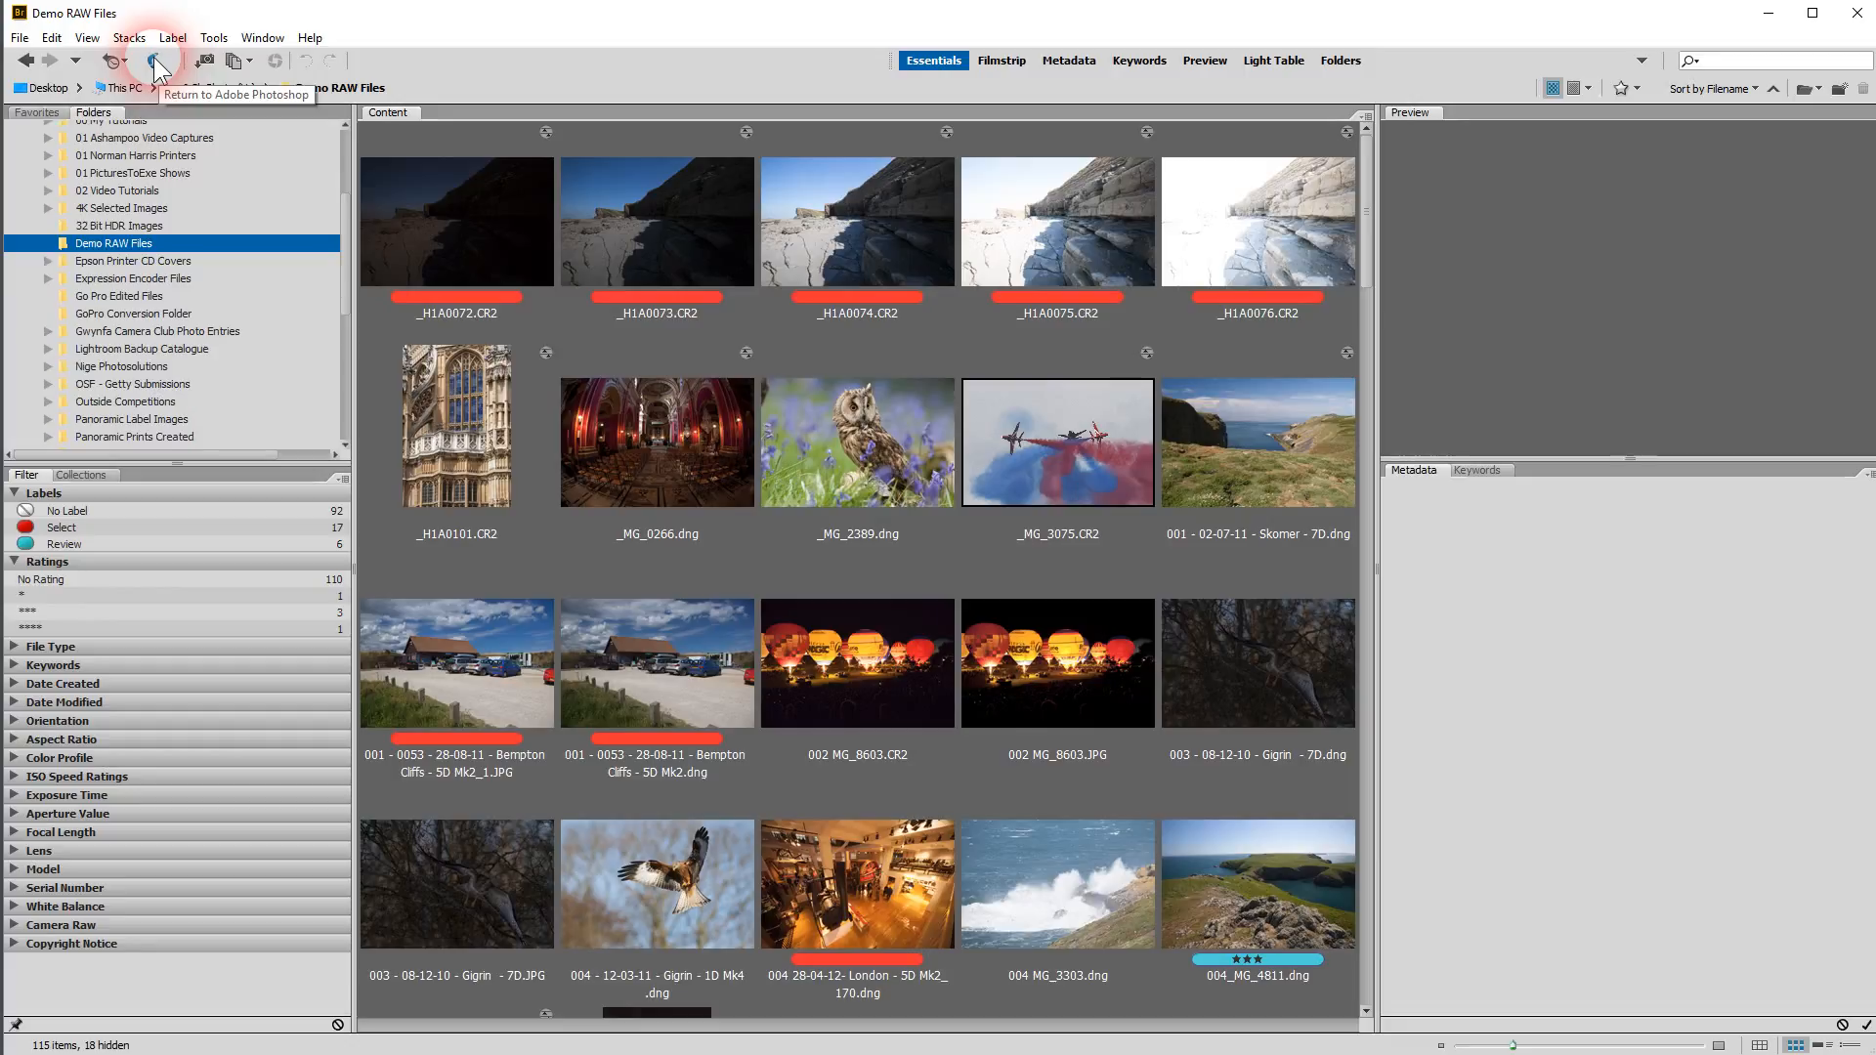
{"action": "mouse_move", "coordinate": [203, 62]}
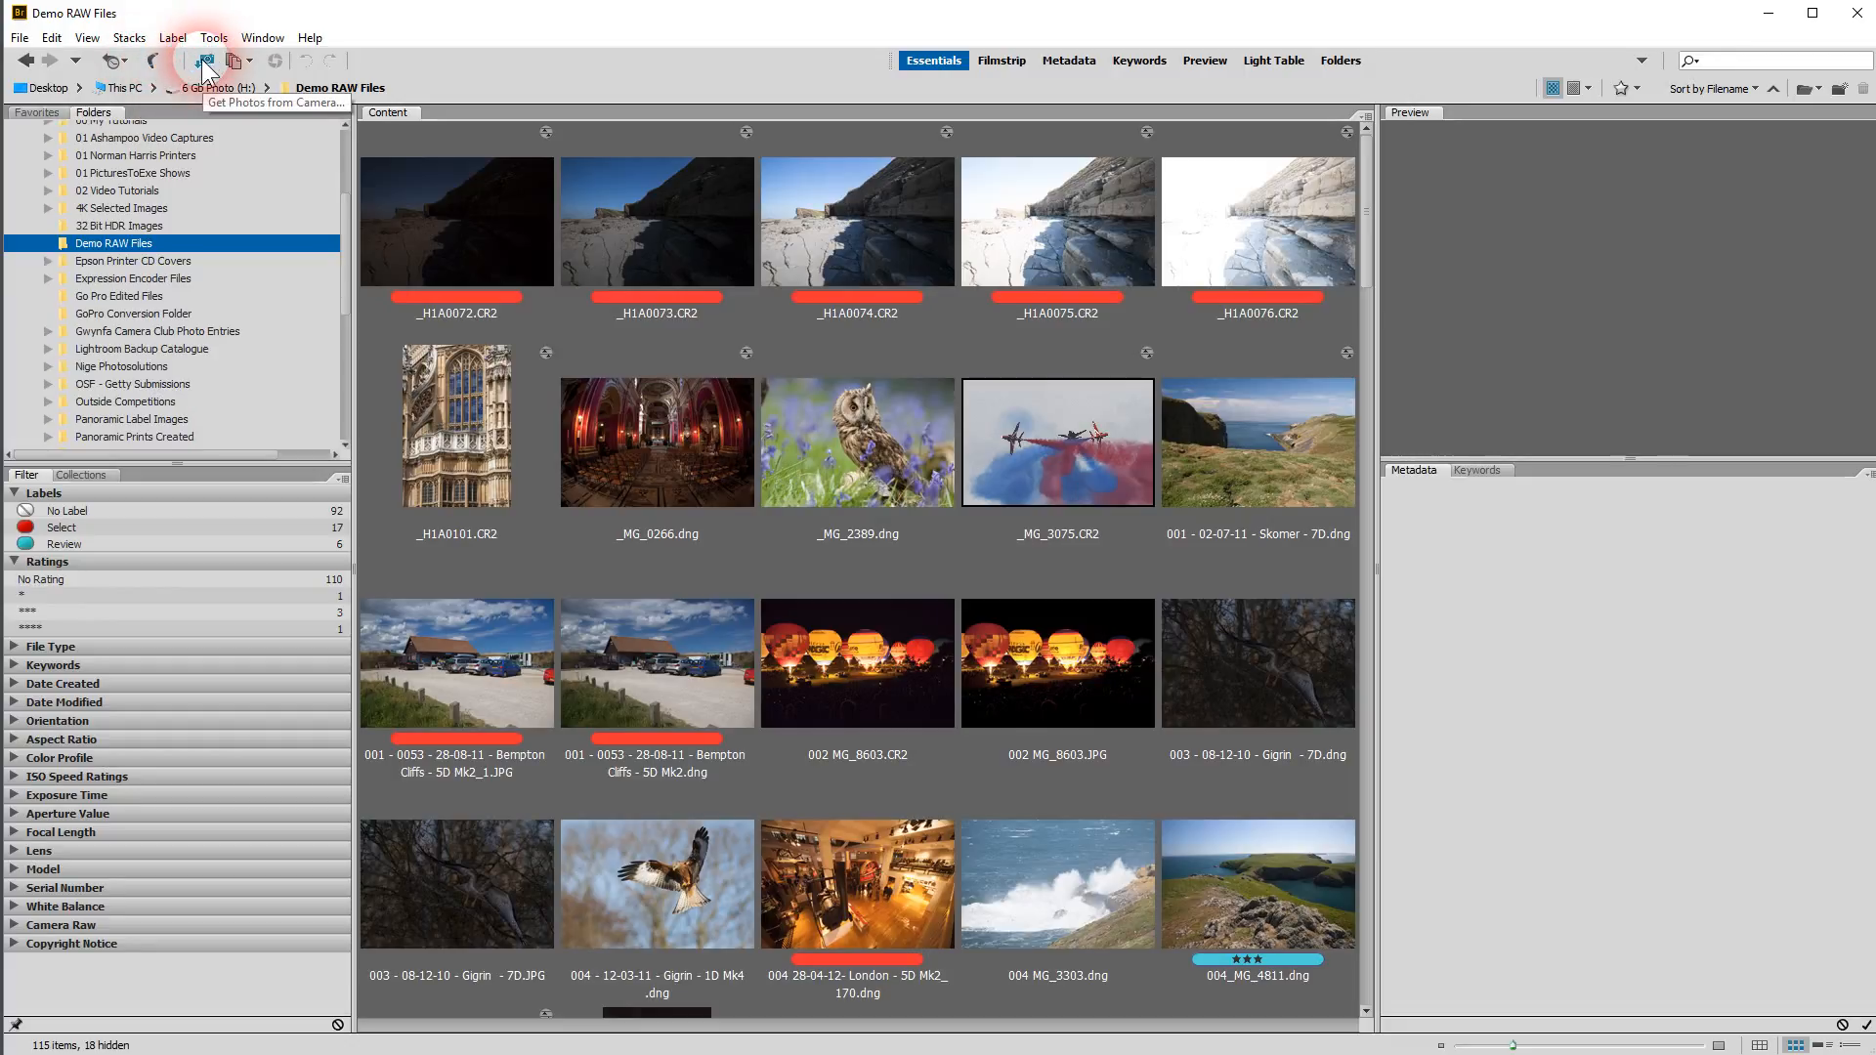
{"action": "left_click", "coordinate": [213, 37]}
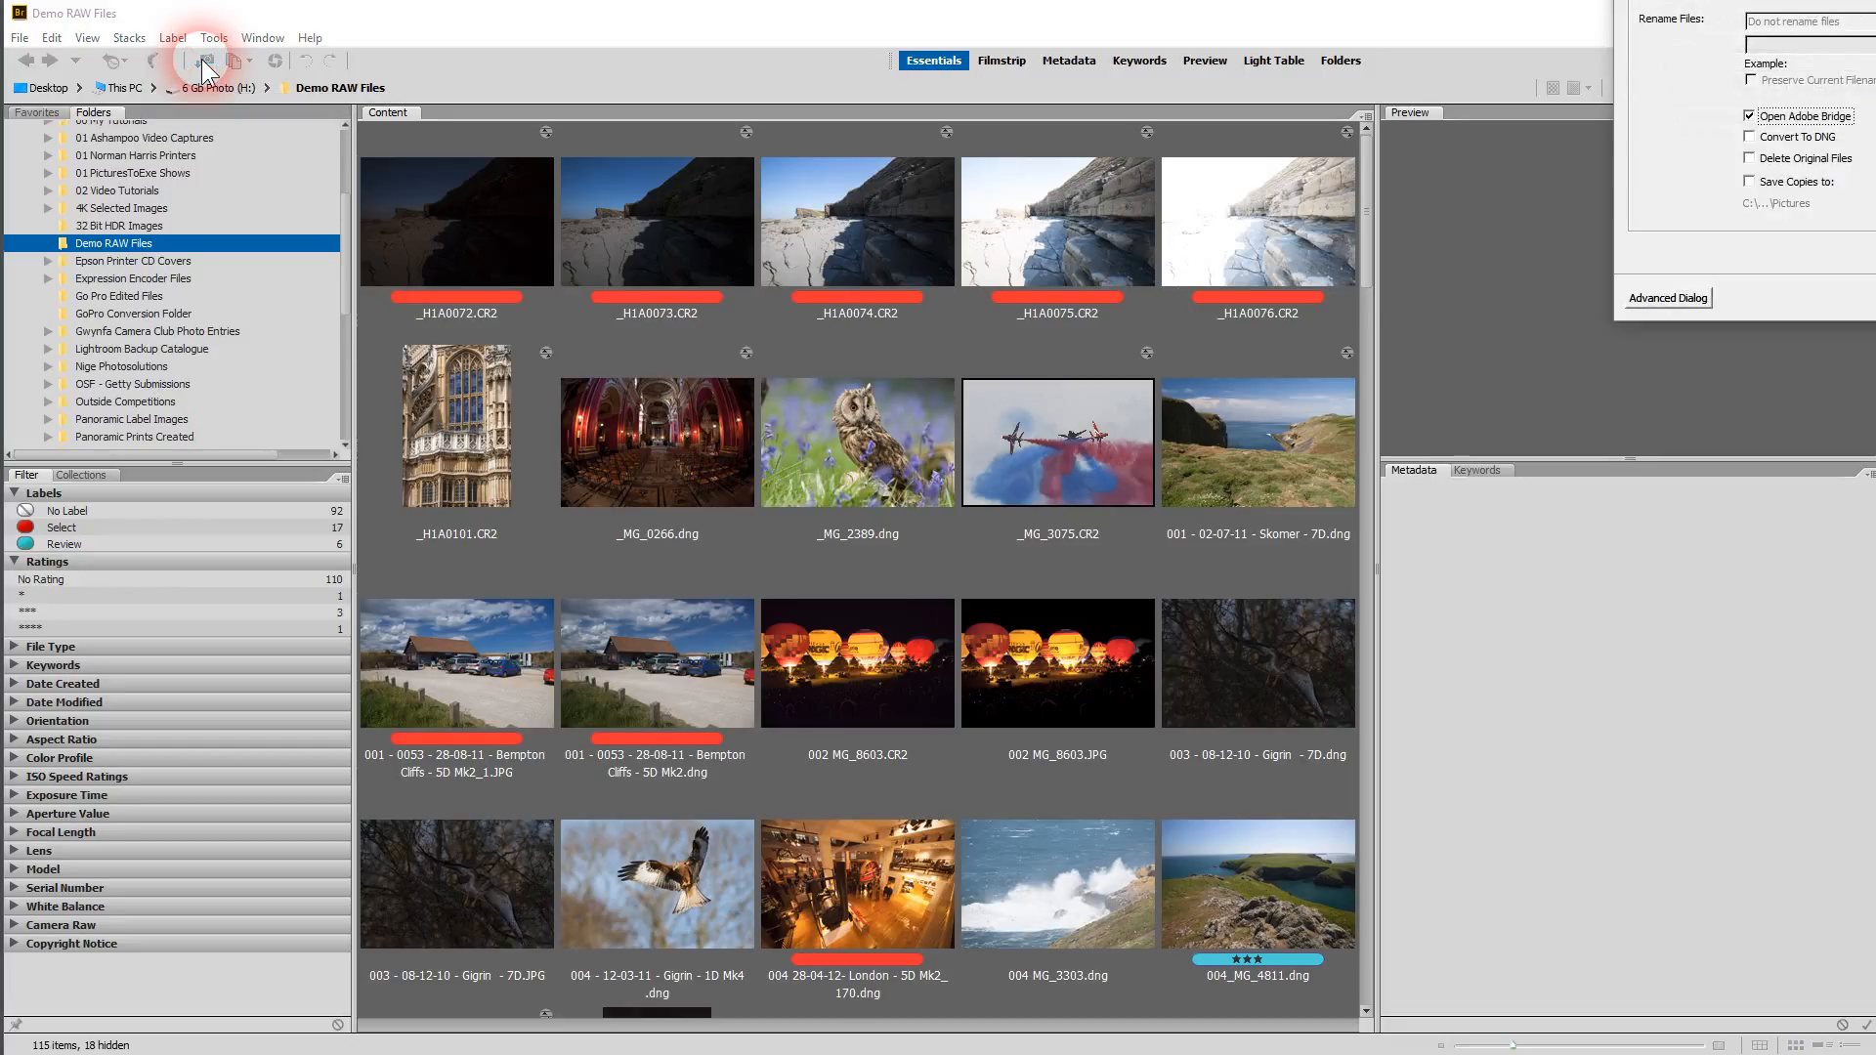
Cancel the Photo Downloader without importing, returning to the unchanged thumbnail grid
{"action": "left_click", "coordinate": [203, 60]}
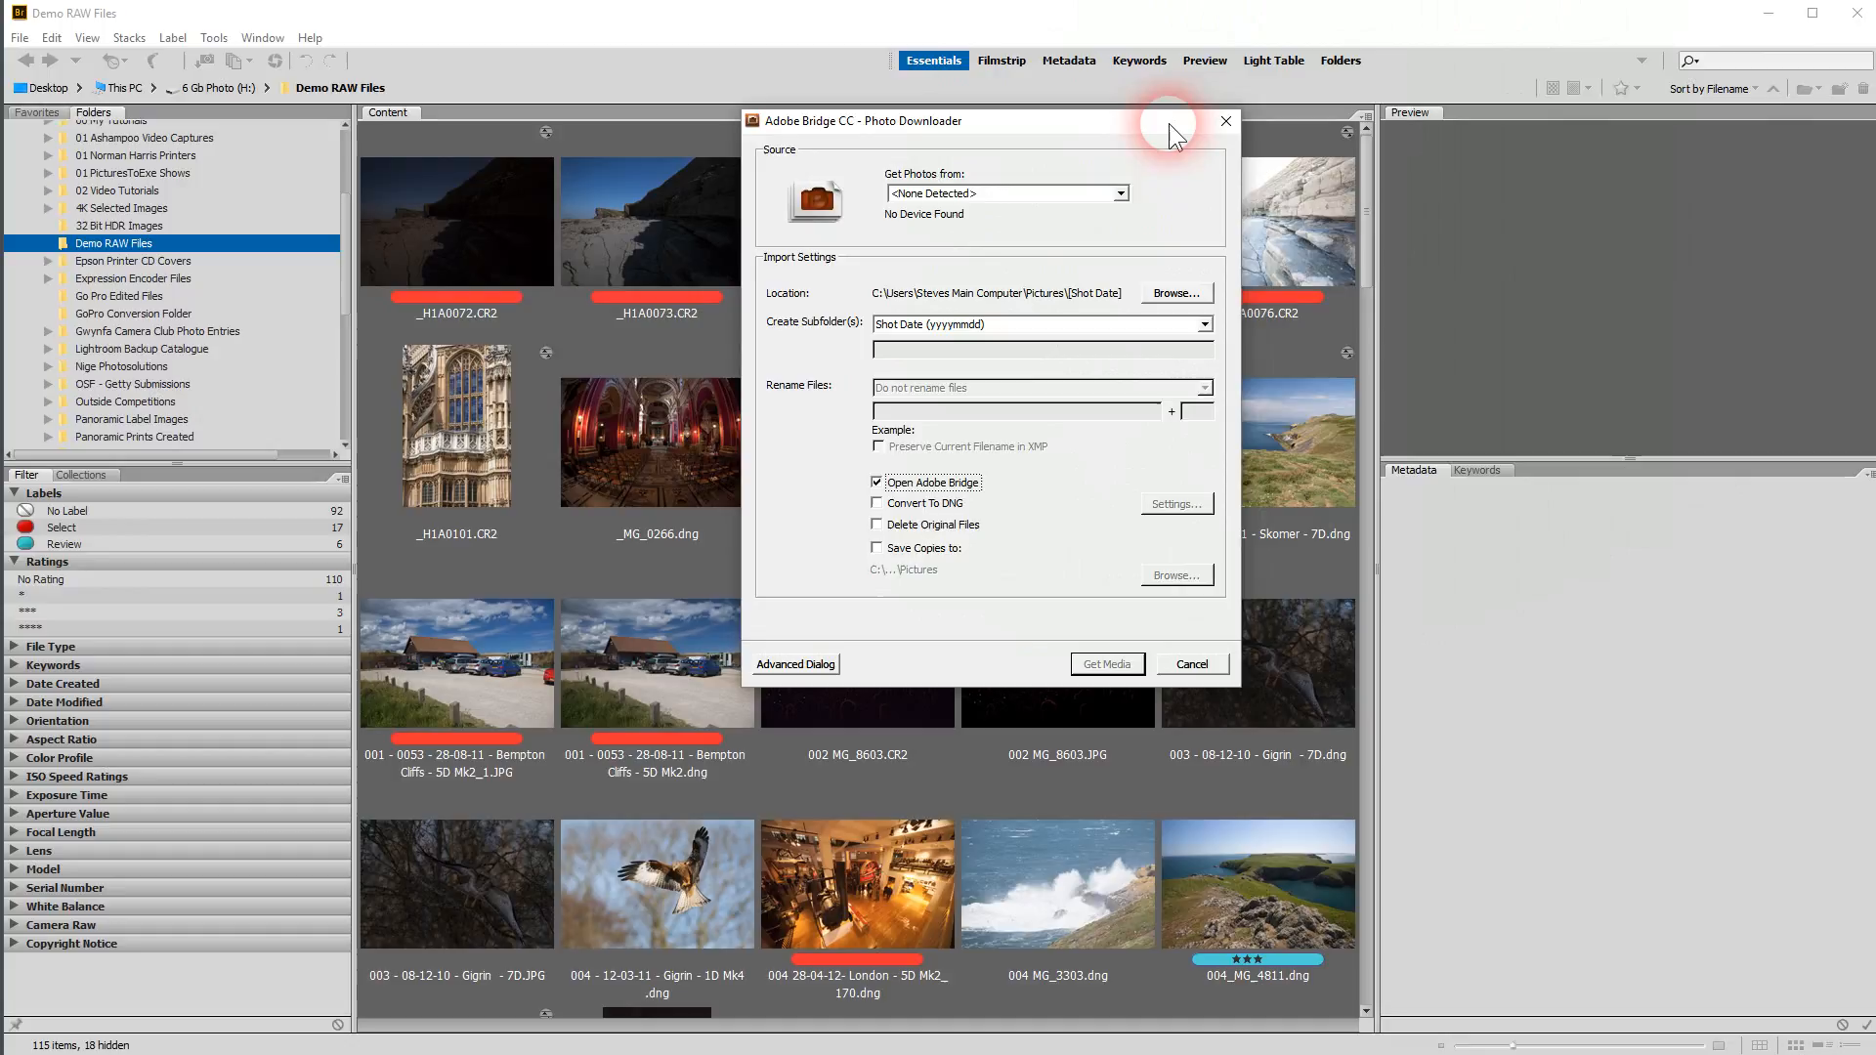
{"action": "mouse_move", "coordinate": [887, 583]}
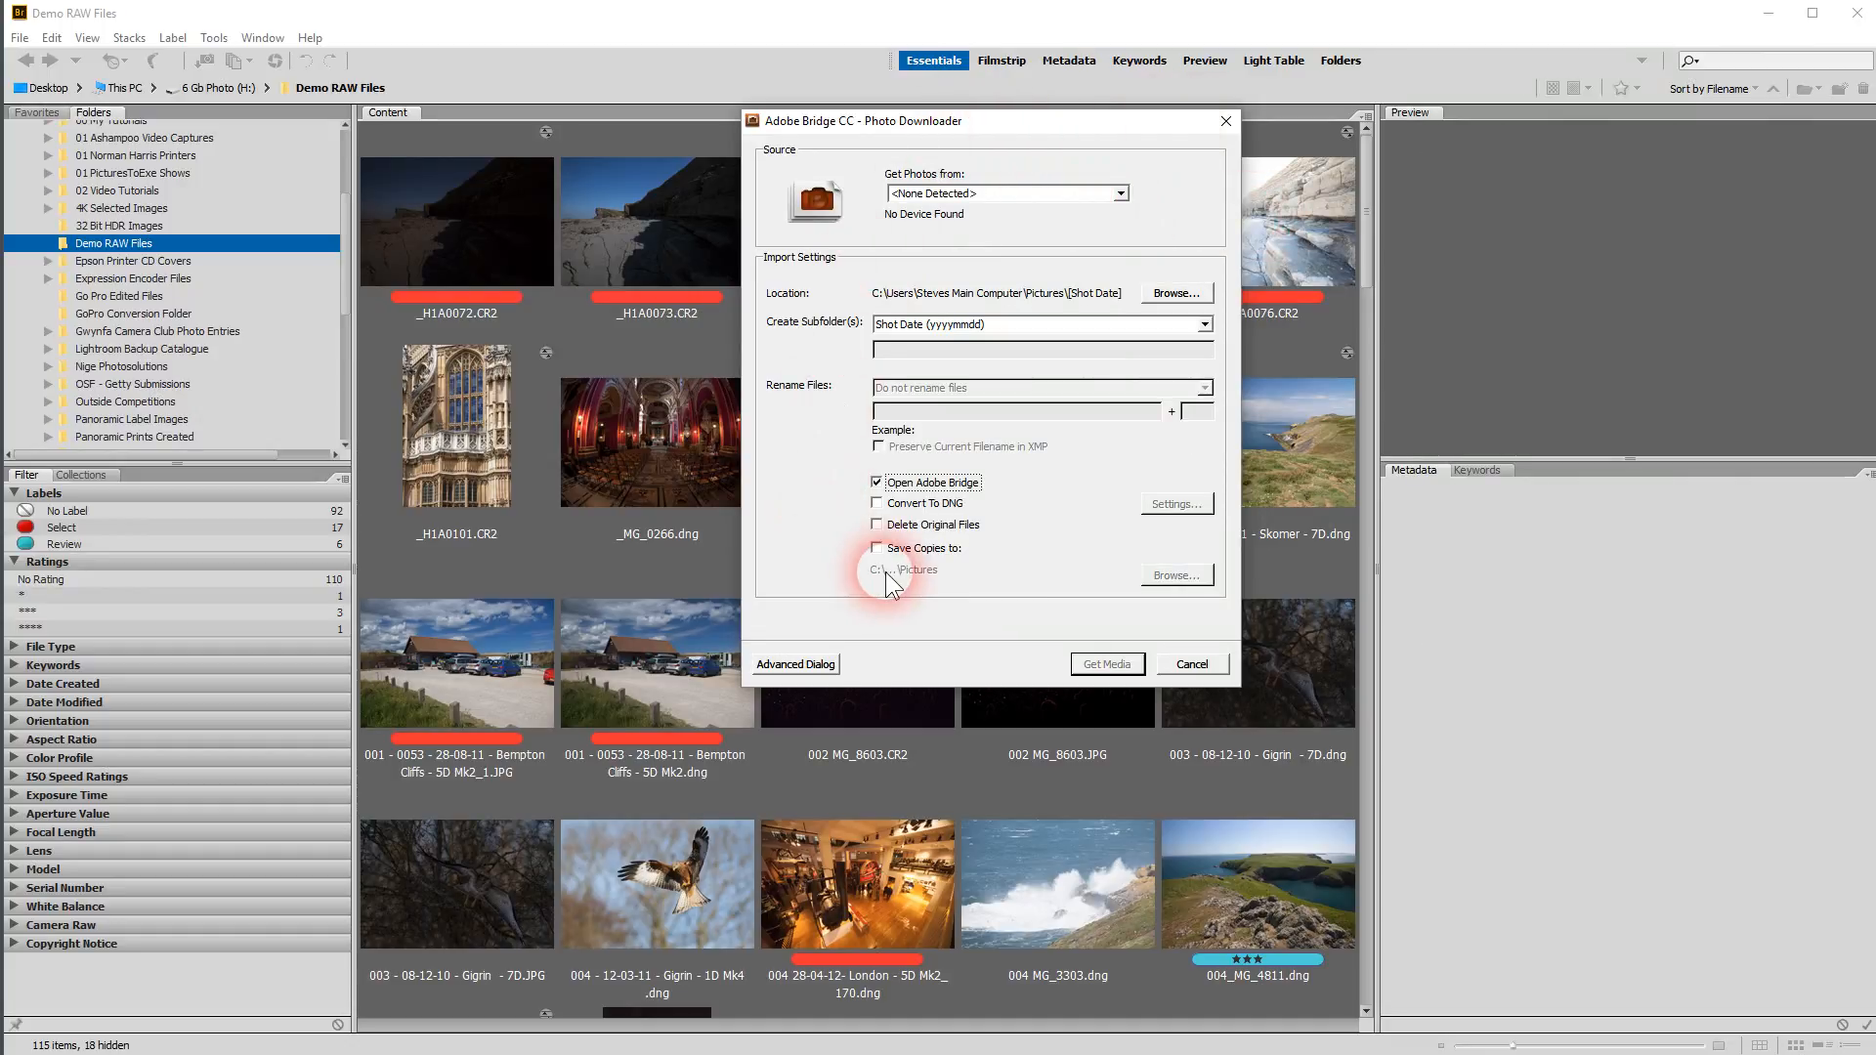
{"action": "mouse_move", "coordinate": [1073, 627]}
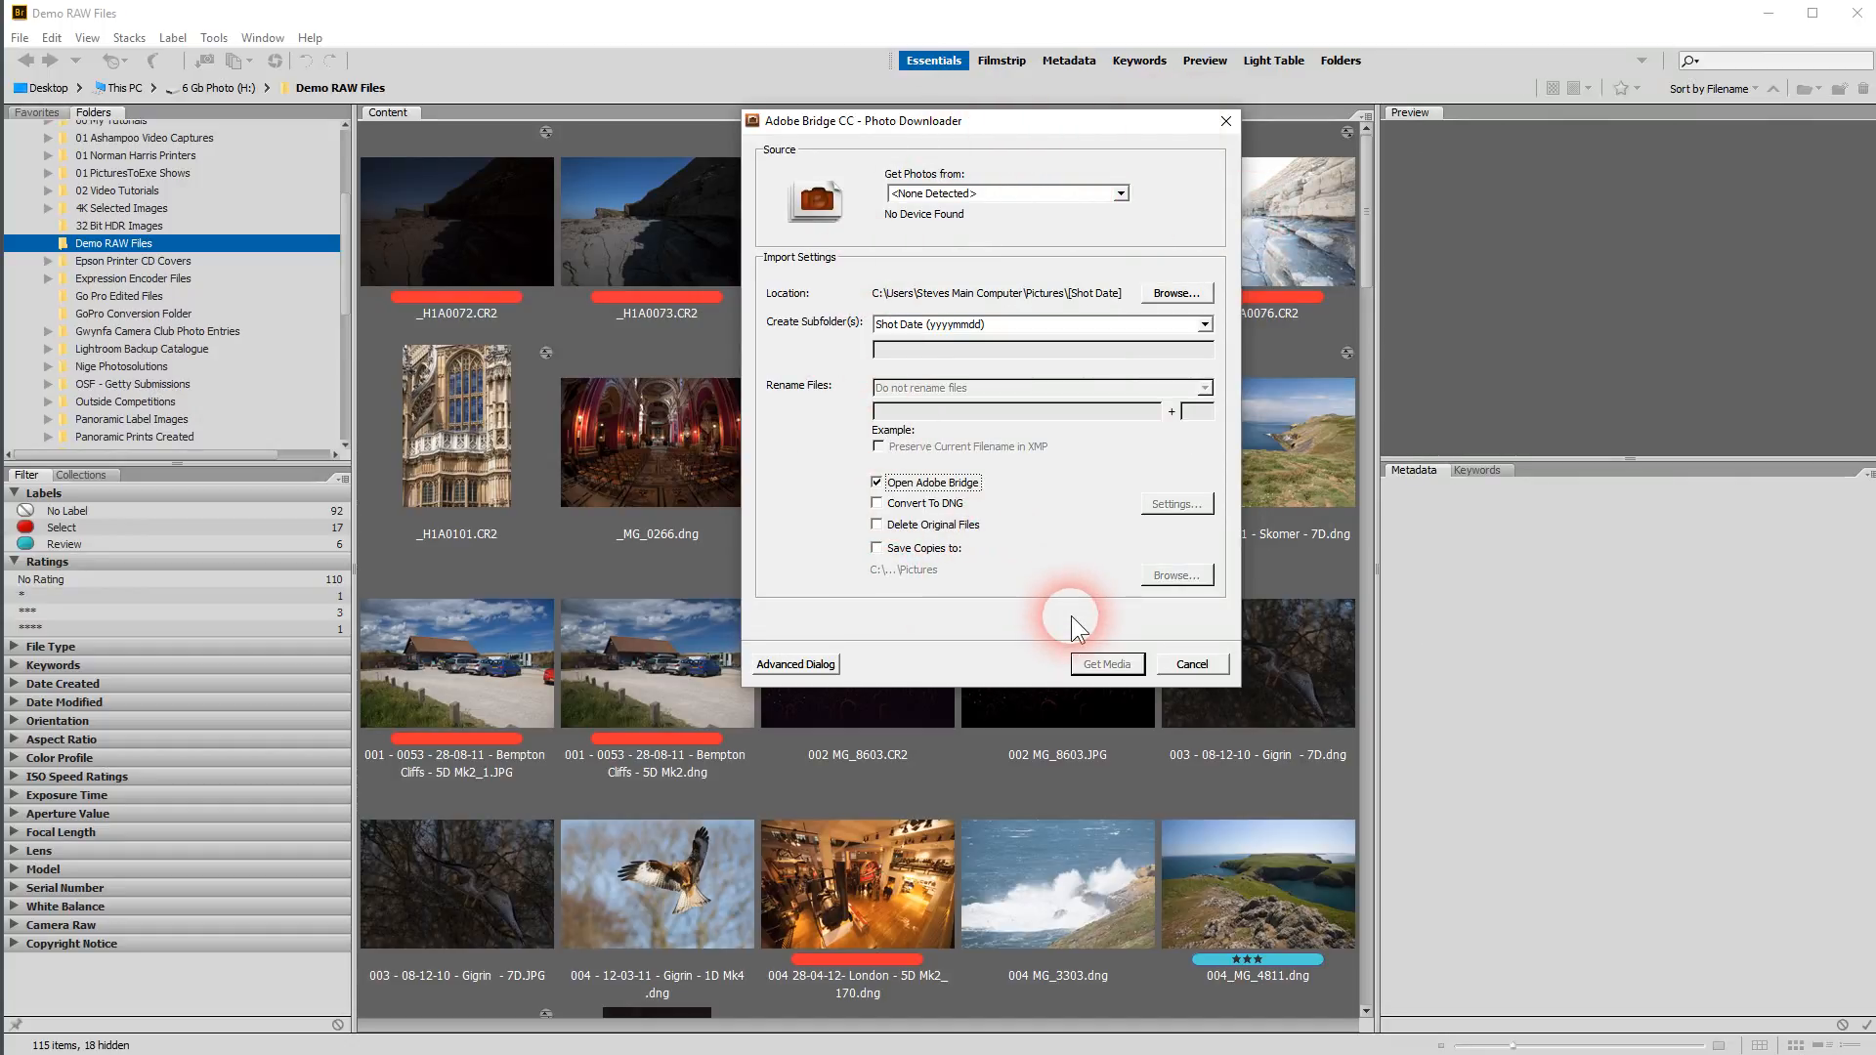
{"action": "mouse_move", "coordinate": [1202, 670]}
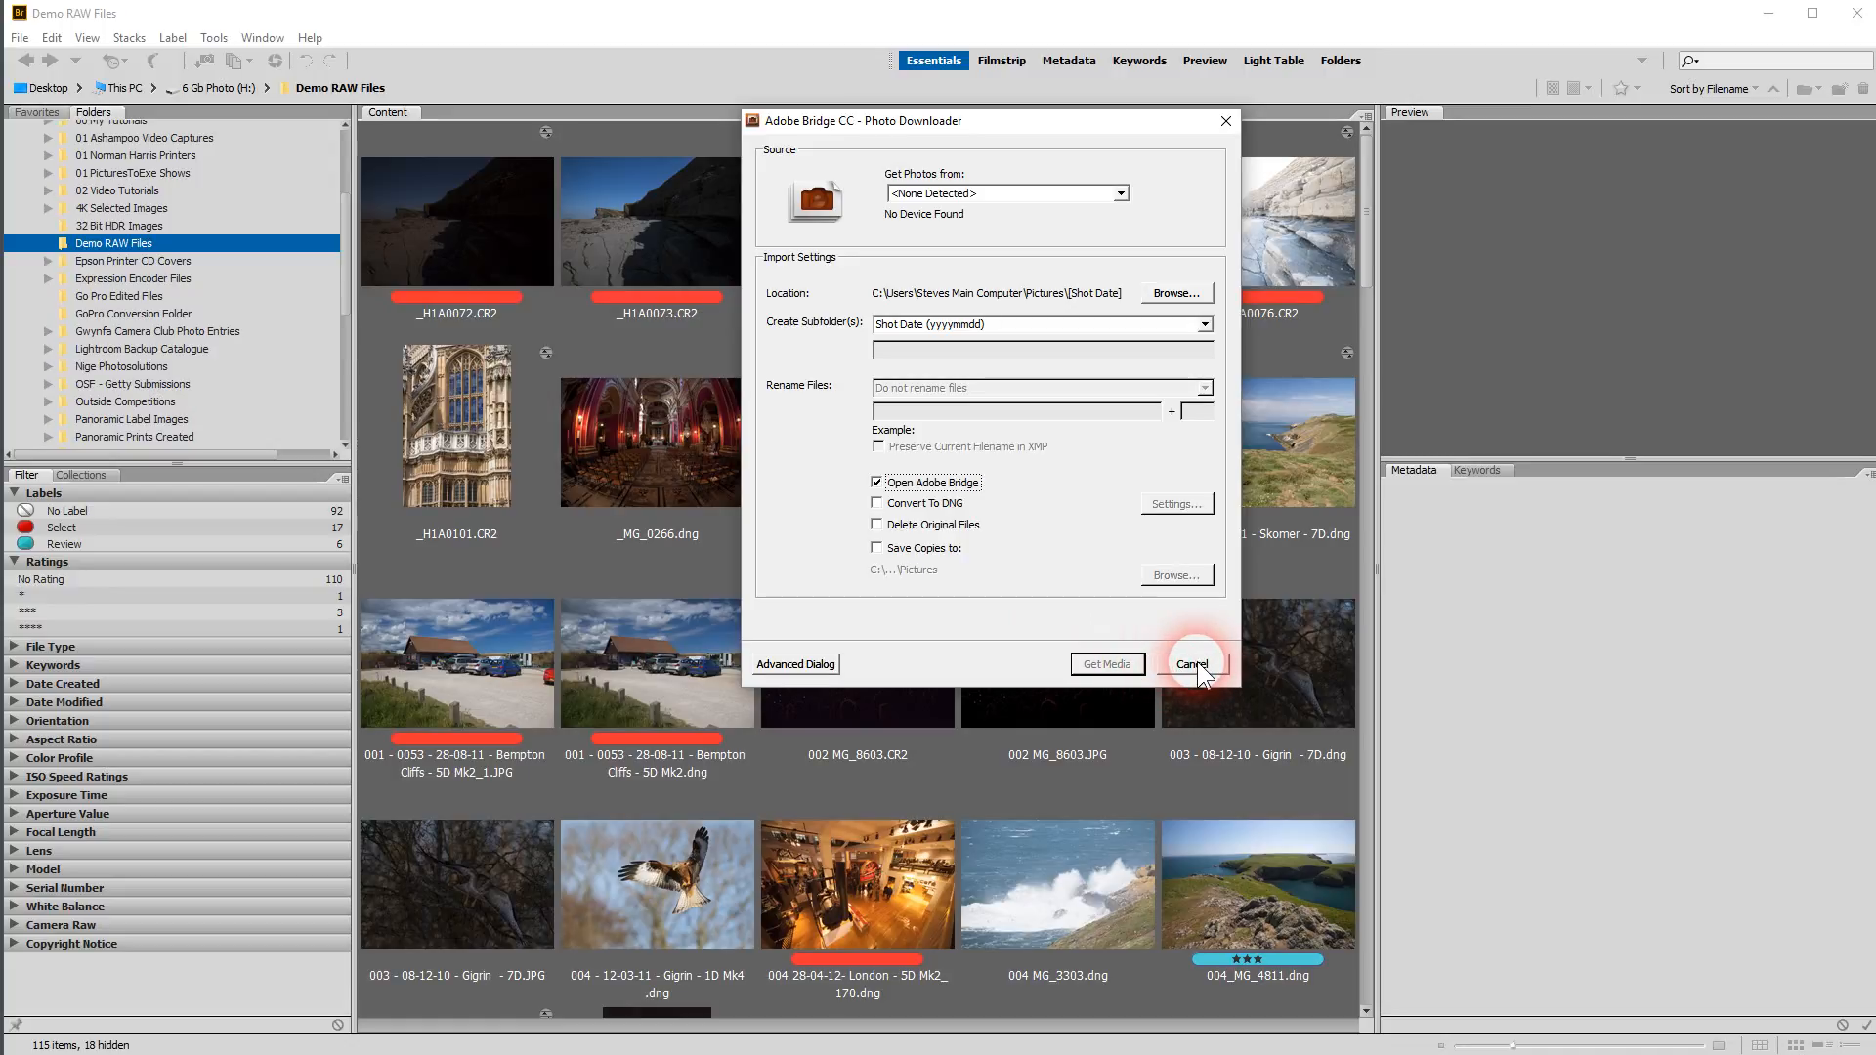
{"action": "mouse_move", "coordinate": [952, 465]}
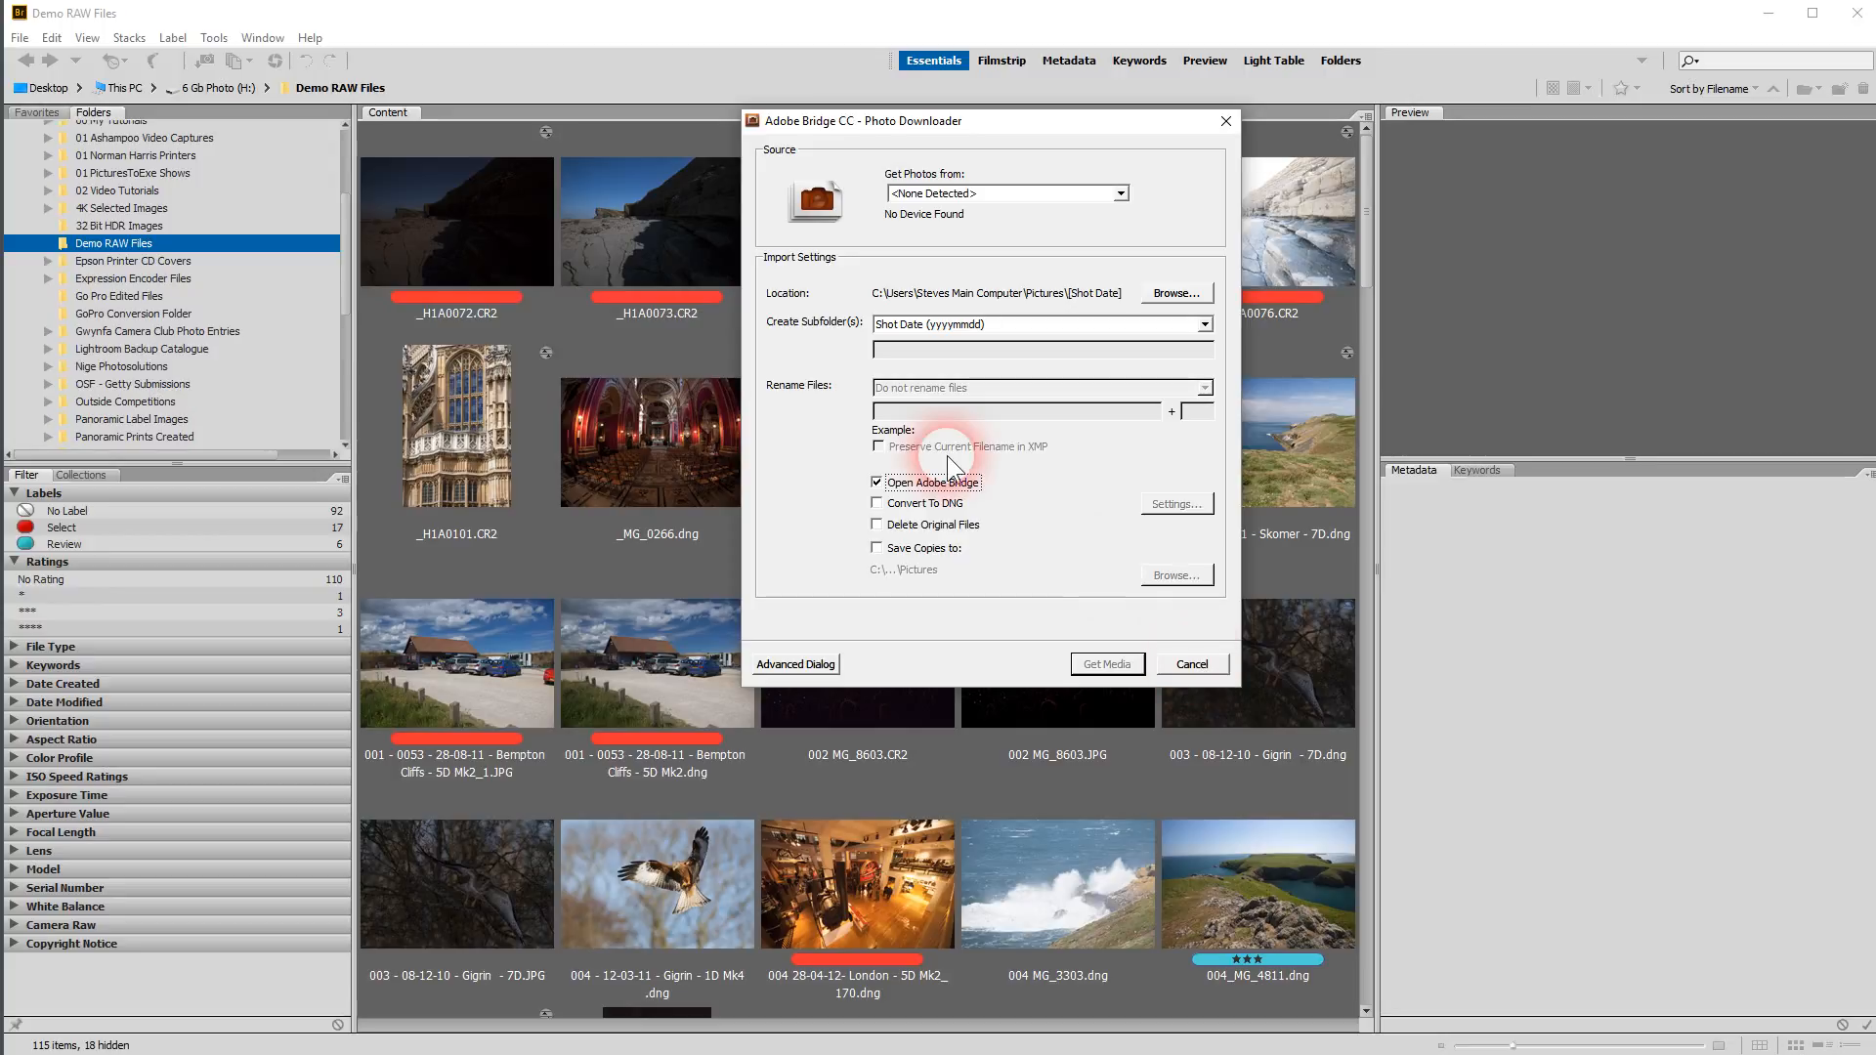
{"action": "mouse_move", "coordinate": [1178, 668]}
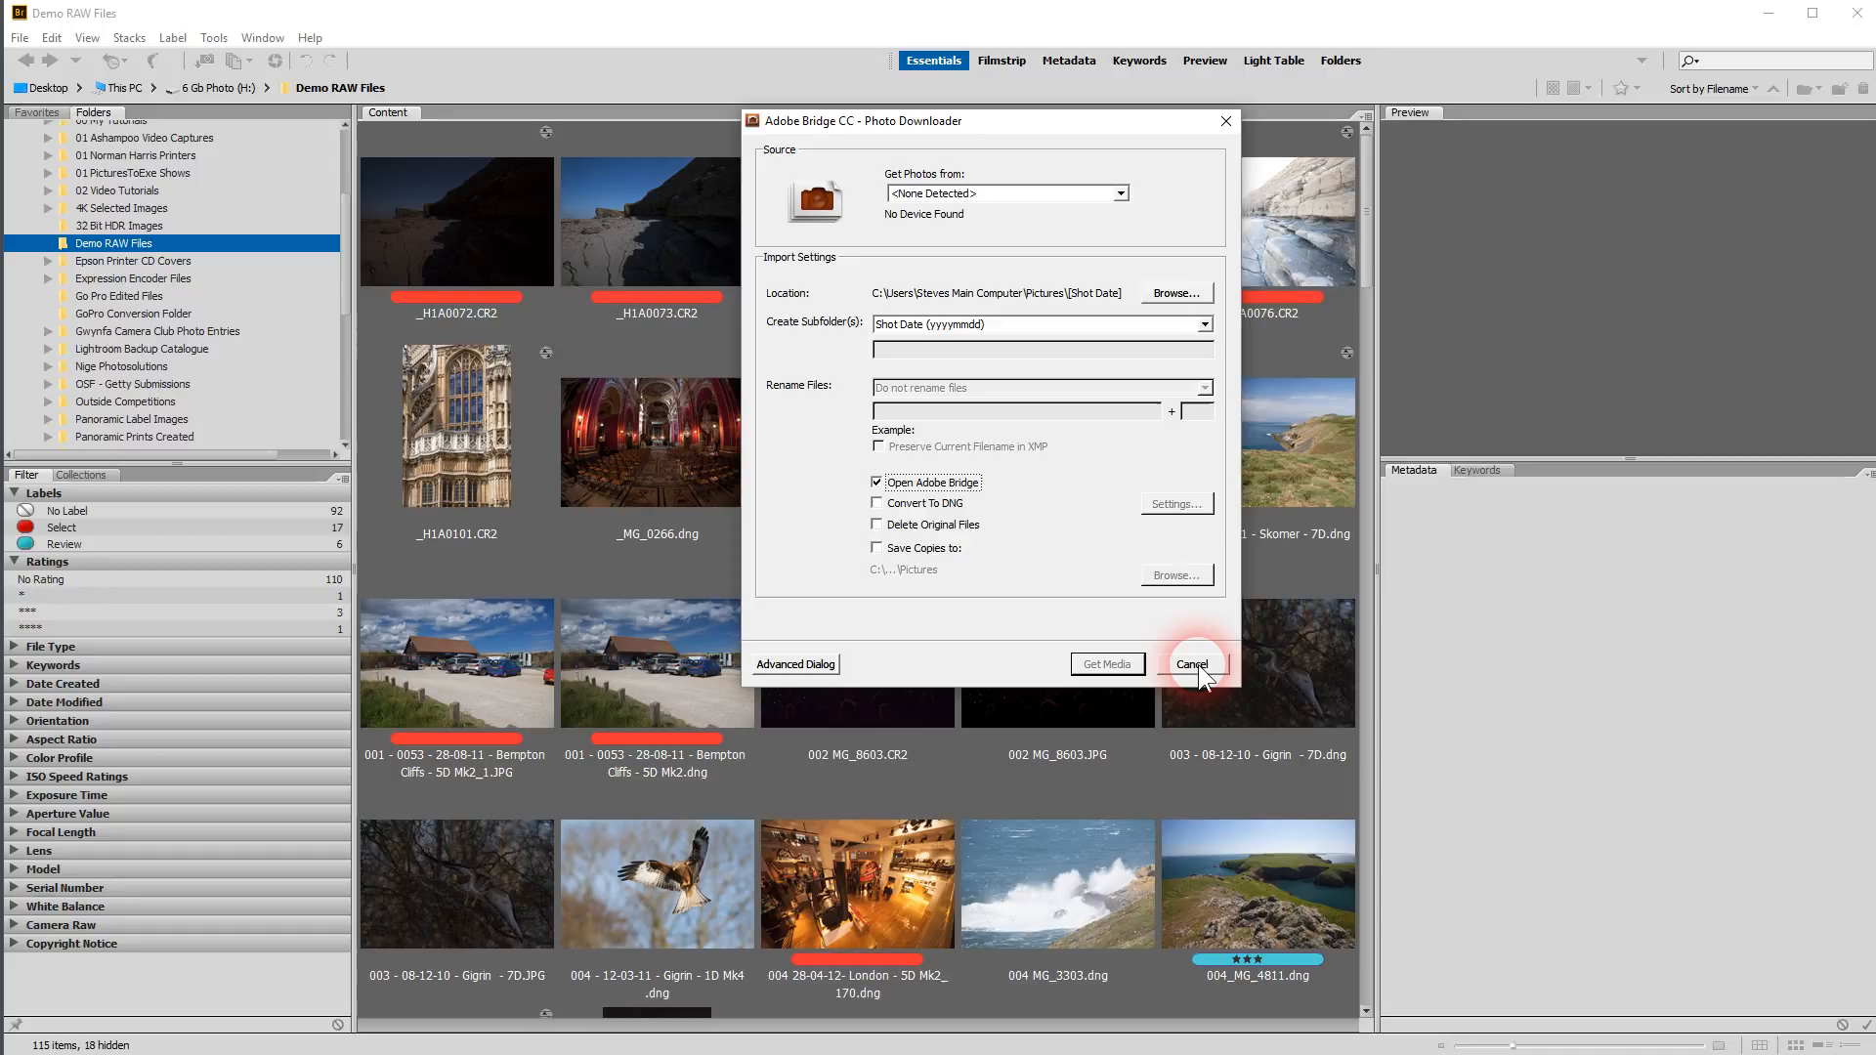
{"action": "left_click", "coordinate": [1190, 665]}
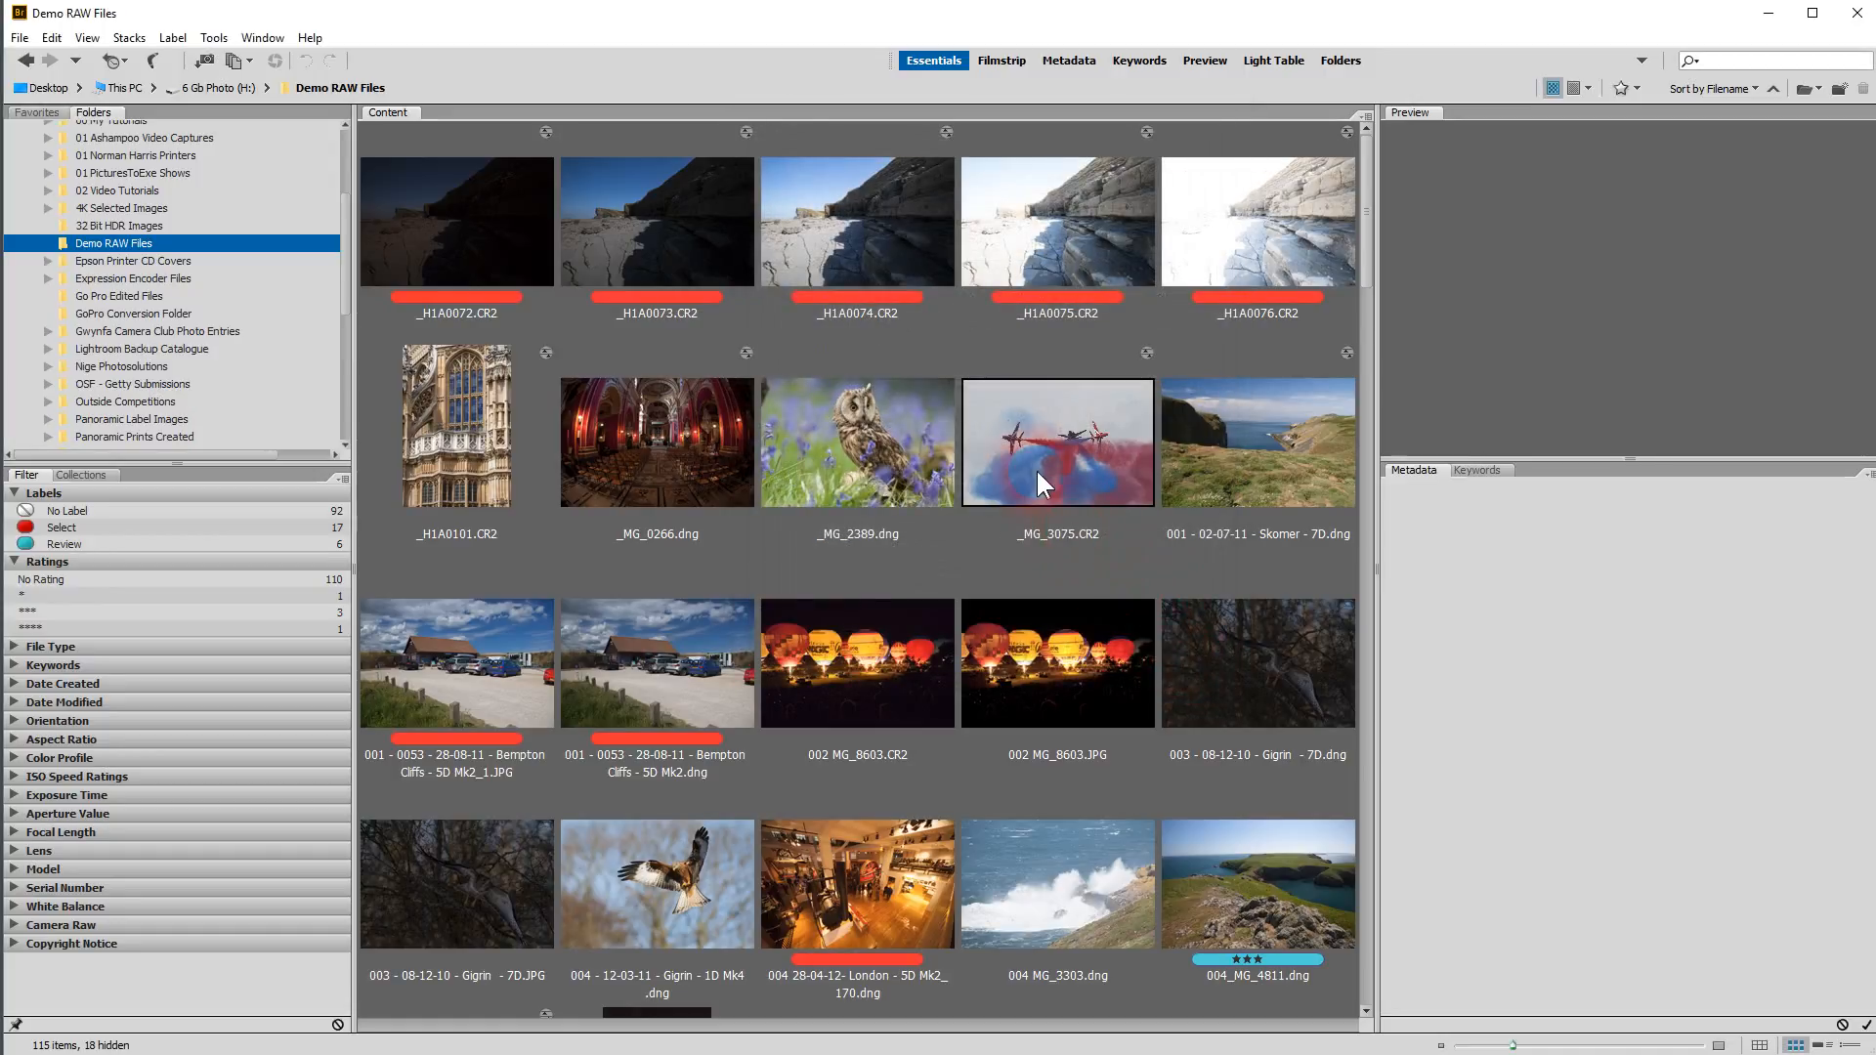
Preview the owl photo _MG_2389.dng again with its file properties and camera data
{"action": "left_click", "coordinate": [856, 439]}
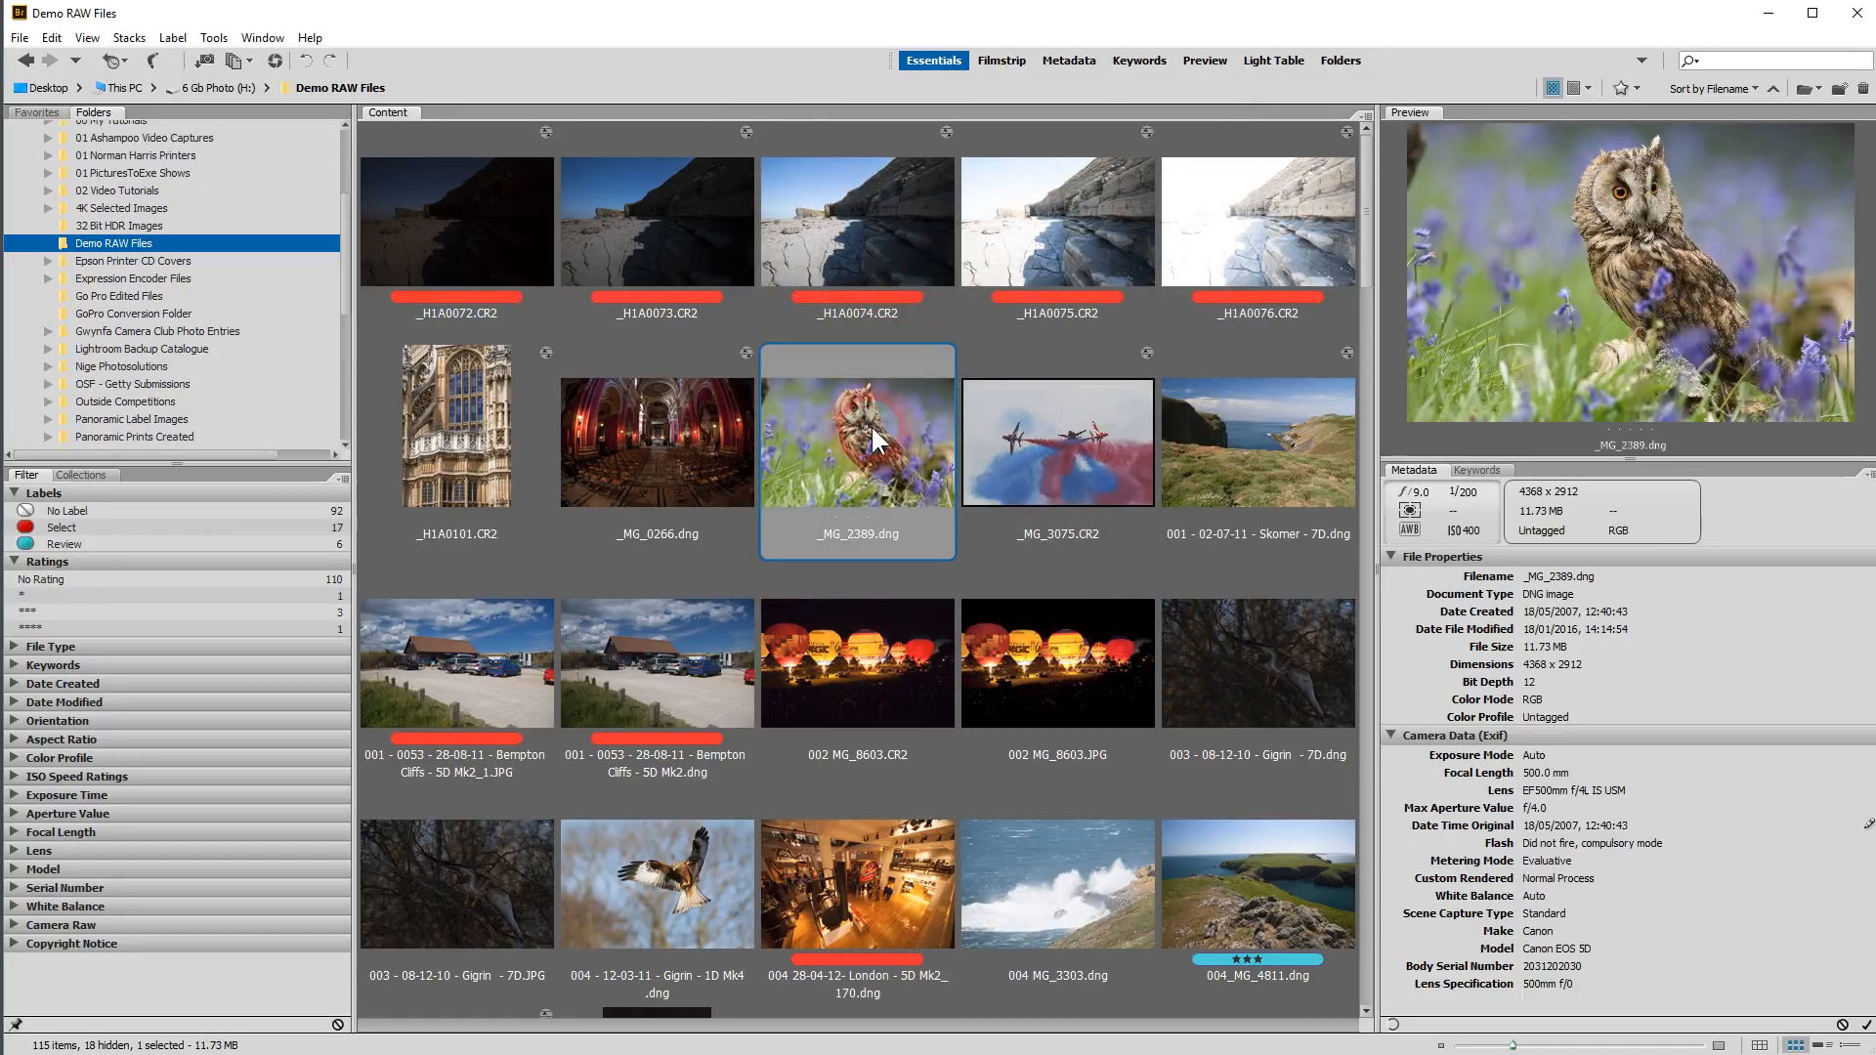
{"action": "mouse_move", "coordinate": [1464, 45]}
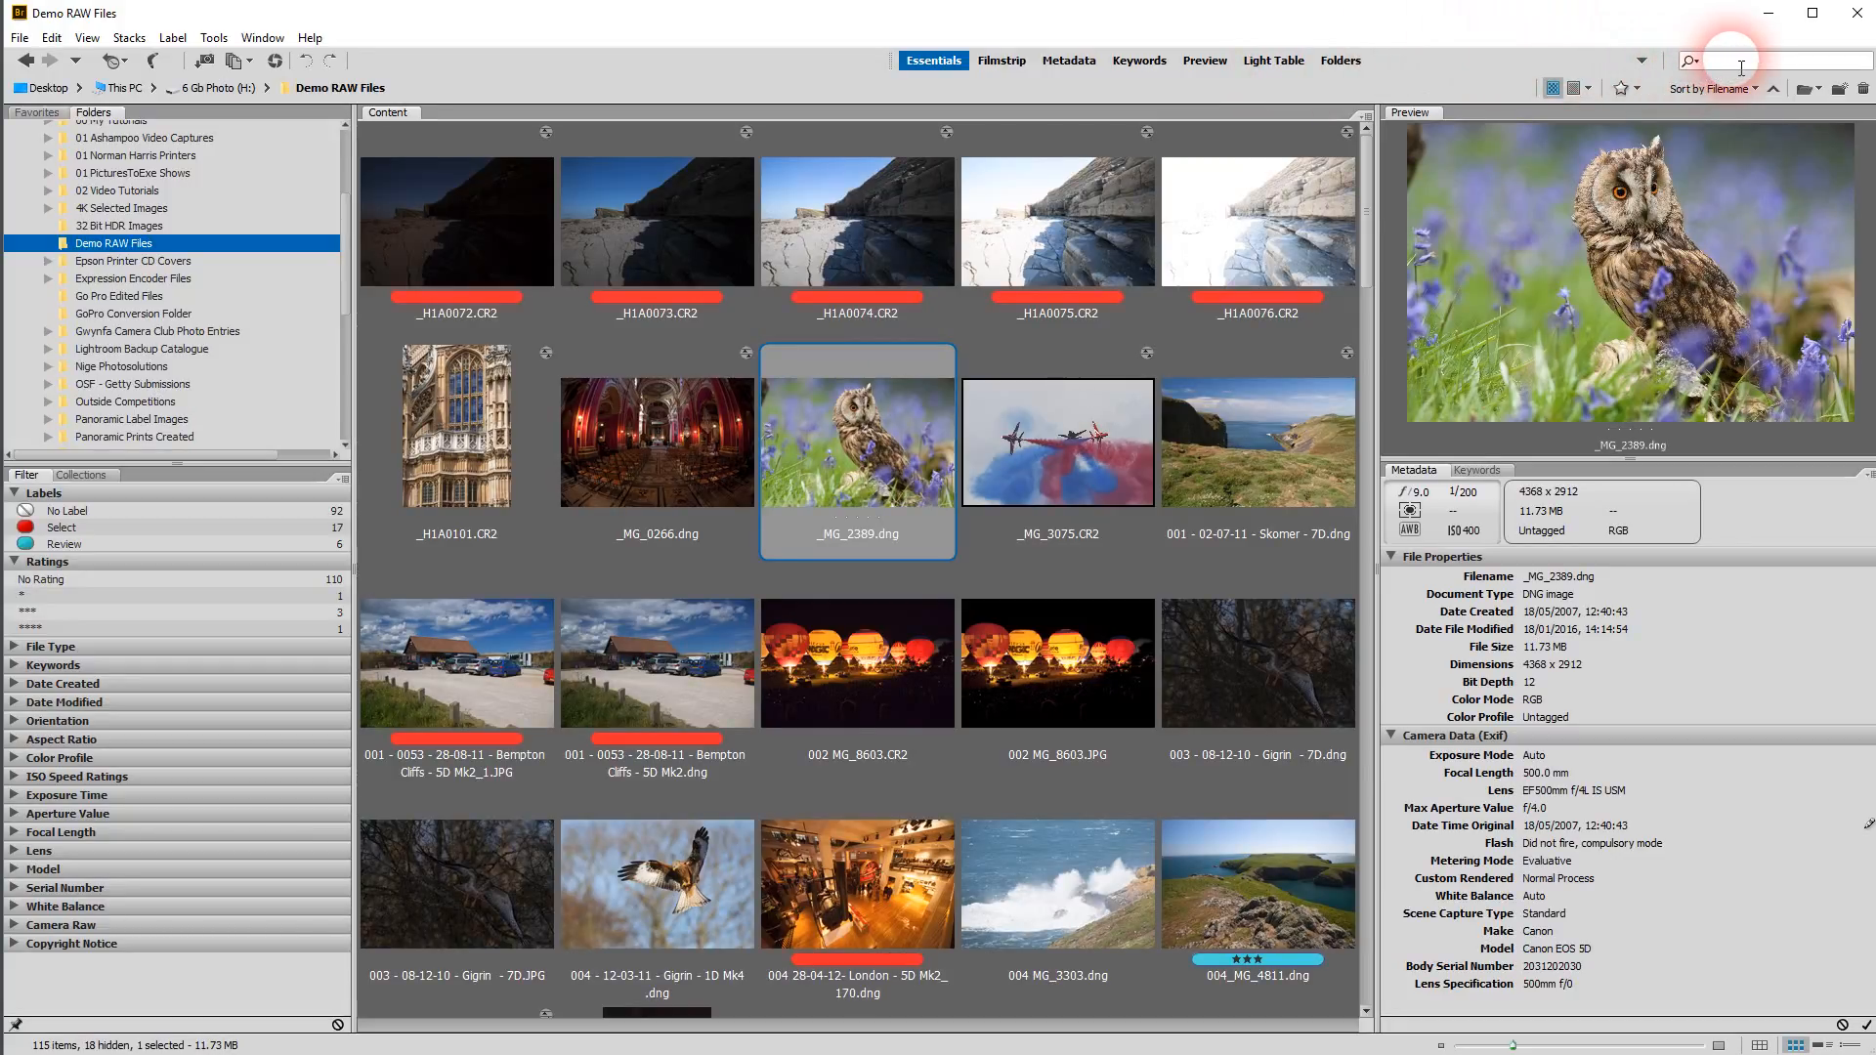
{"action": "mouse_move", "coordinate": [1624, 88]}
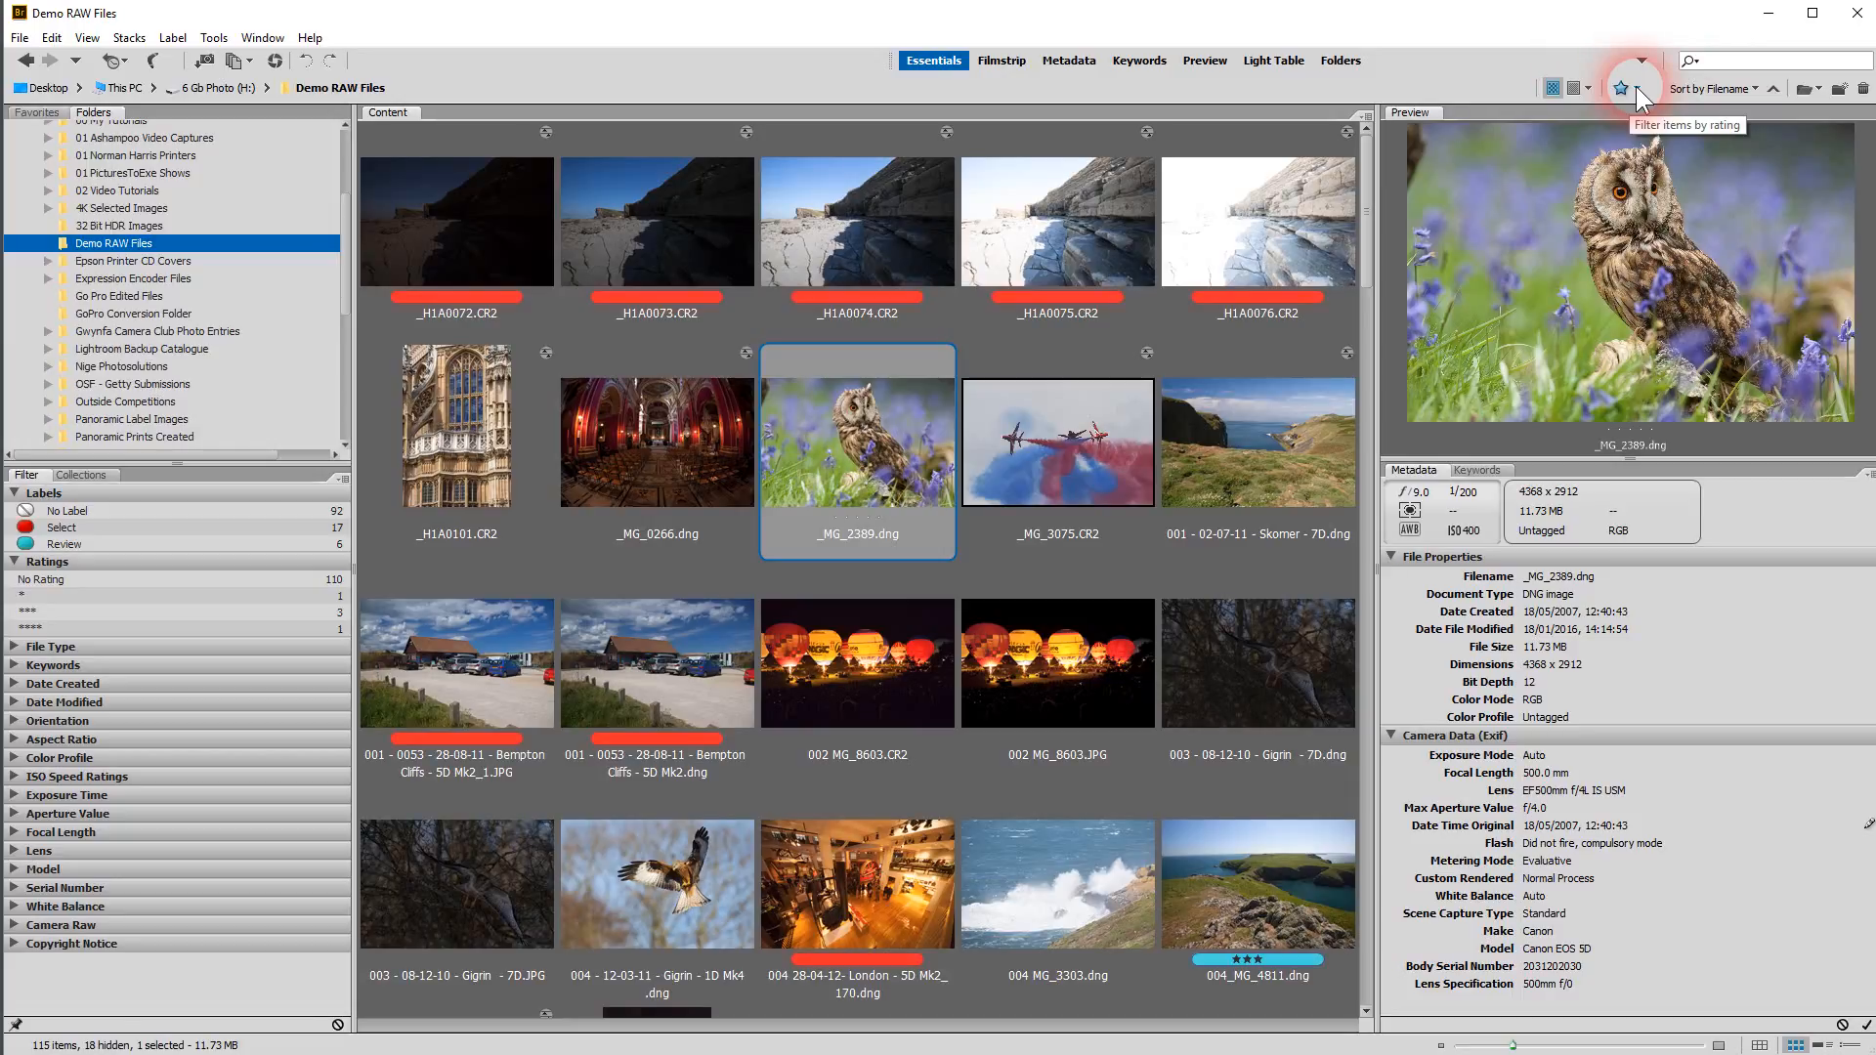
{"action": "mouse_move", "coordinate": [226, 570]}
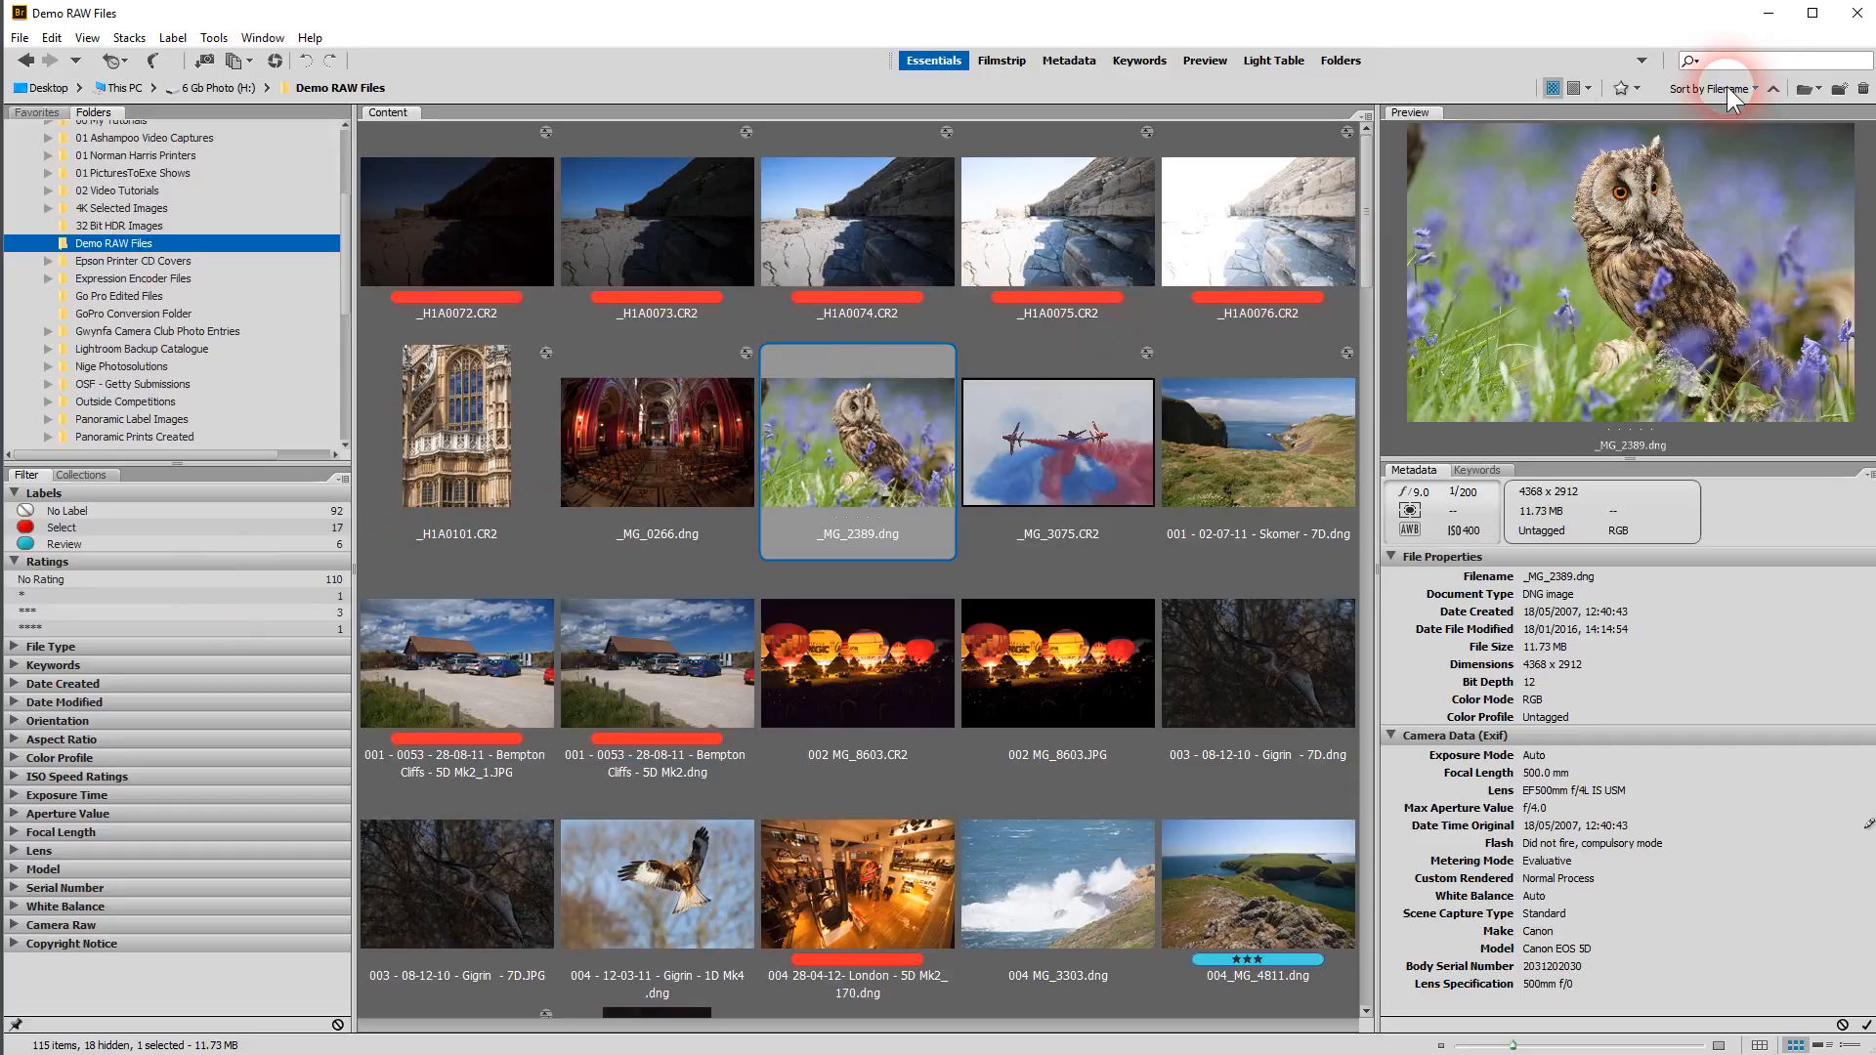
{"action": "mouse_move", "coordinate": [838, 264]}
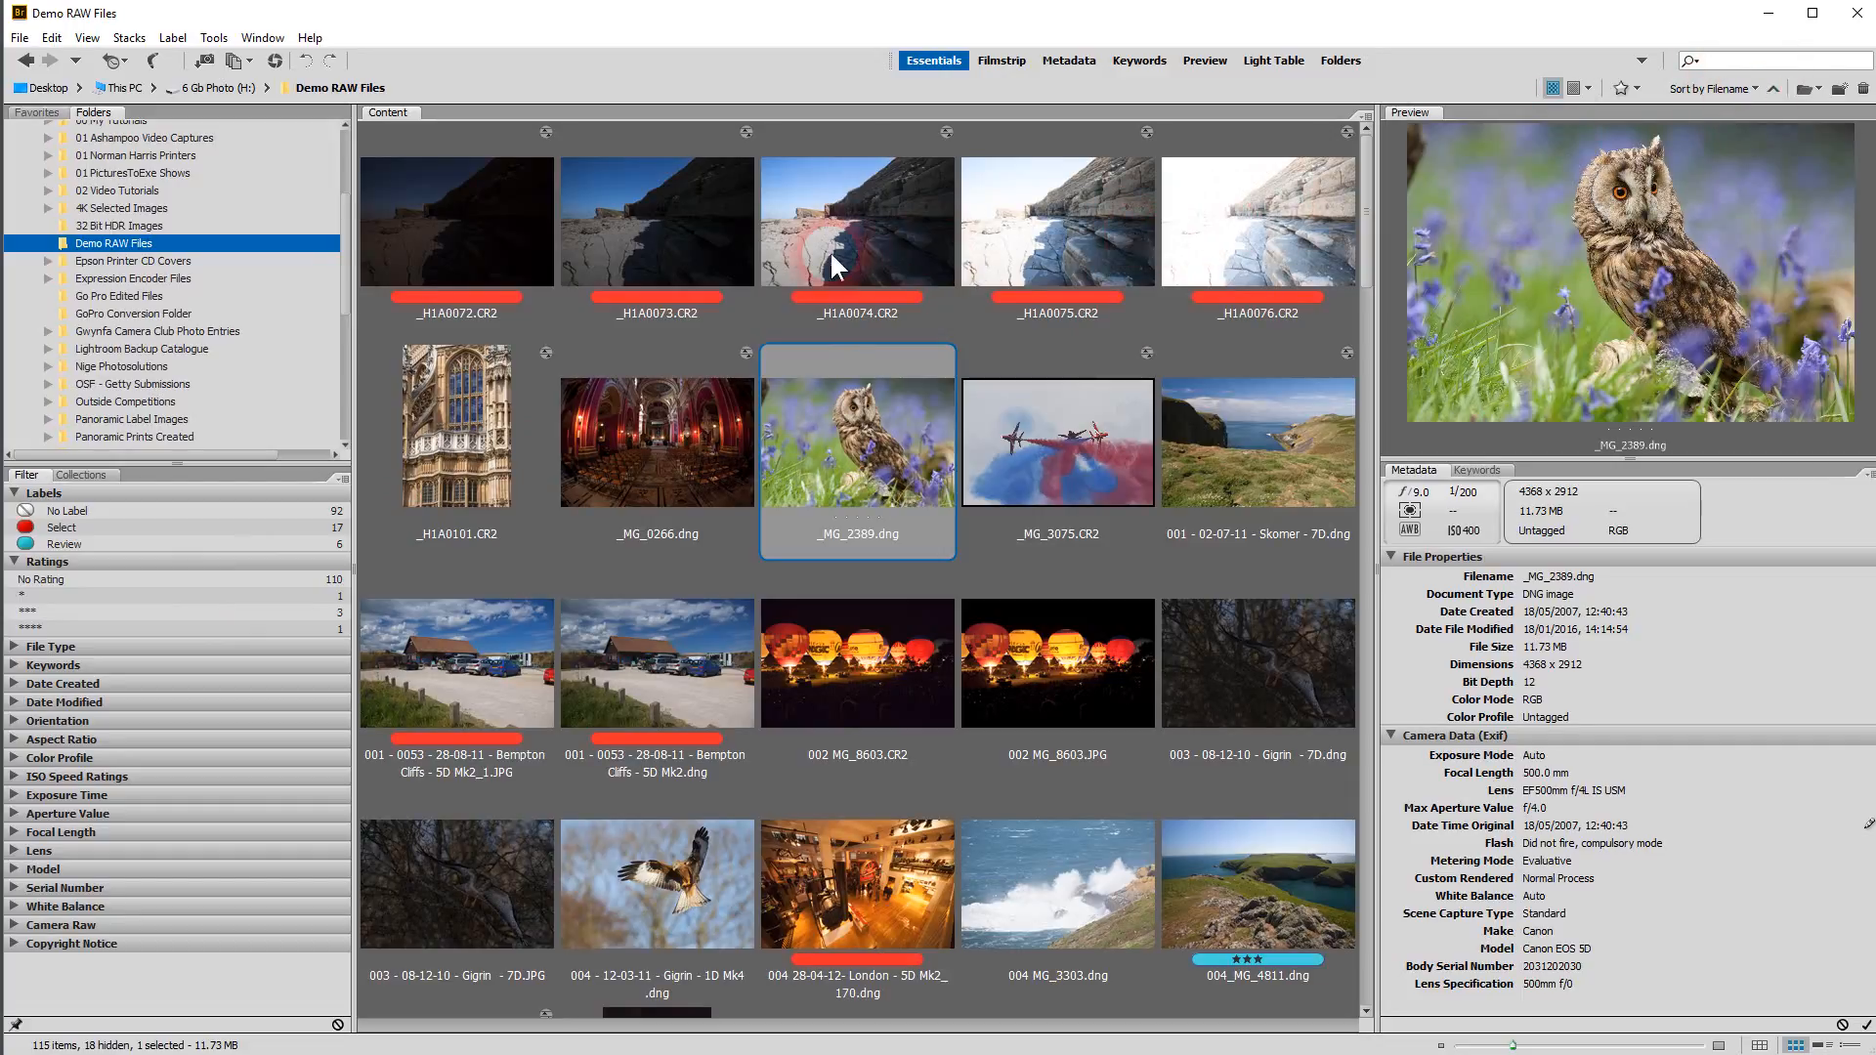
{"action": "mouse_move", "coordinate": [859, 379]}
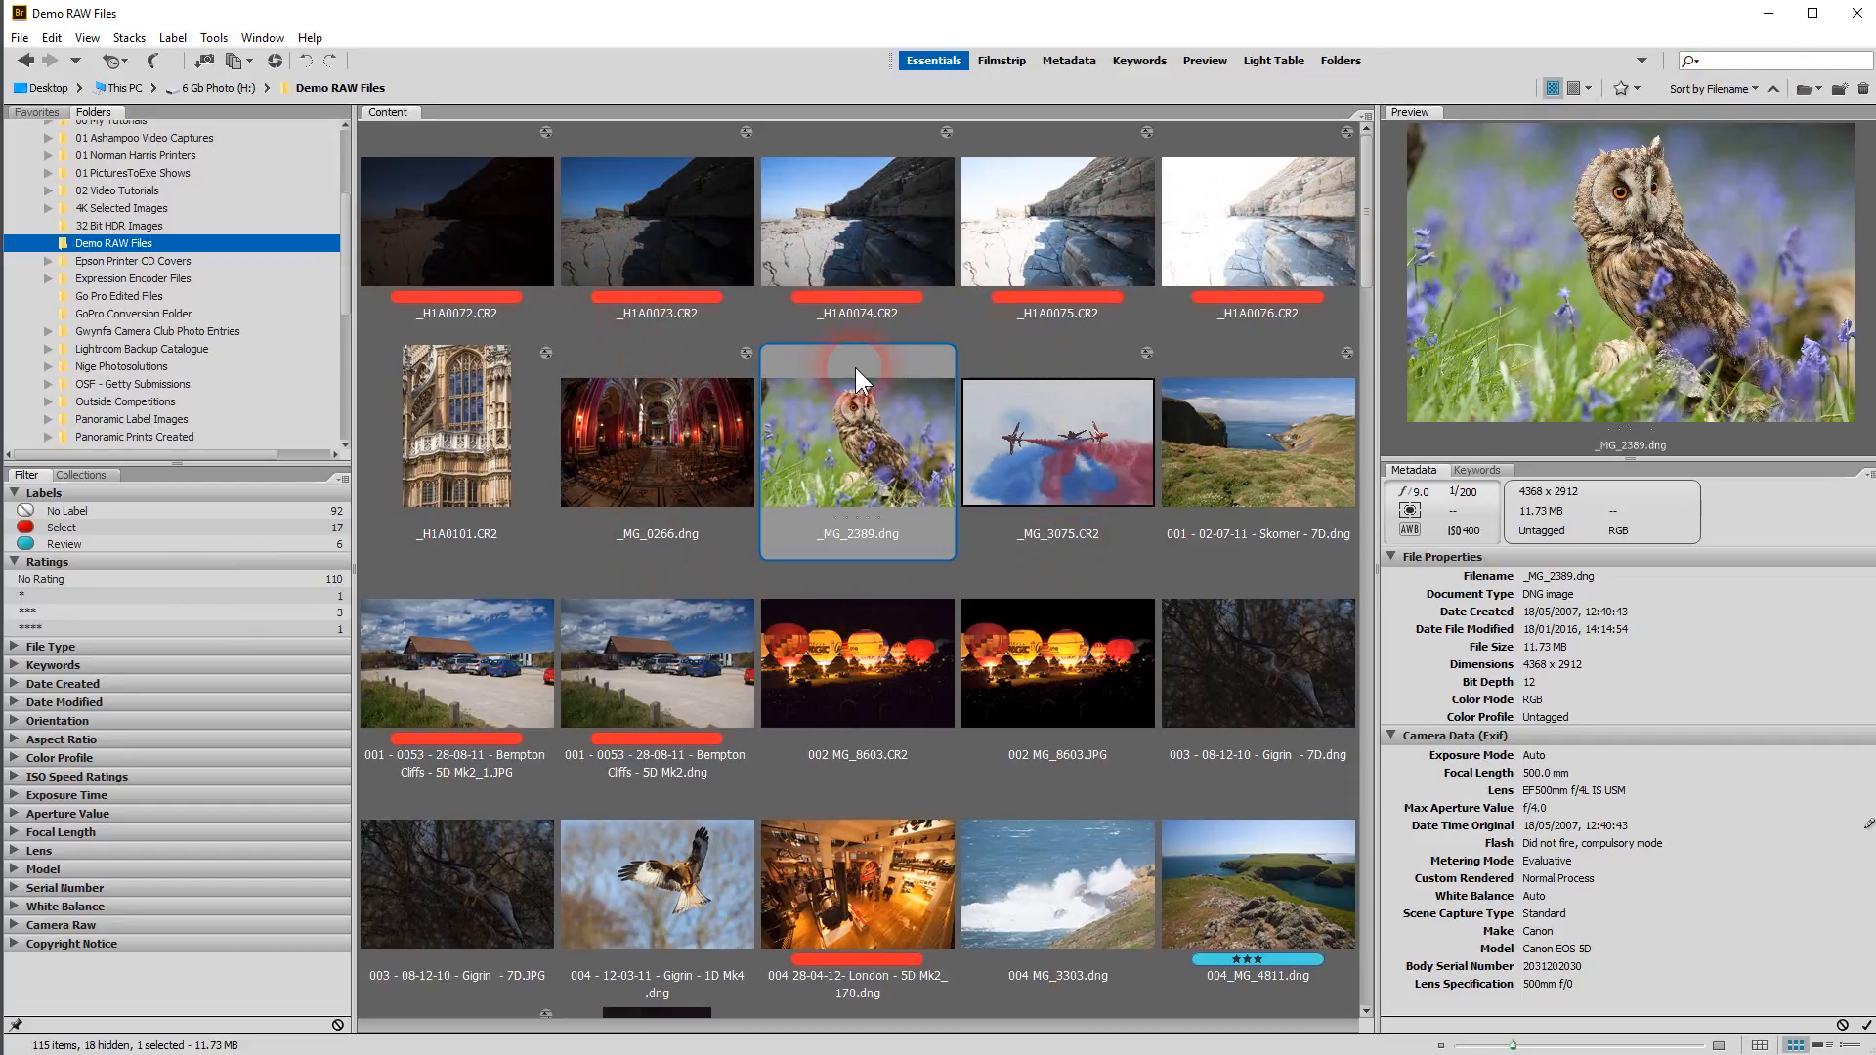
{"action": "mouse_move", "coordinate": [1757, 98]}
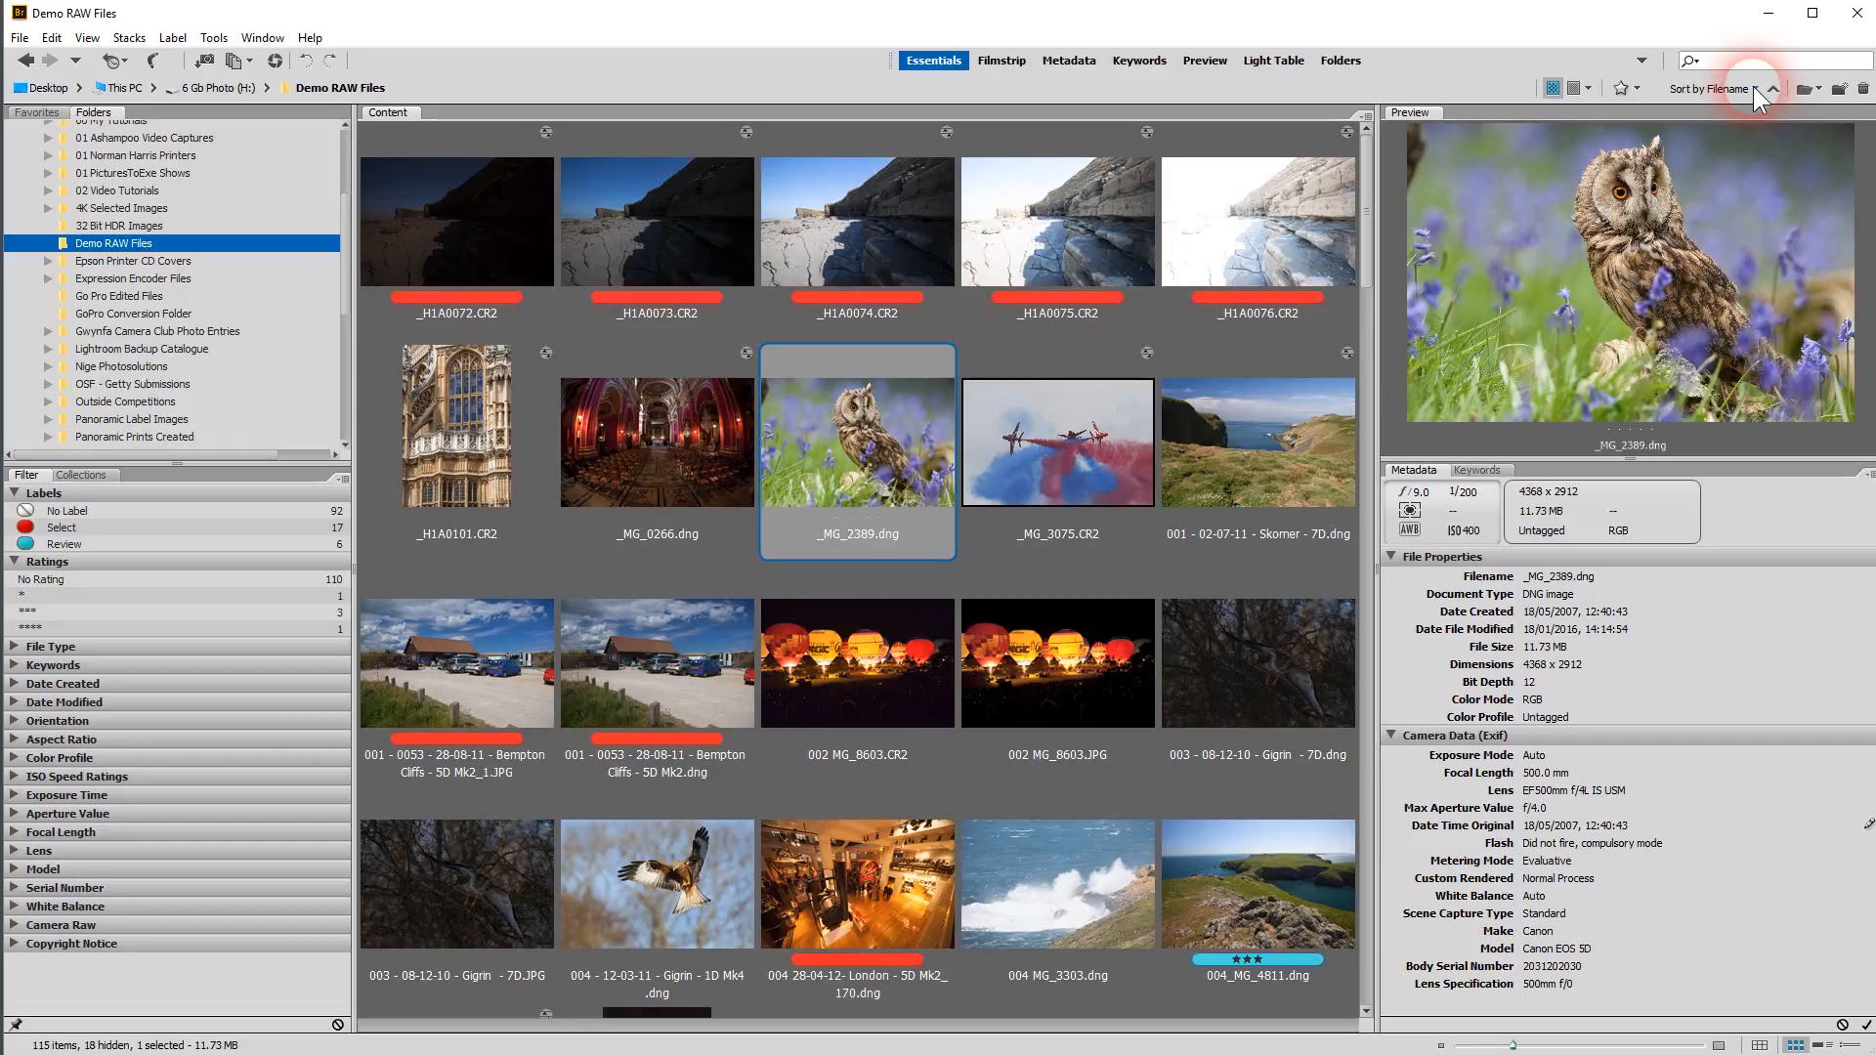
{"action": "left_click", "coordinate": [1710, 88]}
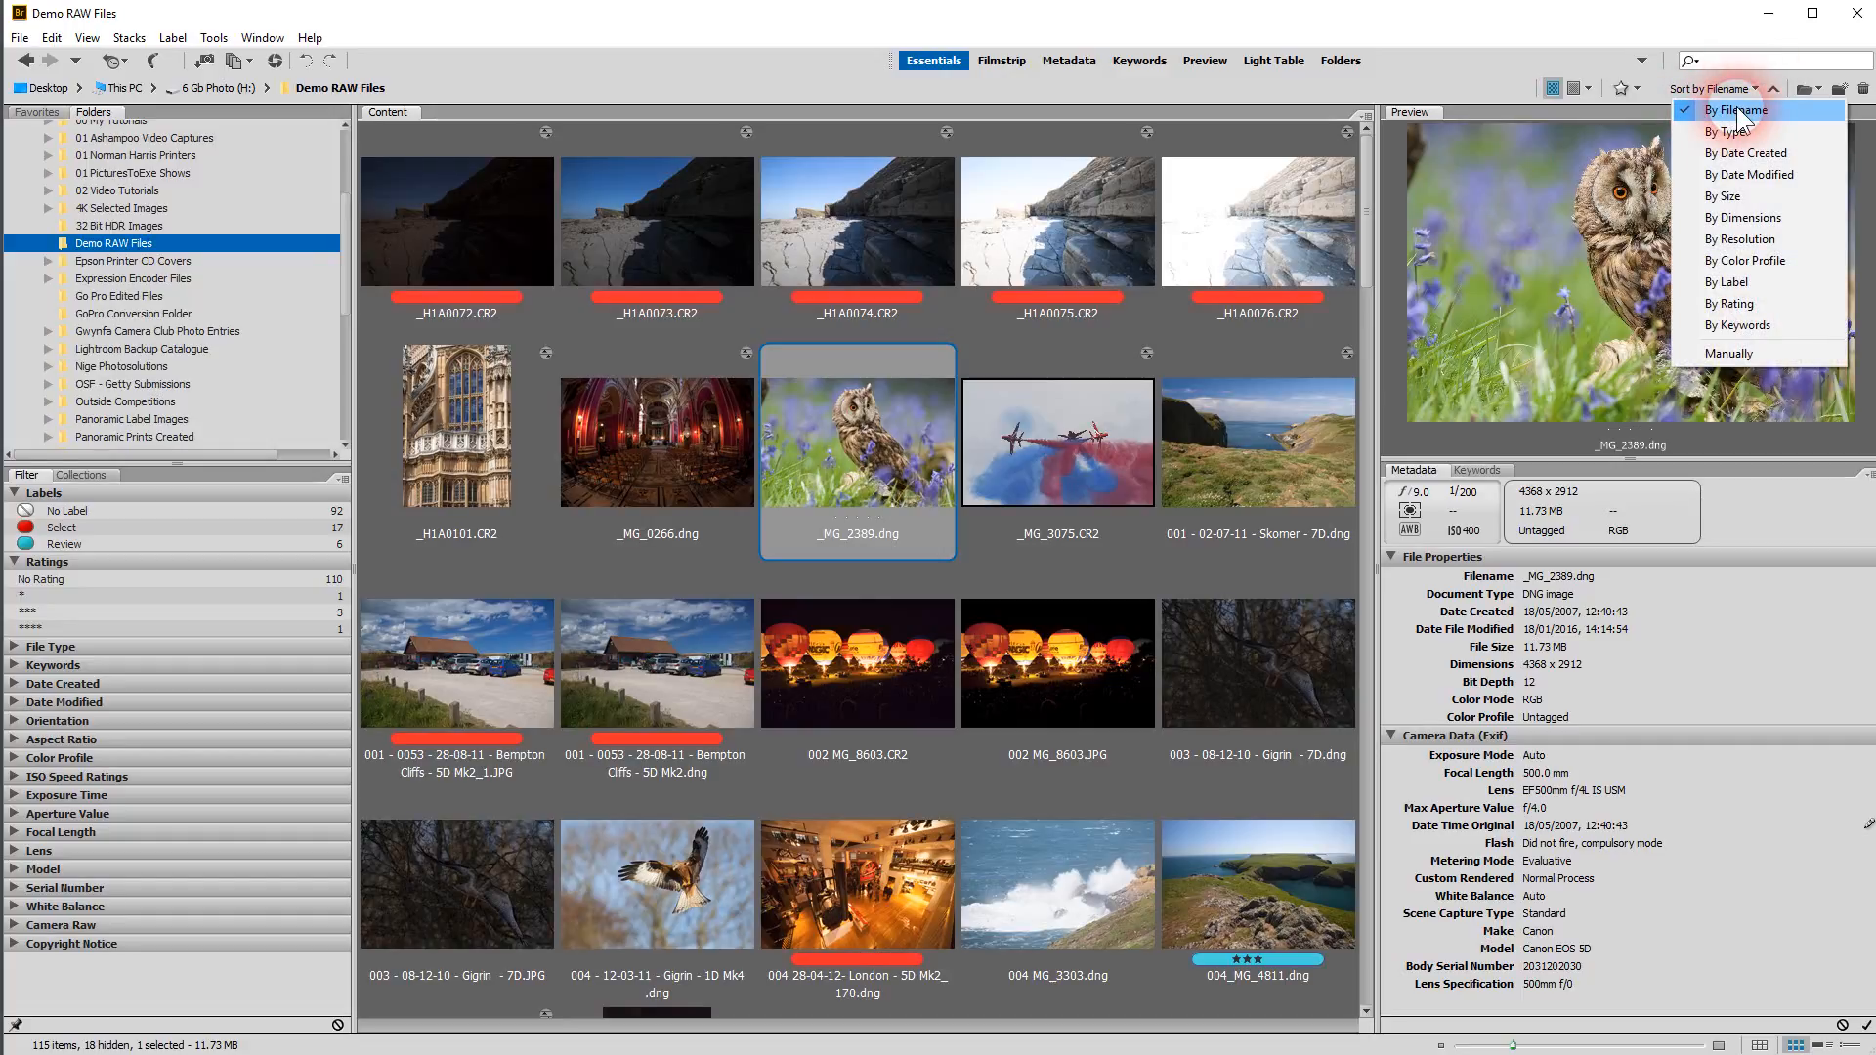
{"action": "mouse_move", "coordinate": [1747, 152]}
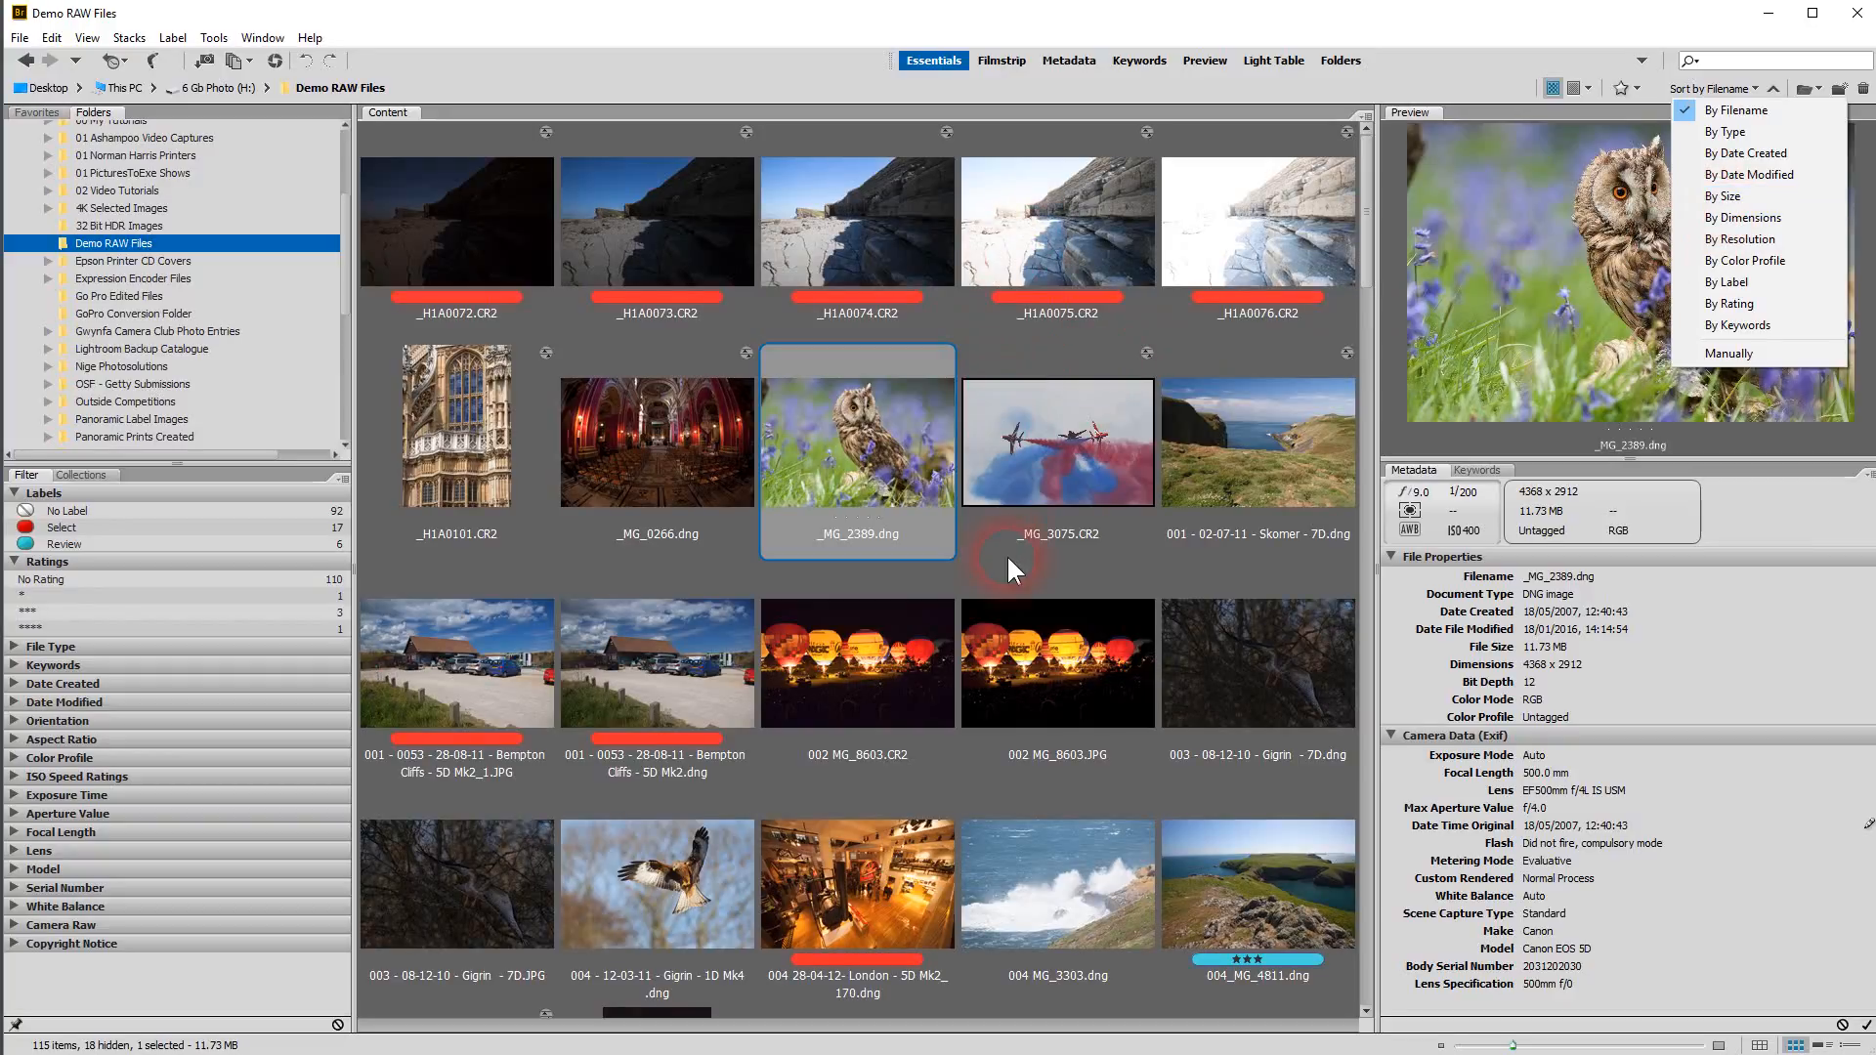
{"action": "mouse_move", "coordinate": [1772, 92]}
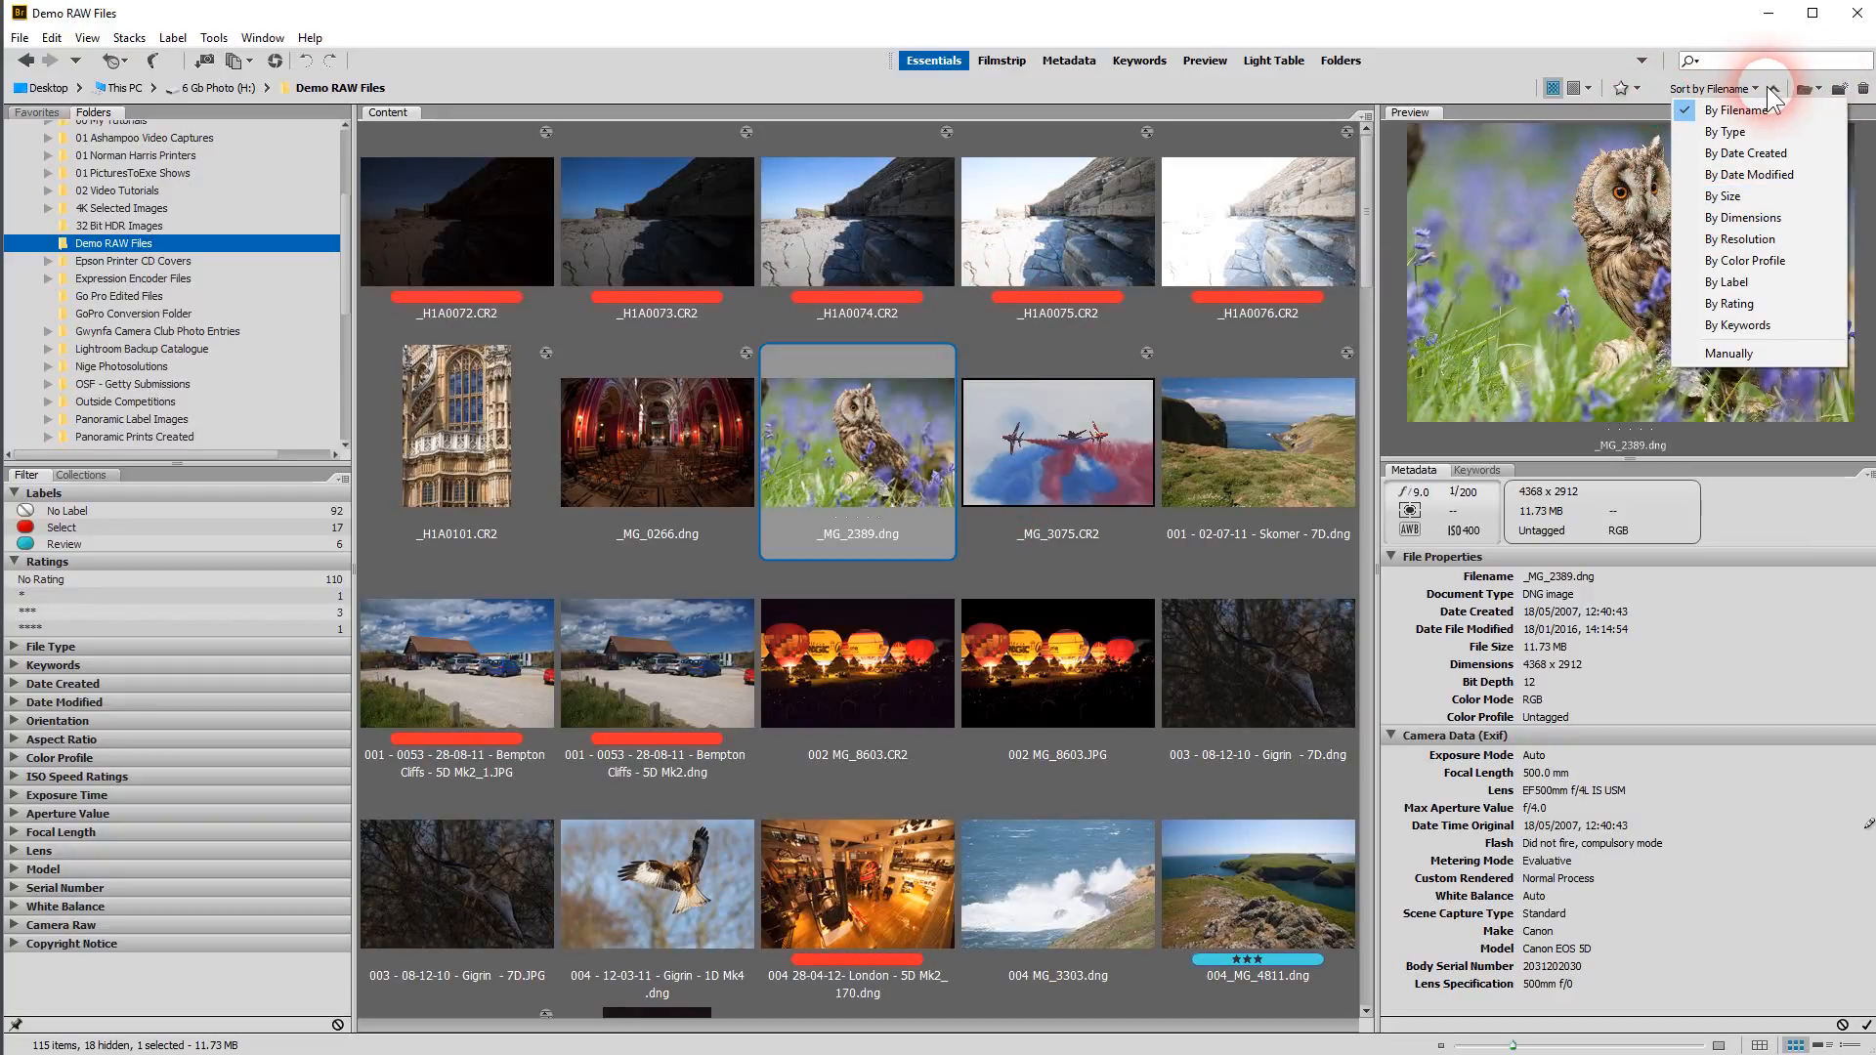
{"action": "left_click", "coordinate": [1776, 88]}
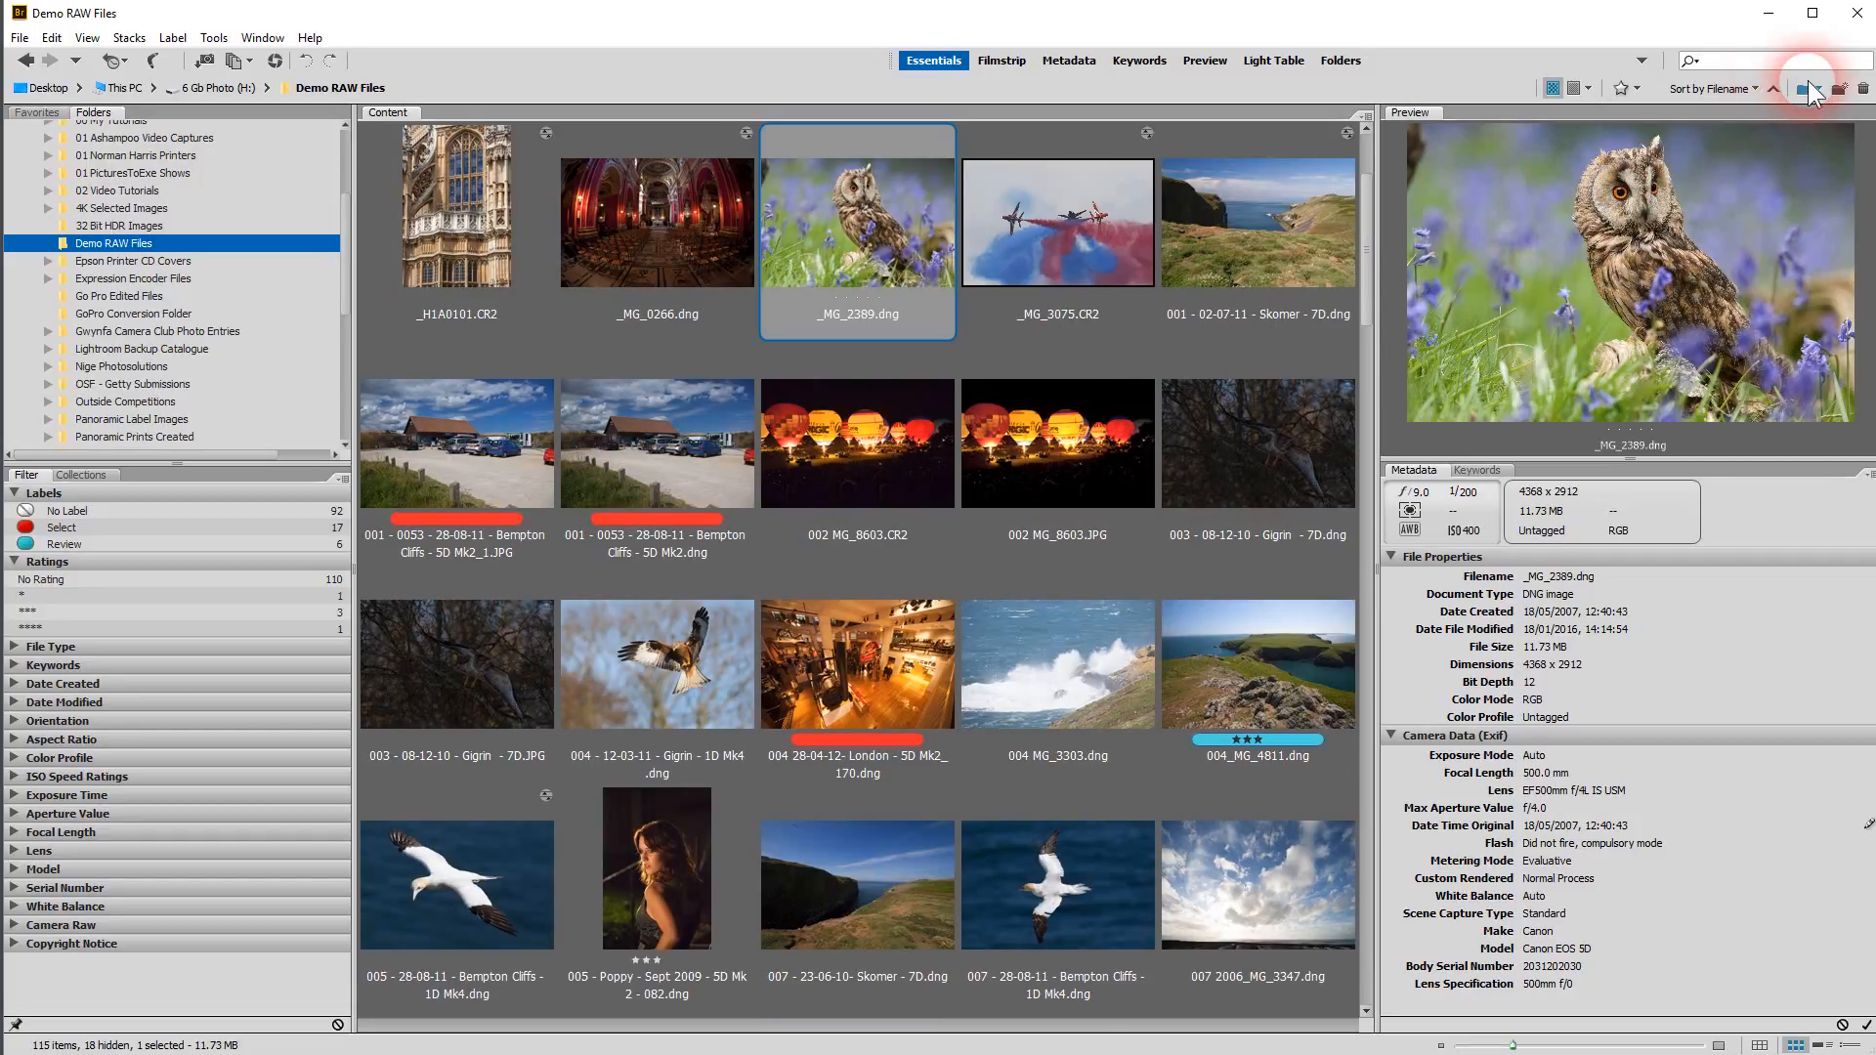
{"action": "mouse_move", "coordinate": [1811, 88]}
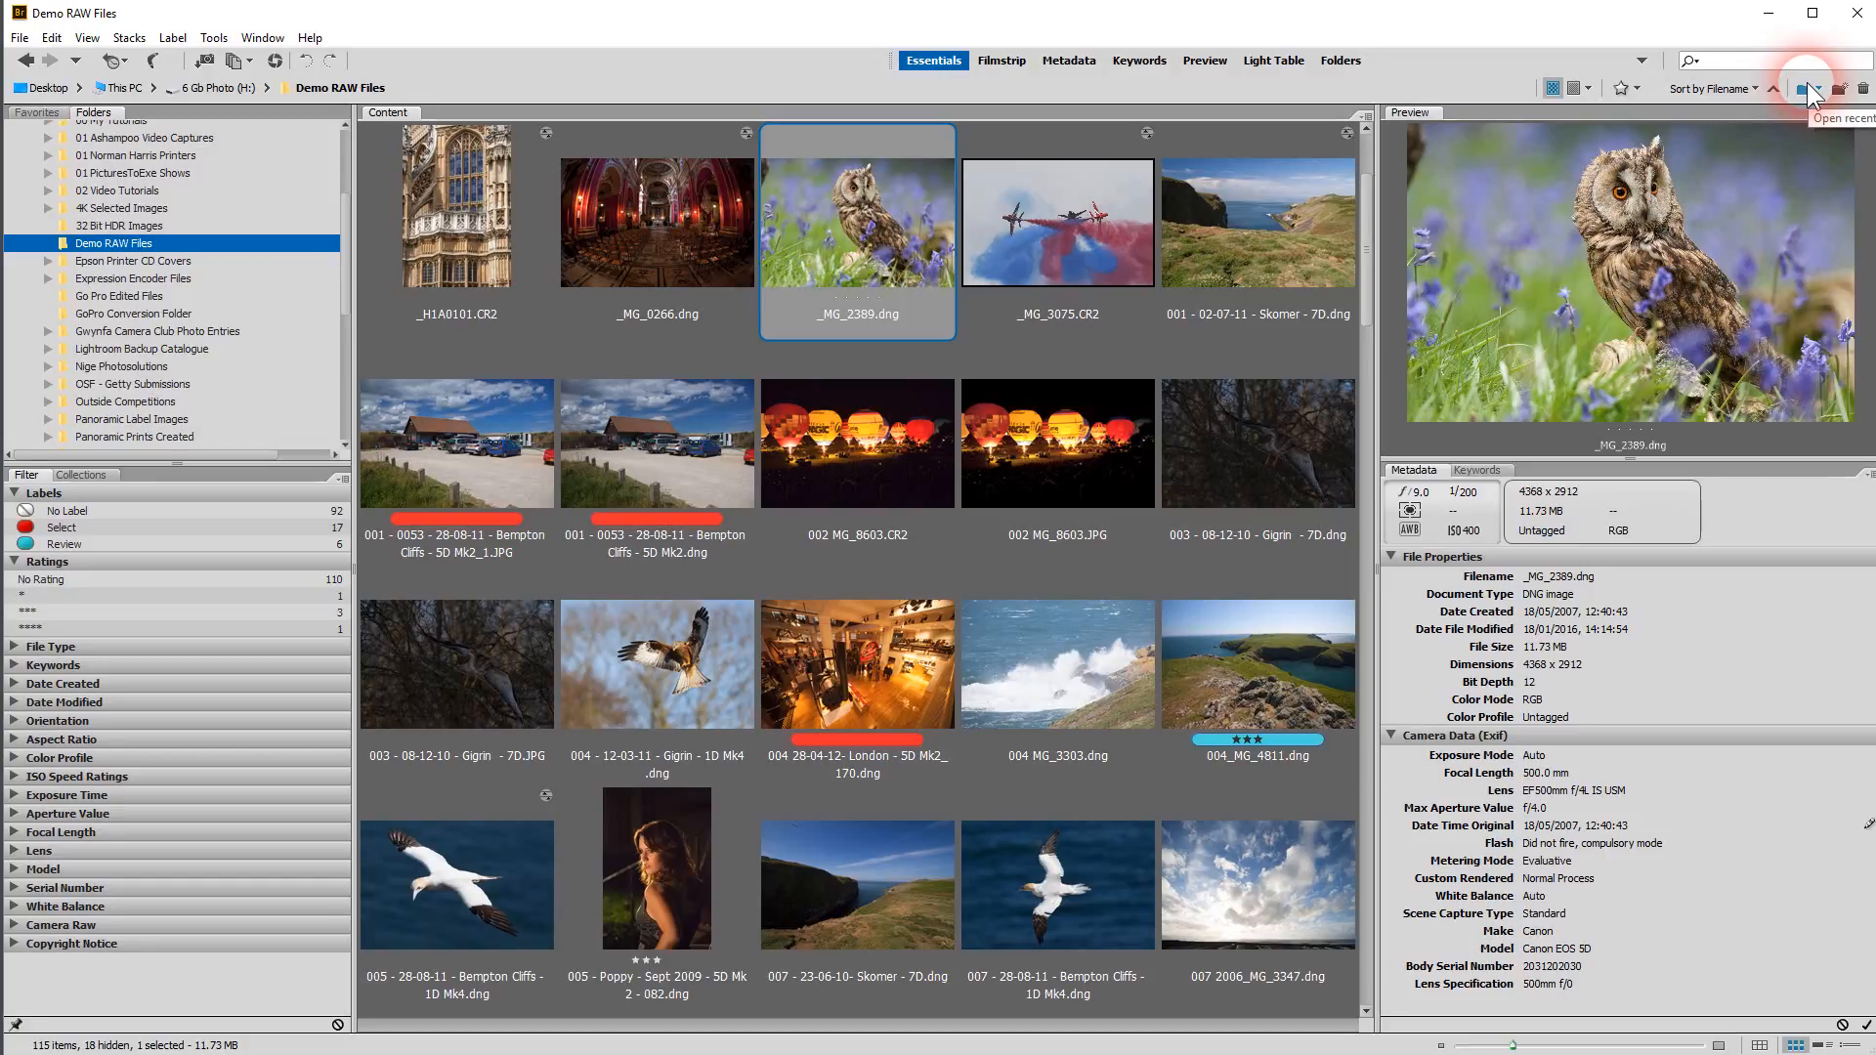
{"action": "mouse_move", "coordinate": [1839, 94]}
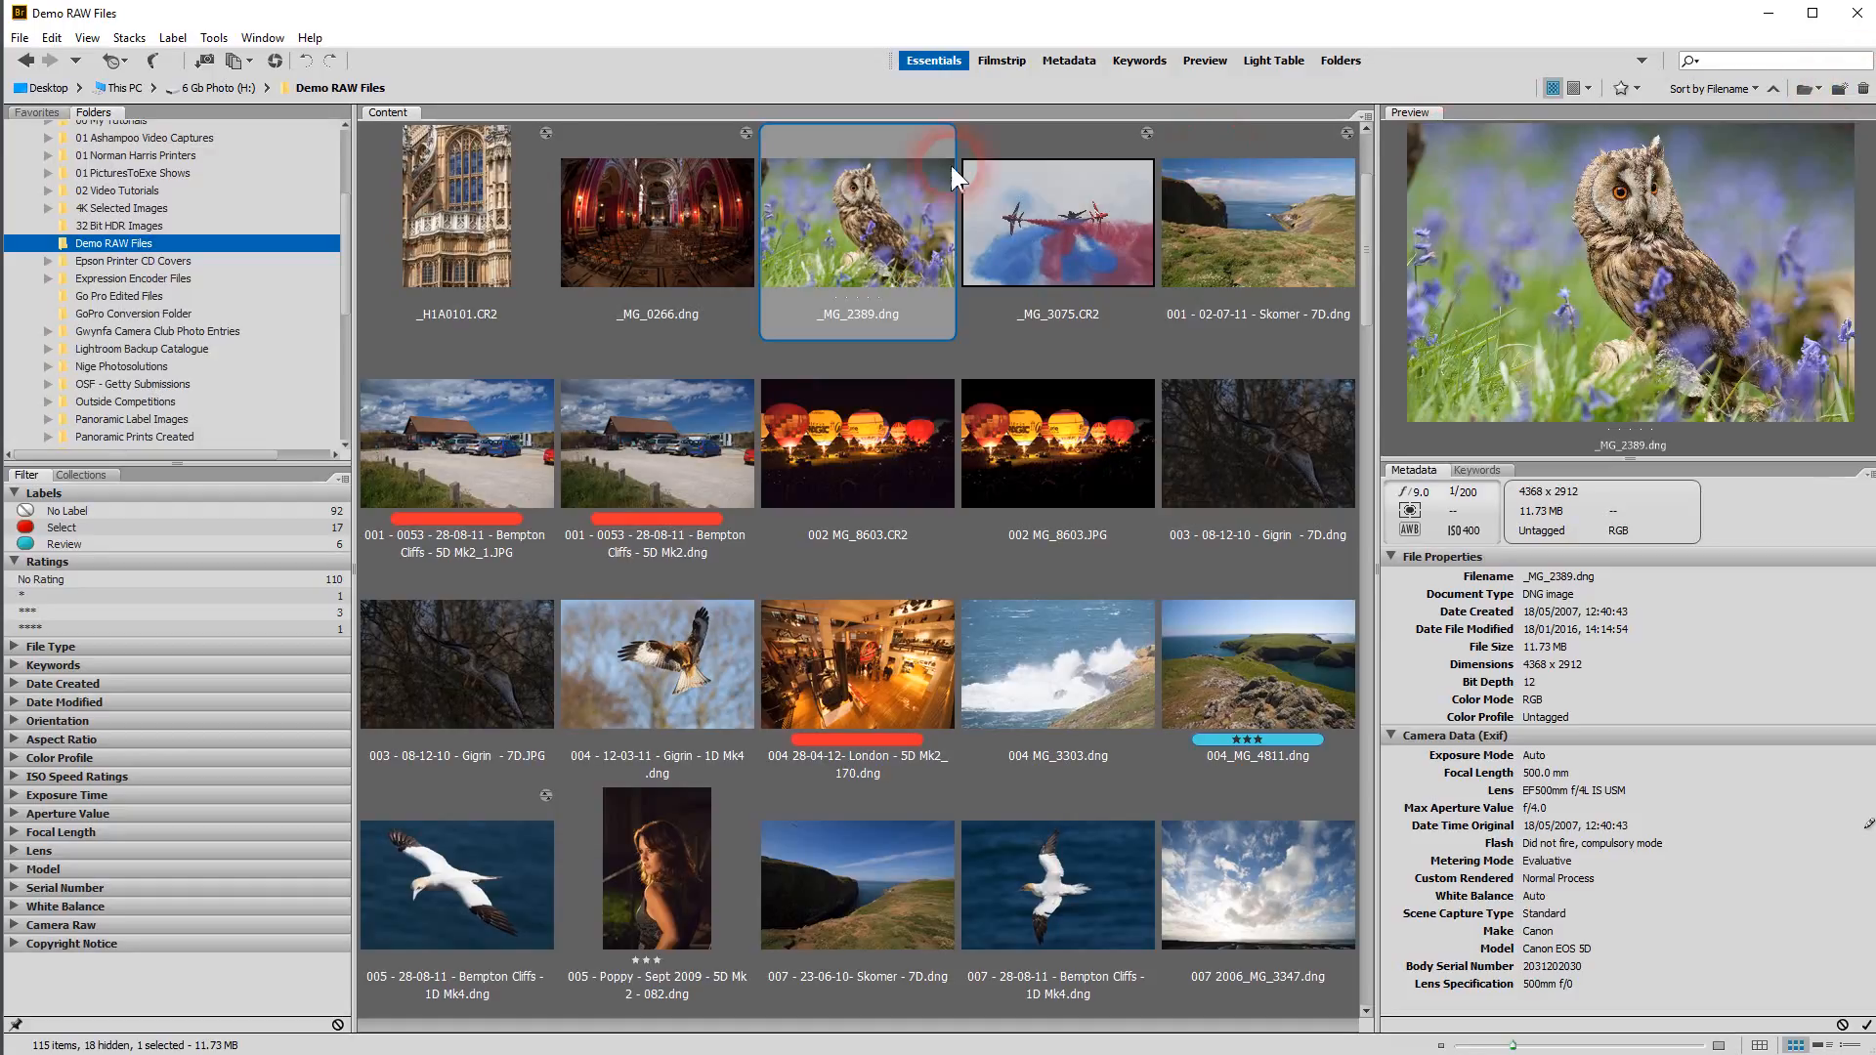
{"action": "mouse_move", "coordinate": [705, 246]}
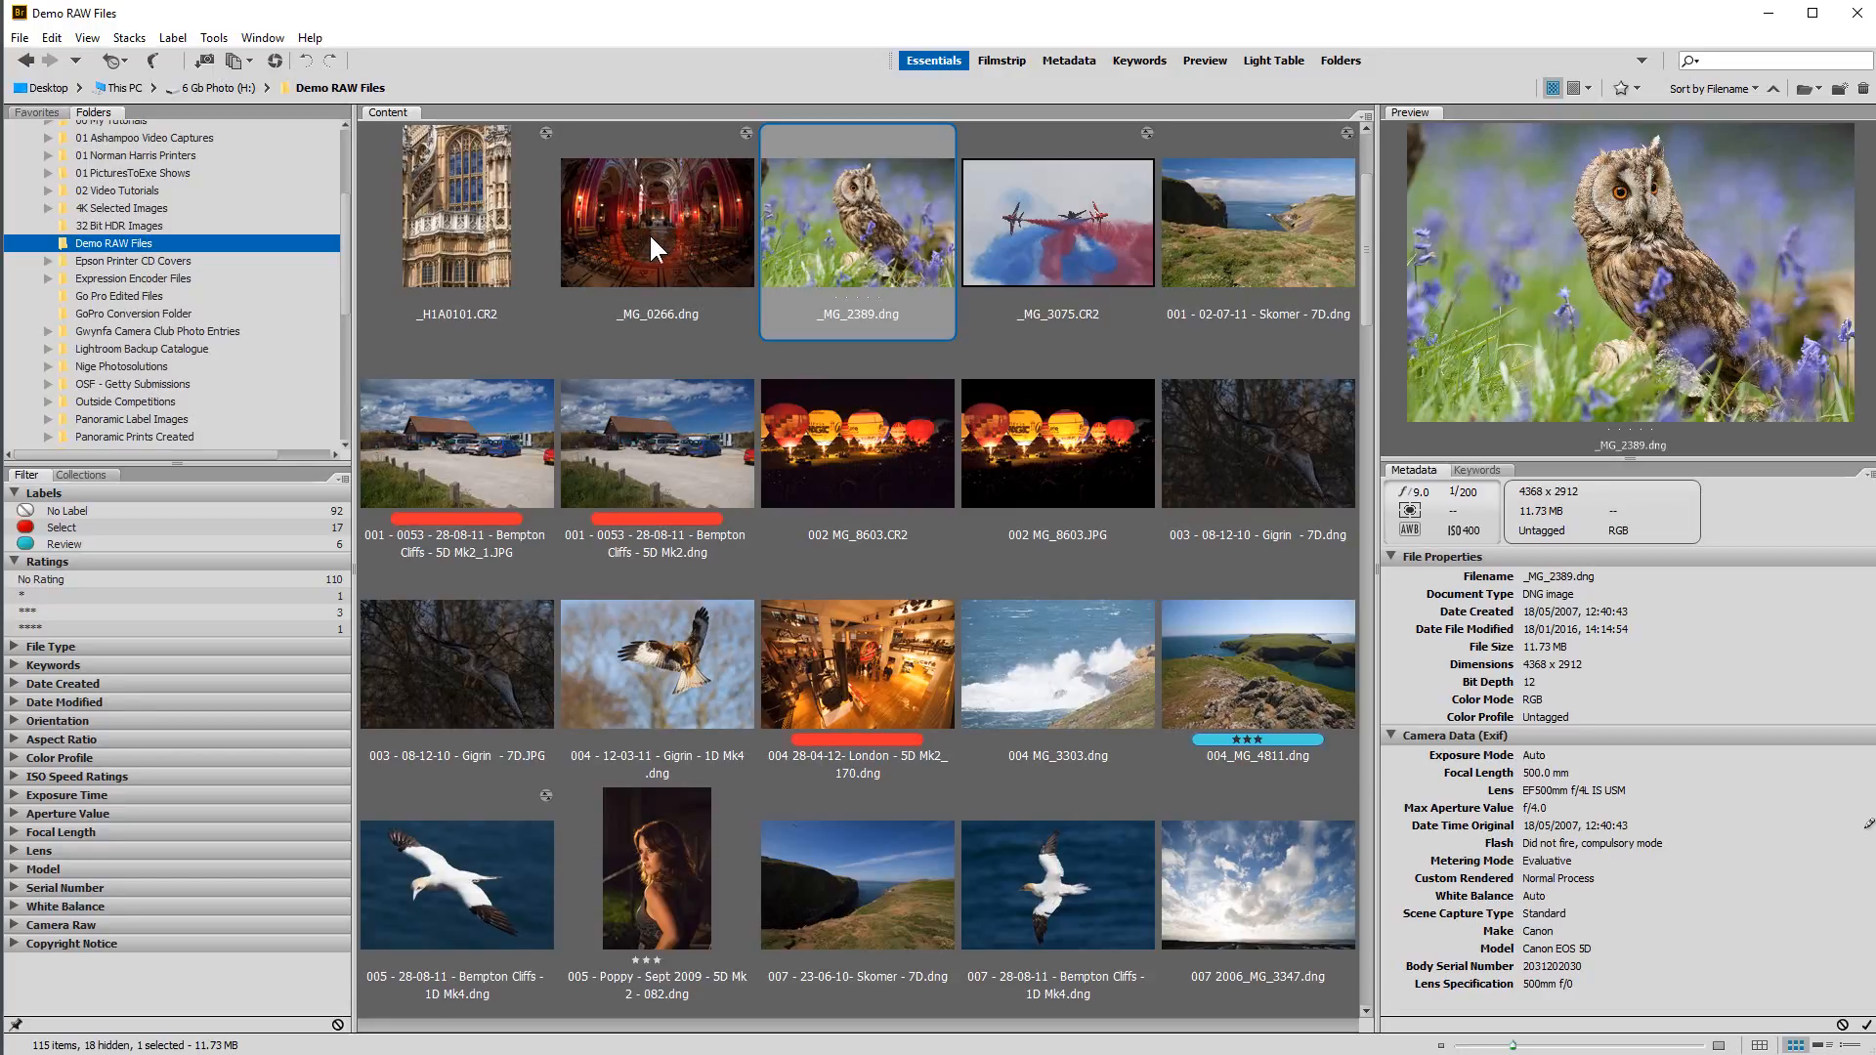
{"action": "right_click", "coordinate": [657, 223]}
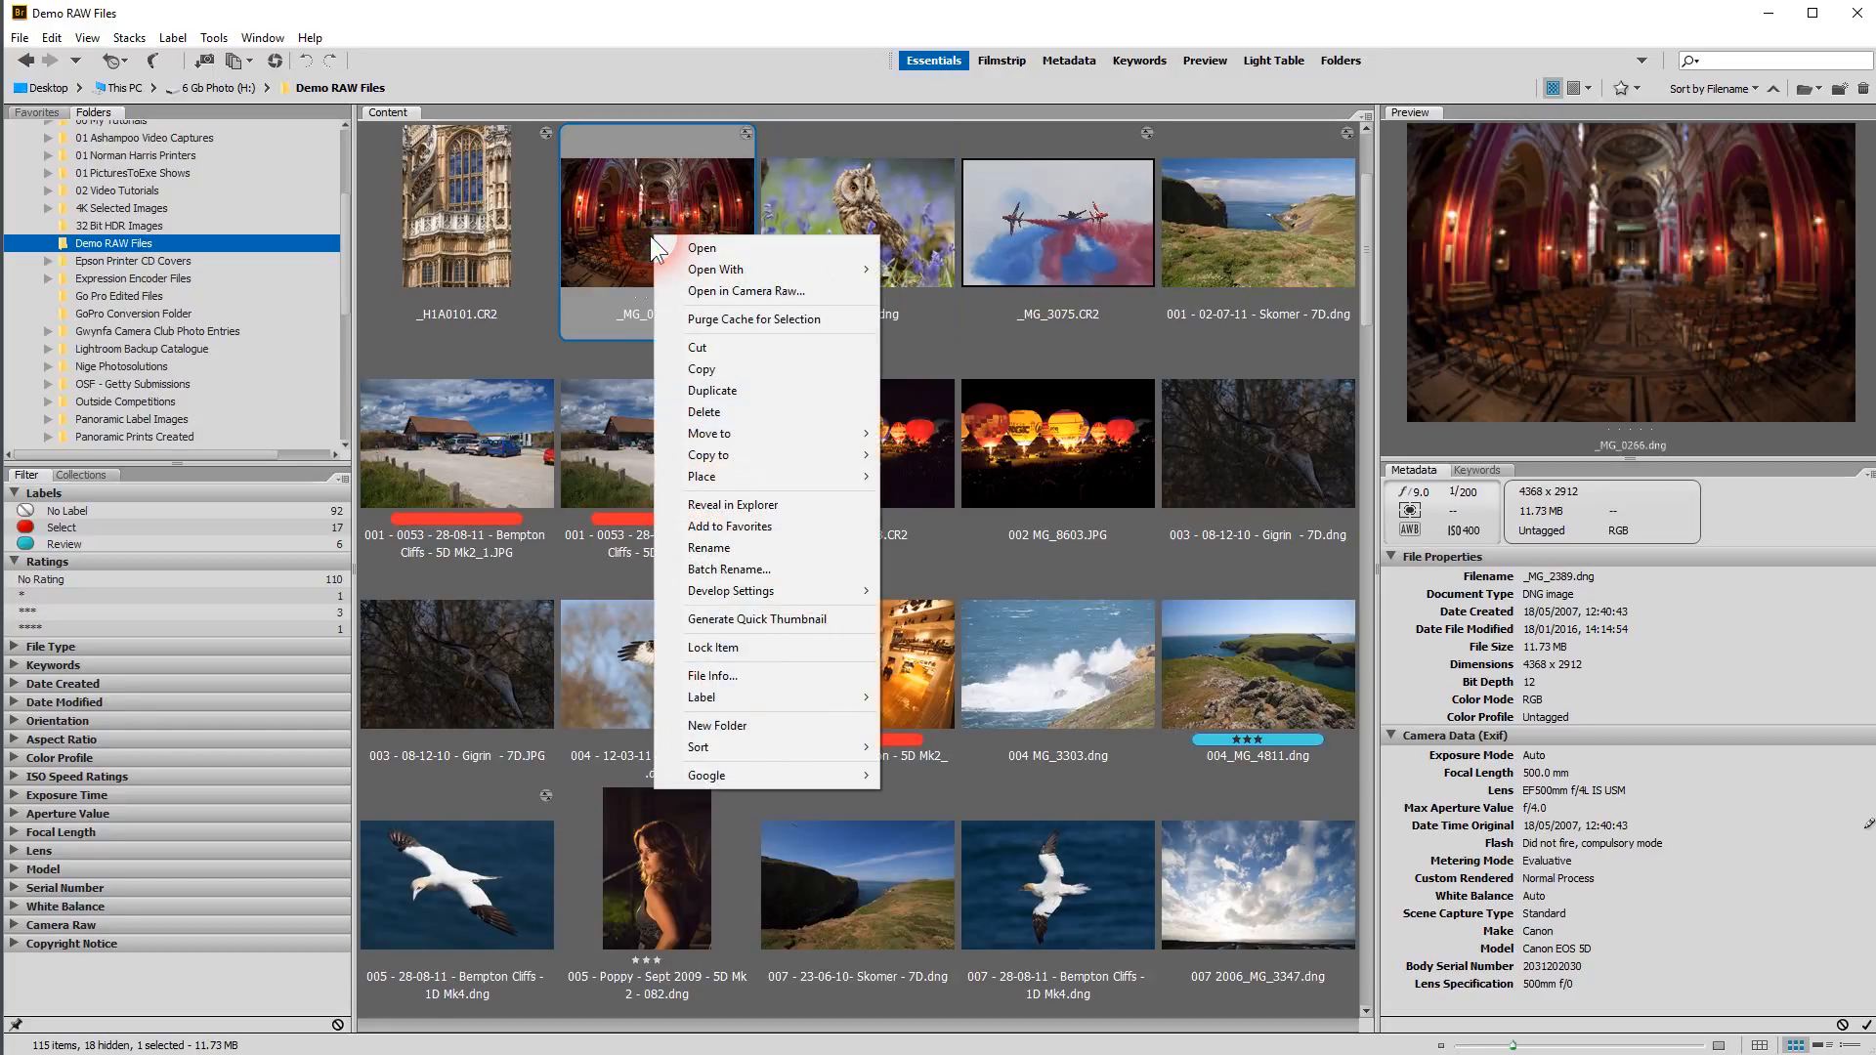
{"action": "mouse_move", "coordinate": [1474, 317]}
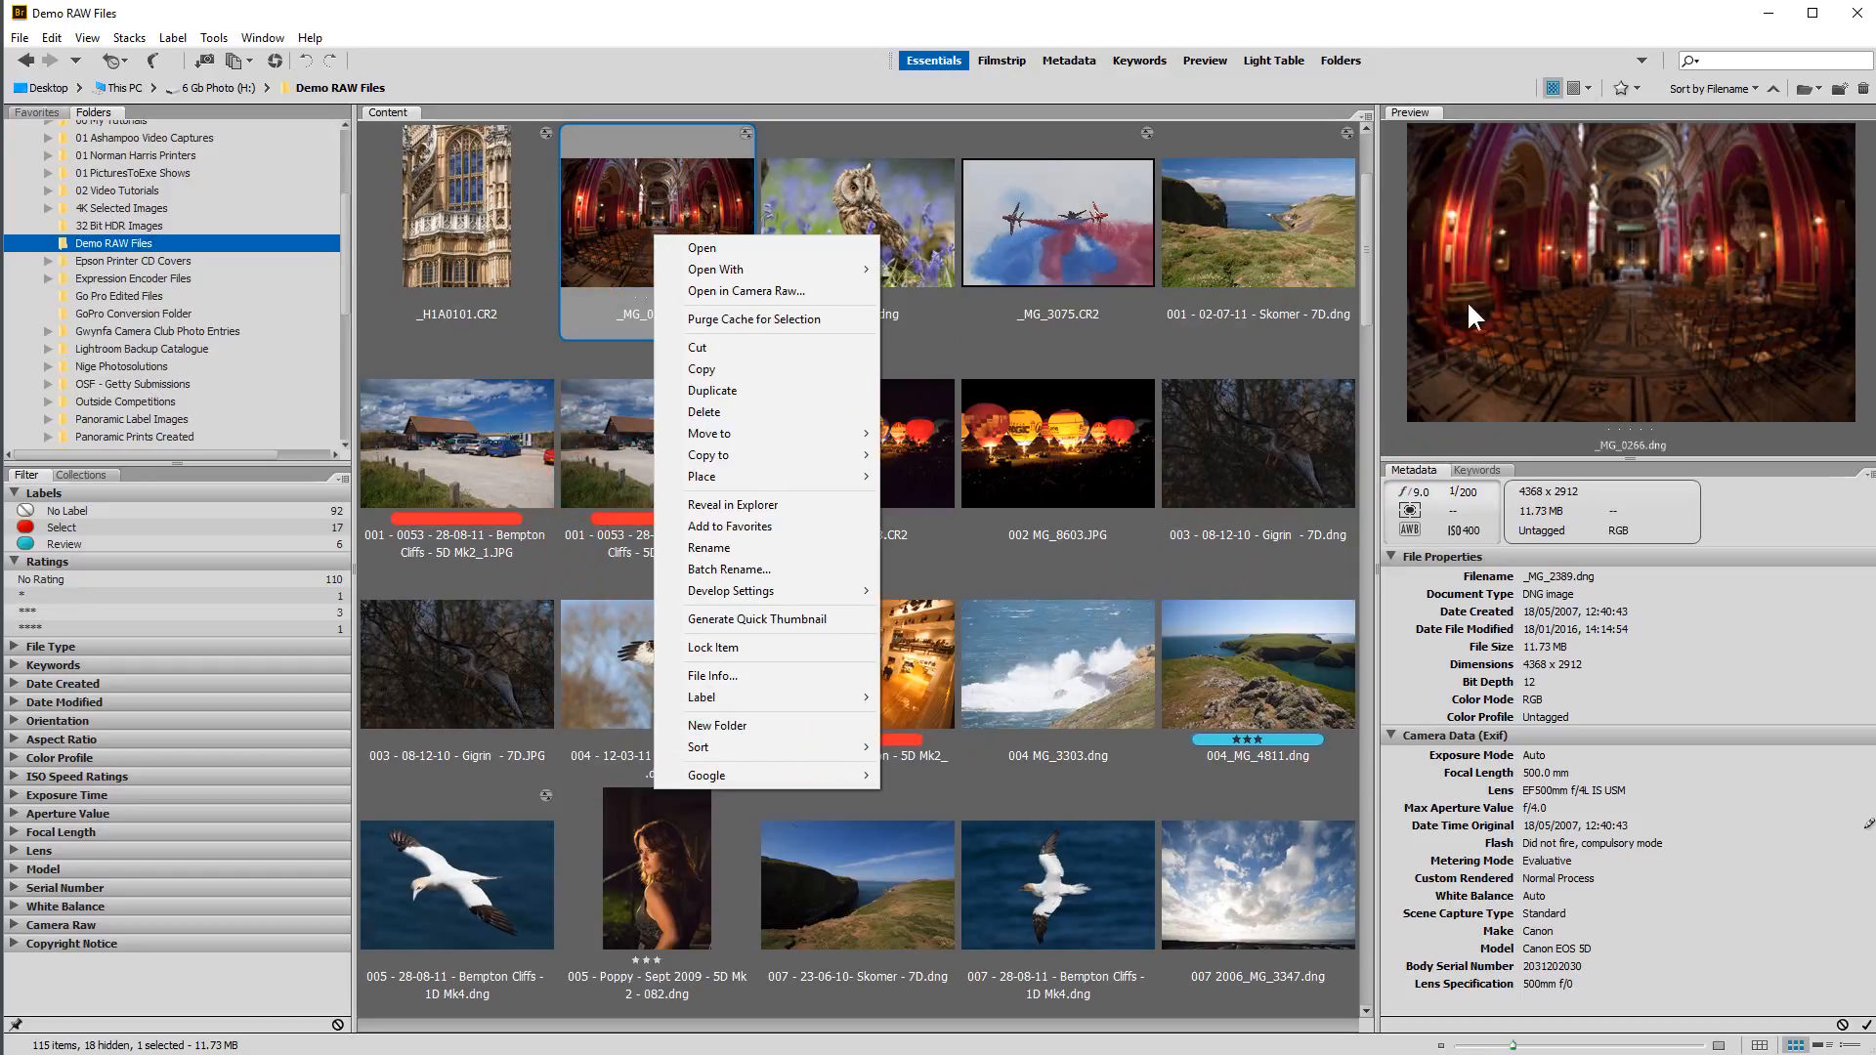
{"action": "mouse_move", "coordinate": [643, 584]}
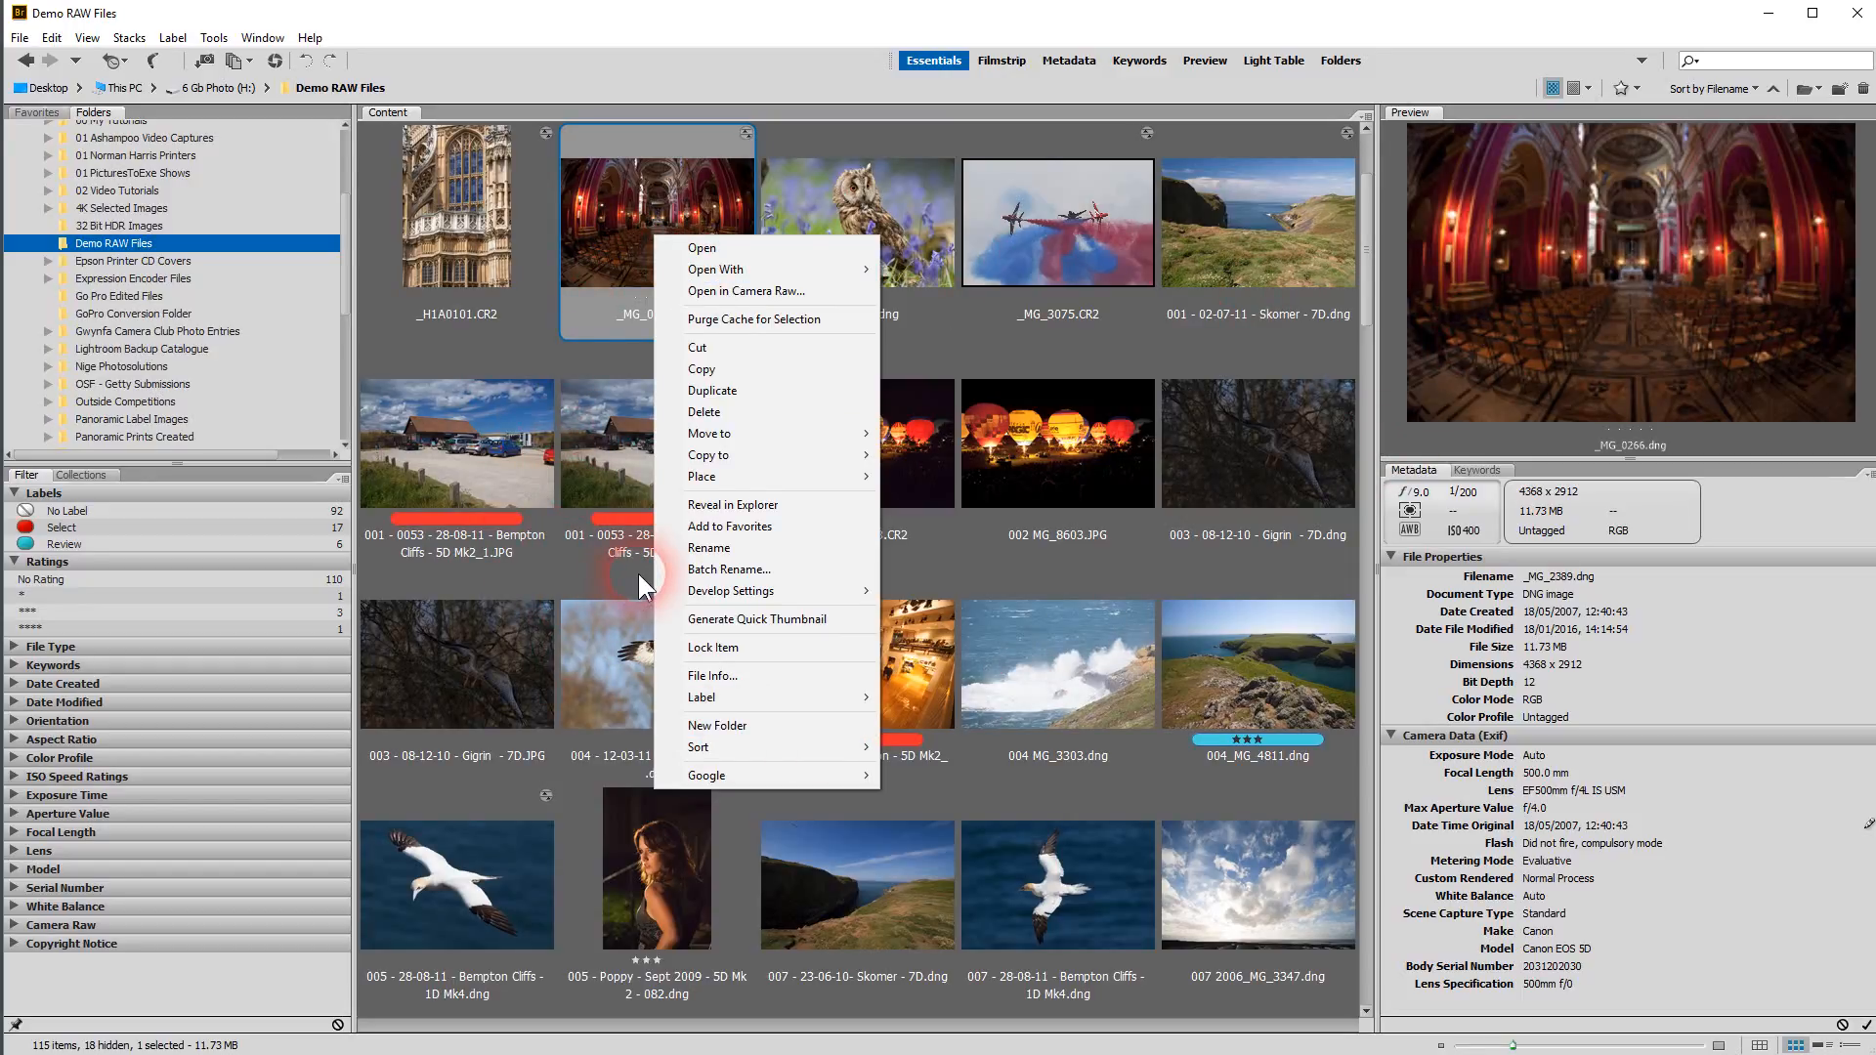
{"action": "mouse_move", "coordinate": [717, 766]}
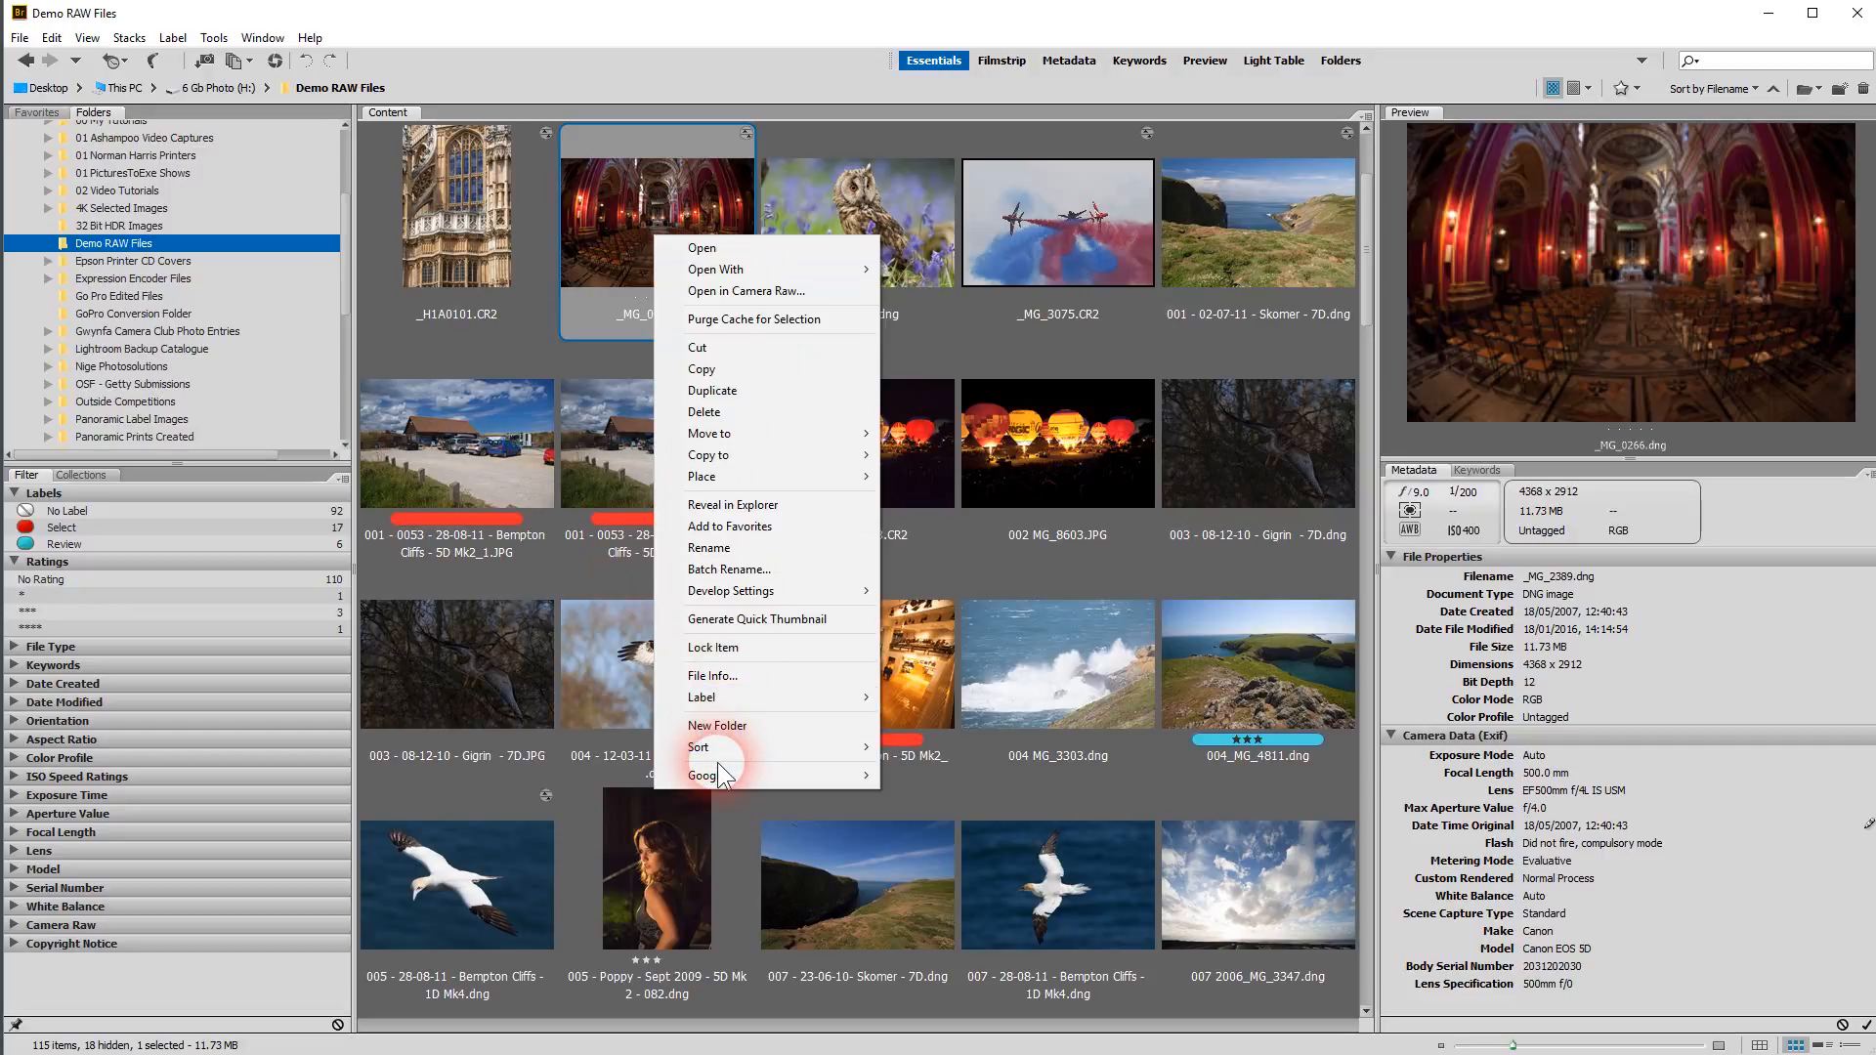
{"action": "mouse_move", "coordinate": [1134, 417]}
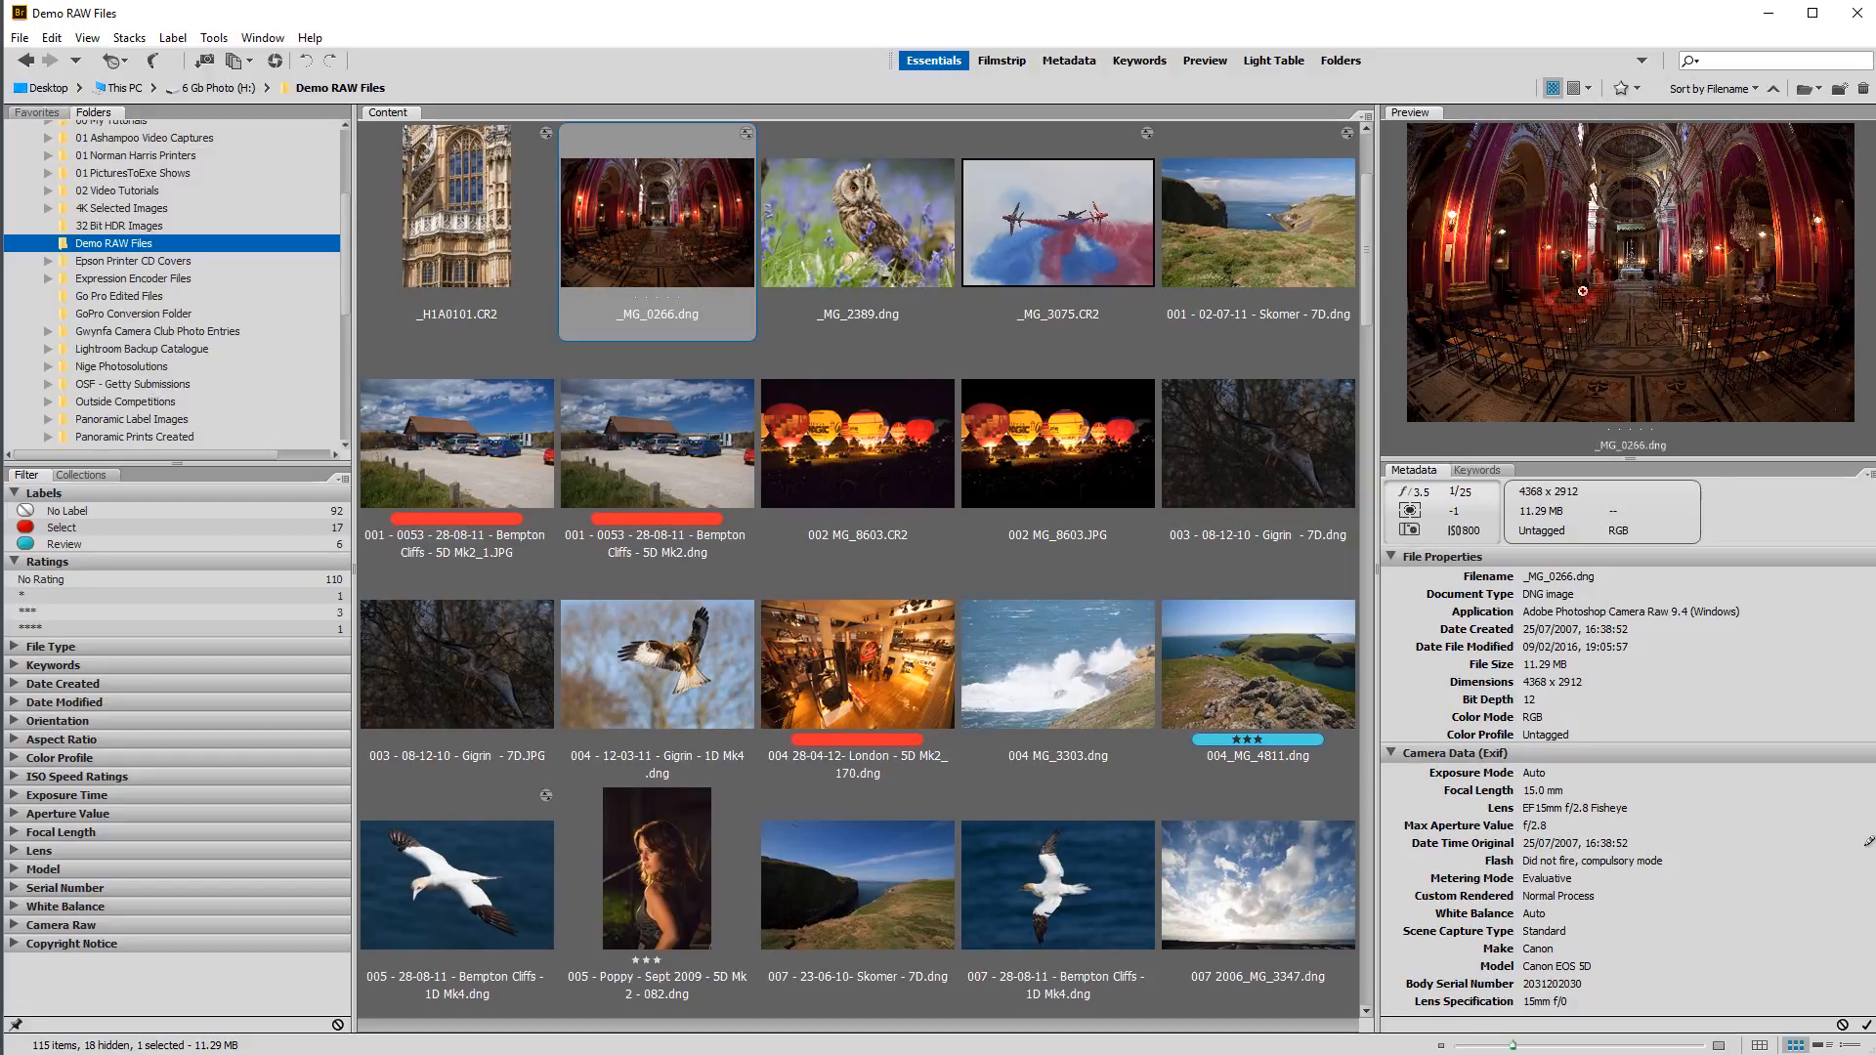
{"action": "mouse_move", "coordinate": [1493, 389]}
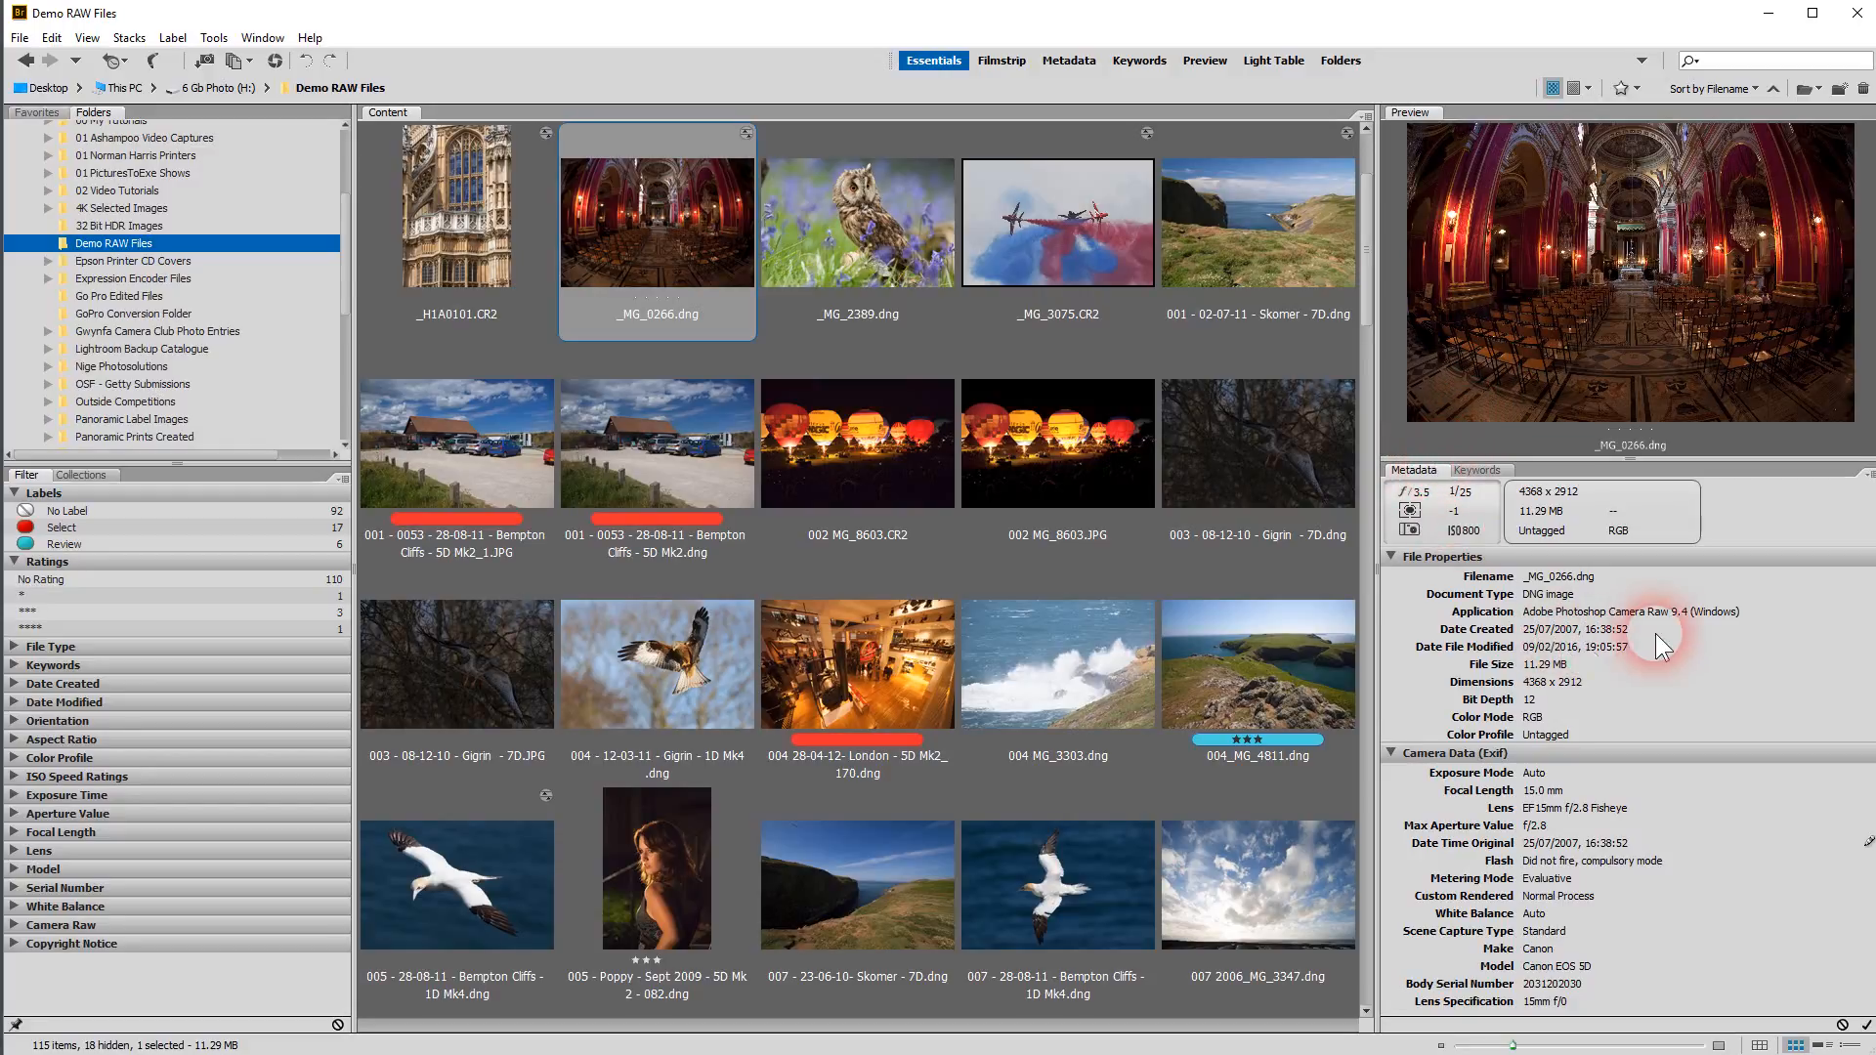
{"action": "mouse_move", "coordinate": [1057, 246]}
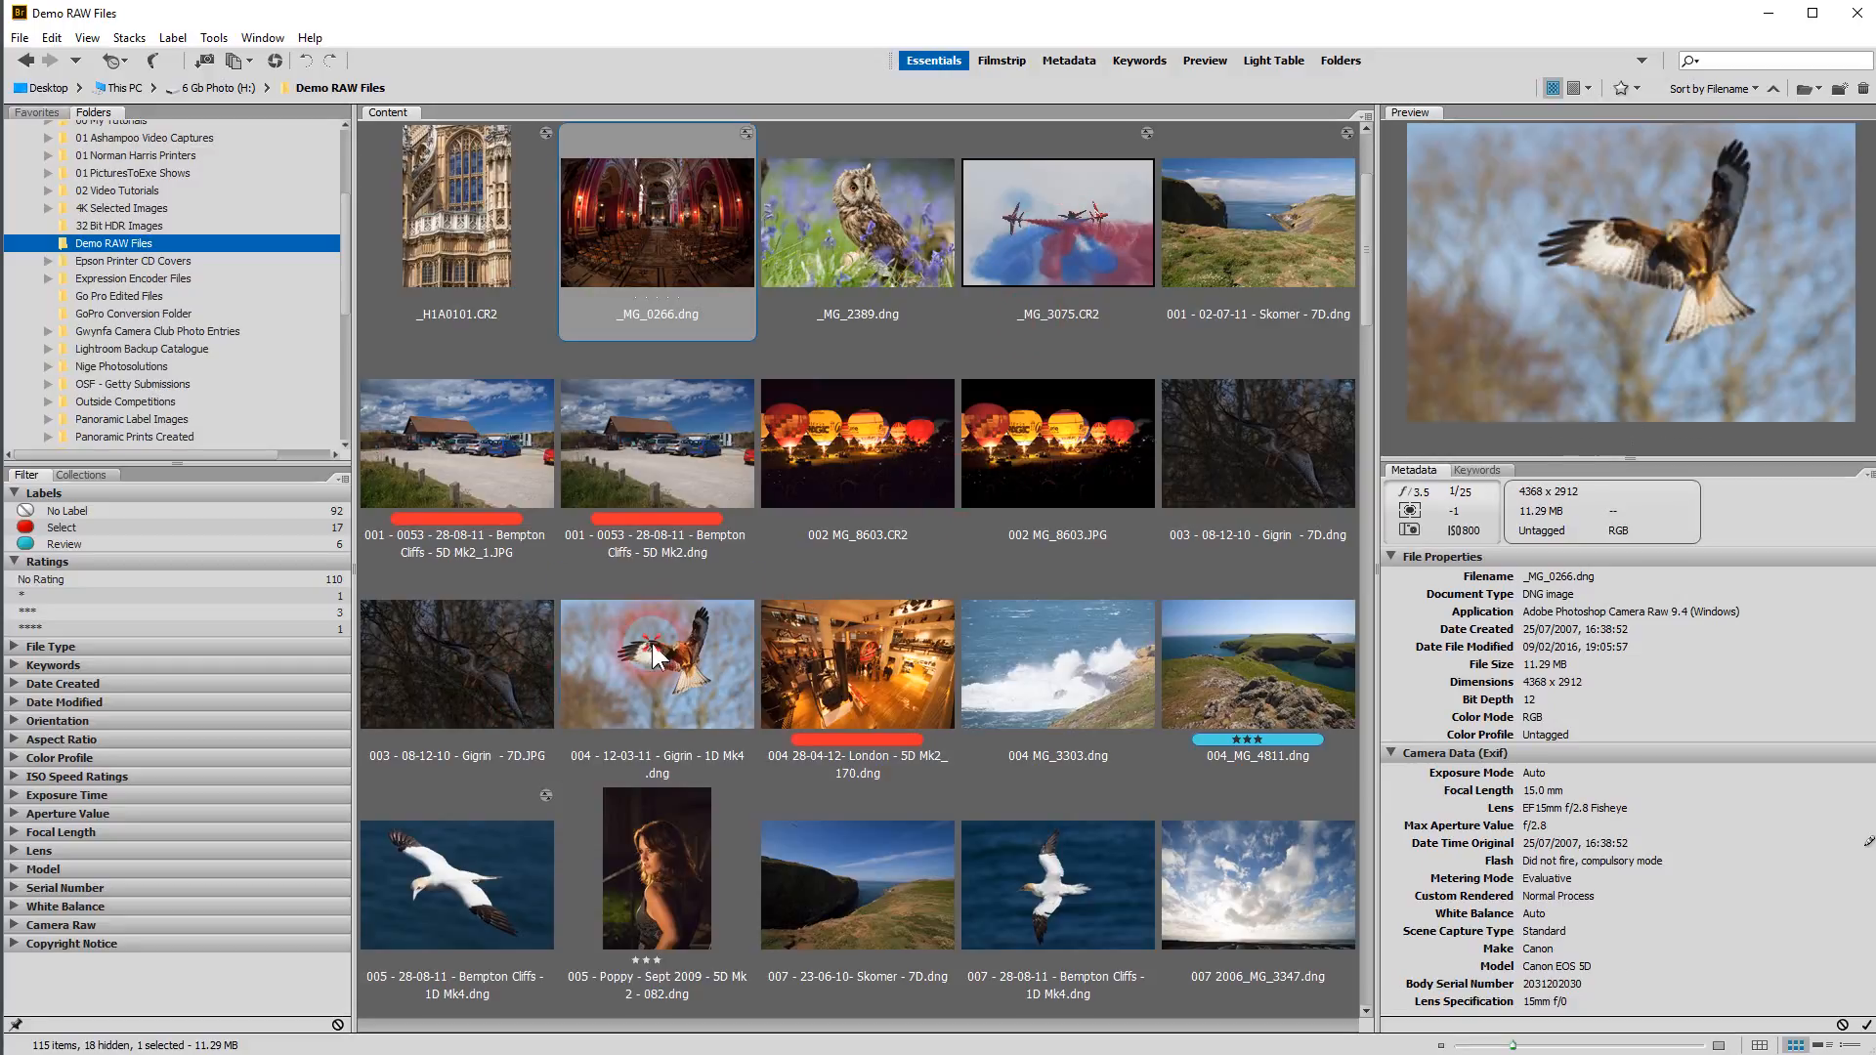
Preview the red kite photo 004 - 12-03-11 - Gigrin - 1D Mk4.dng with its camera metadata
{"action": "left_click", "coordinate": [657, 664]}
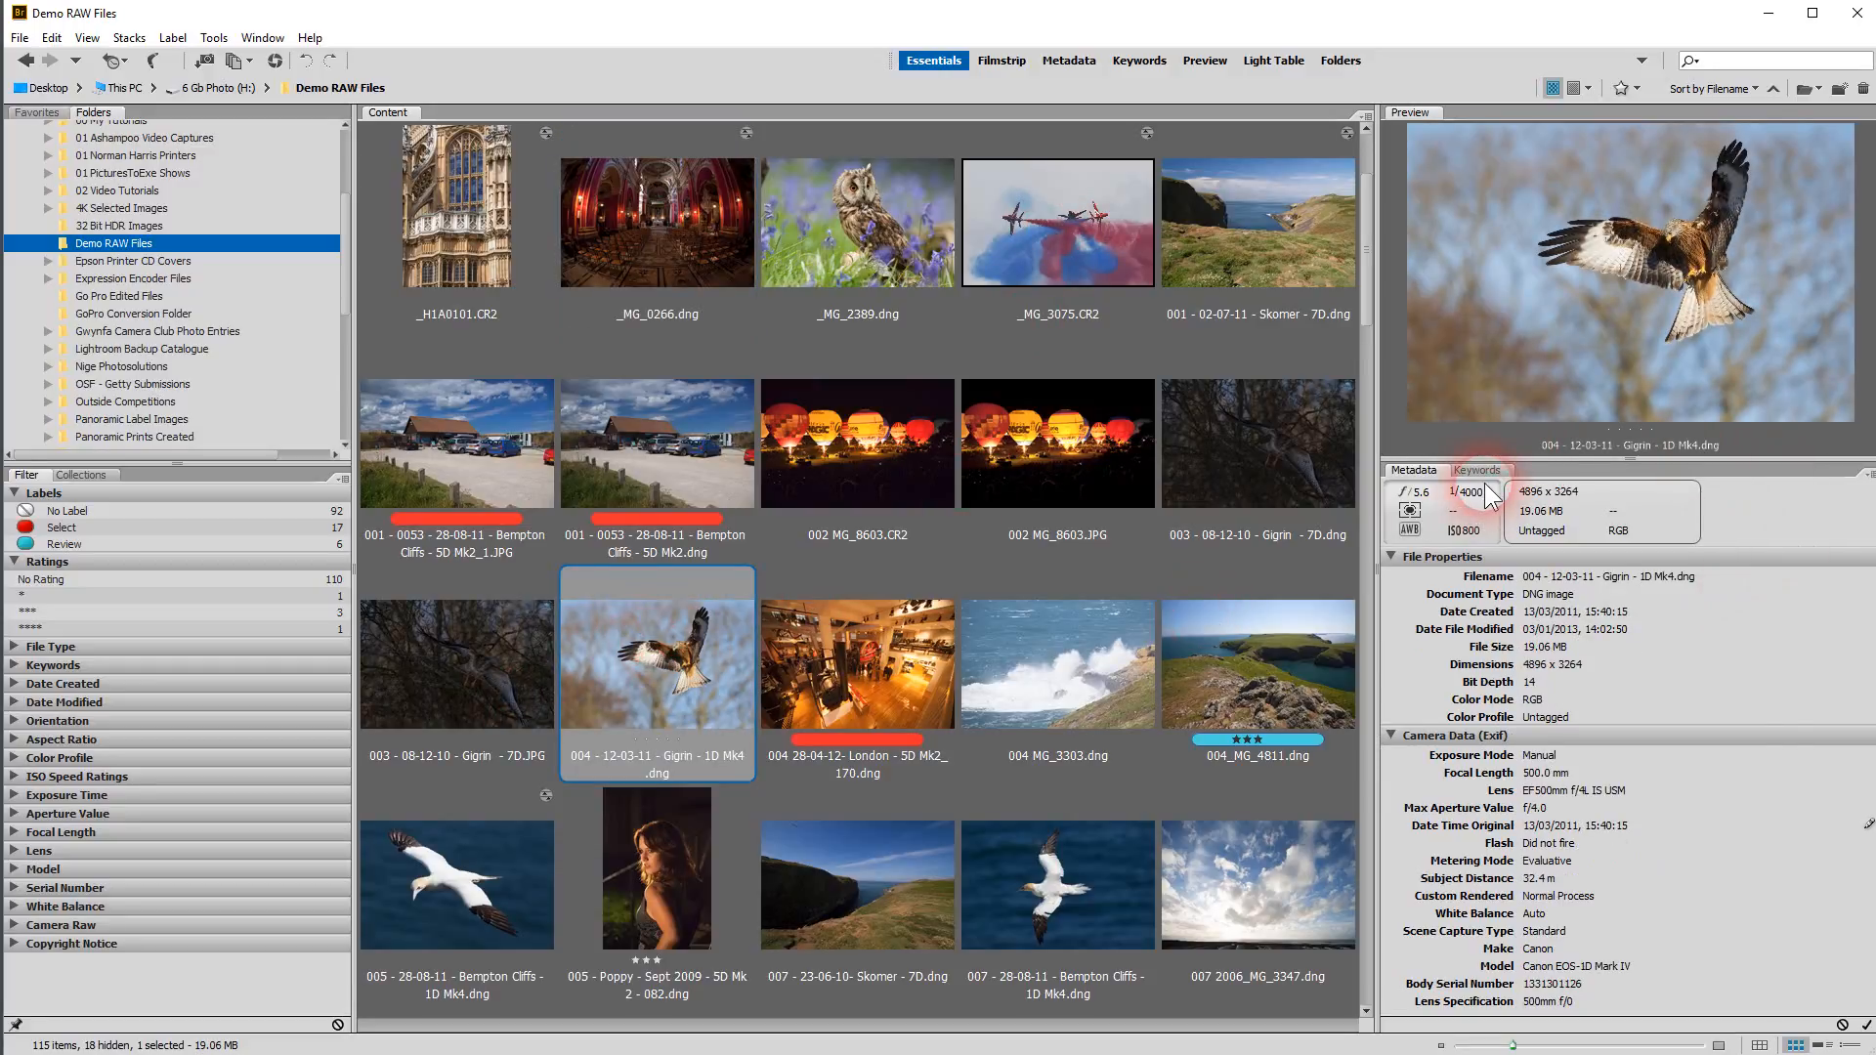
{"action": "mouse_move", "coordinate": [1418, 508]}
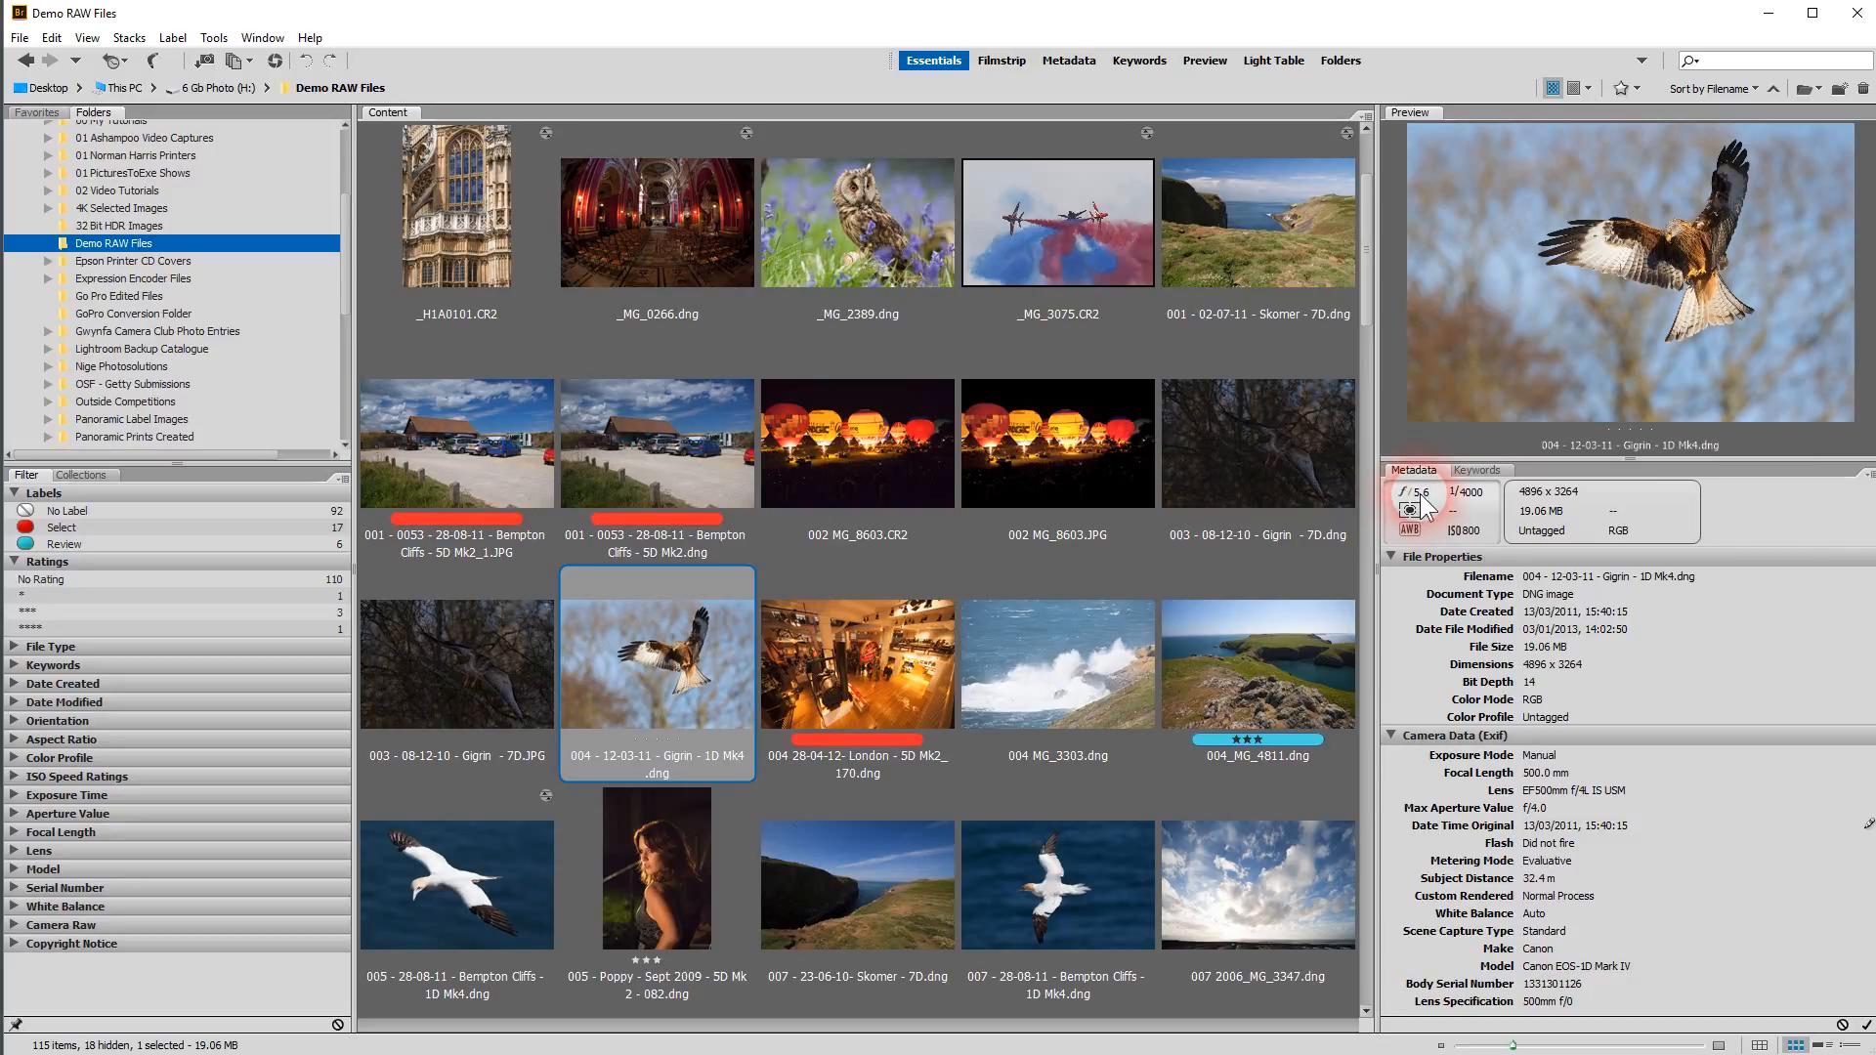
{"action": "mouse_move", "coordinate": [1591, 514]}
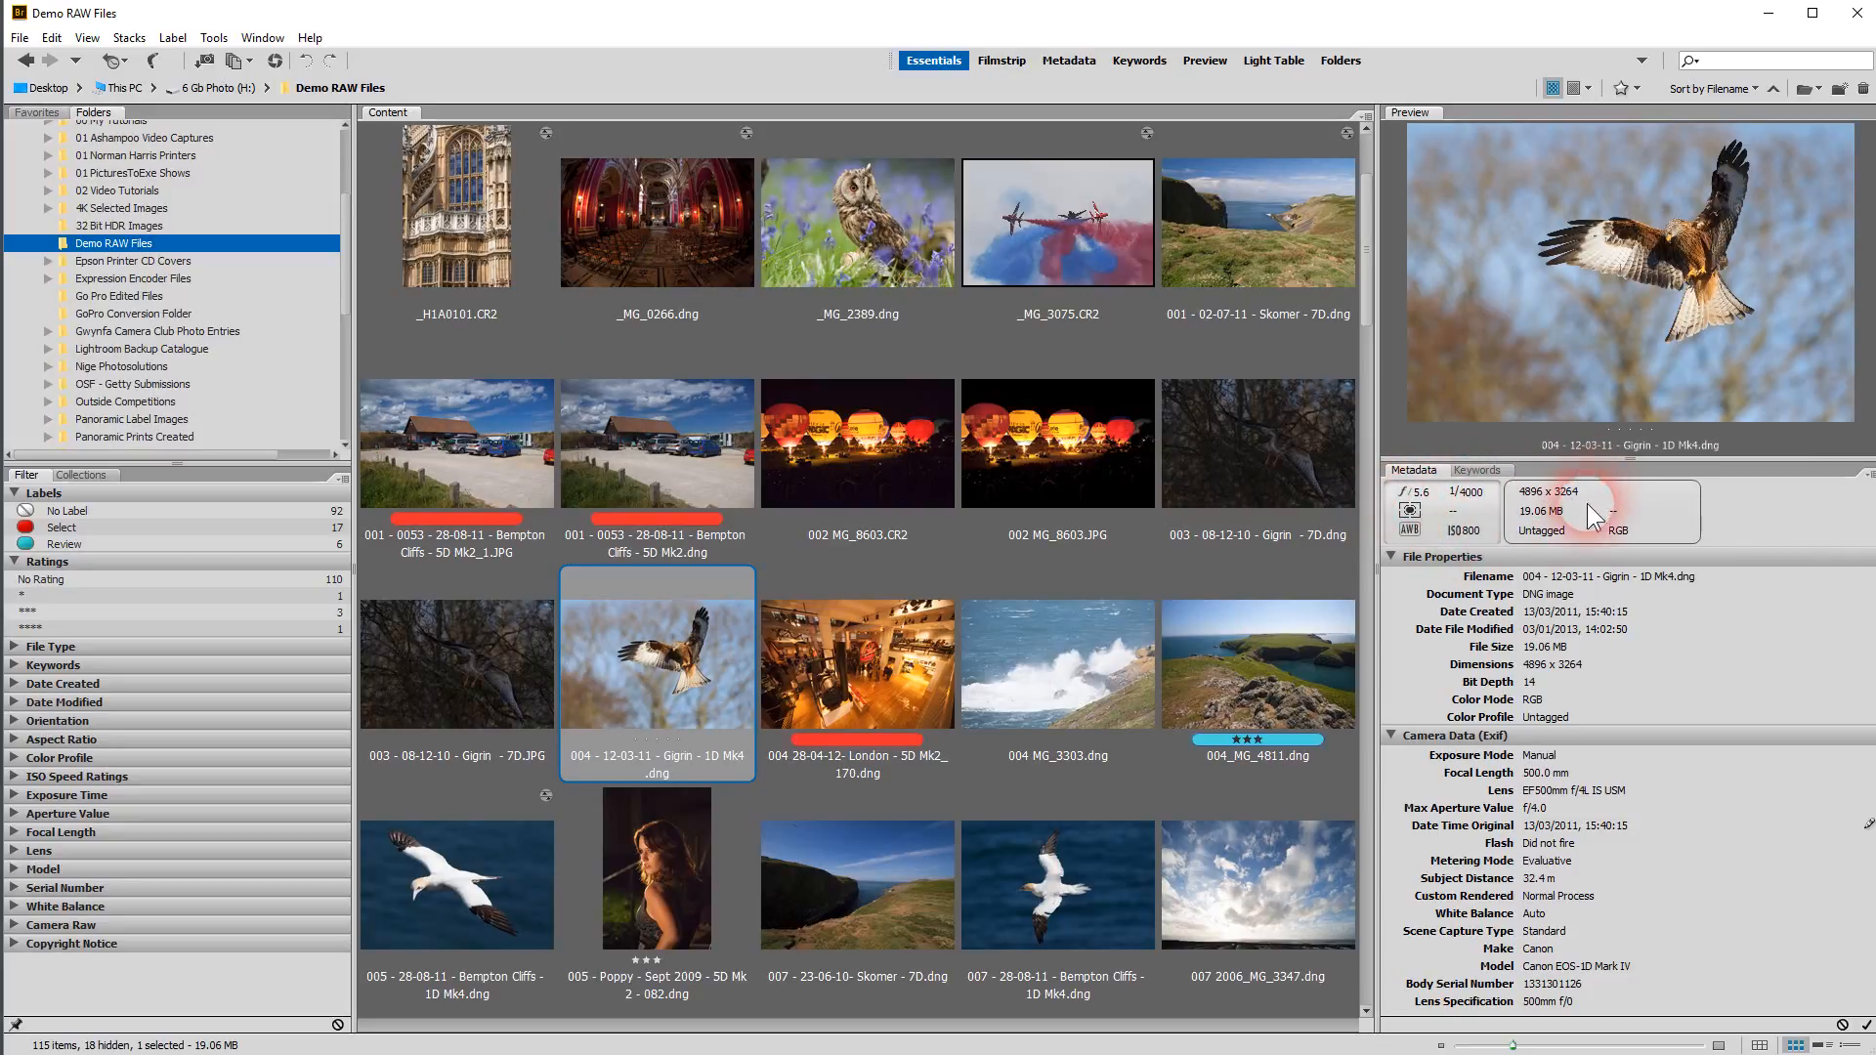
{"action": "mouse_move", "coordinate": [1544, 711]}
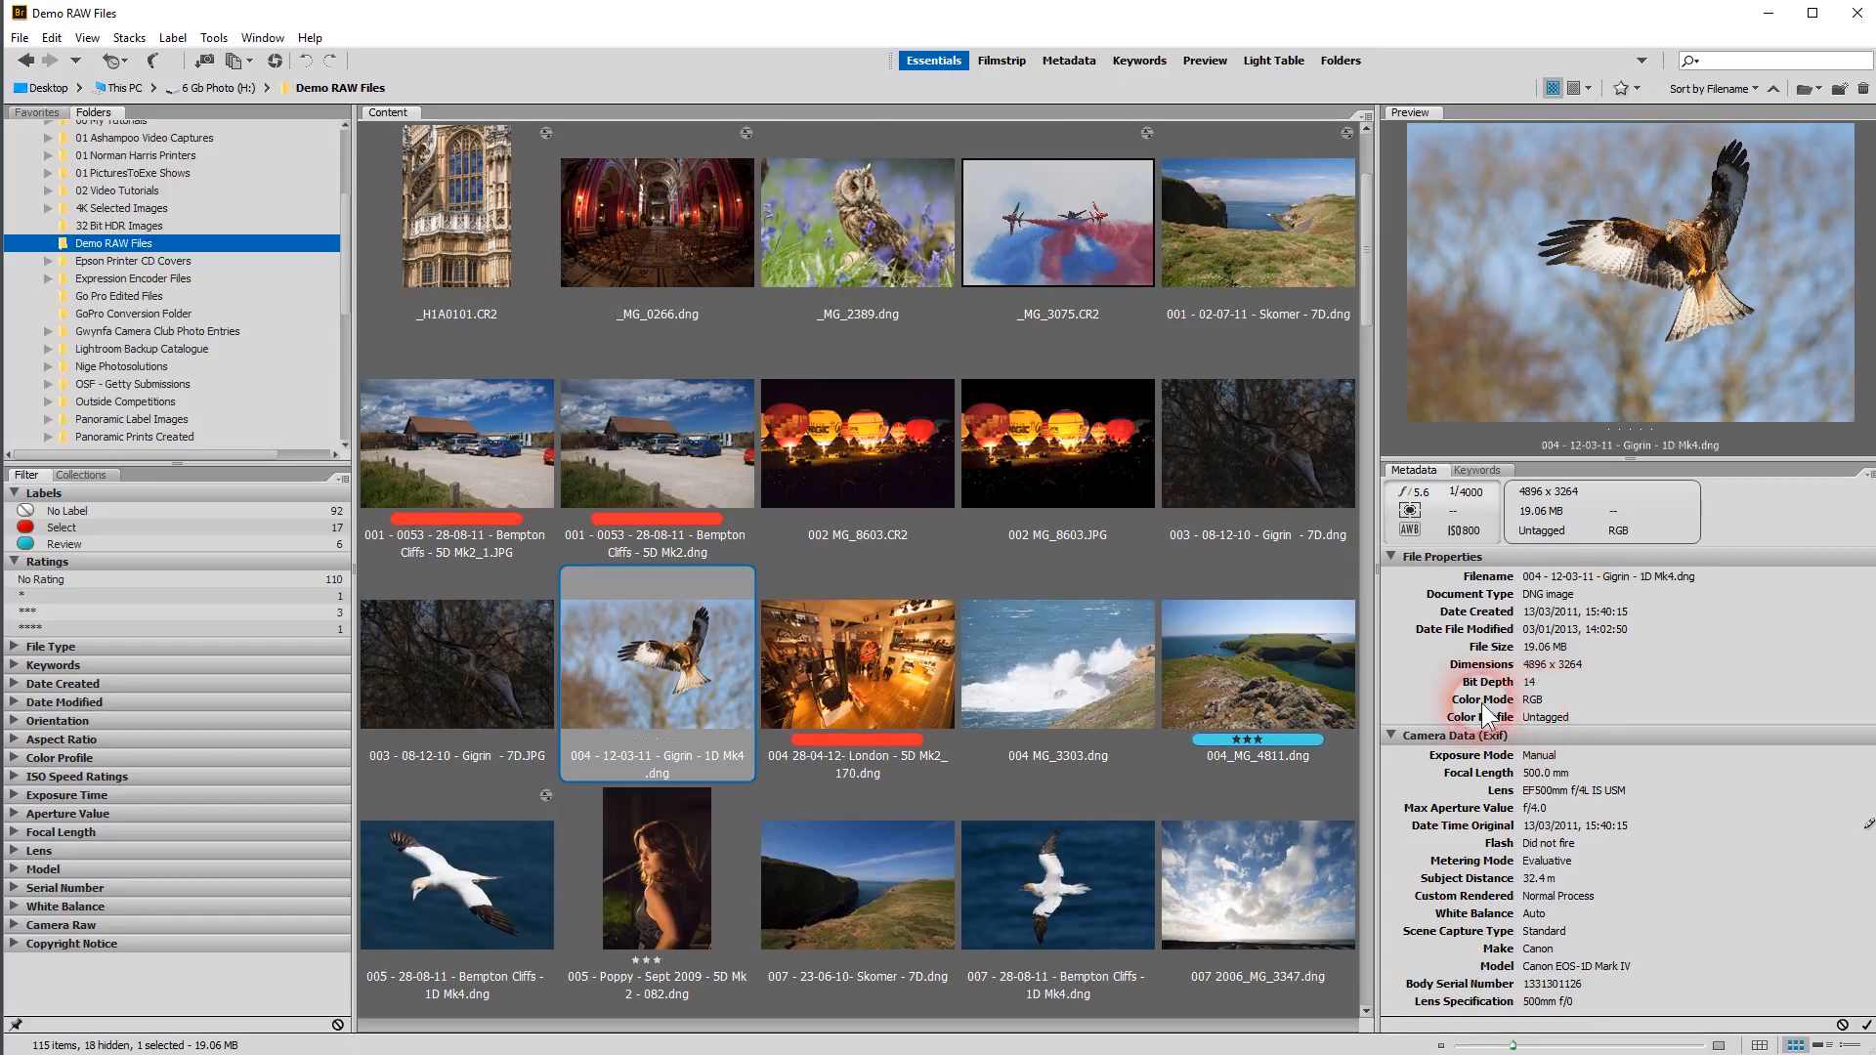
{"action": "mouse_move", "coordinate": [1596, 790]}
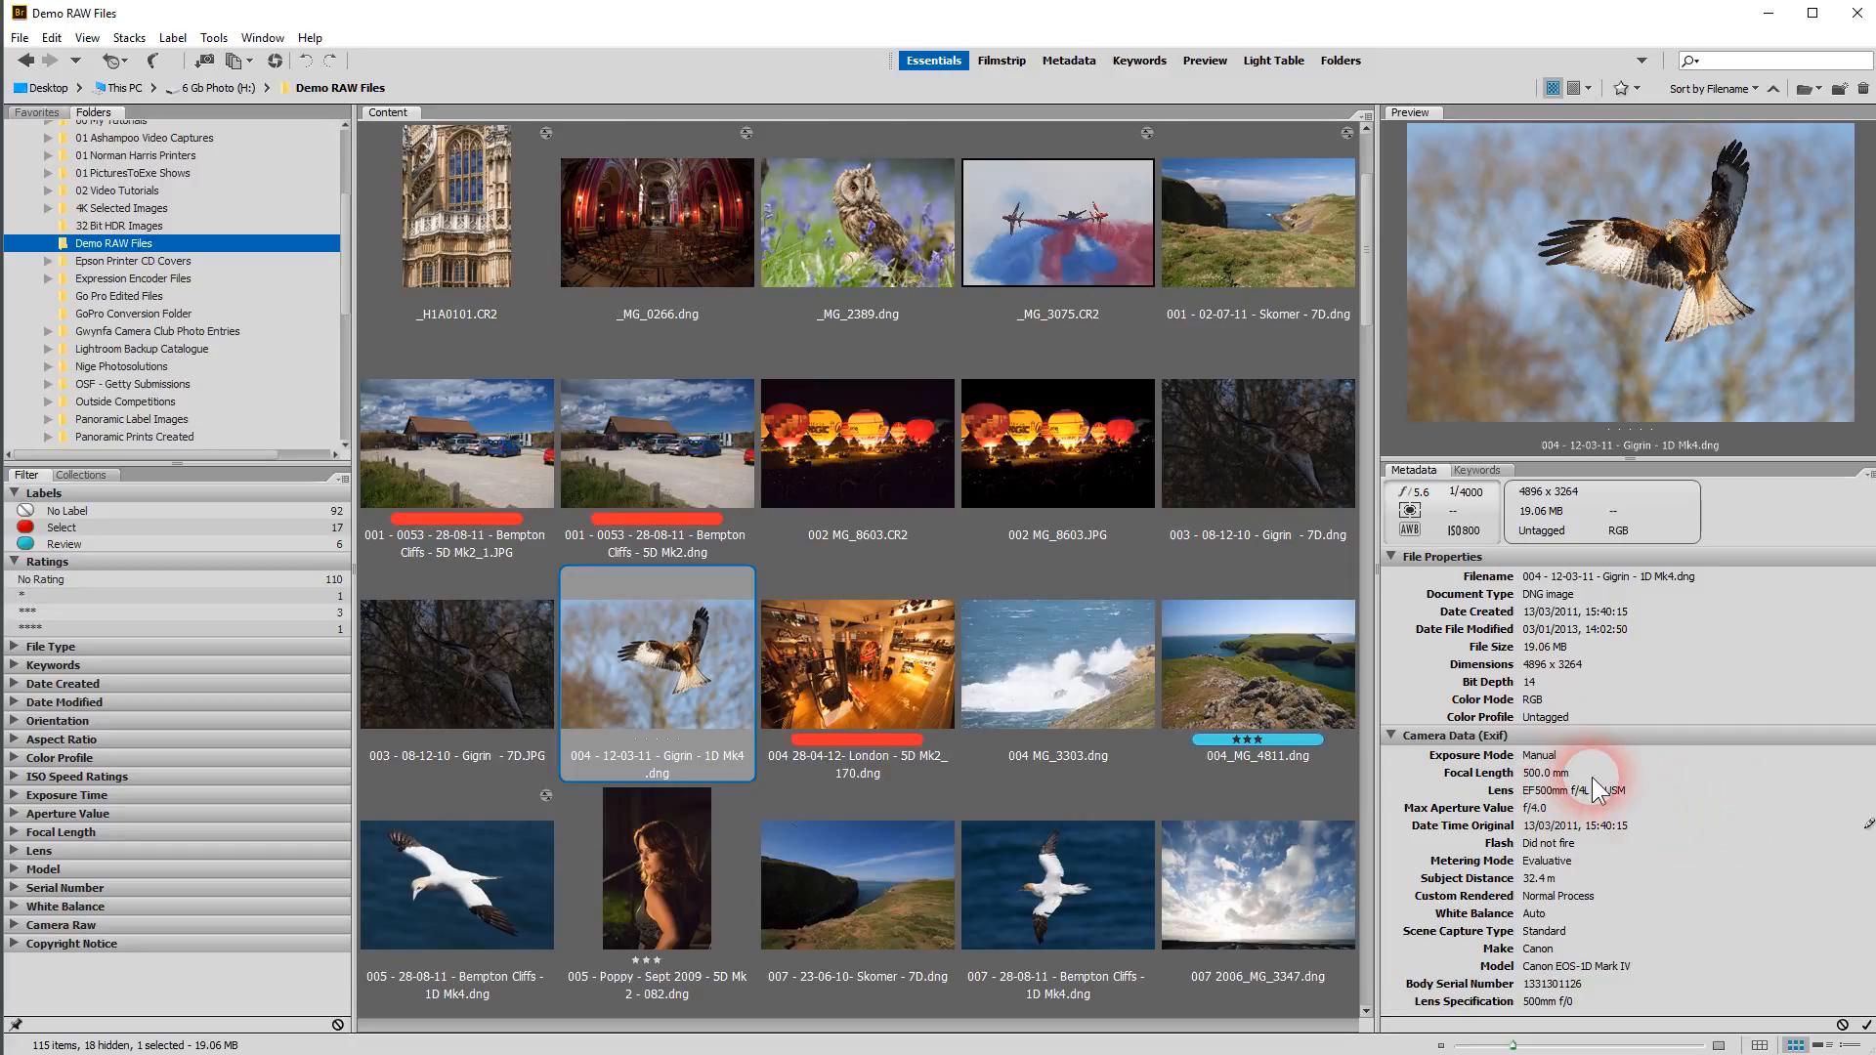
{"action": "mouse_move", "coordinate": [1668, 641]}
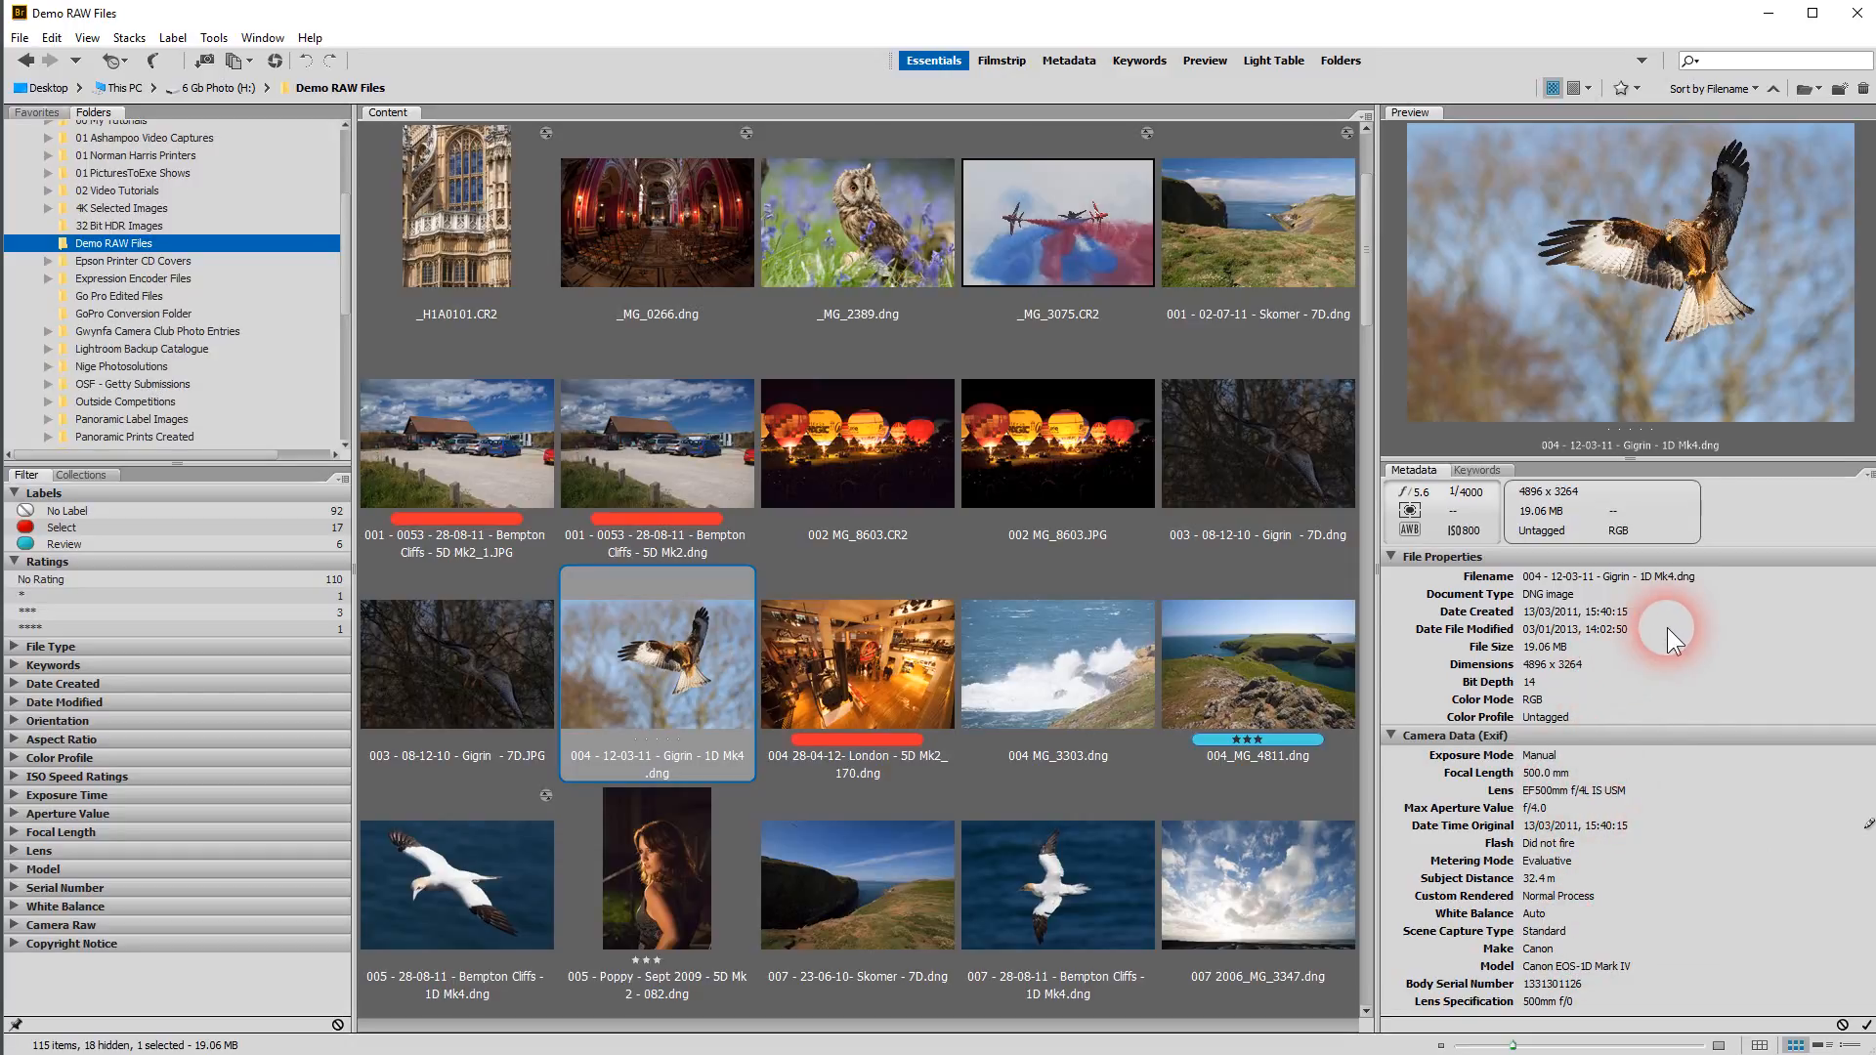
{"action": "mouse_move", "coordinate": [1866, 481]}
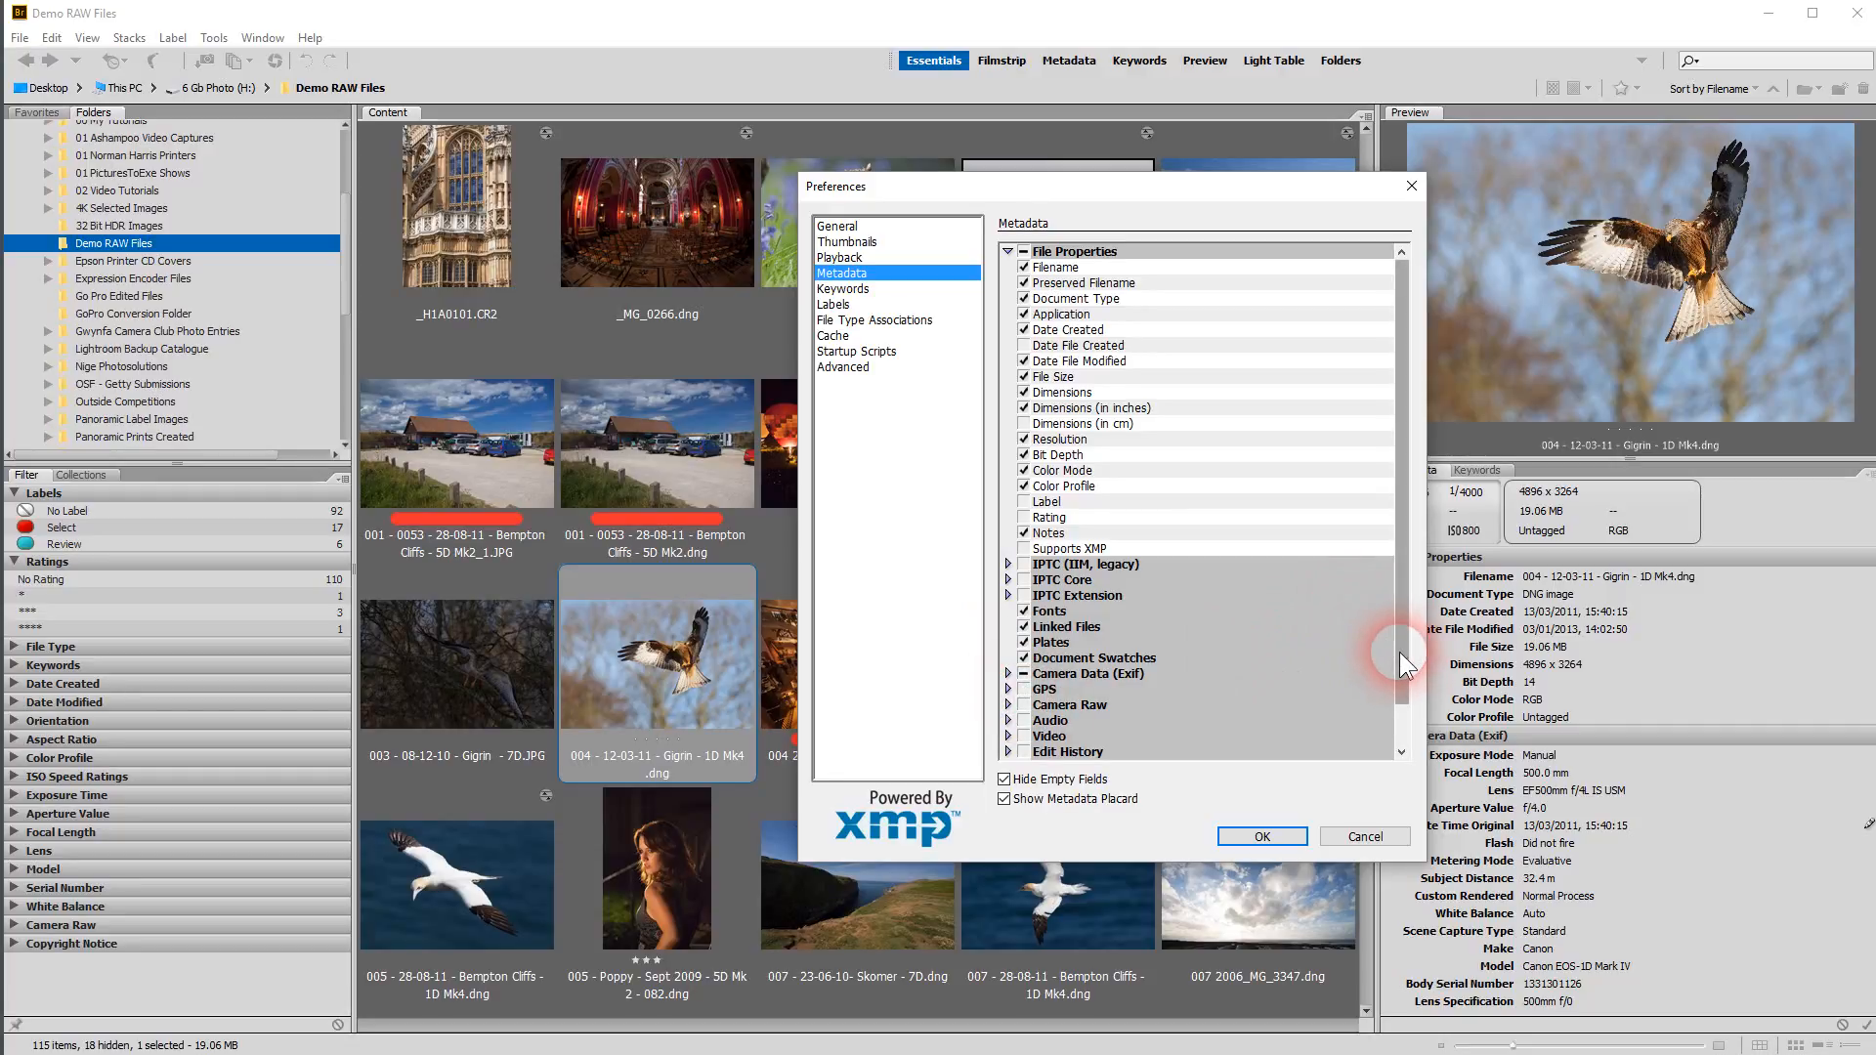
{"action": "scroll", "scroll_direction": "down", "scroll_amount": 3}
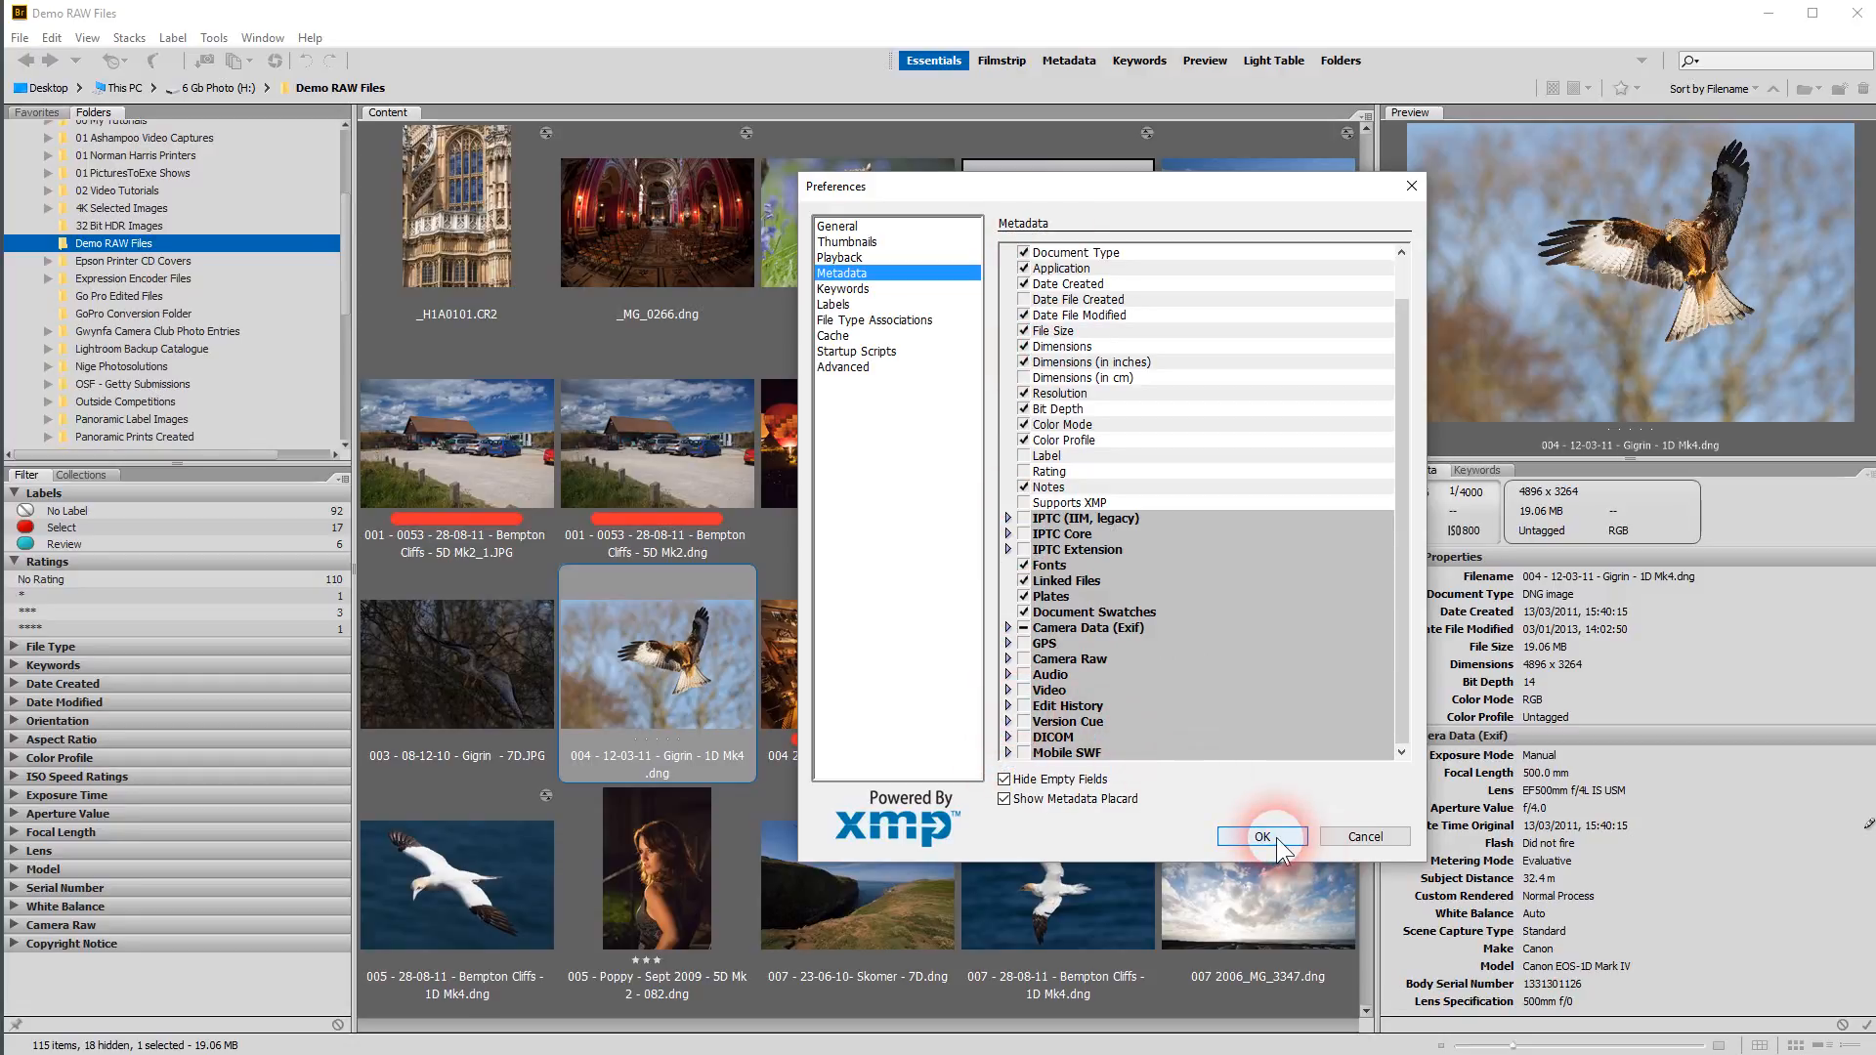
{"action": "left_click", "coordinate": [1257, 836]}
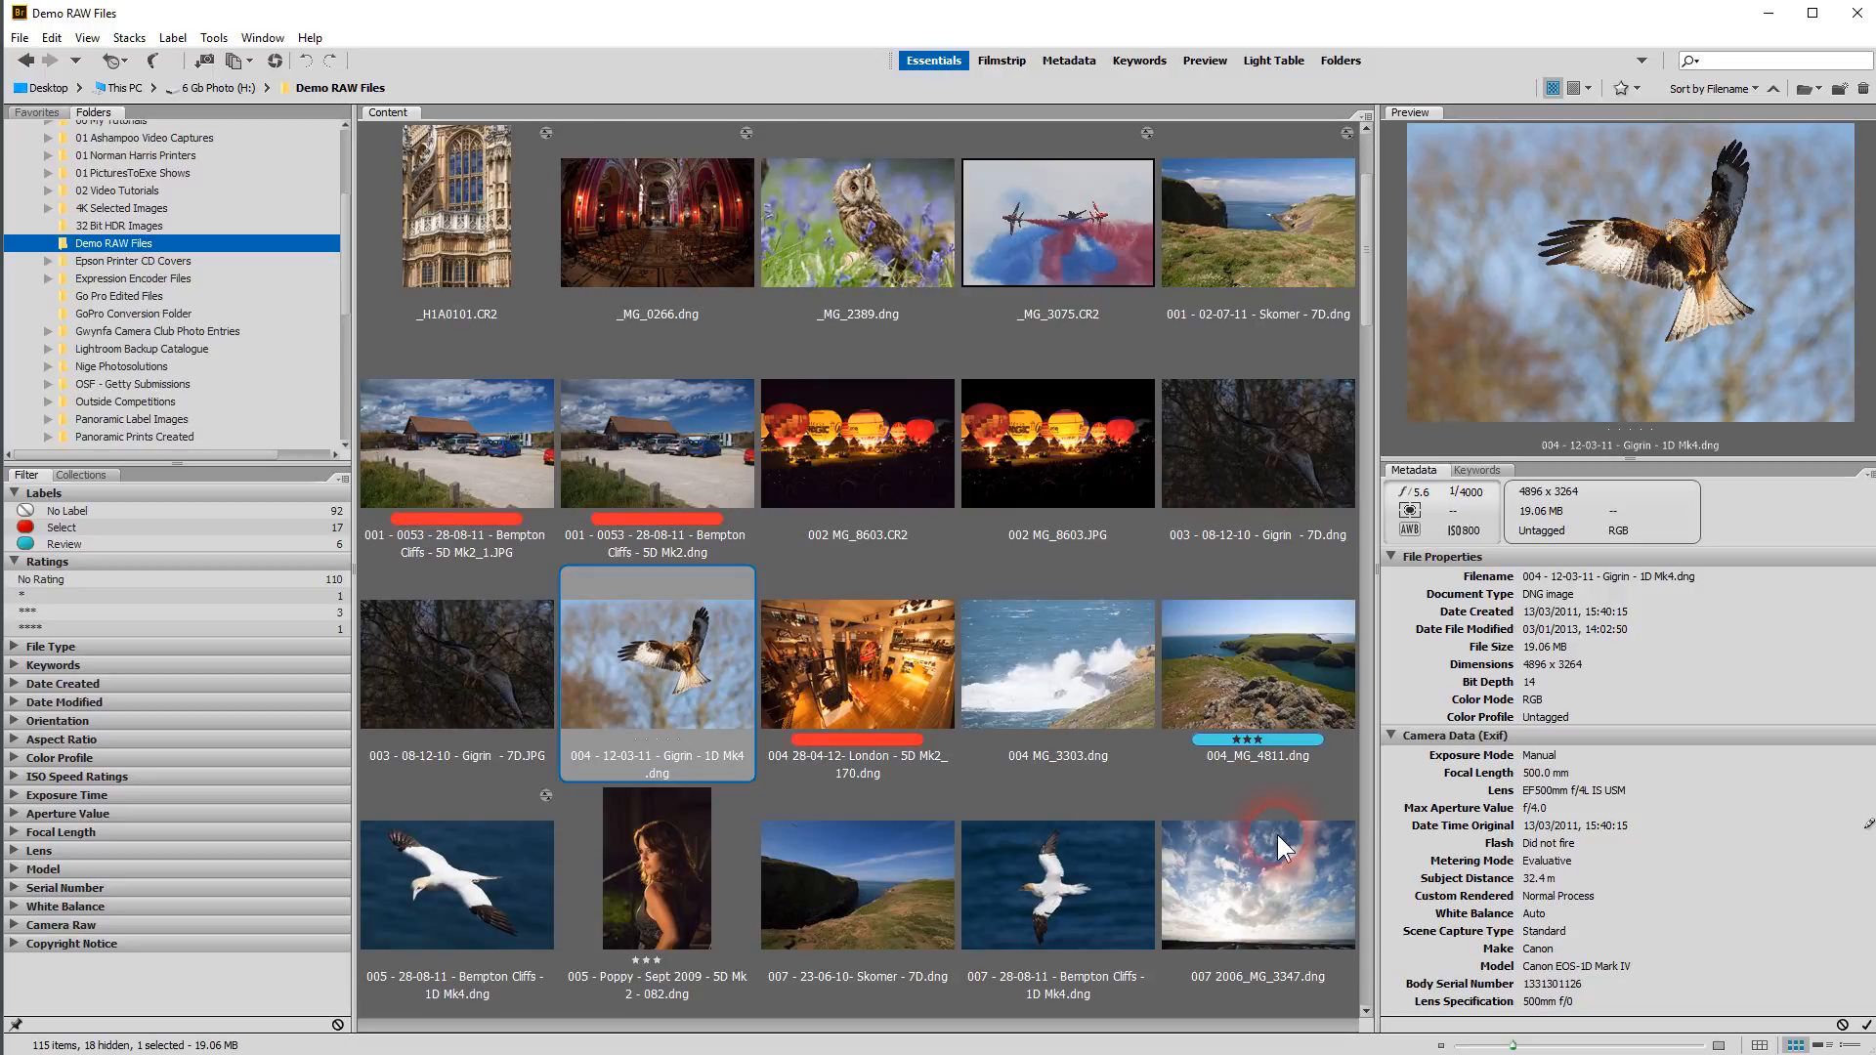
{"action": "mouse_move", "coordinate": [1478, 479]}
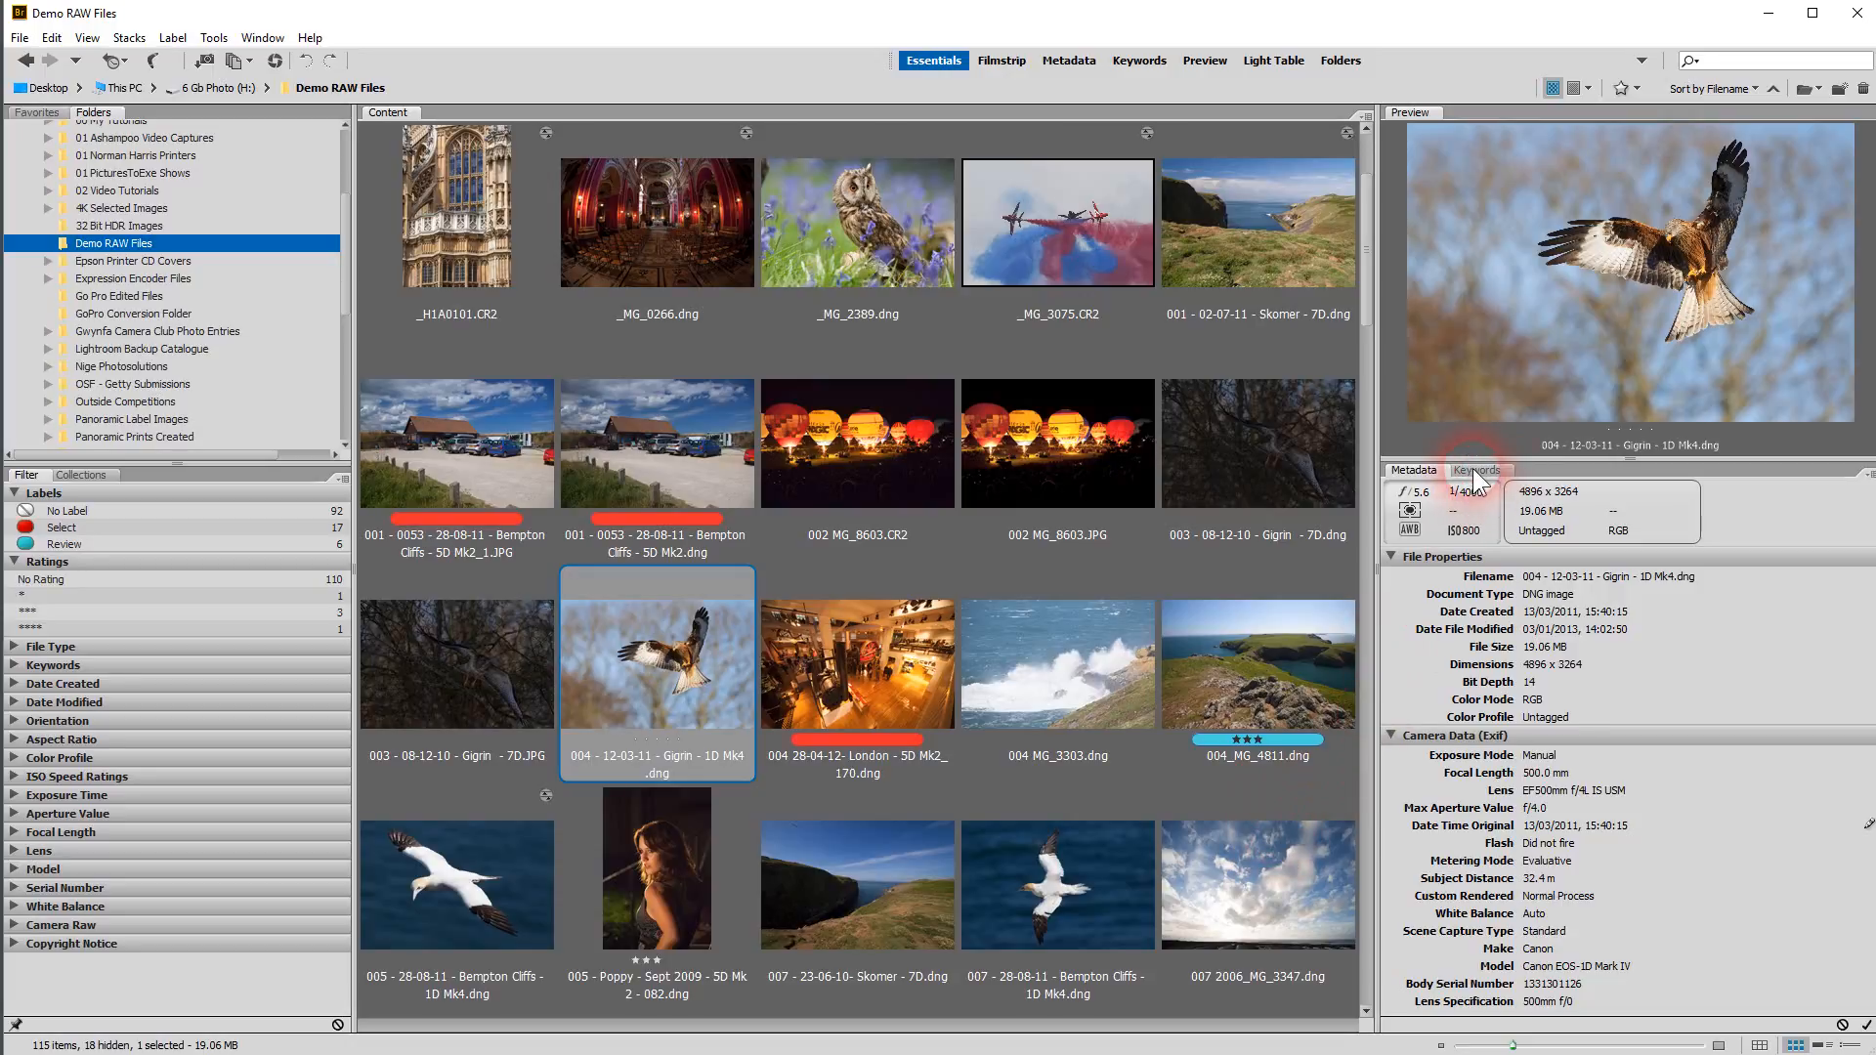
Show the Keywords panel for the kite photo, then return to the Metadata panel
{"action": "left_click", "coordinate": [1475, 471]}
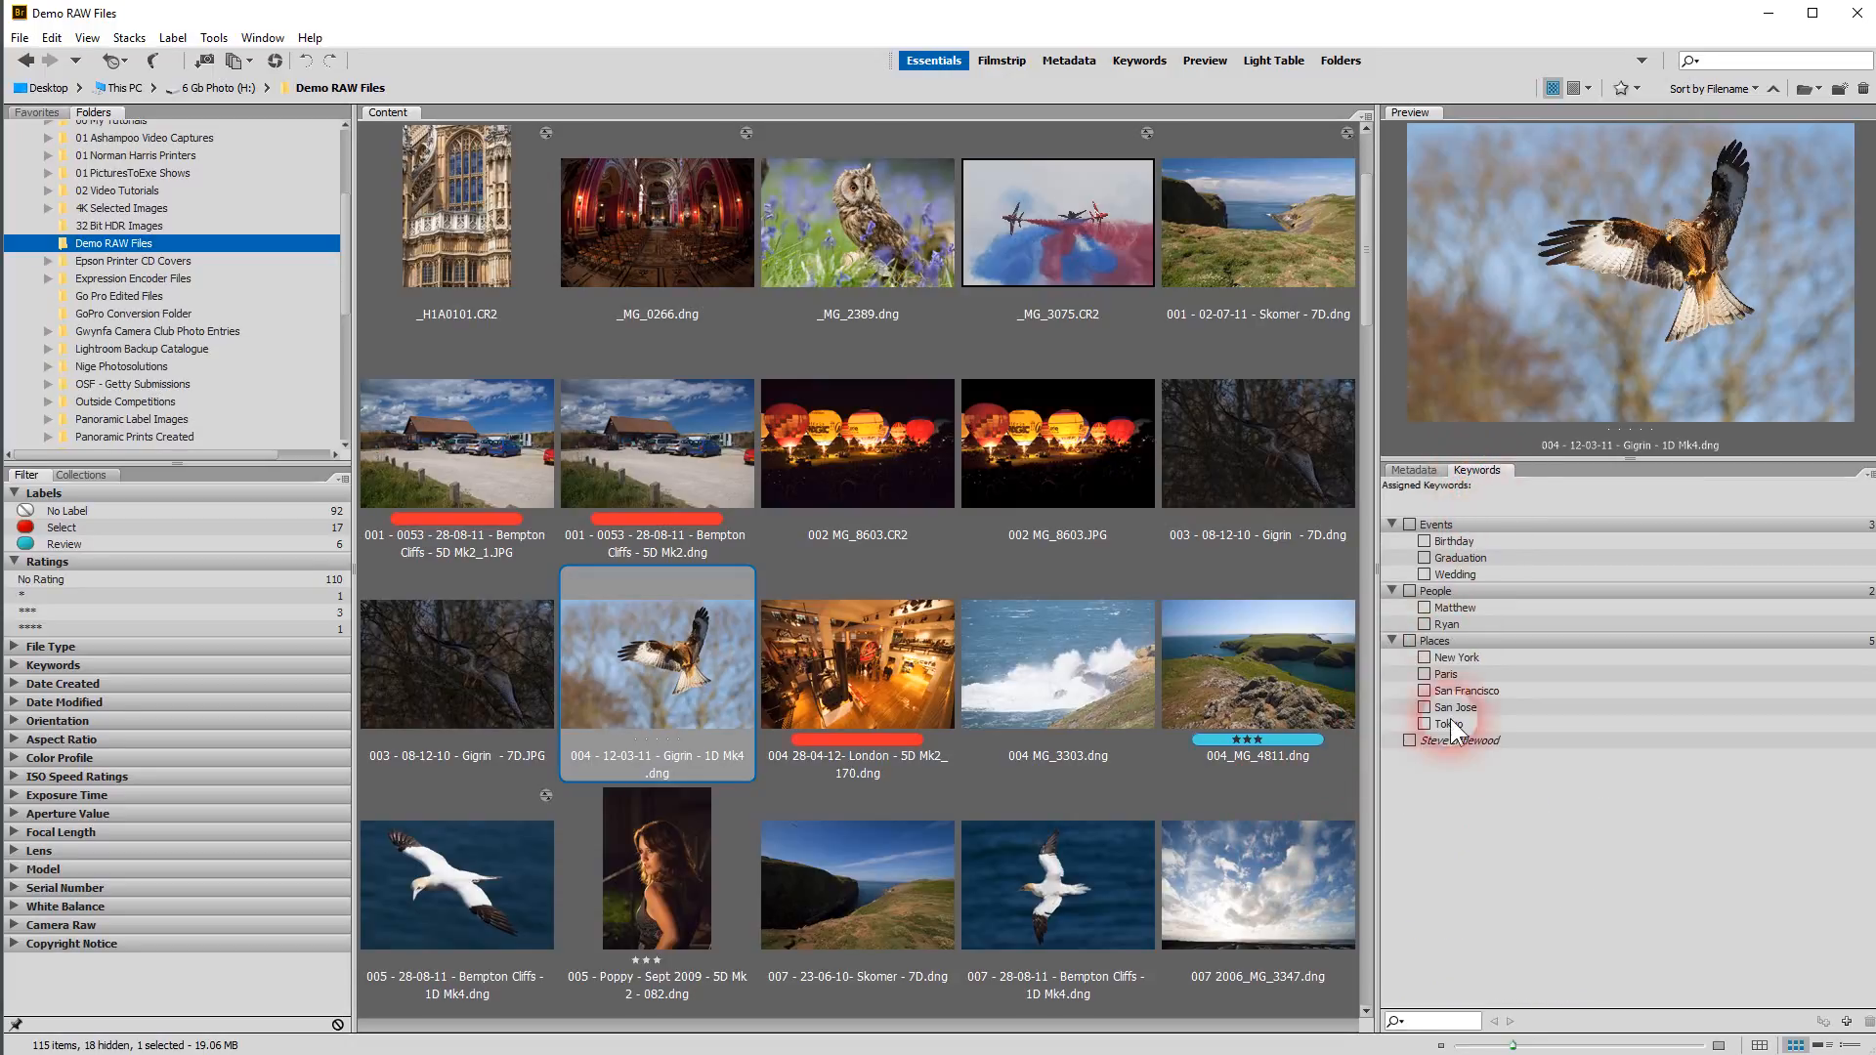
{"action": "left_click", "coordinate": [1413, 469]}
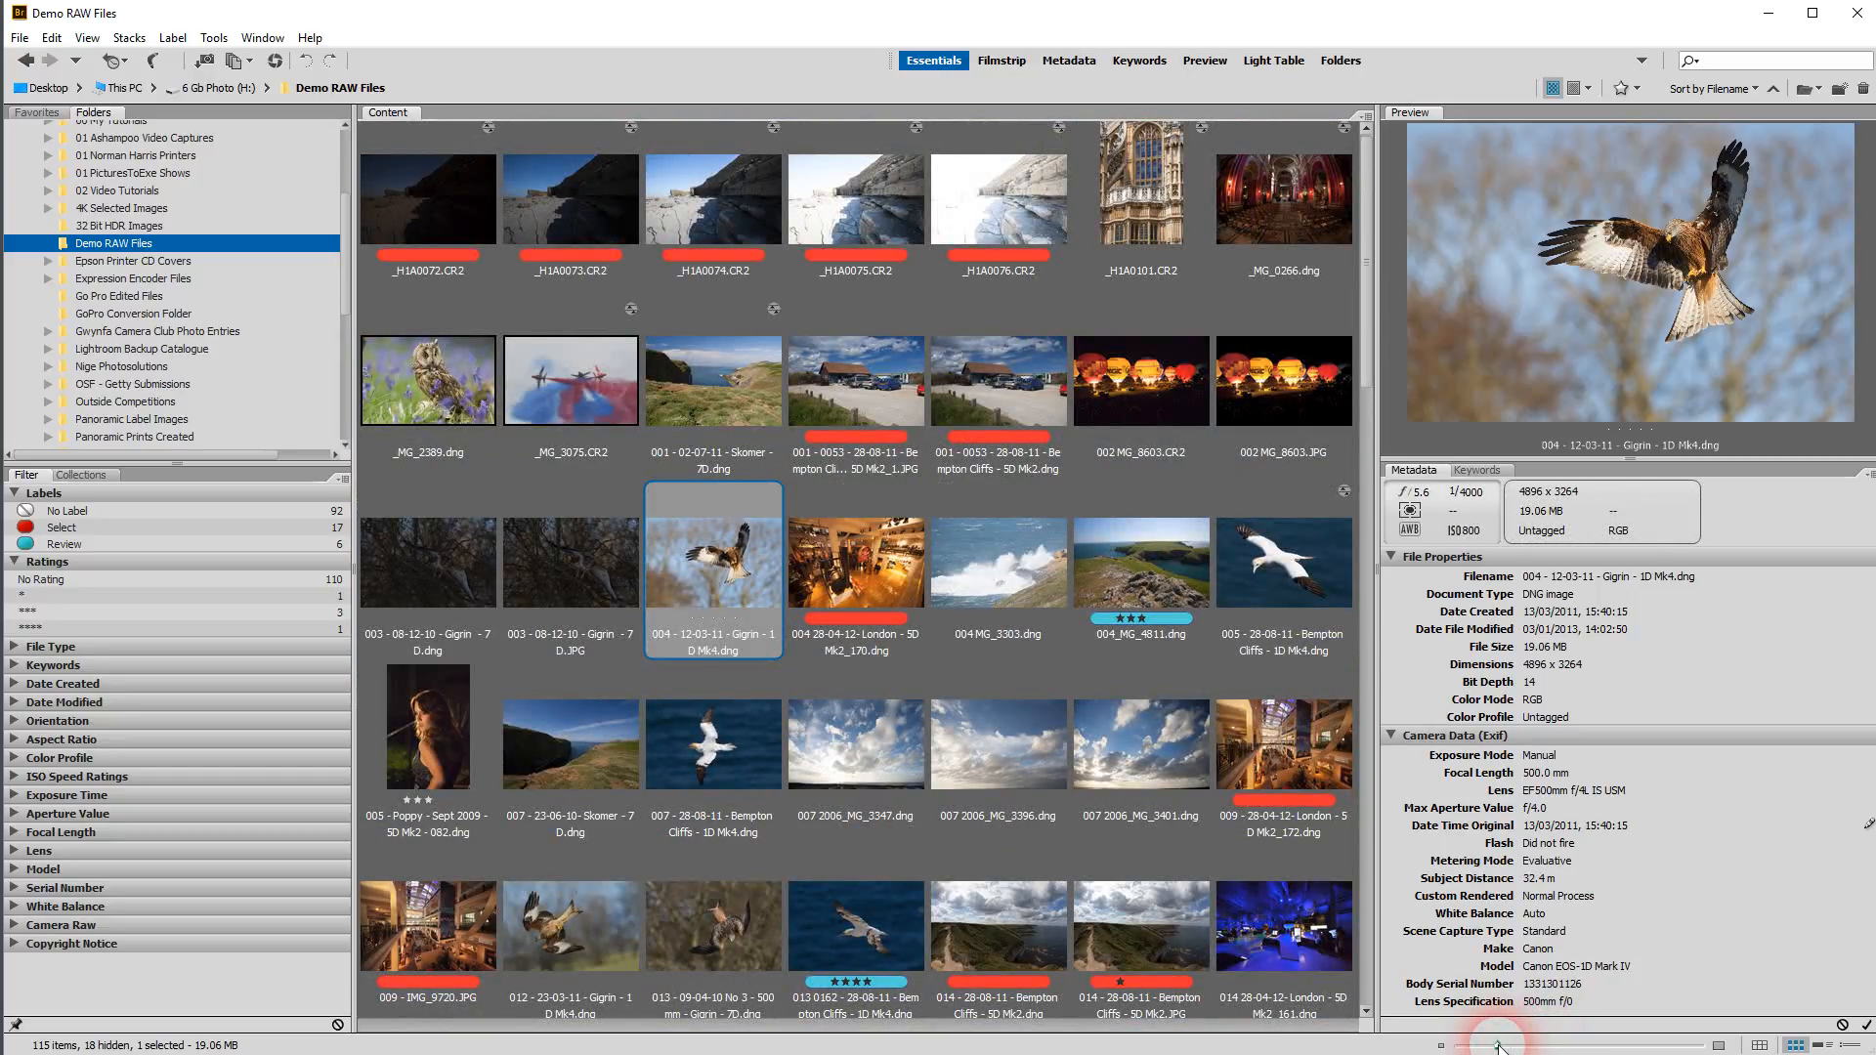
{"action": "mouse_move", "coordinate": [1770, 1032]}
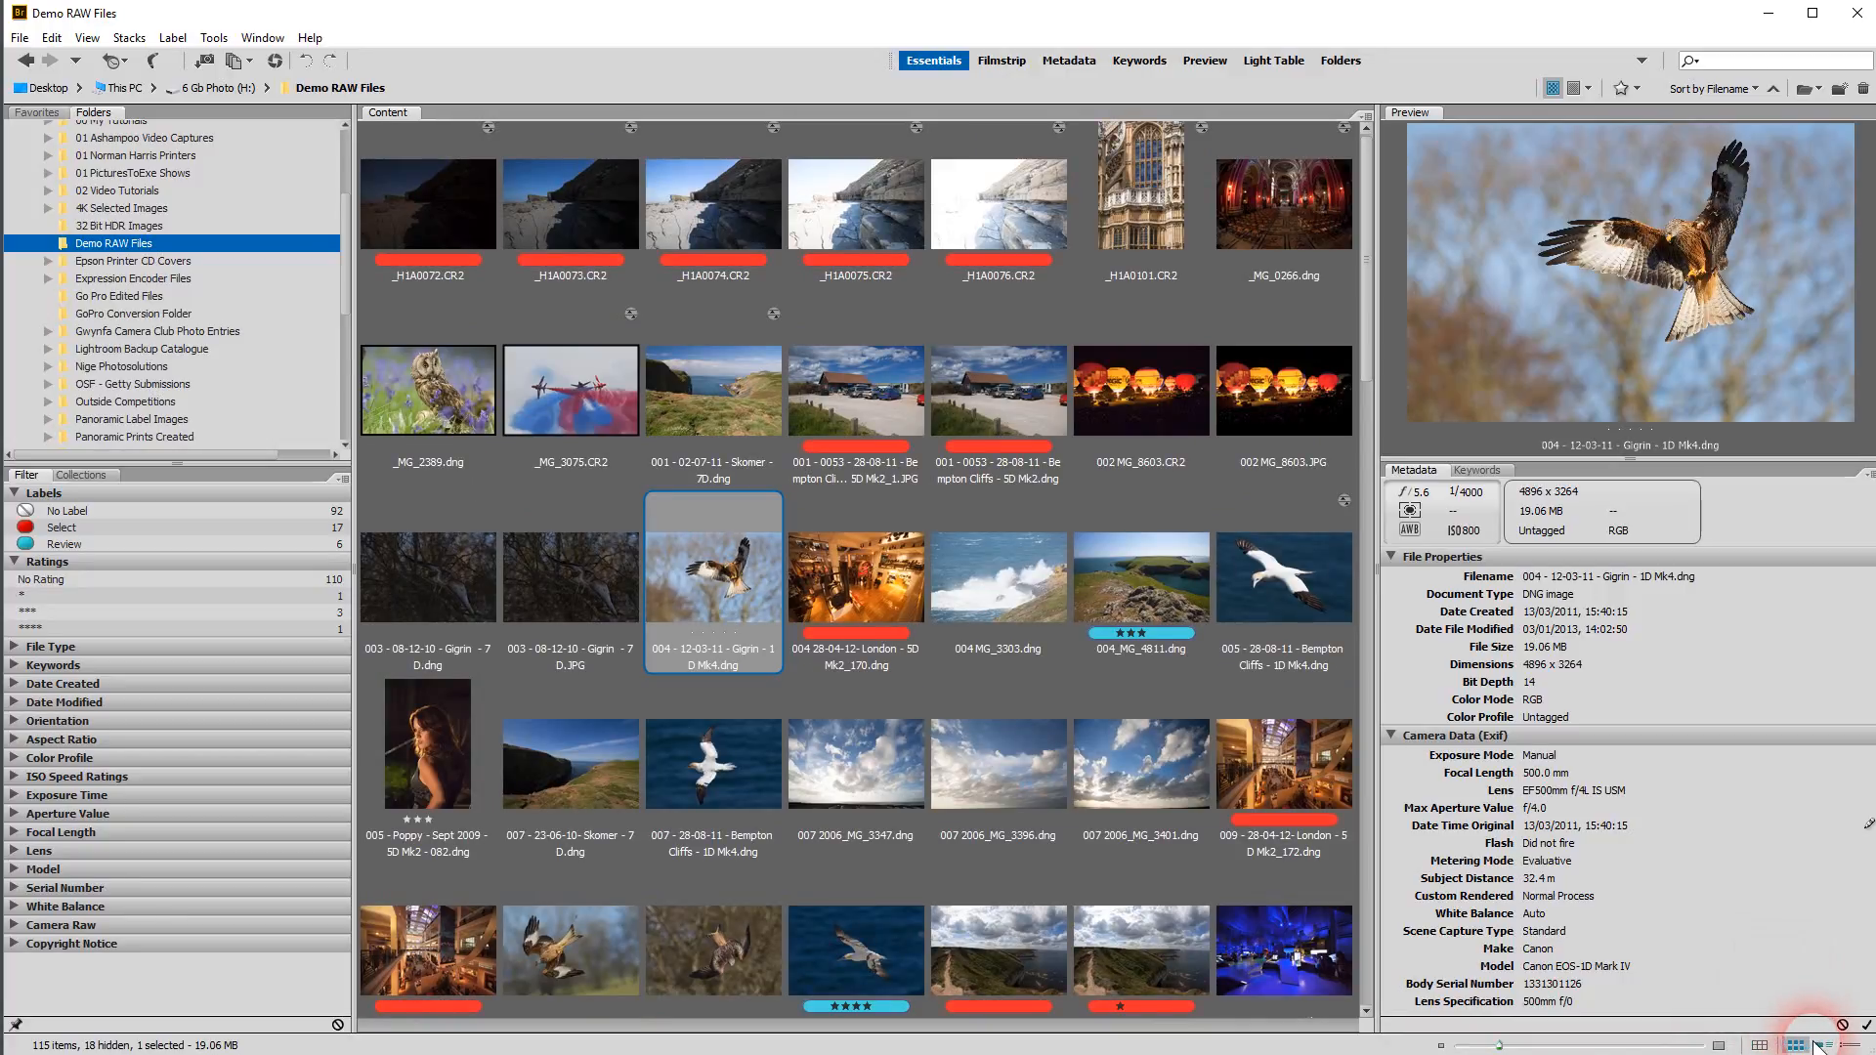
Scroll the Content panel down to reveal the later Bempton Cliffs, London and wildcat photos
{"action": "left_click", "coordinate": [1813, 1044]}
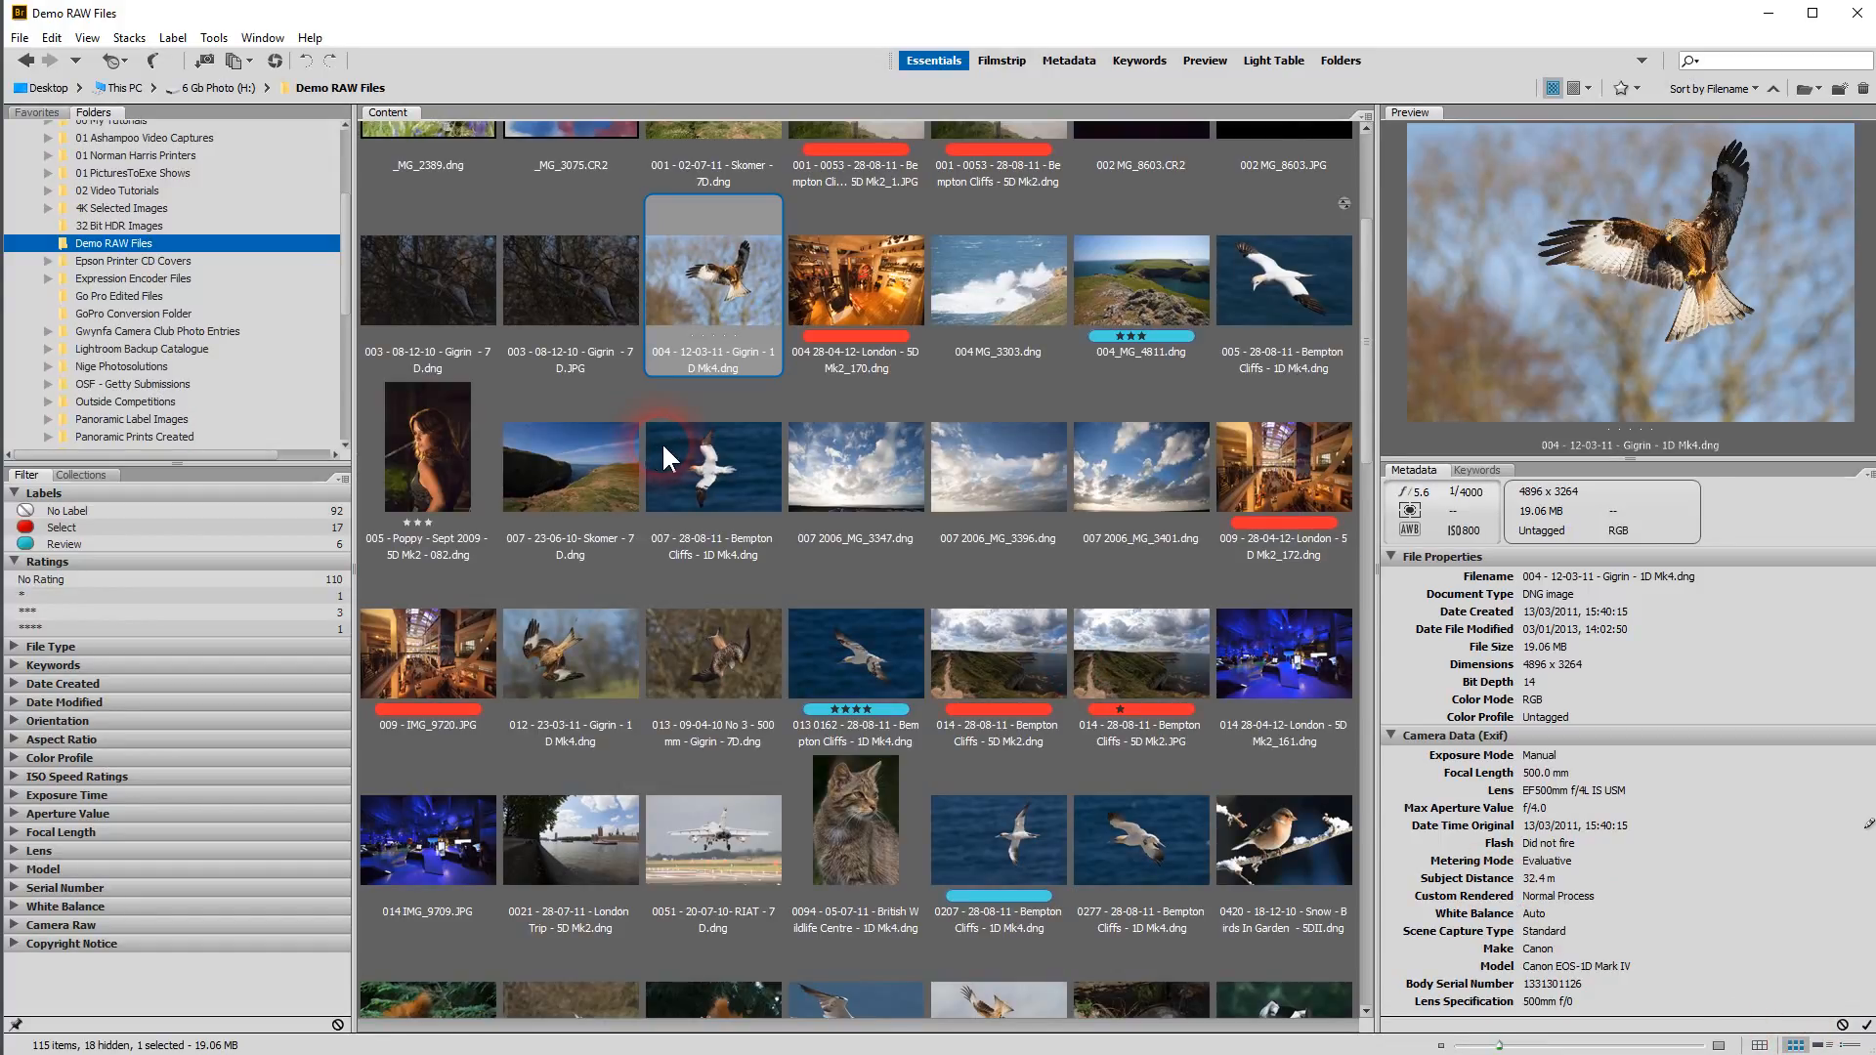
{"action": "mouse_move", "coordinate": [844, 449]}
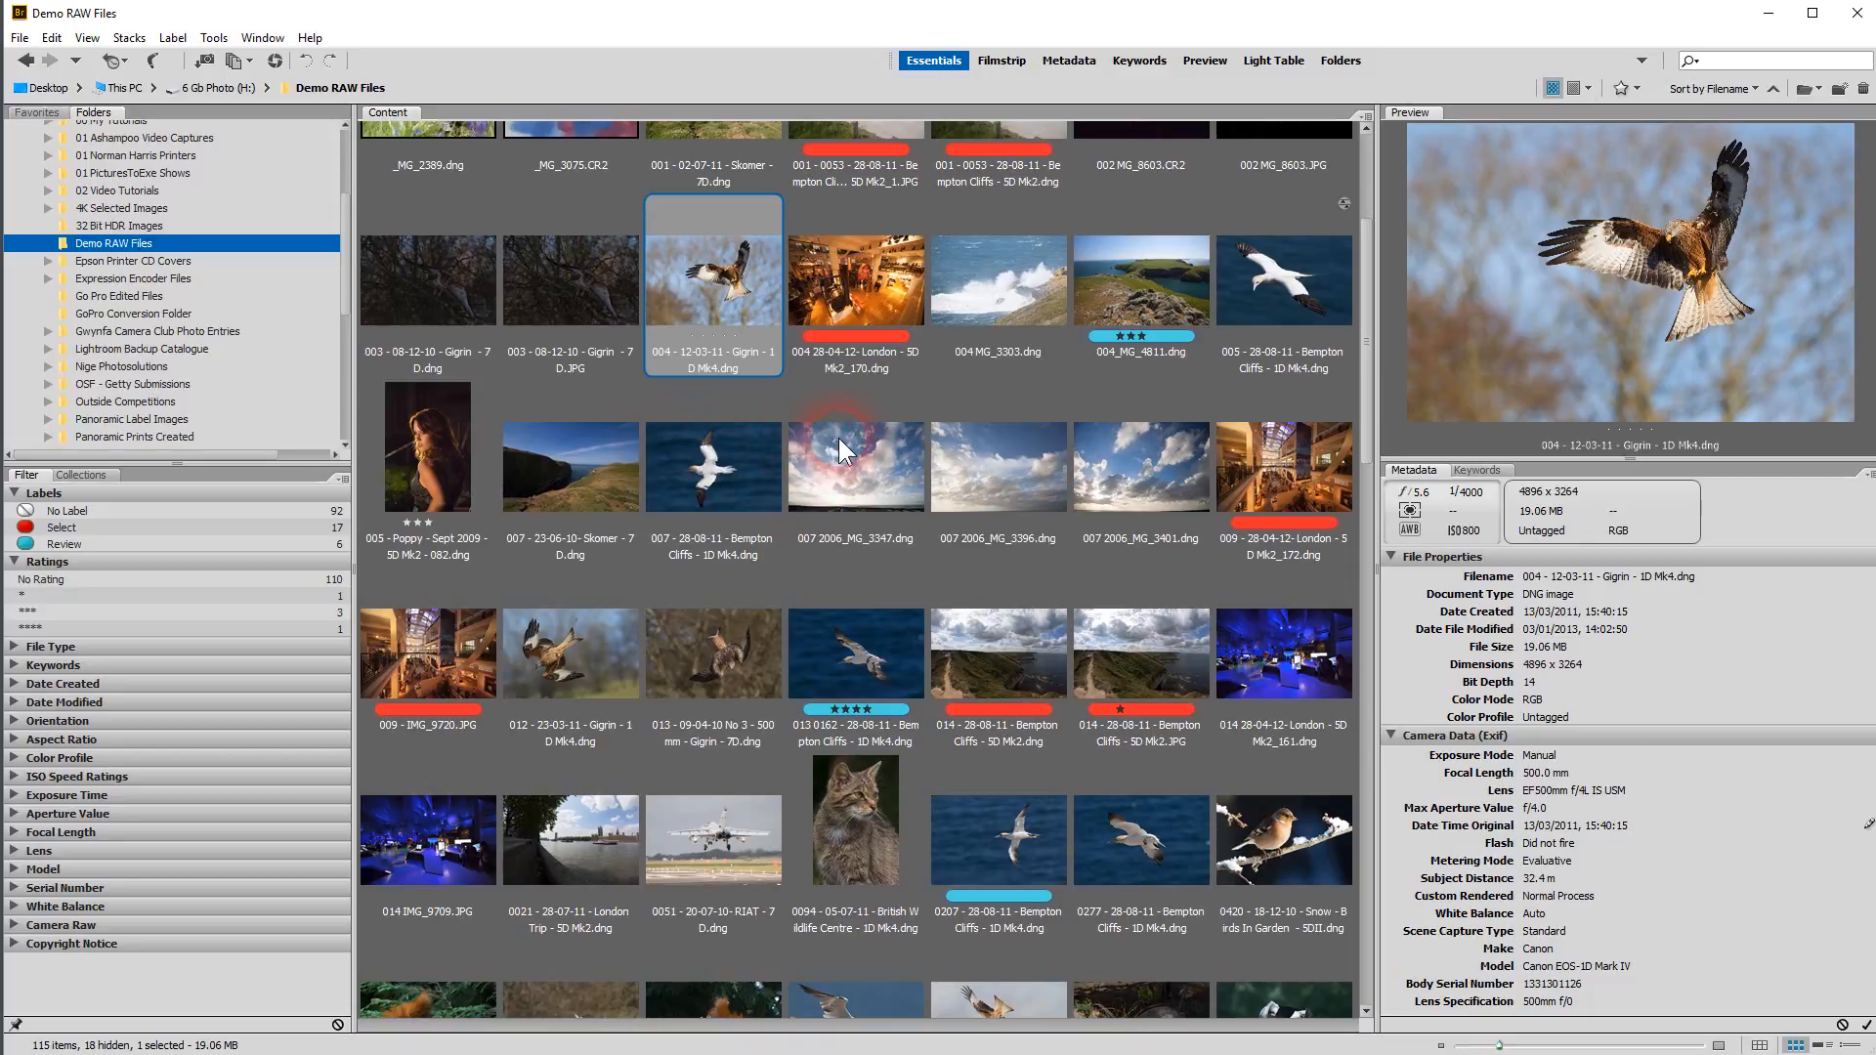
{"action": "mouse_move", "coordinate": [568, 551]}
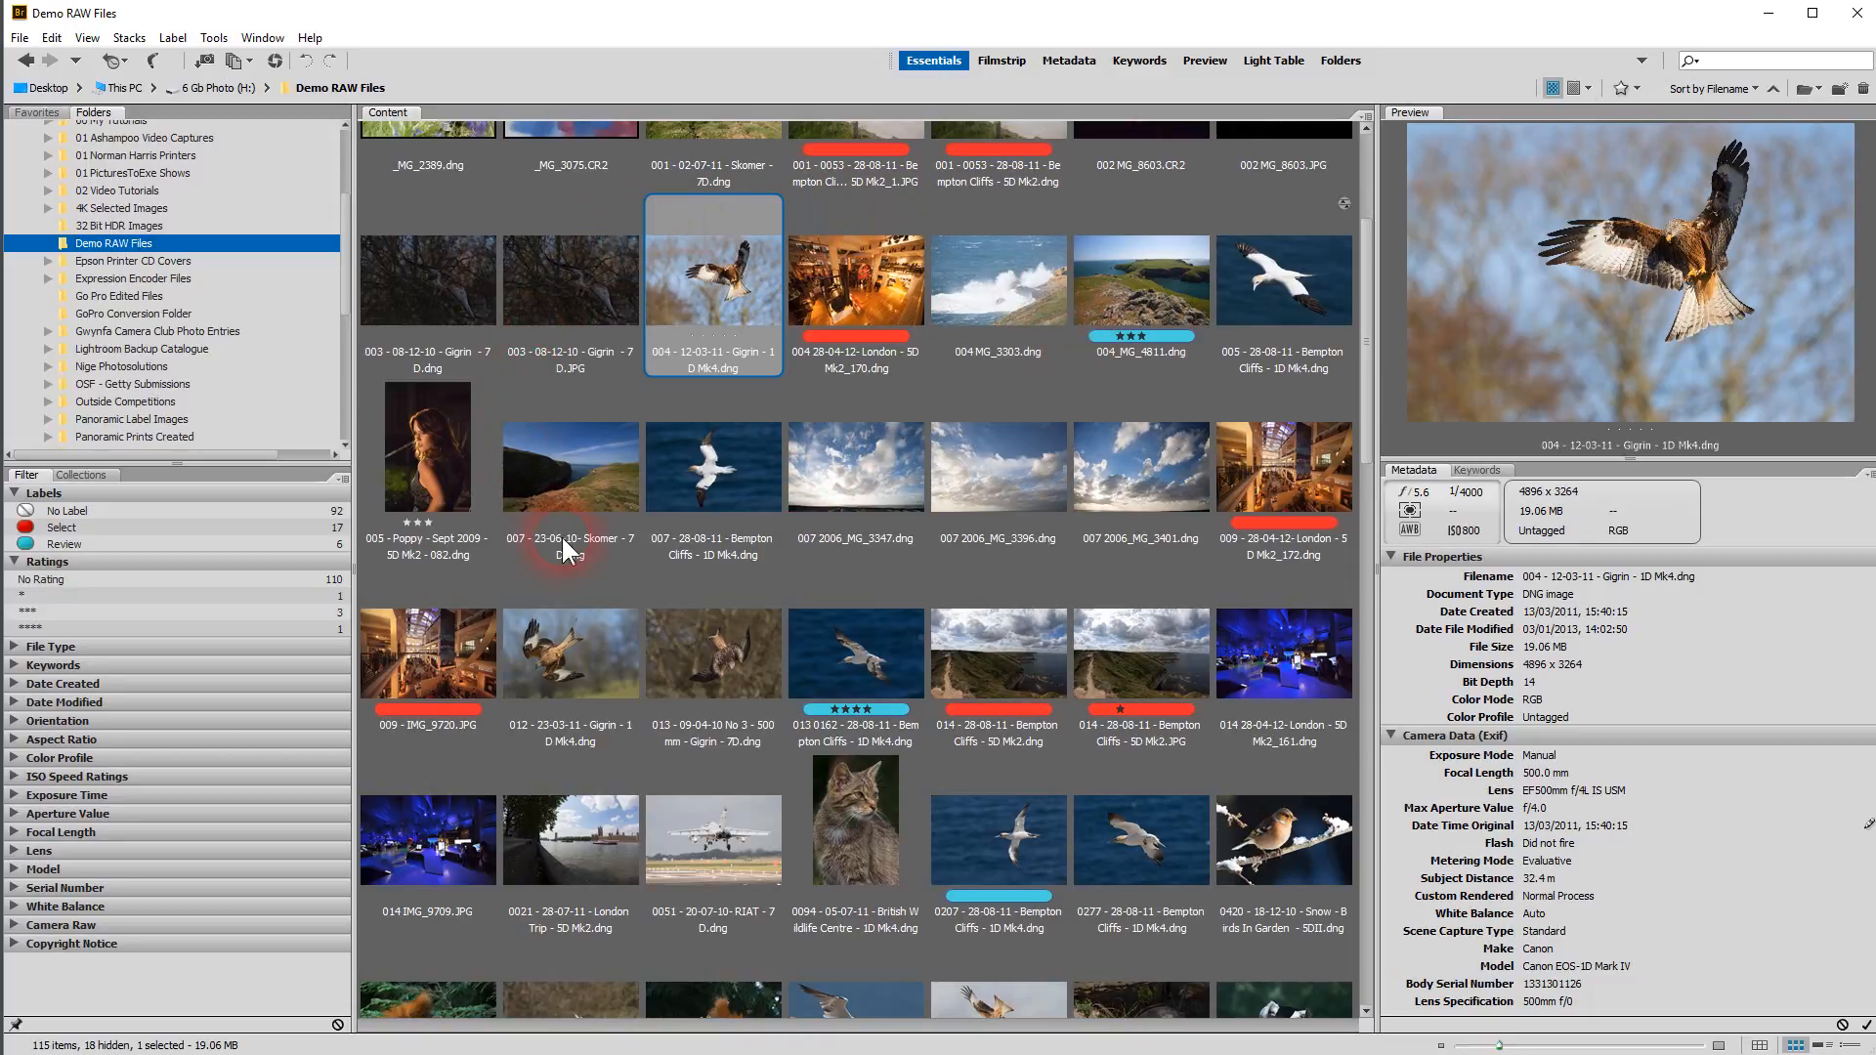
{"action": "mouse_move", "coordinate": [717, 293]}
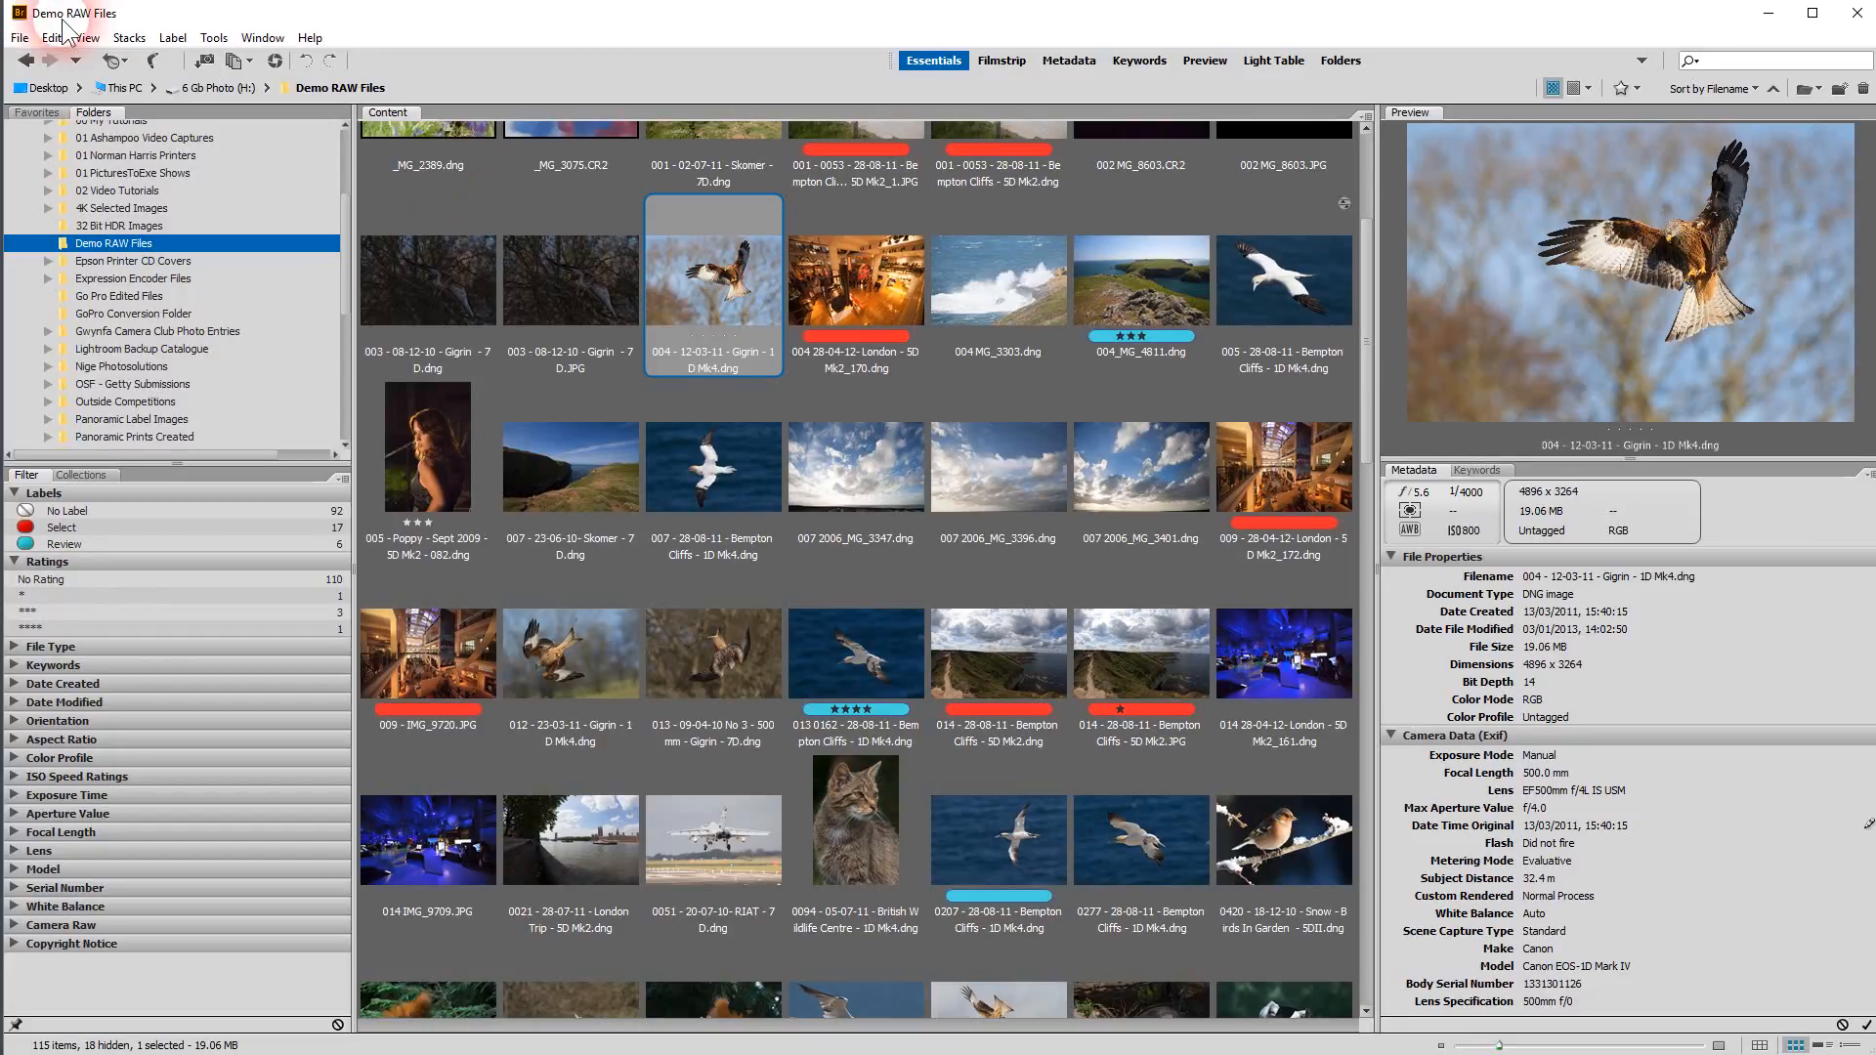
Review the File menu commands, then preview 004 28-04-12 London - 5D Mk2_170.dng with its metadata
{"action": "left_click", "coordinate": [19, 37]}
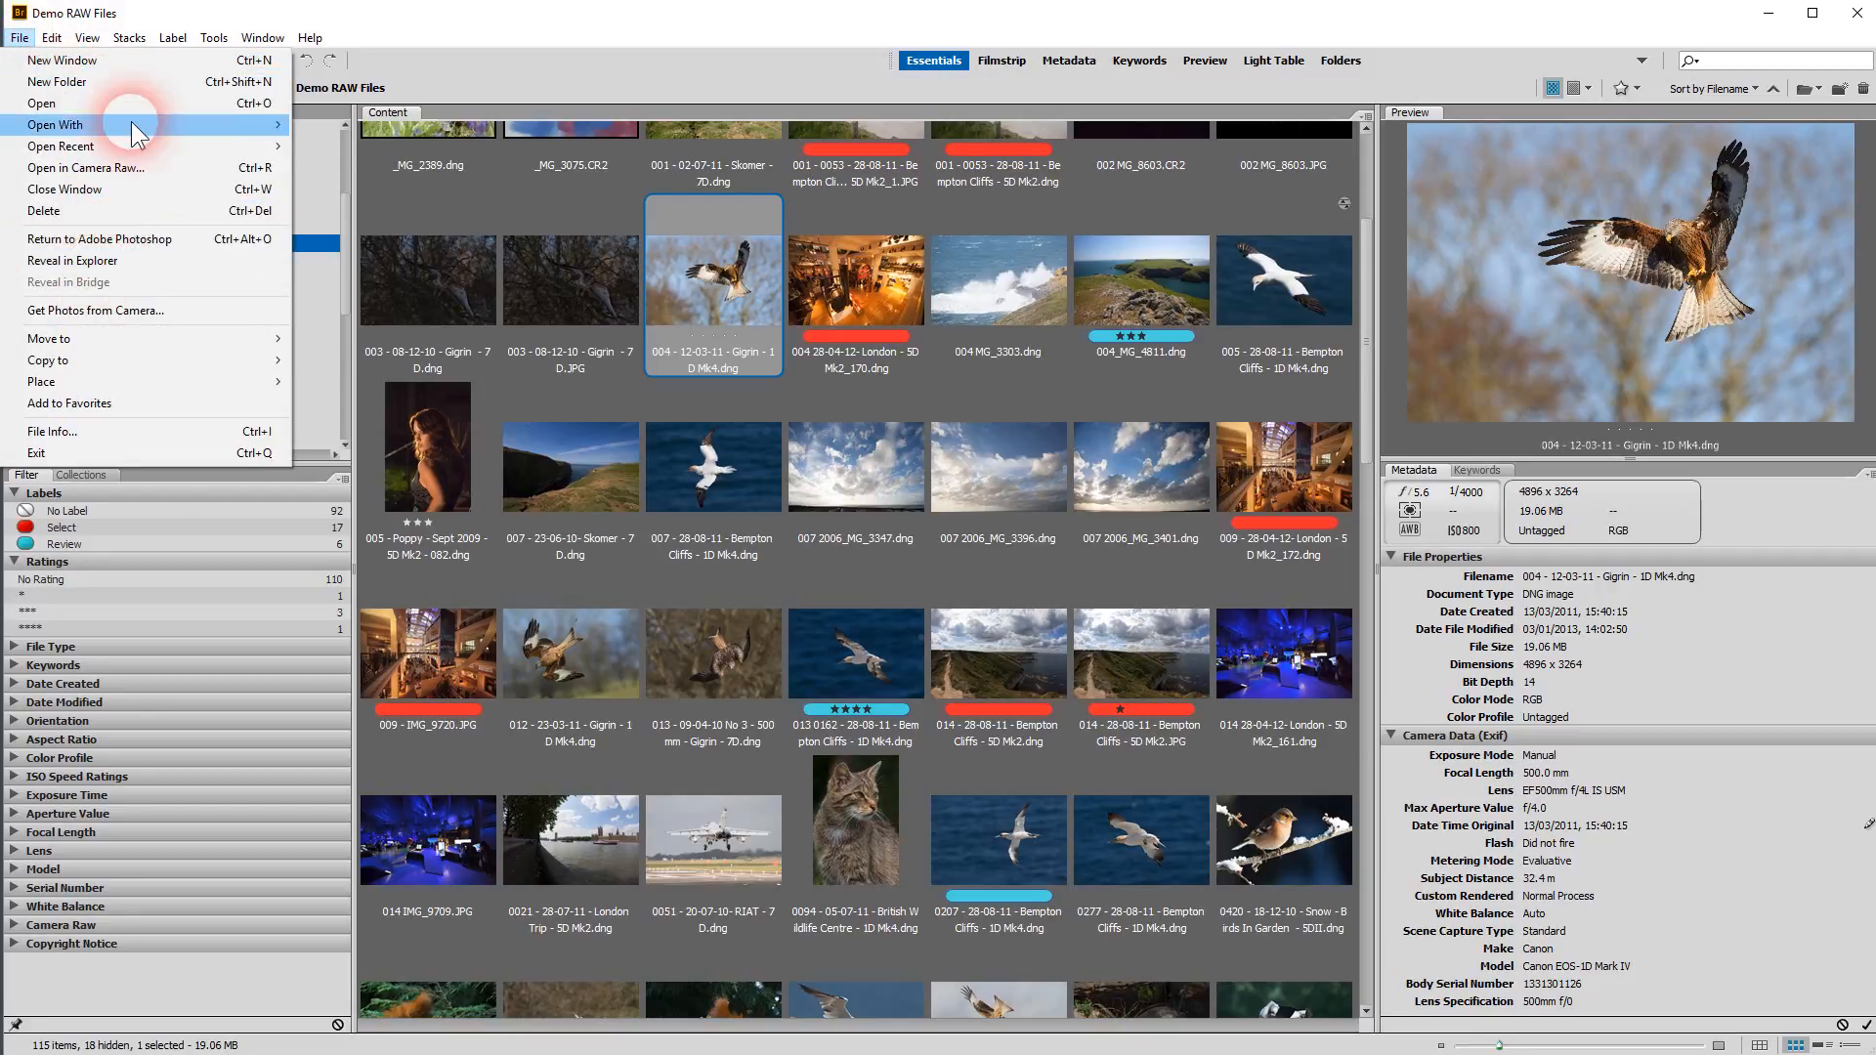
{"action": "mouse_move", "coordinate": [756, 312]}
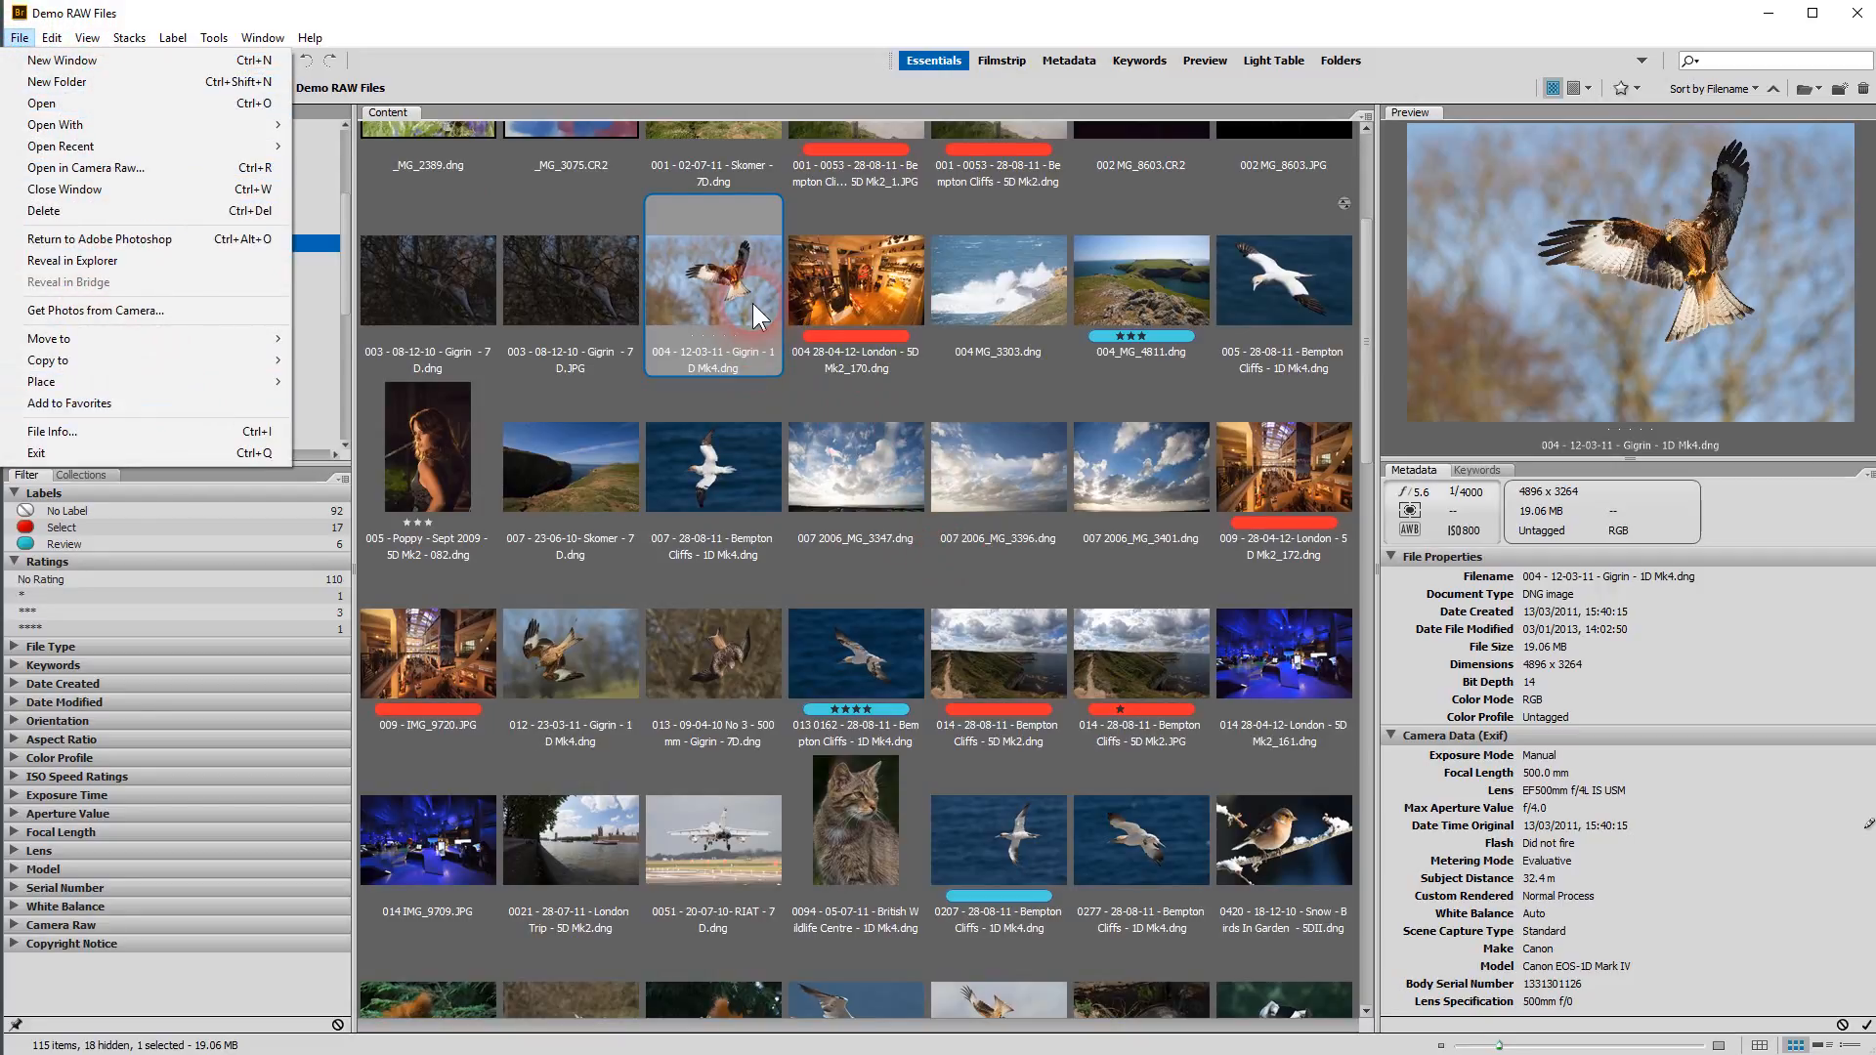
{"action": "left_click", "coordinate": [19, 38]}
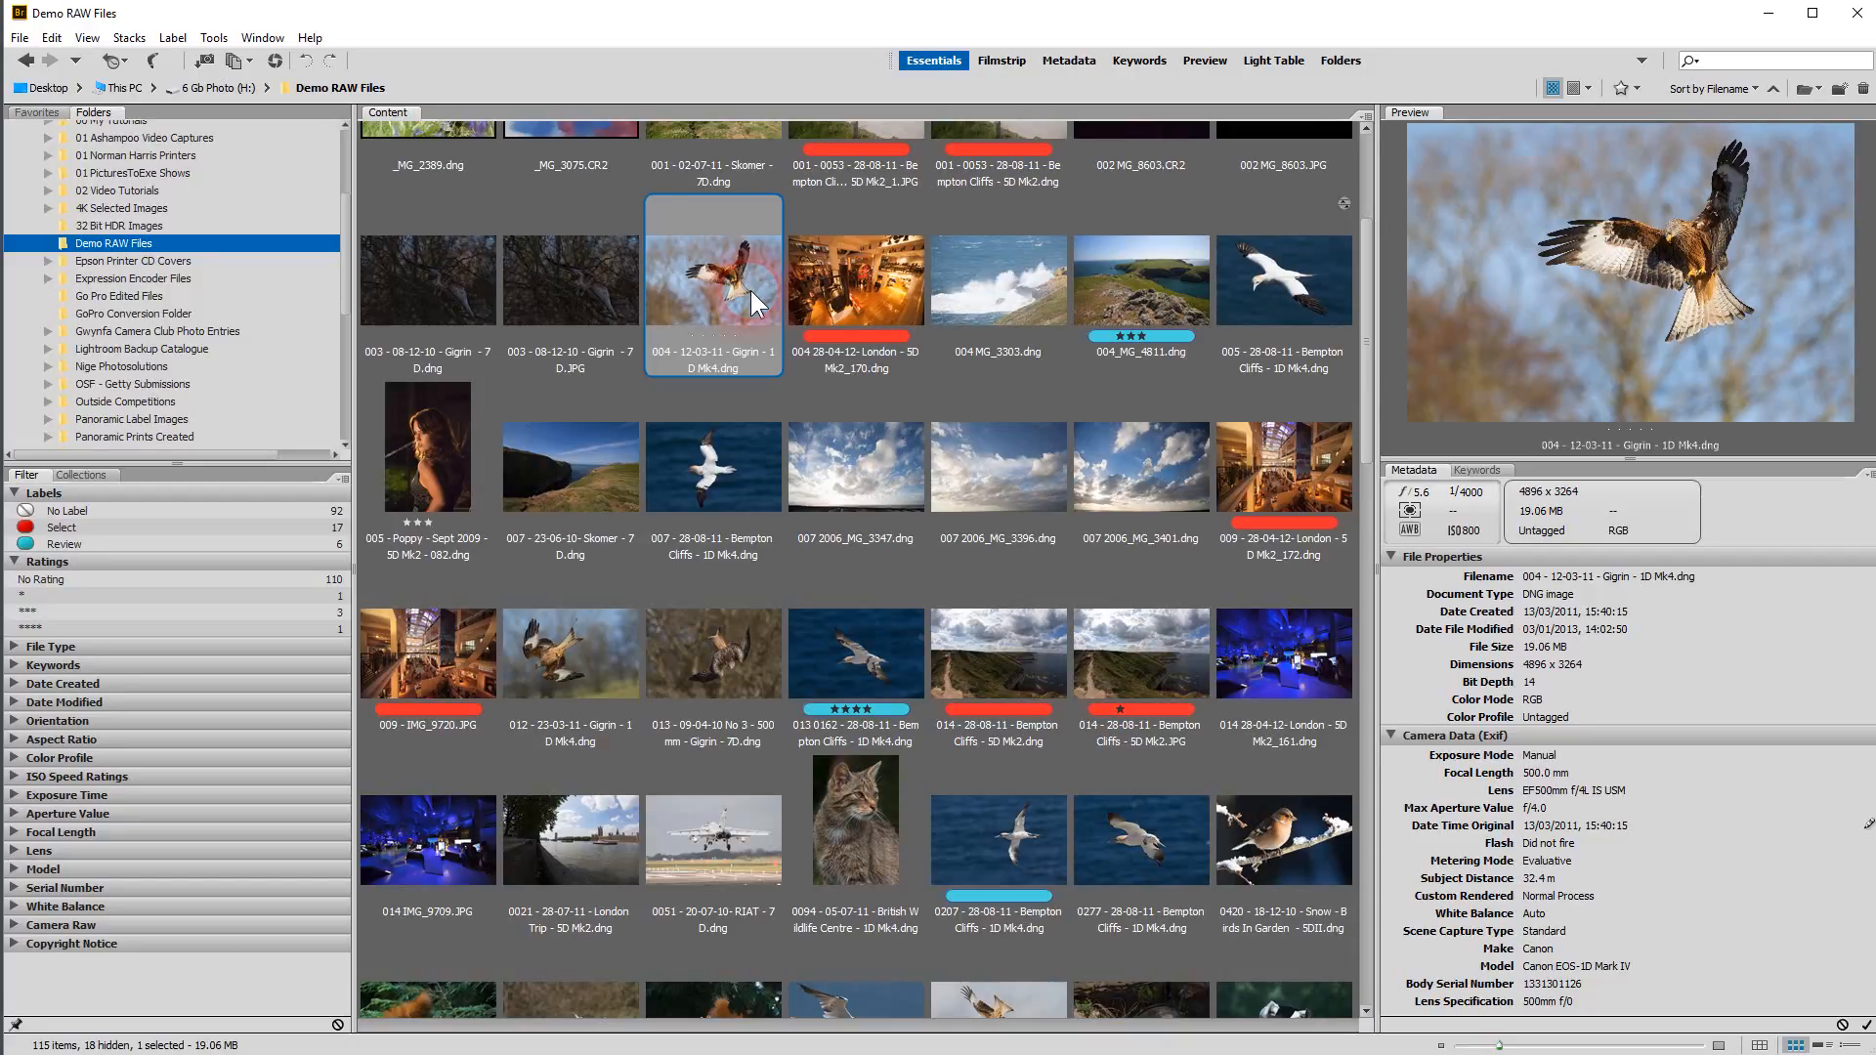
{"action": "left_click", "coordinate": [854, 281]}
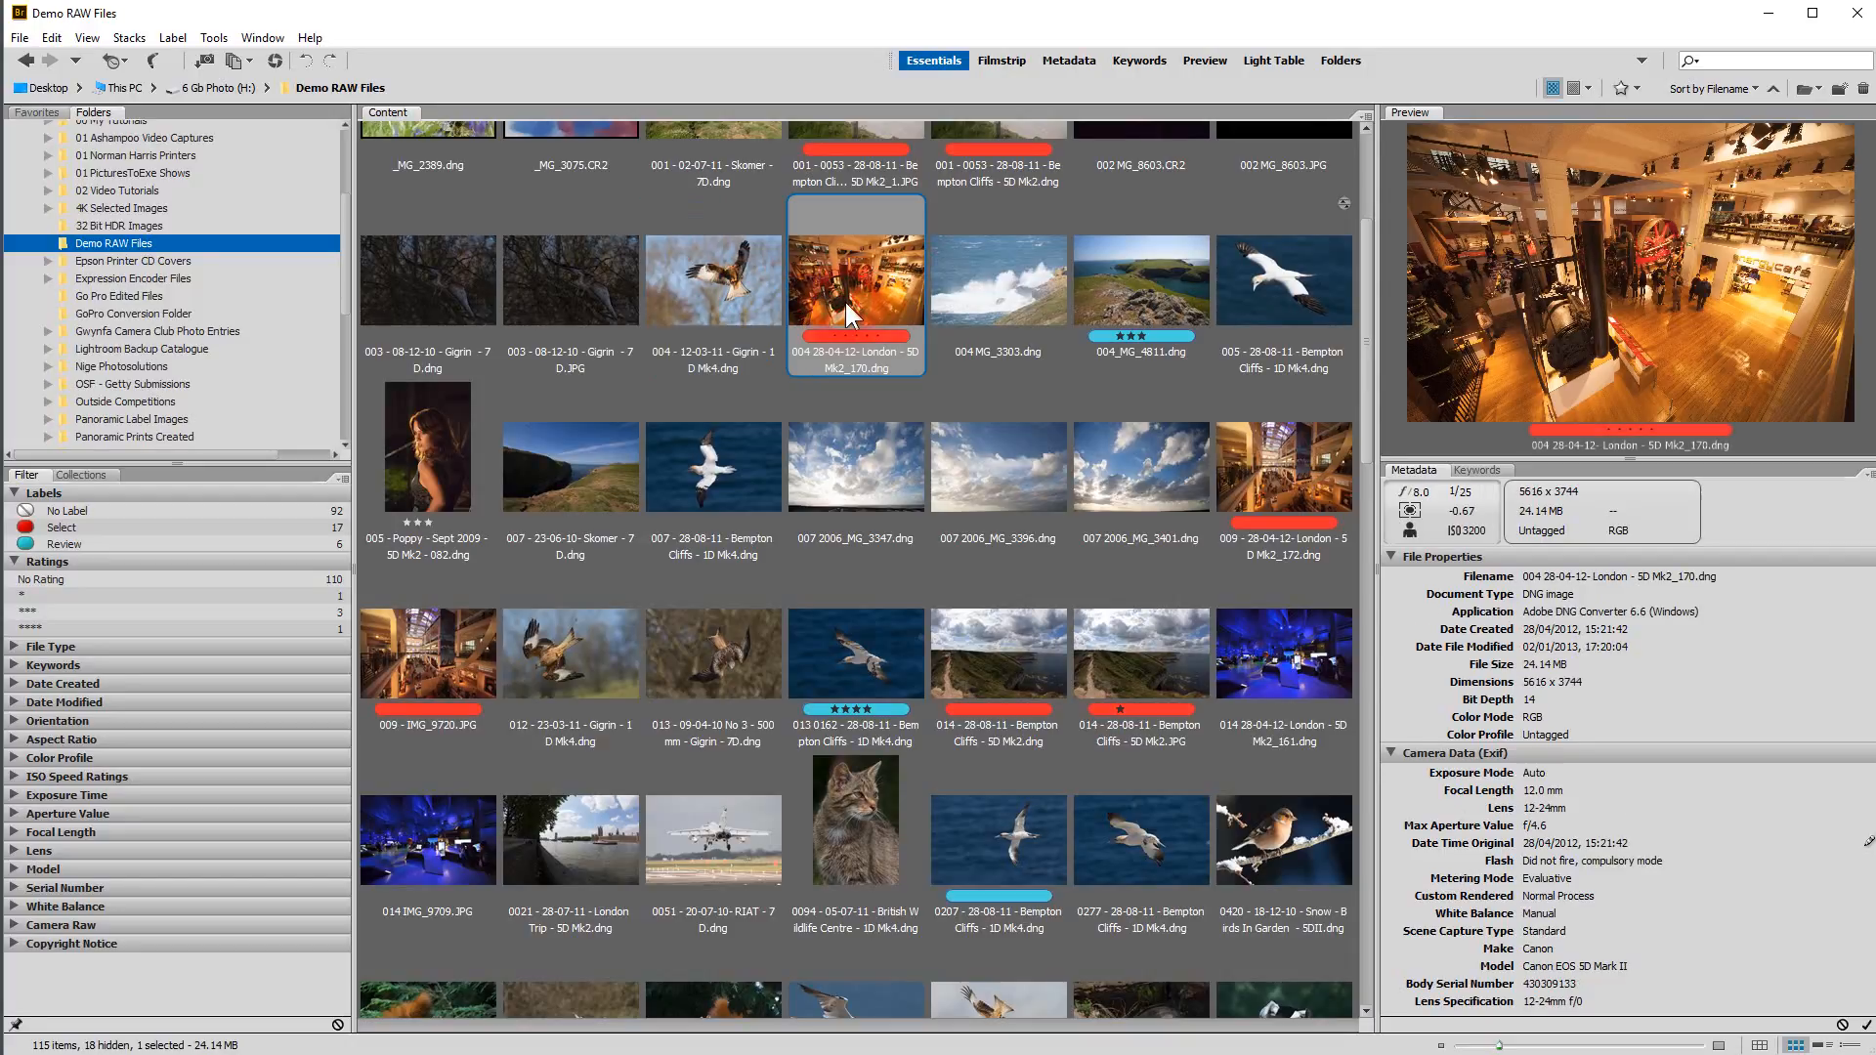